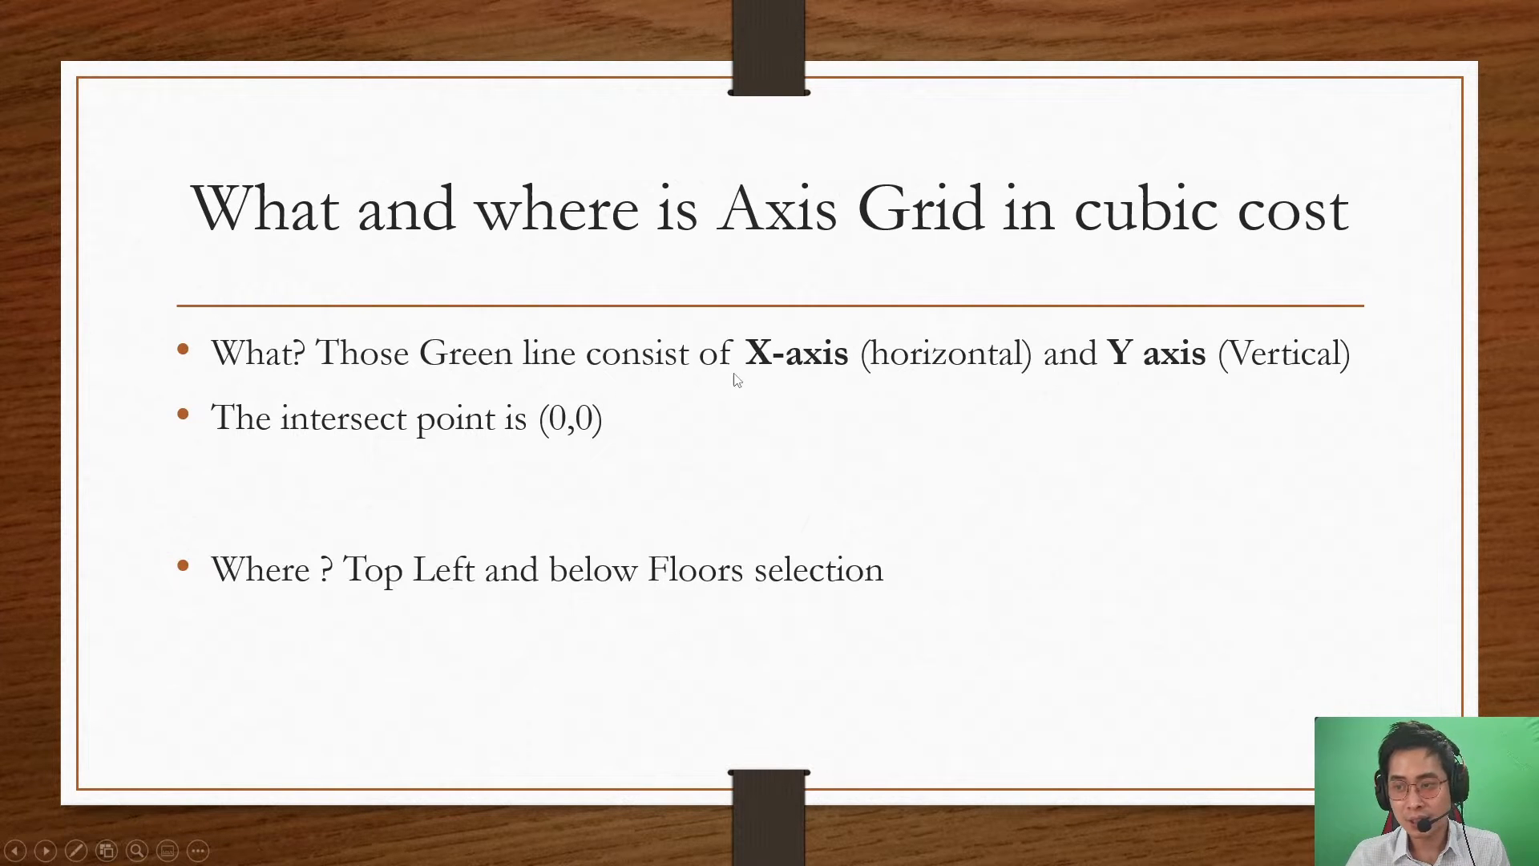
mouse_move(888, 344)
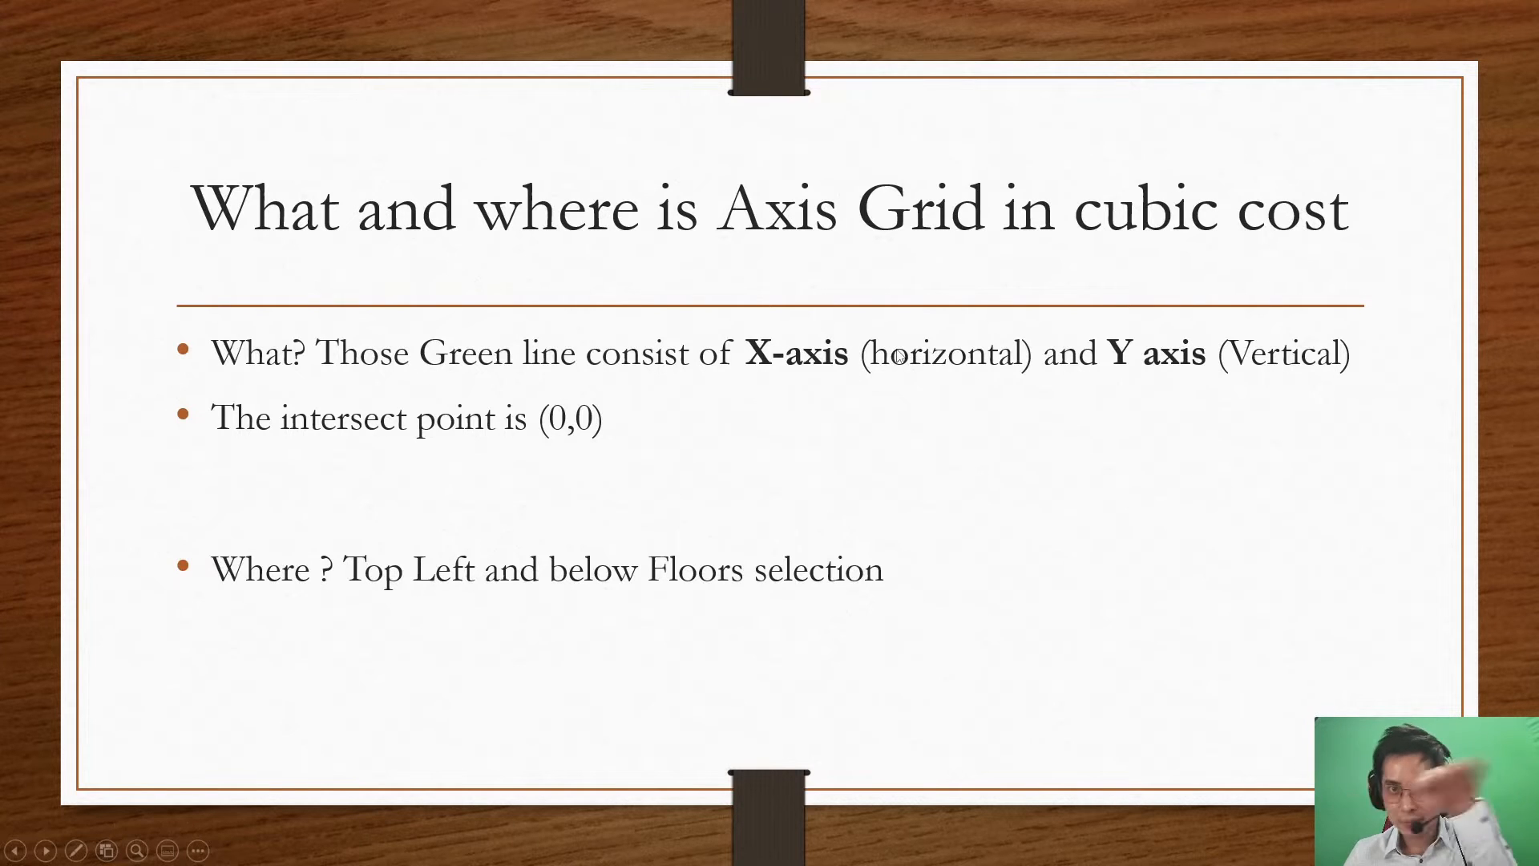
mouse_move(1177, 388)
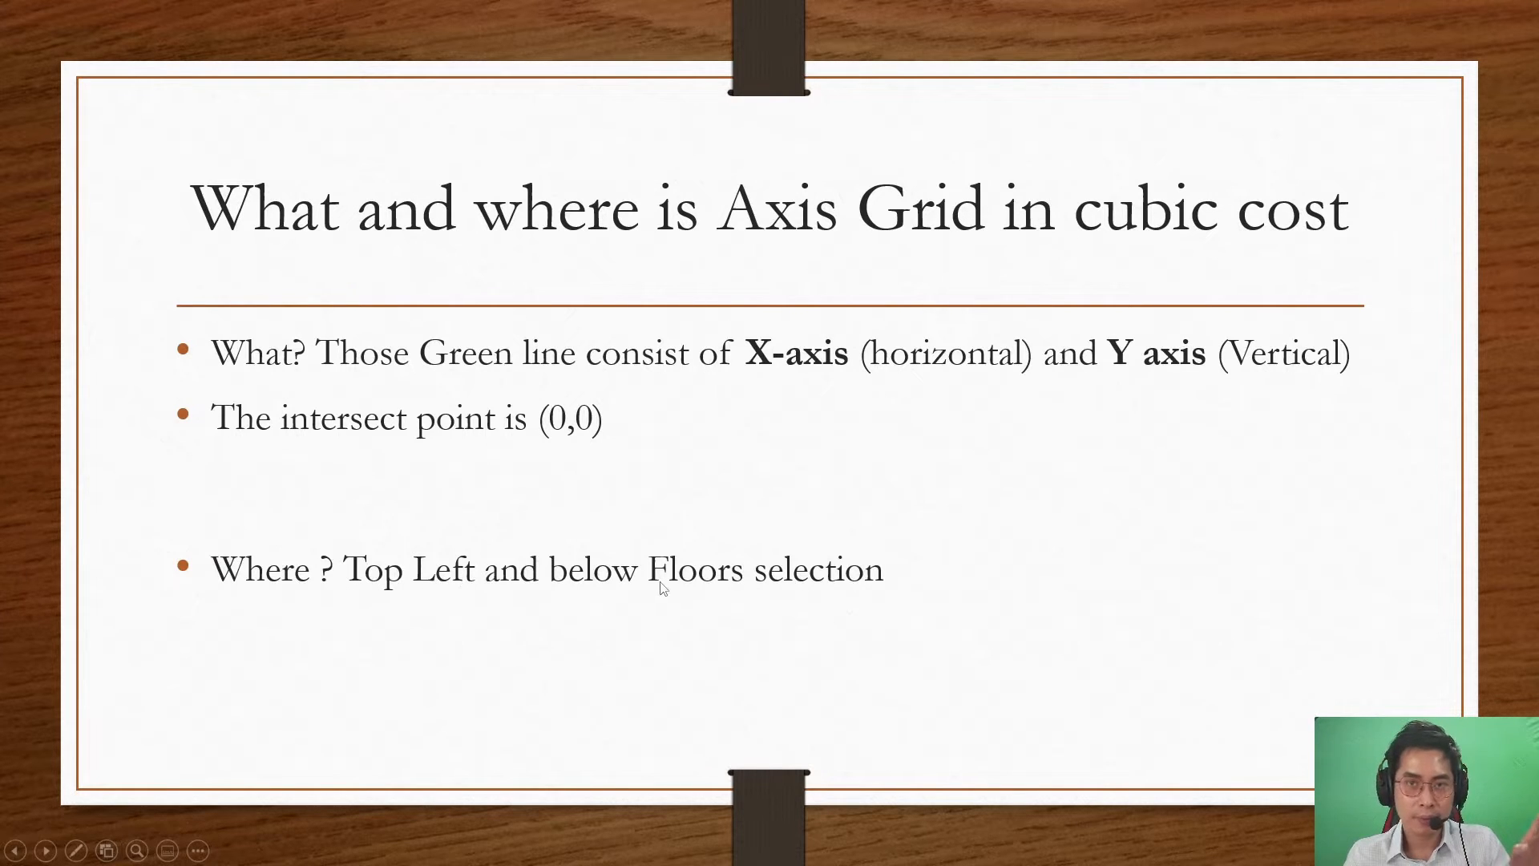
mouse_move(831, 512)
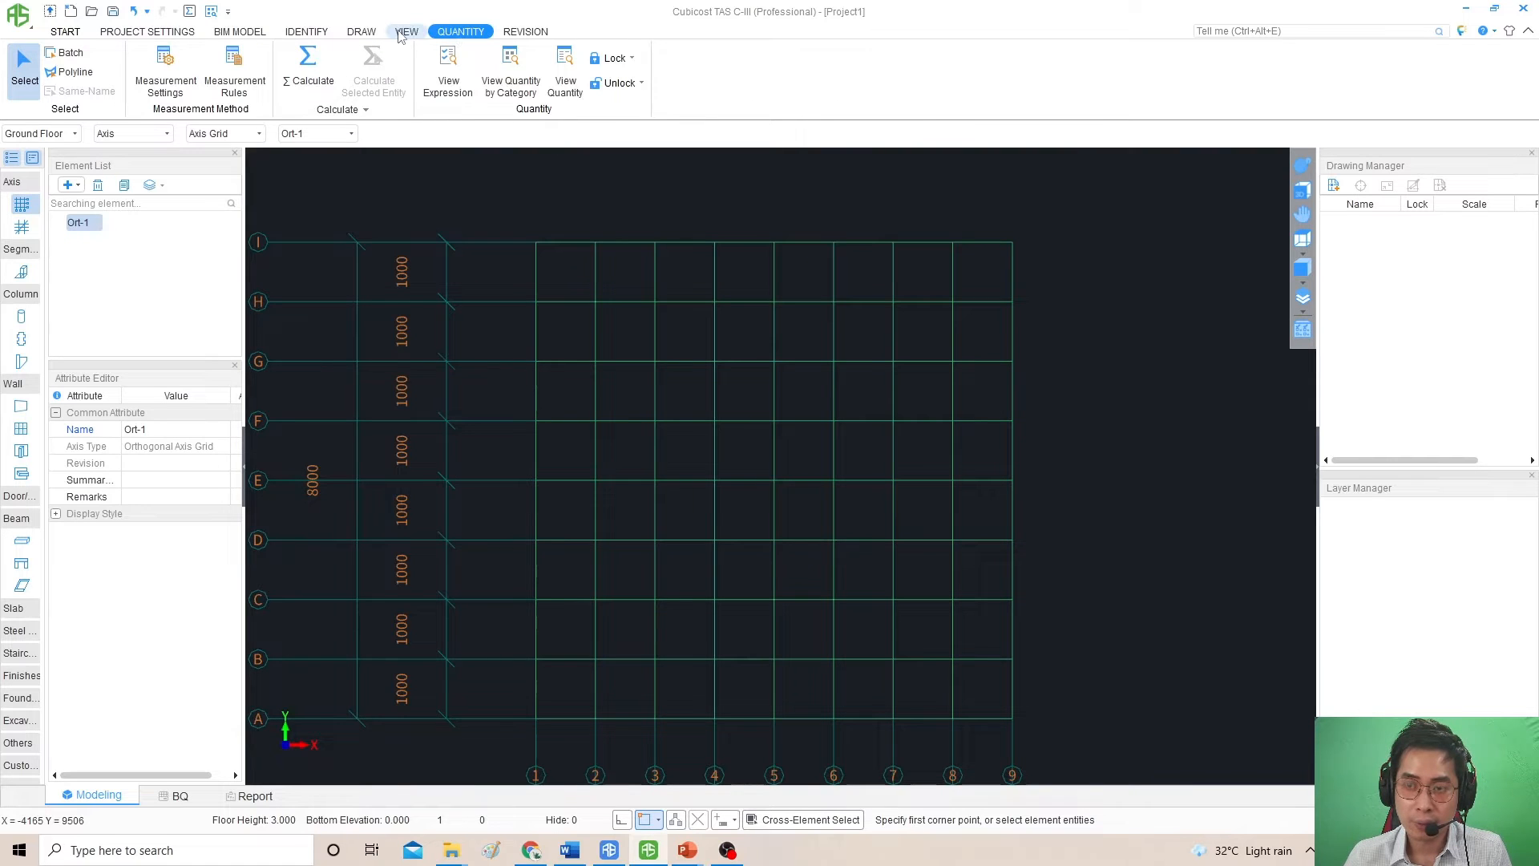
Browse the Cubicost ribbon tabs and start page, then return to the open project drawing.
click(360, 31)
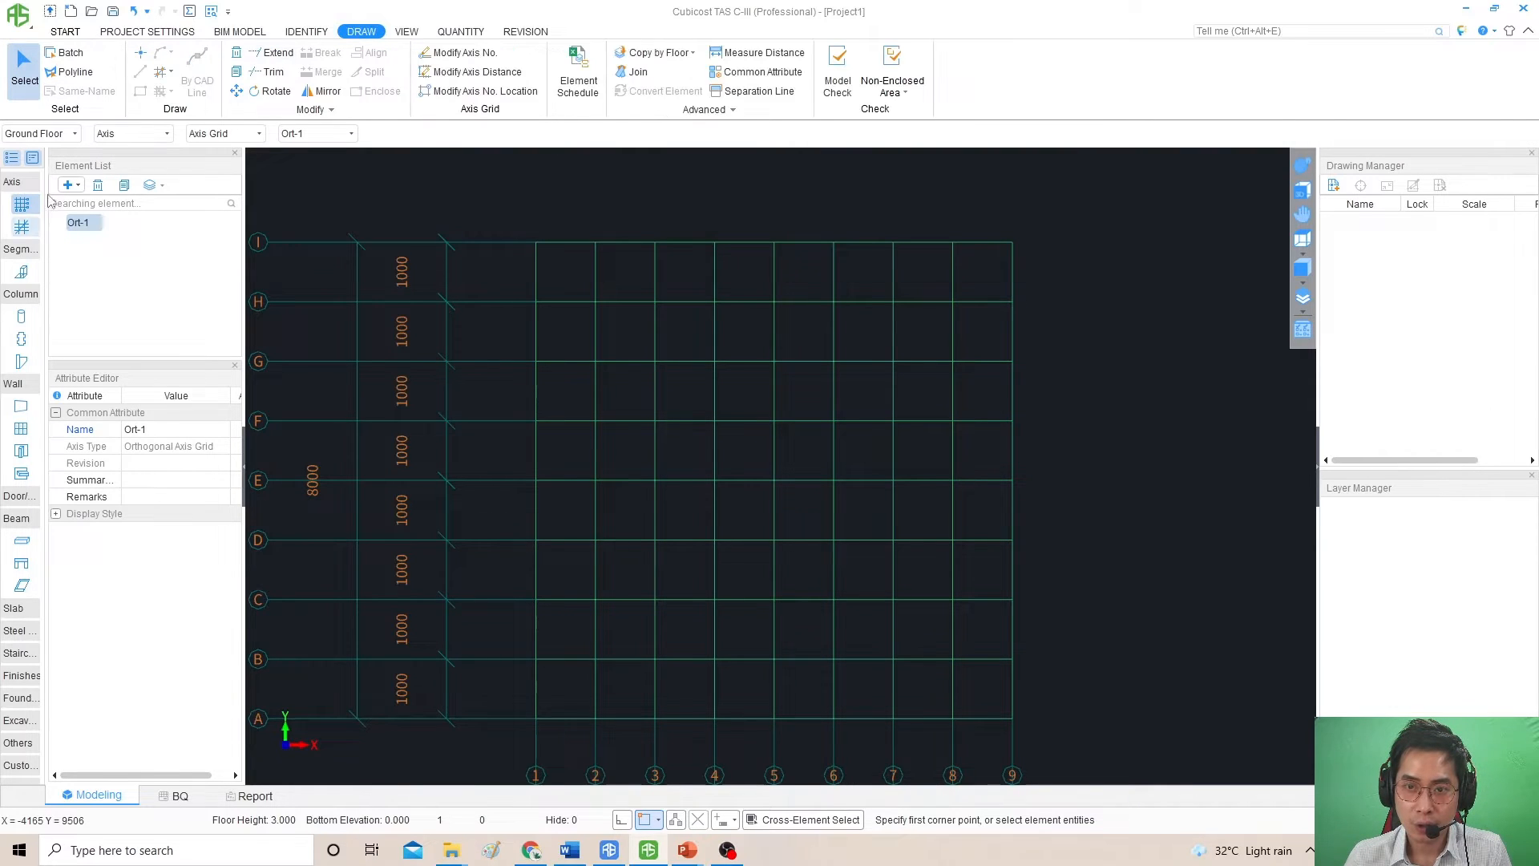
click(239, 31)
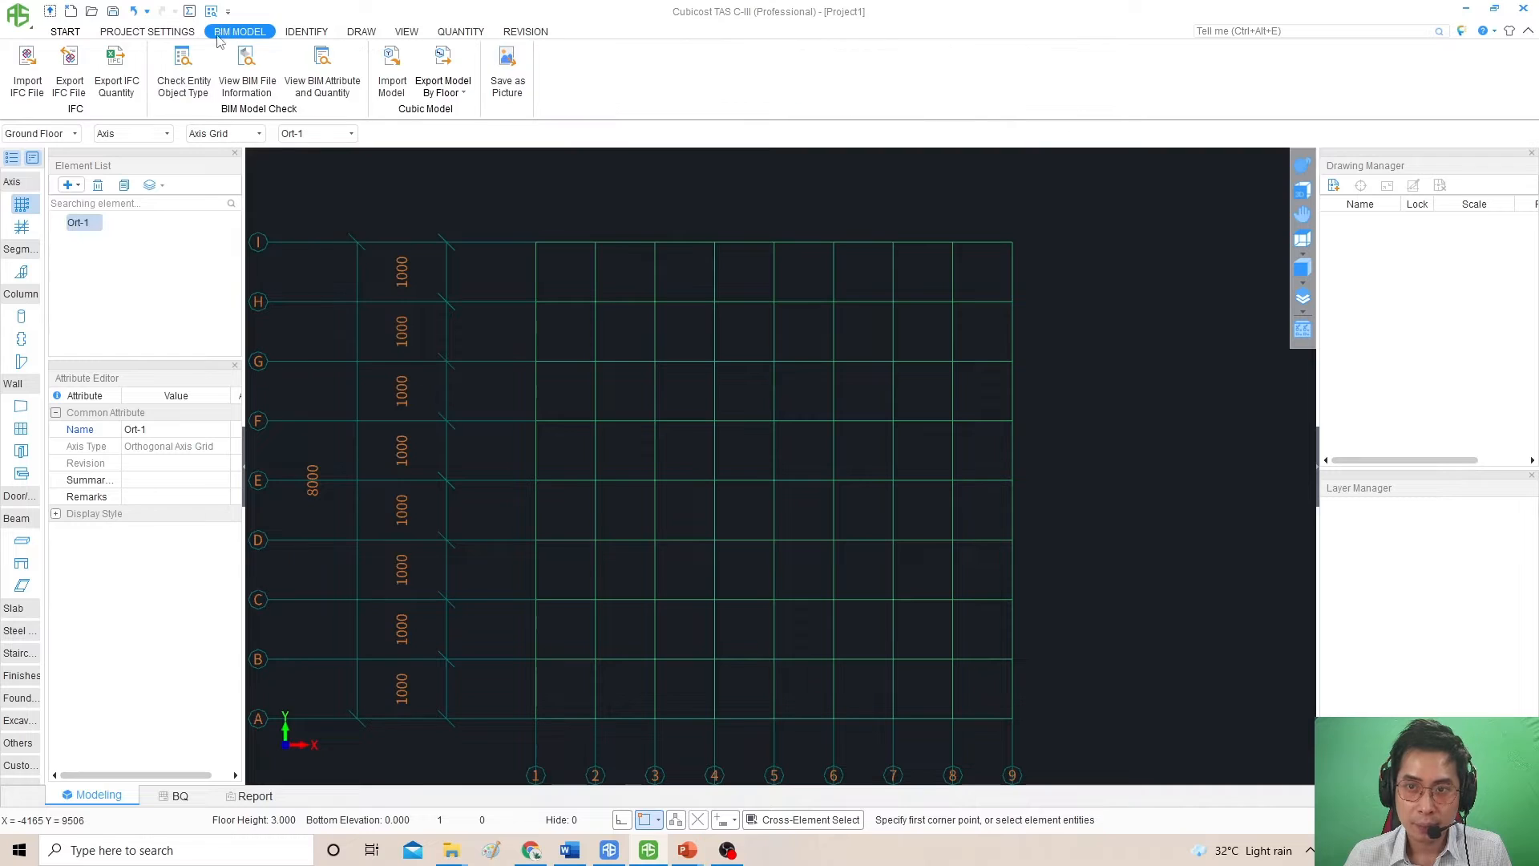
click(148, 31)
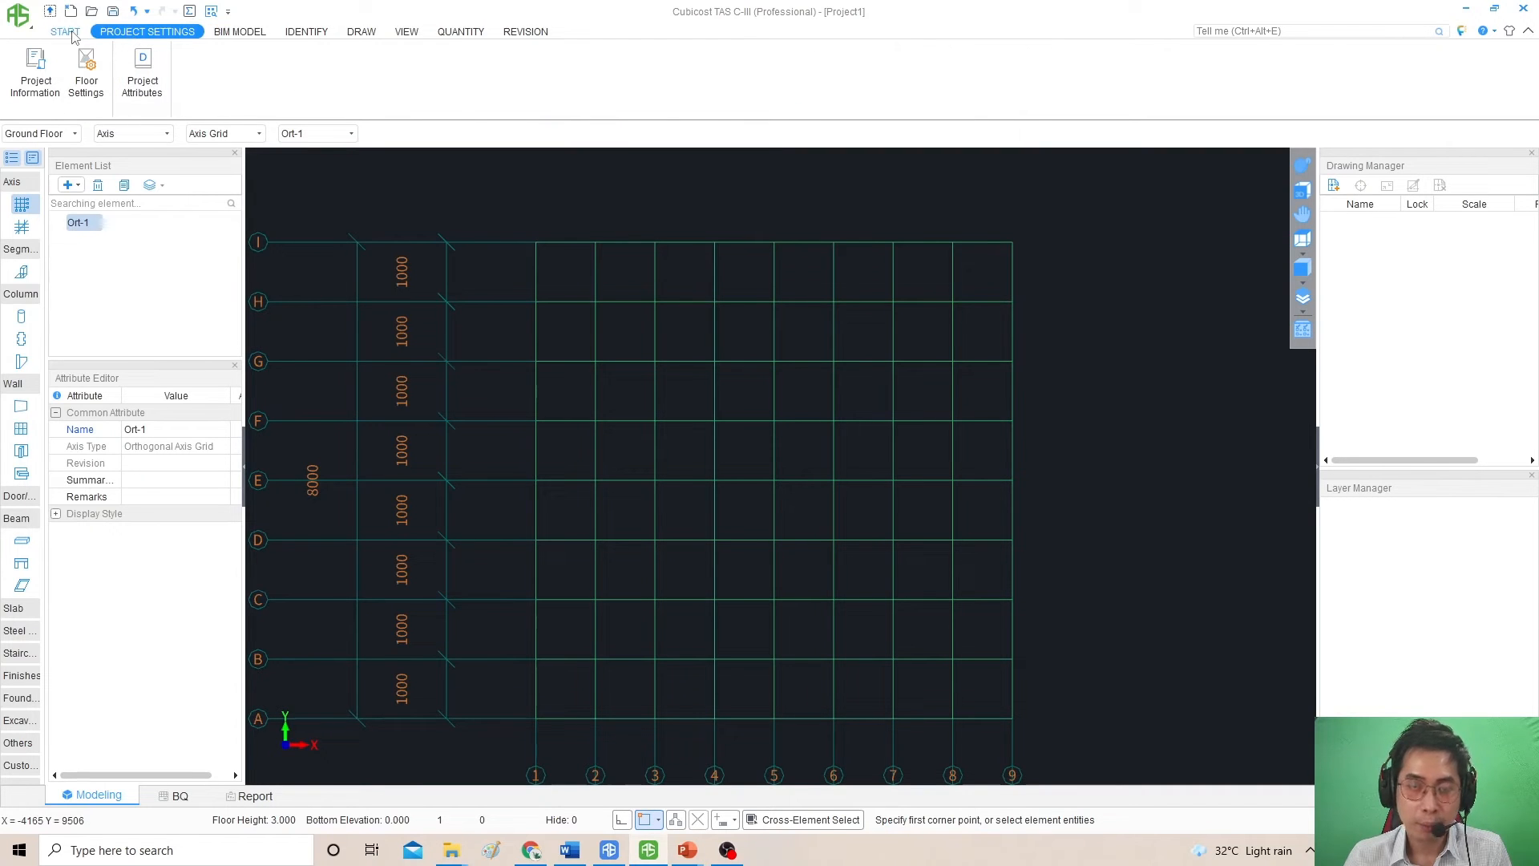
click(64, 30)
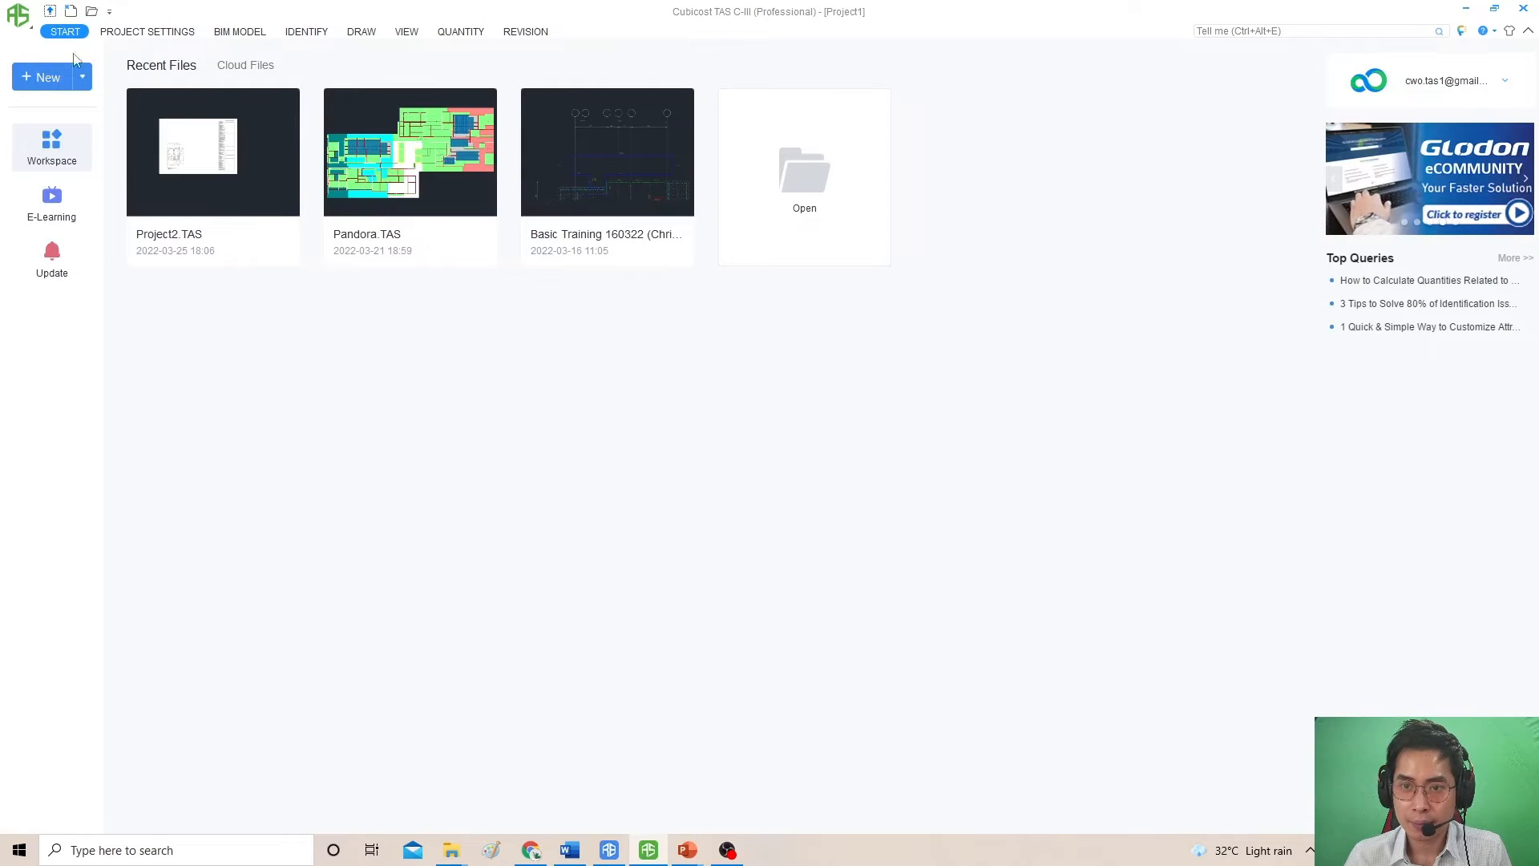
click(18, 10)
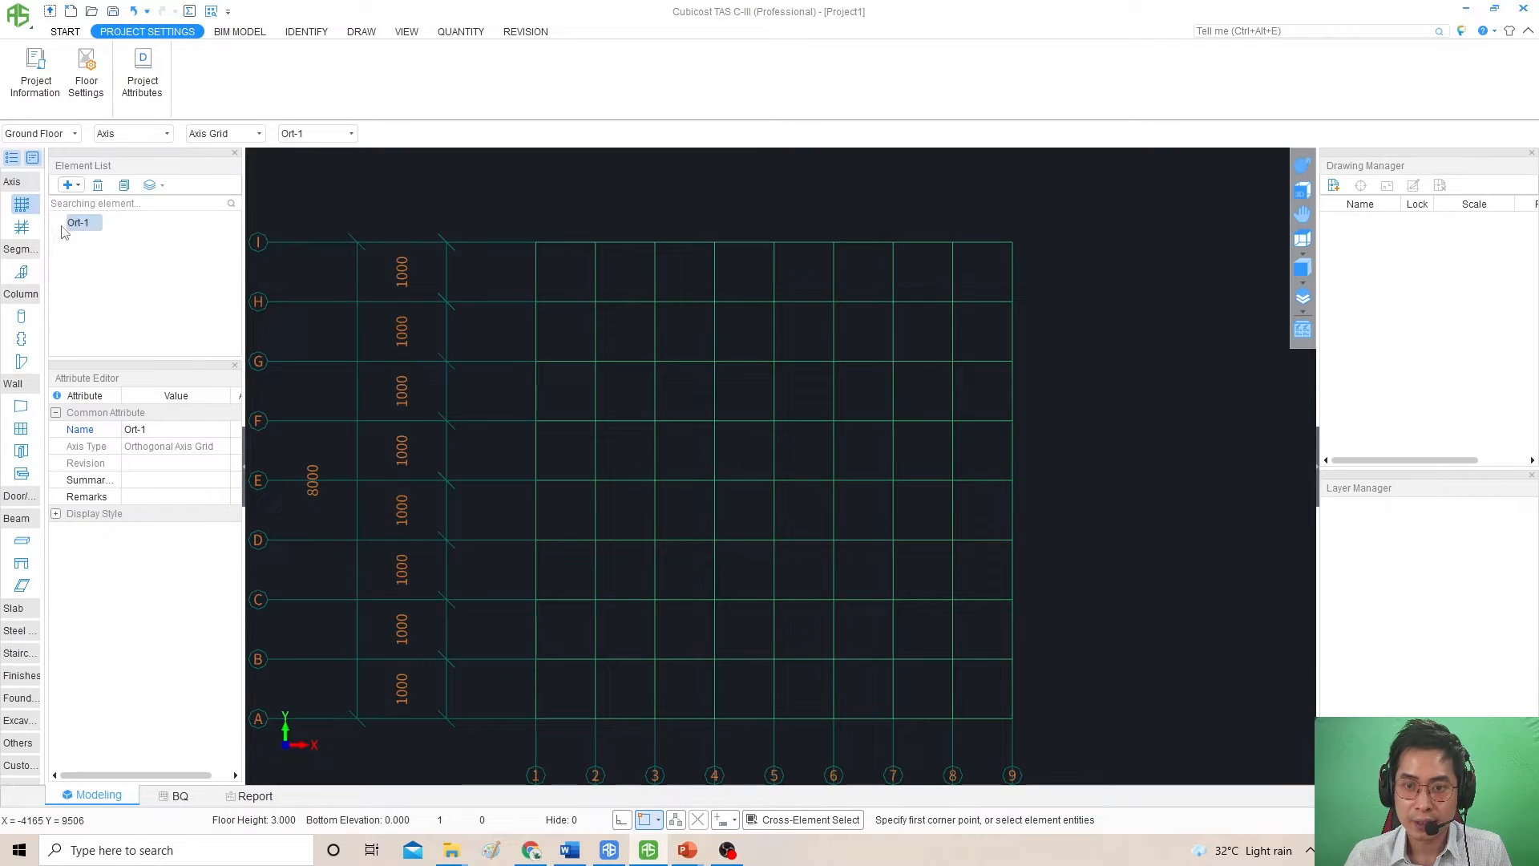
mouse_move(360, 31)
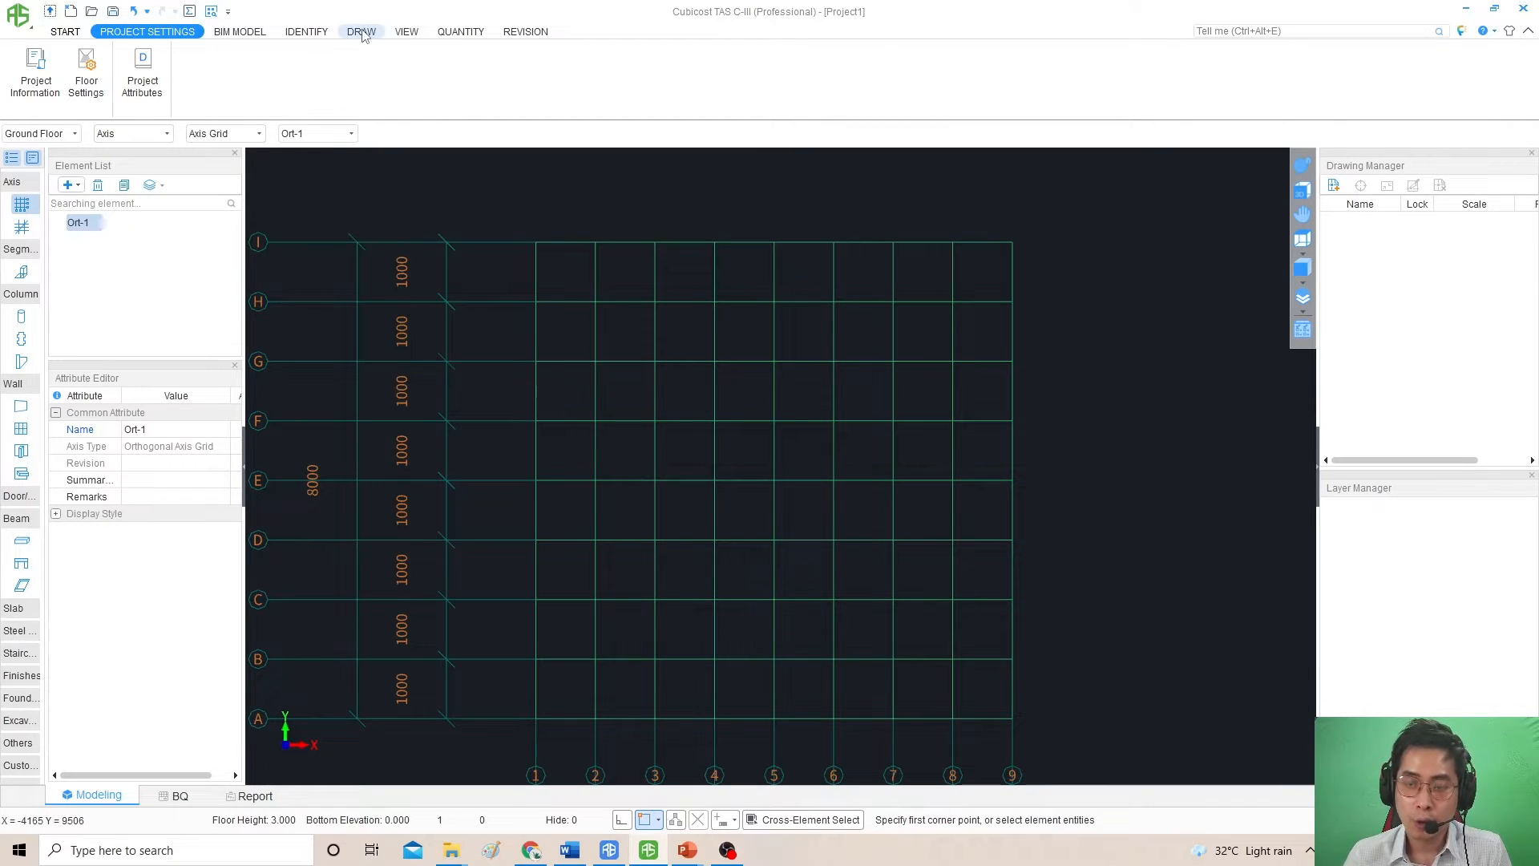
Look over the Draw and View commands, then switch back to the running PowerPoint slideshow.
click(360, 30)
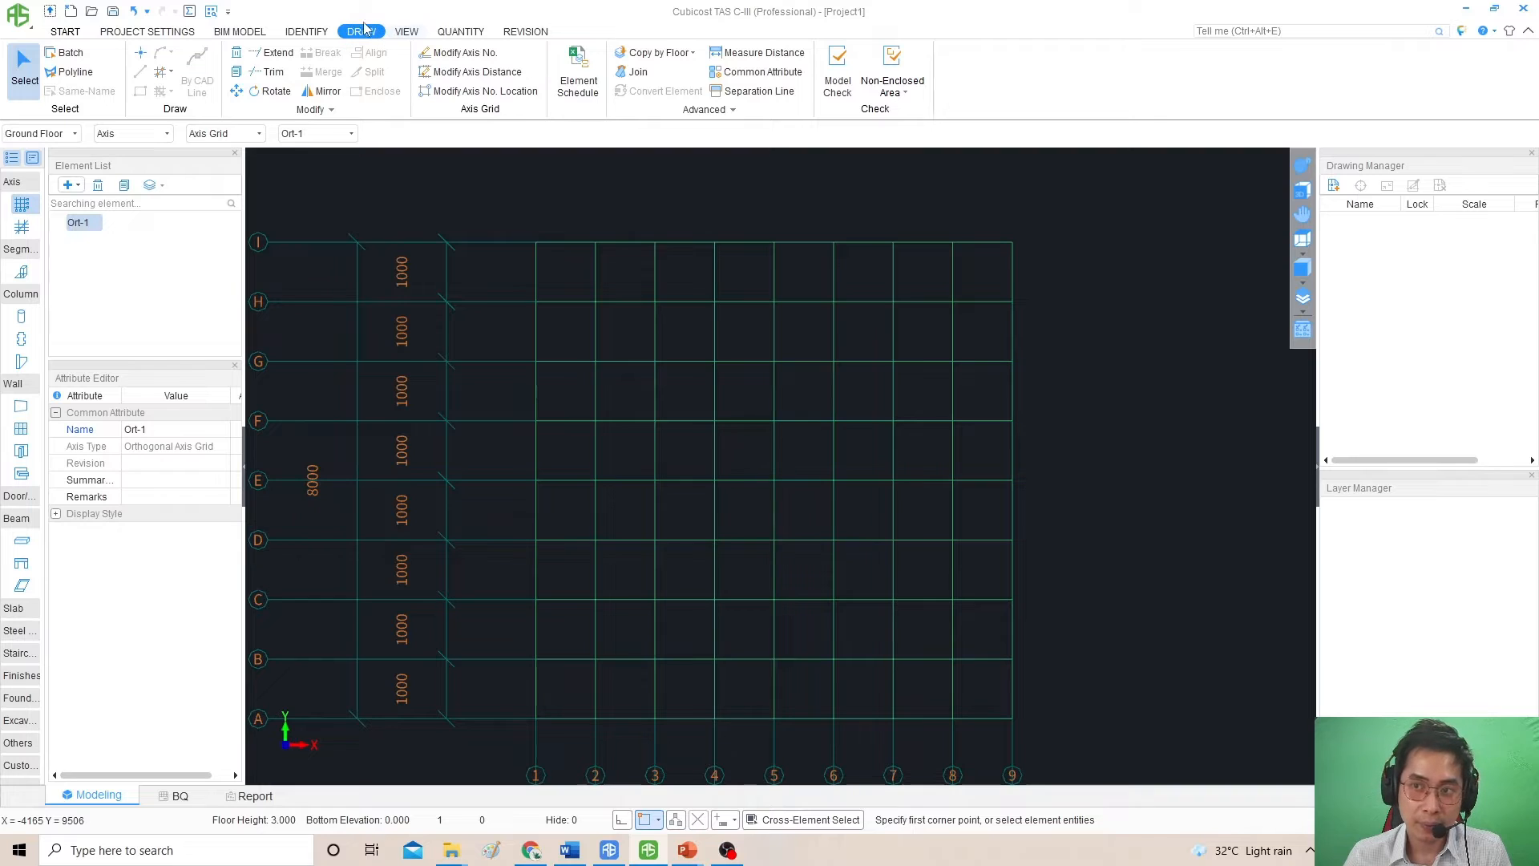
mouse_move(541, 411)
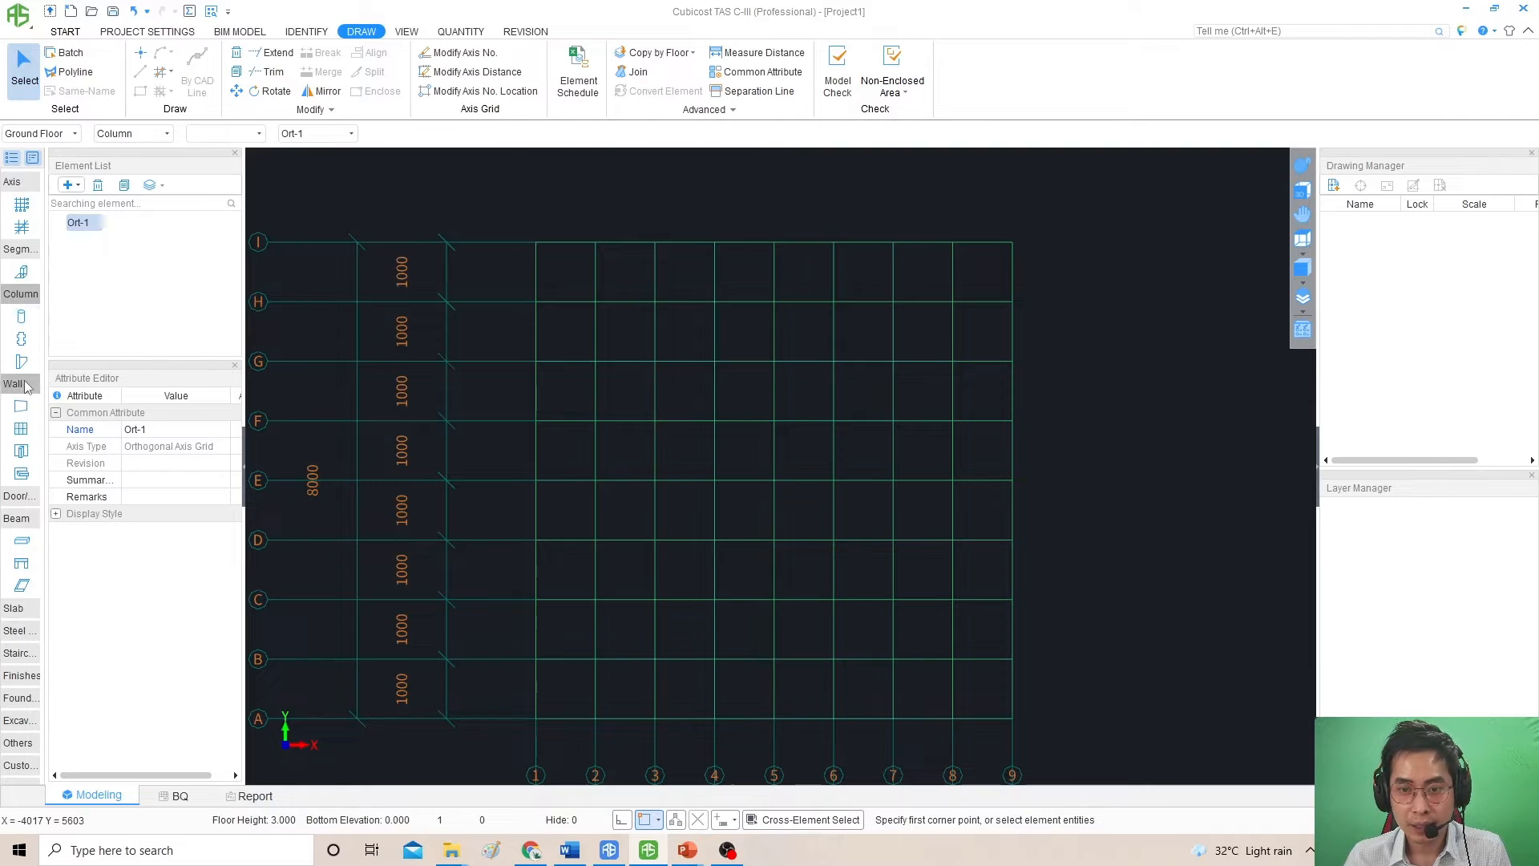
click(16, 428)
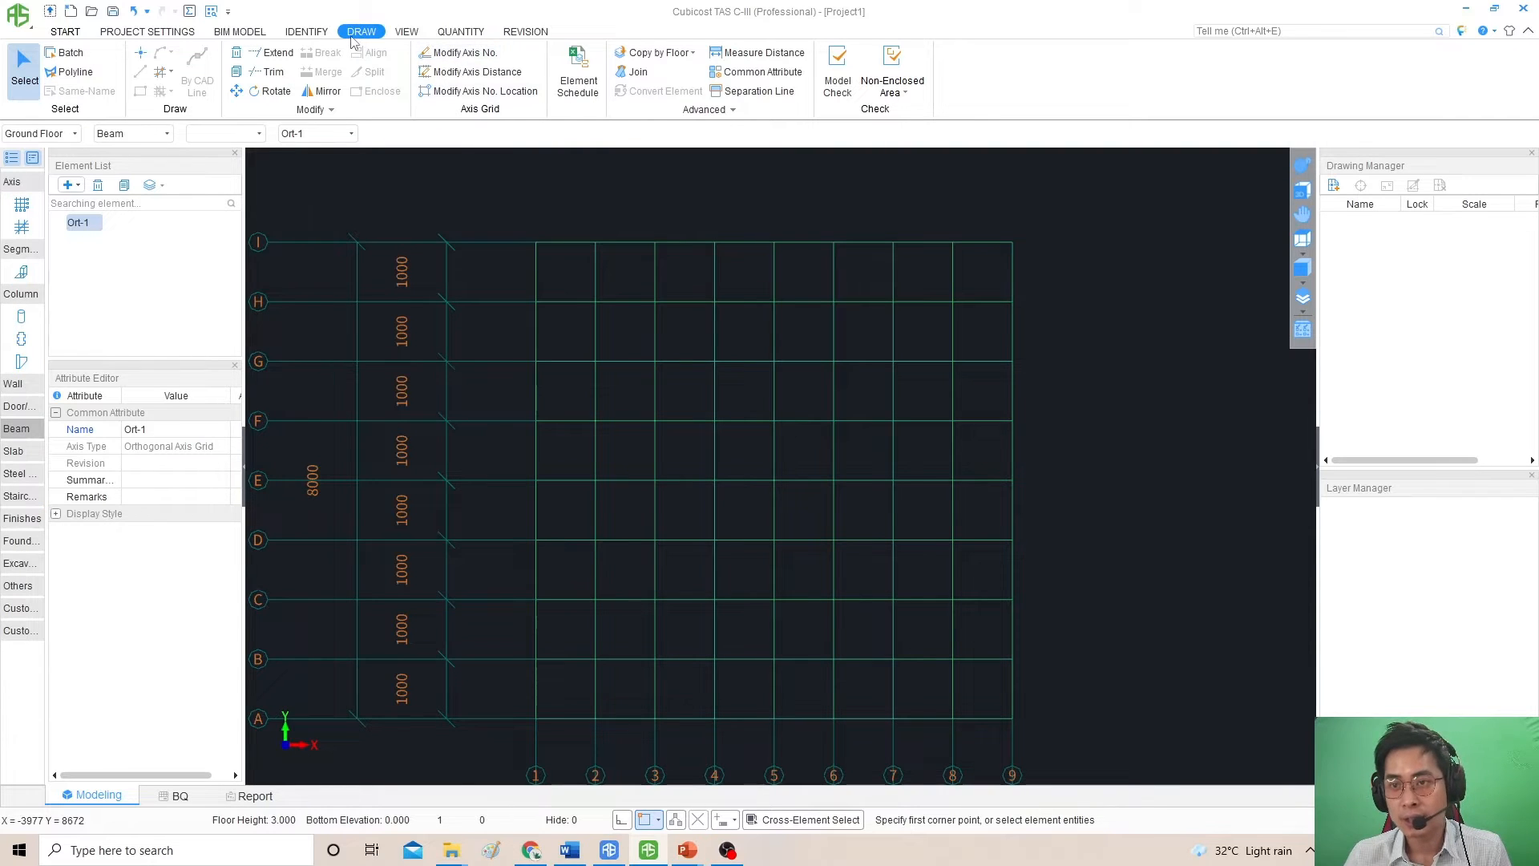
click(406, 30)
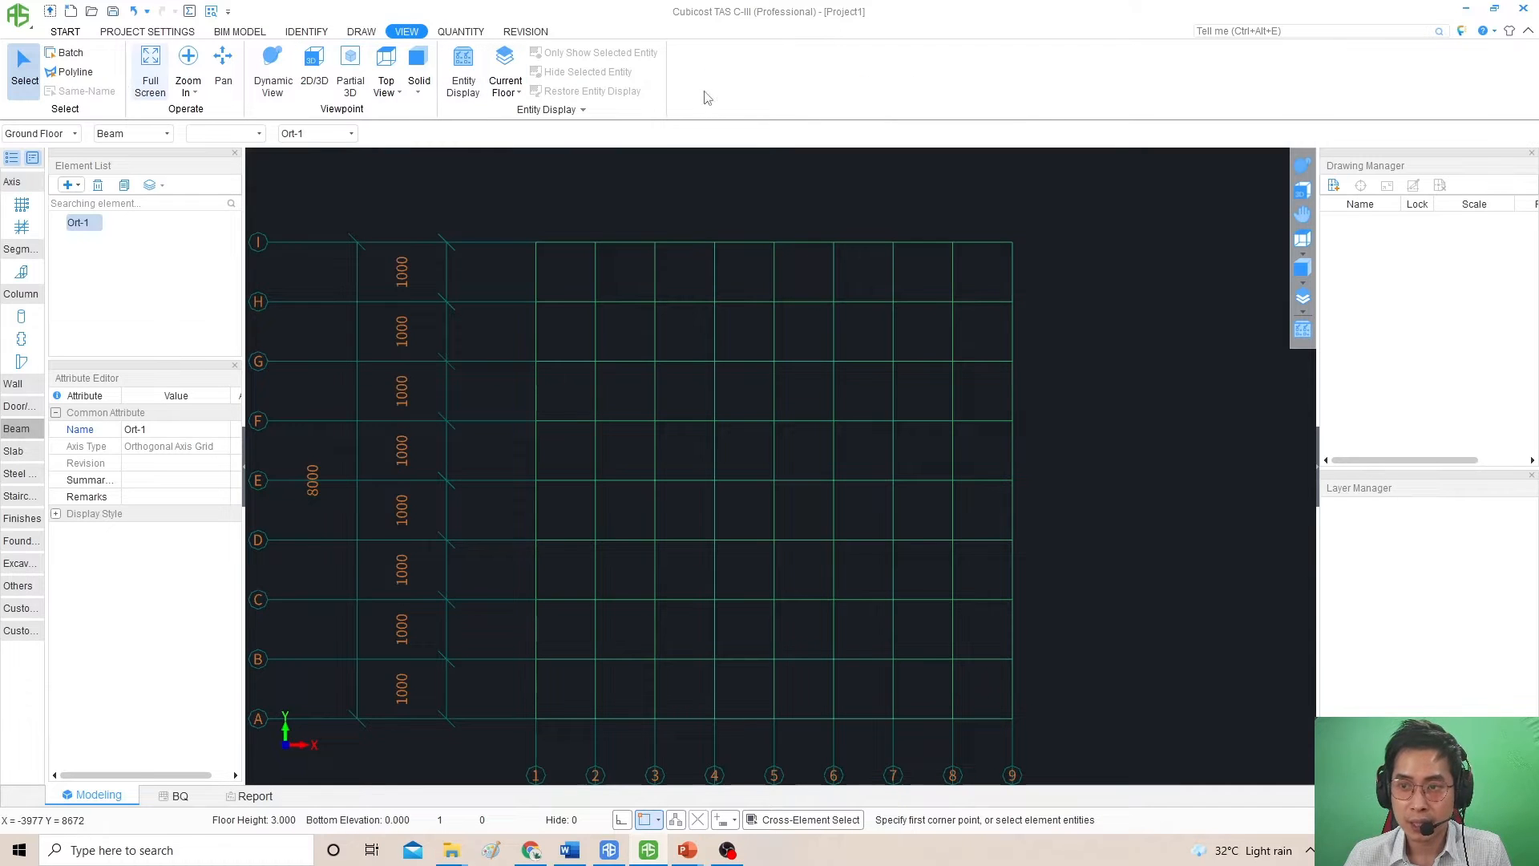
click(360, 31)
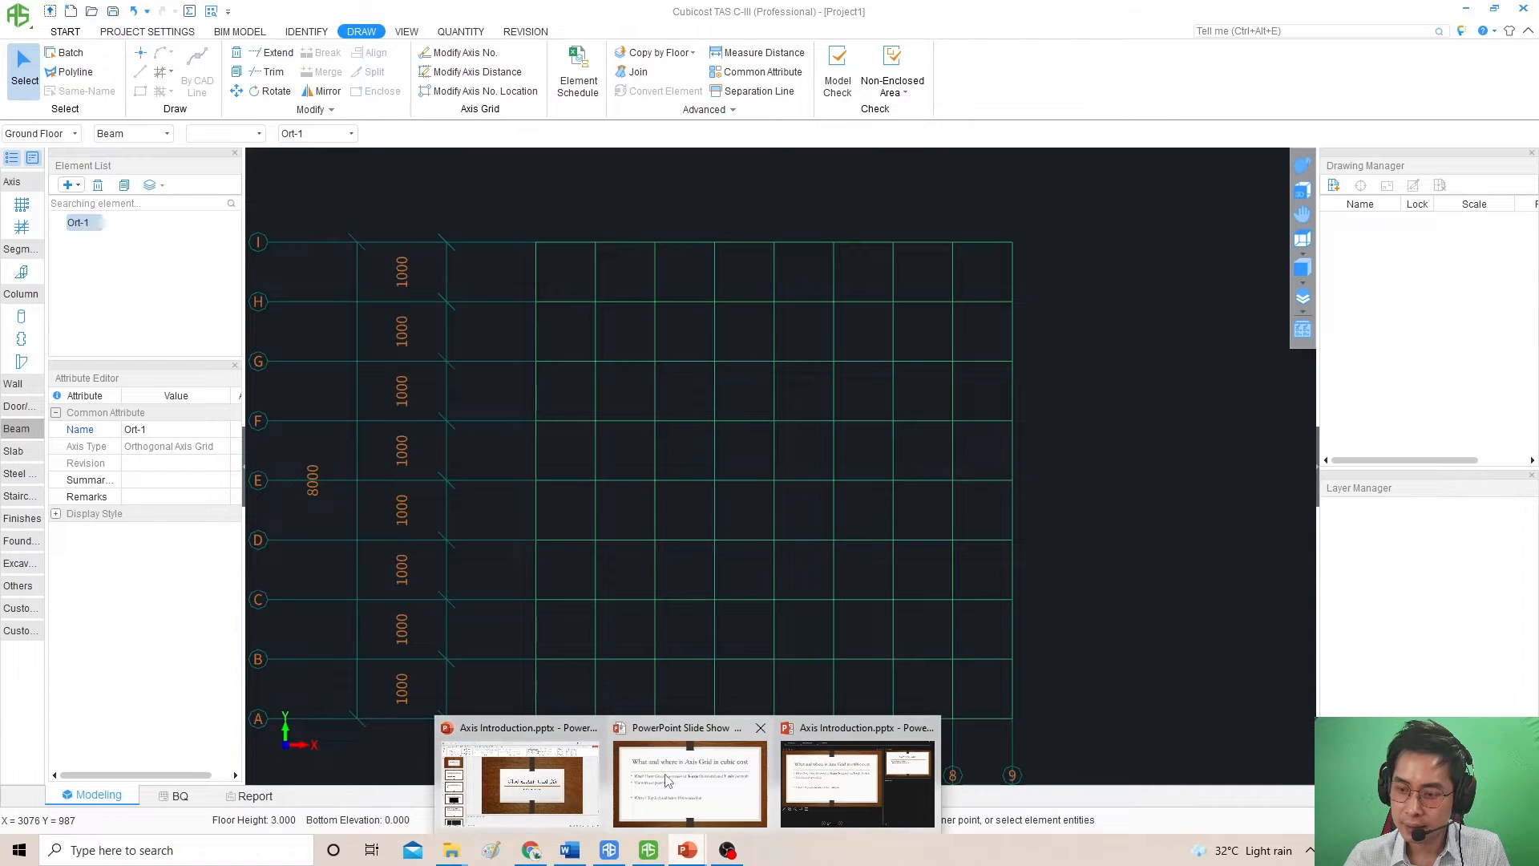
click(690, 782)
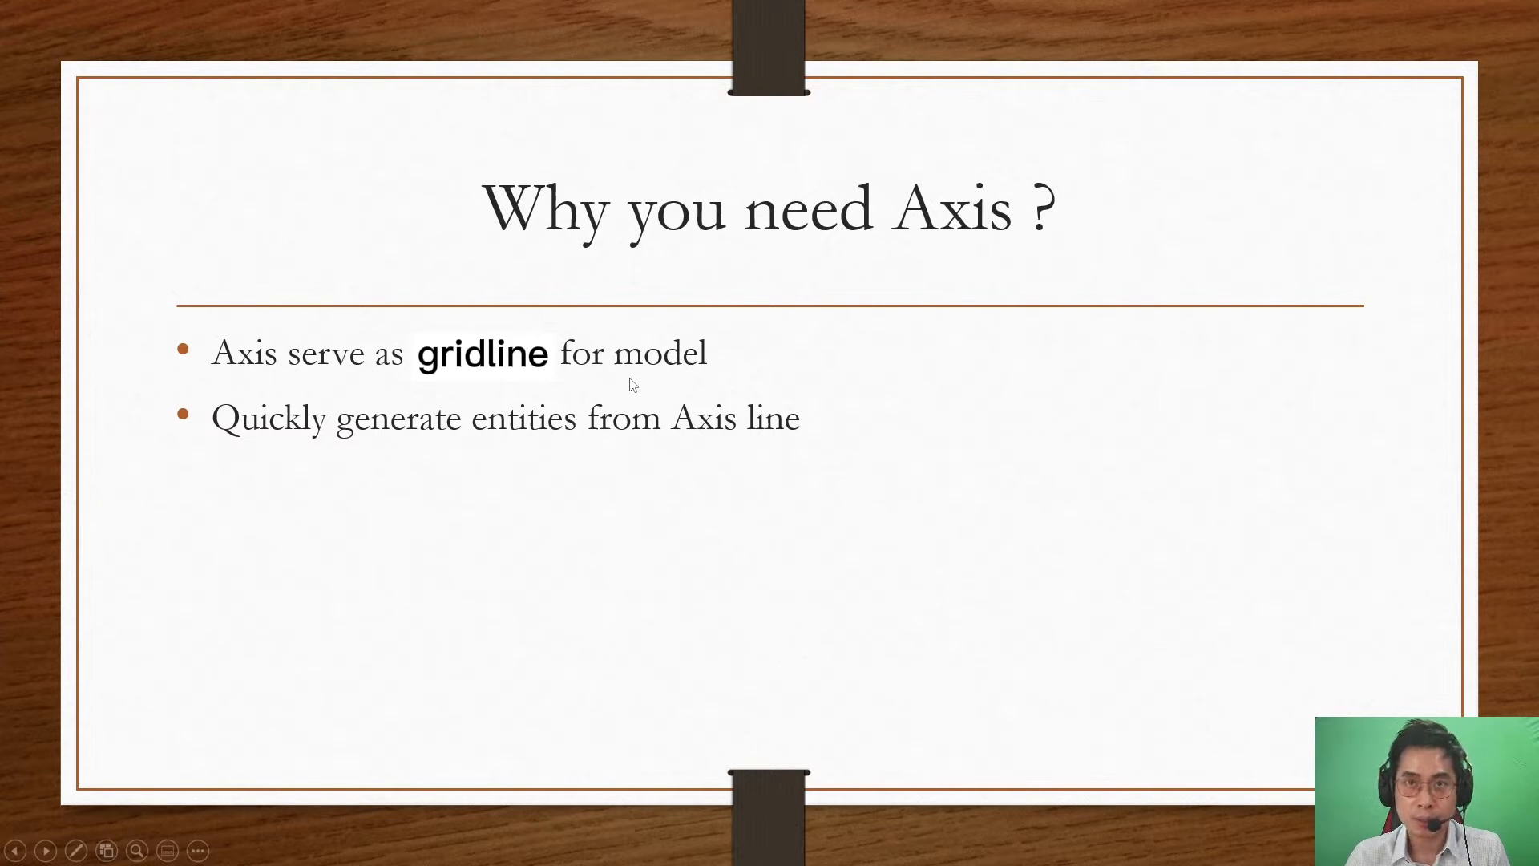
mouse_move(819, 353)
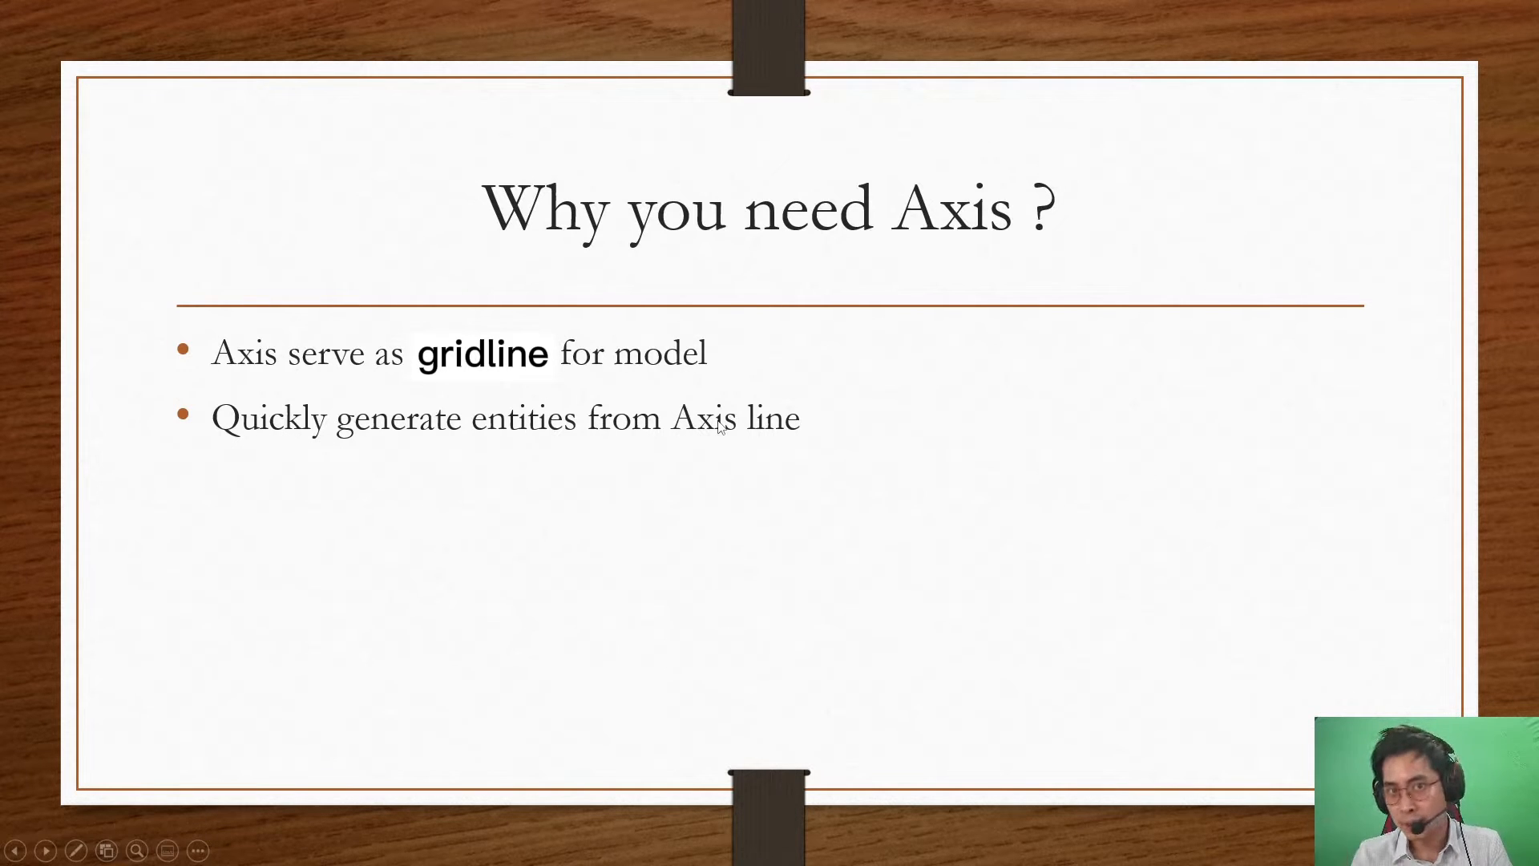
mouse_move(912, 379)
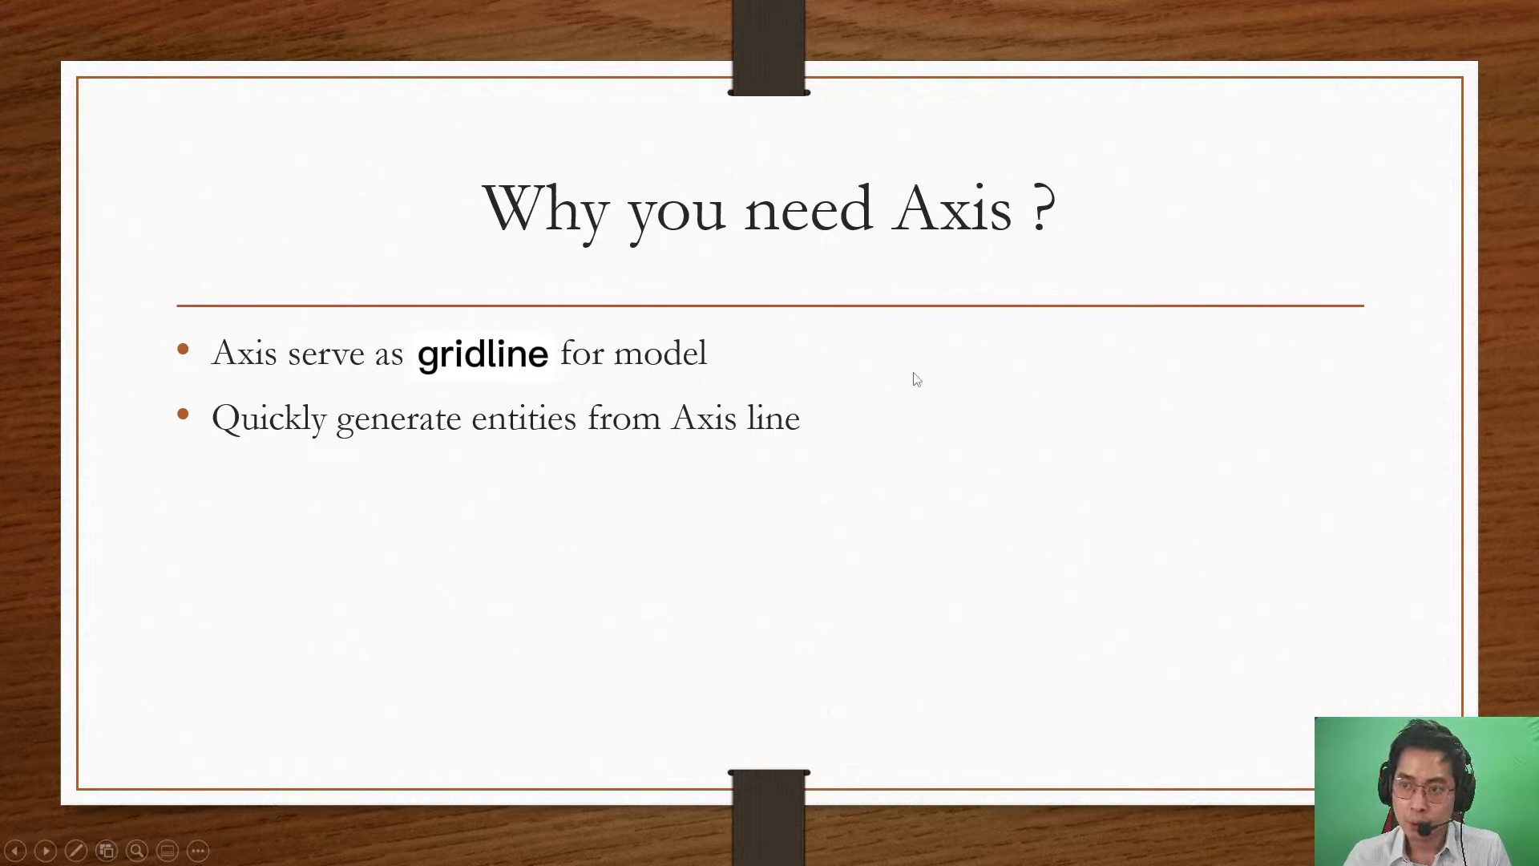
mouse_move(773, 395)
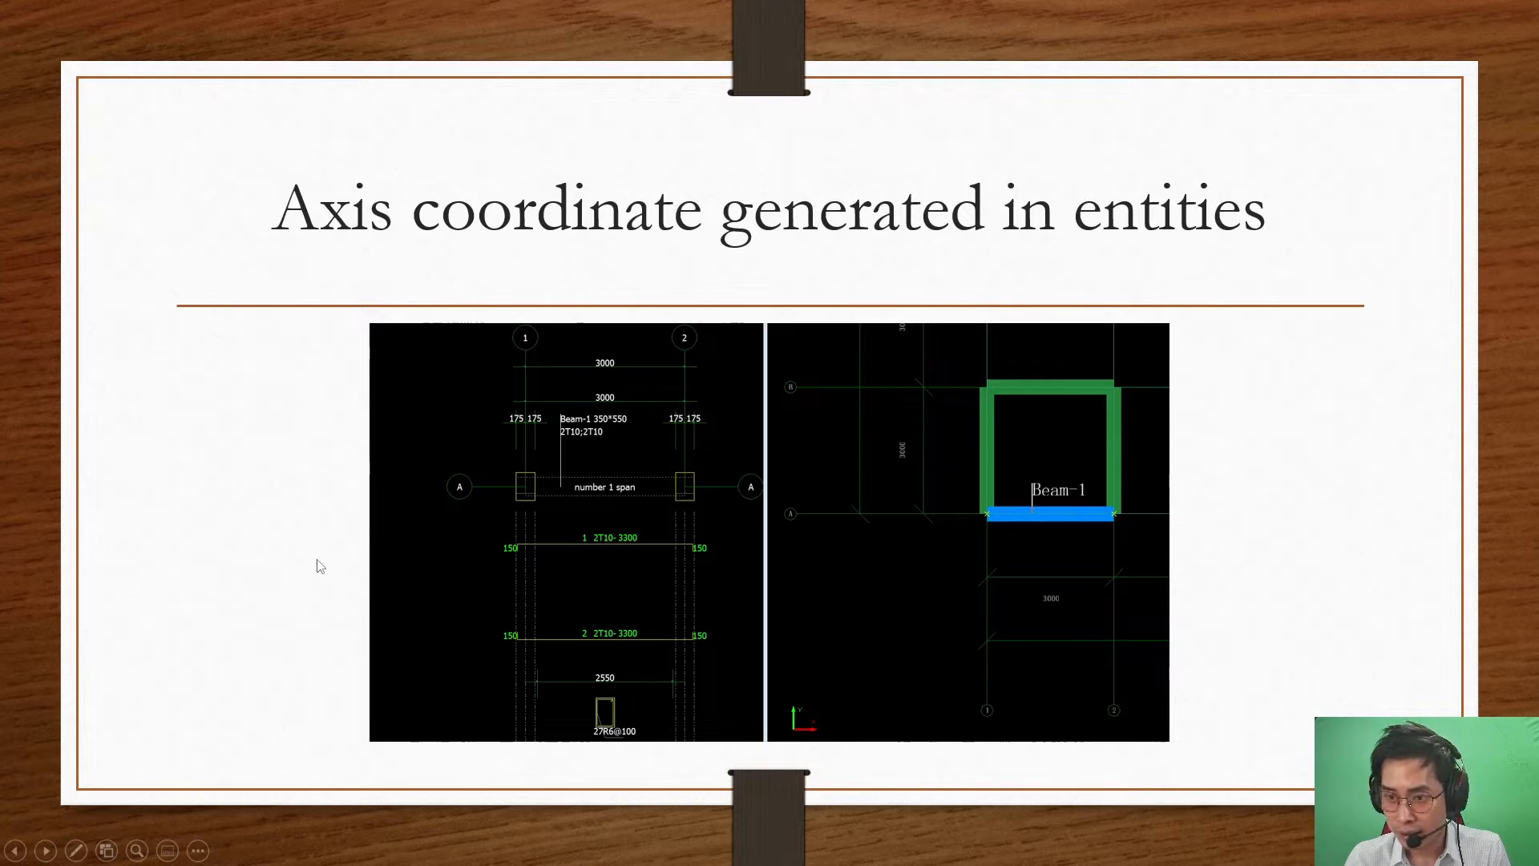
mouse_move(419, 696)
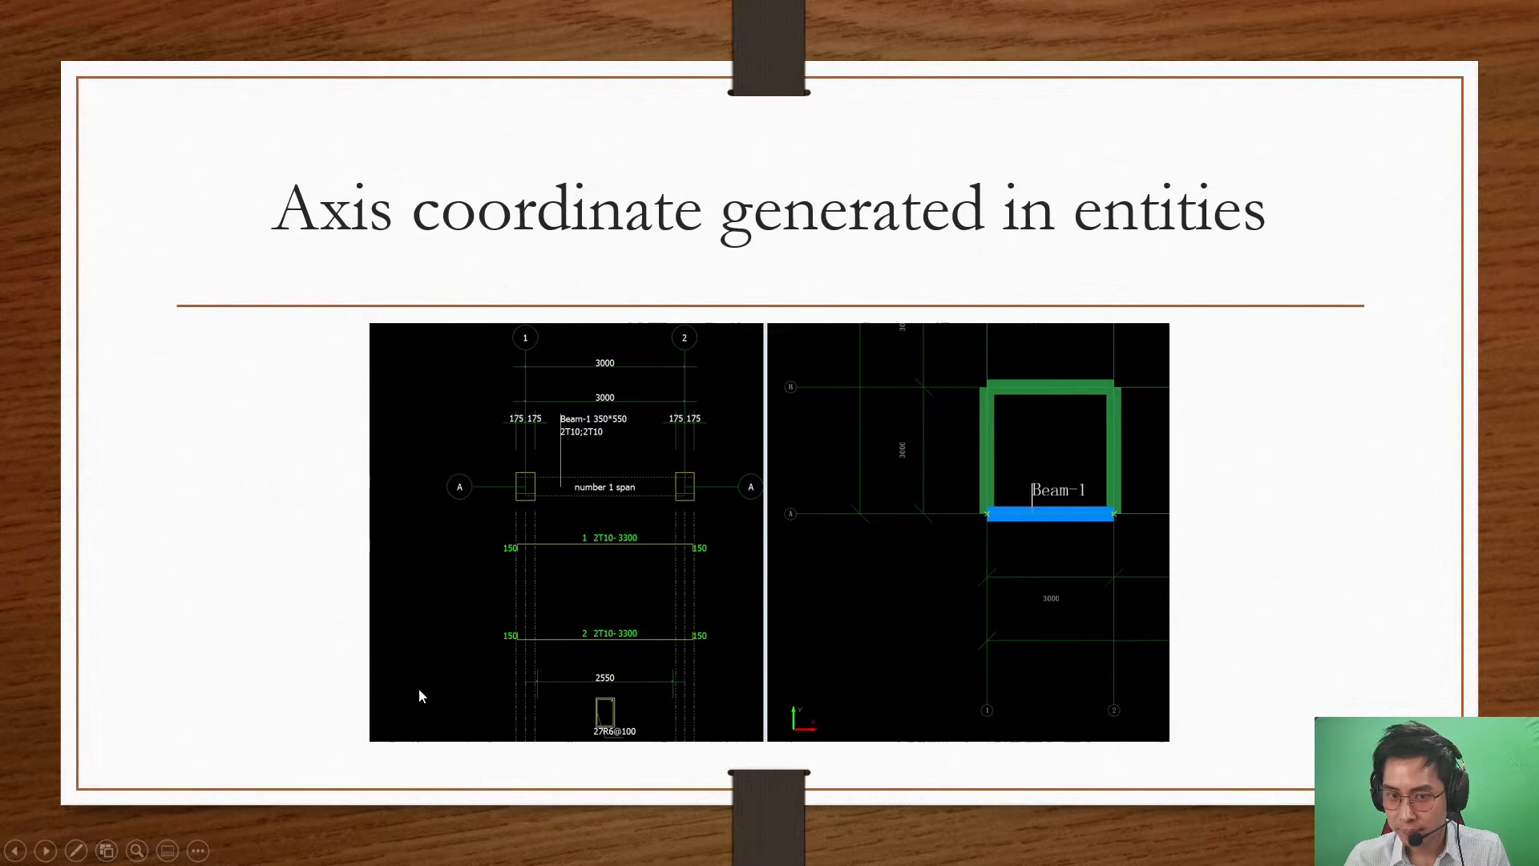
mouse_move(665, 338)
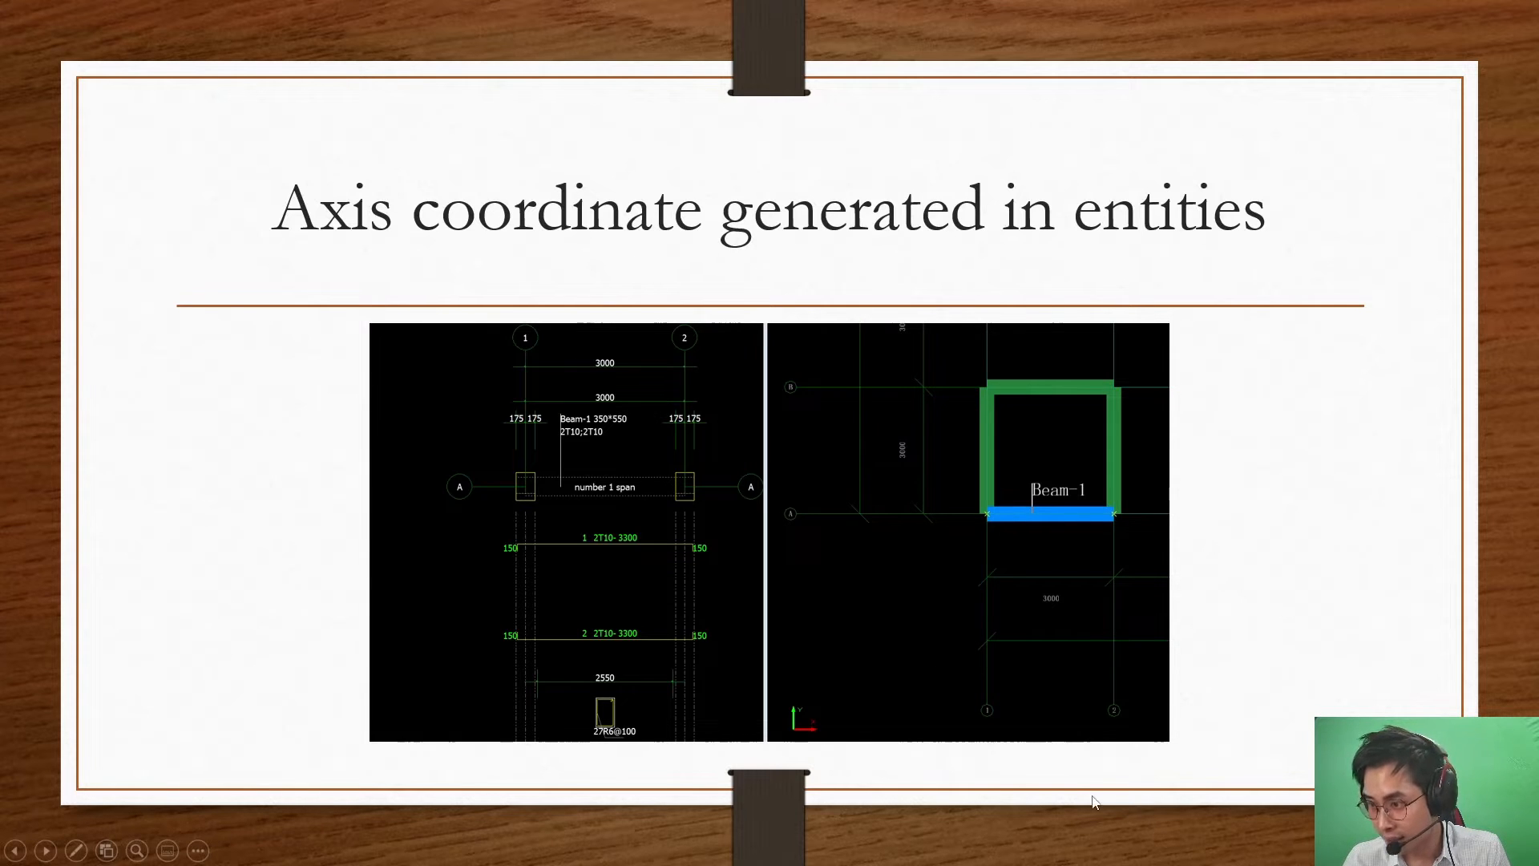
mouse_move(628, 585)
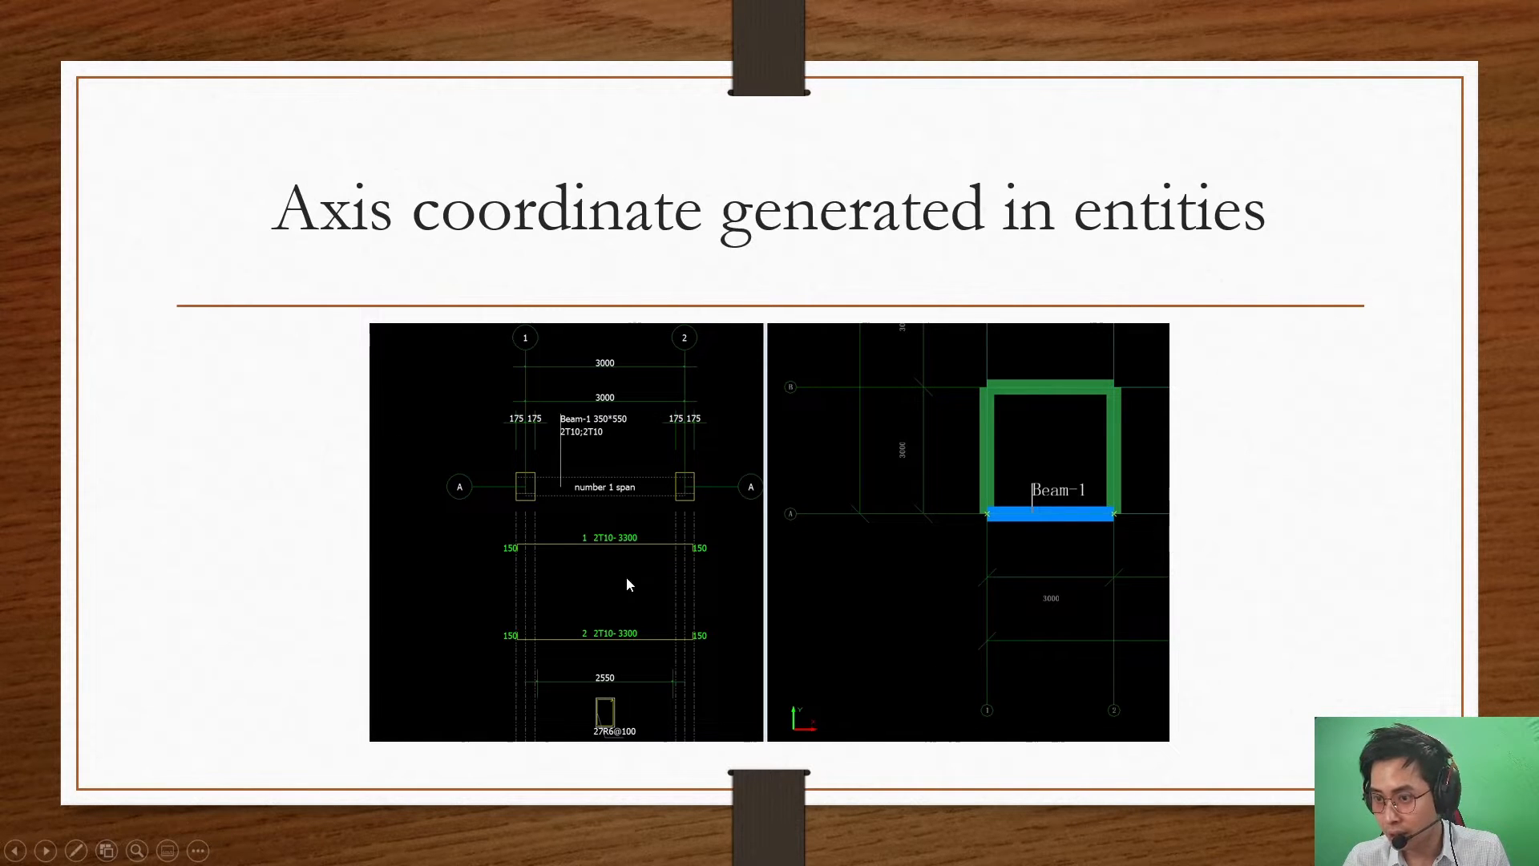
mouse_move(813, 628)
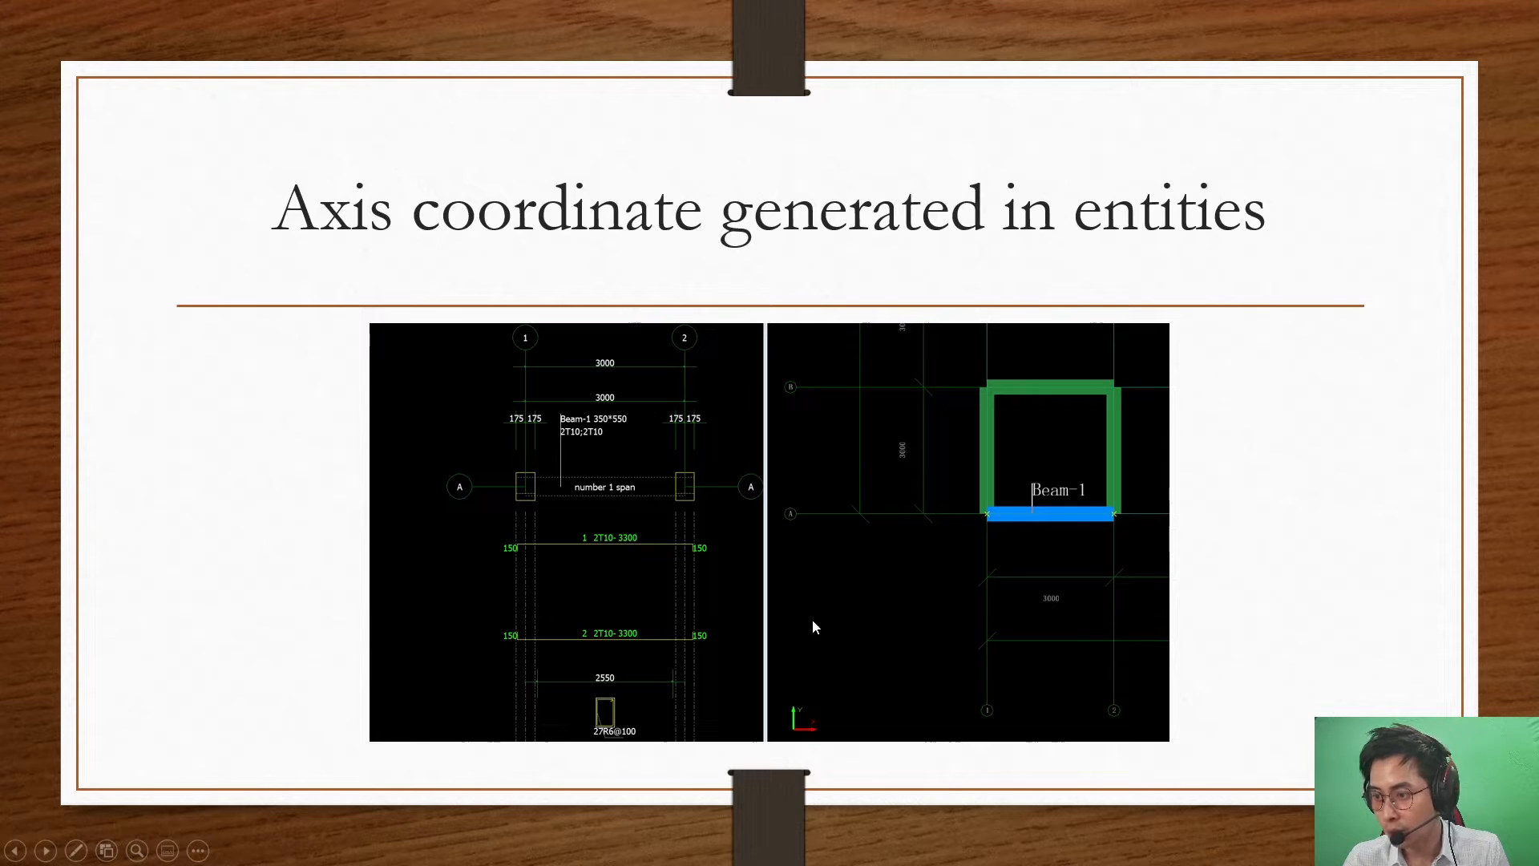
mouse_move(1087, 520)
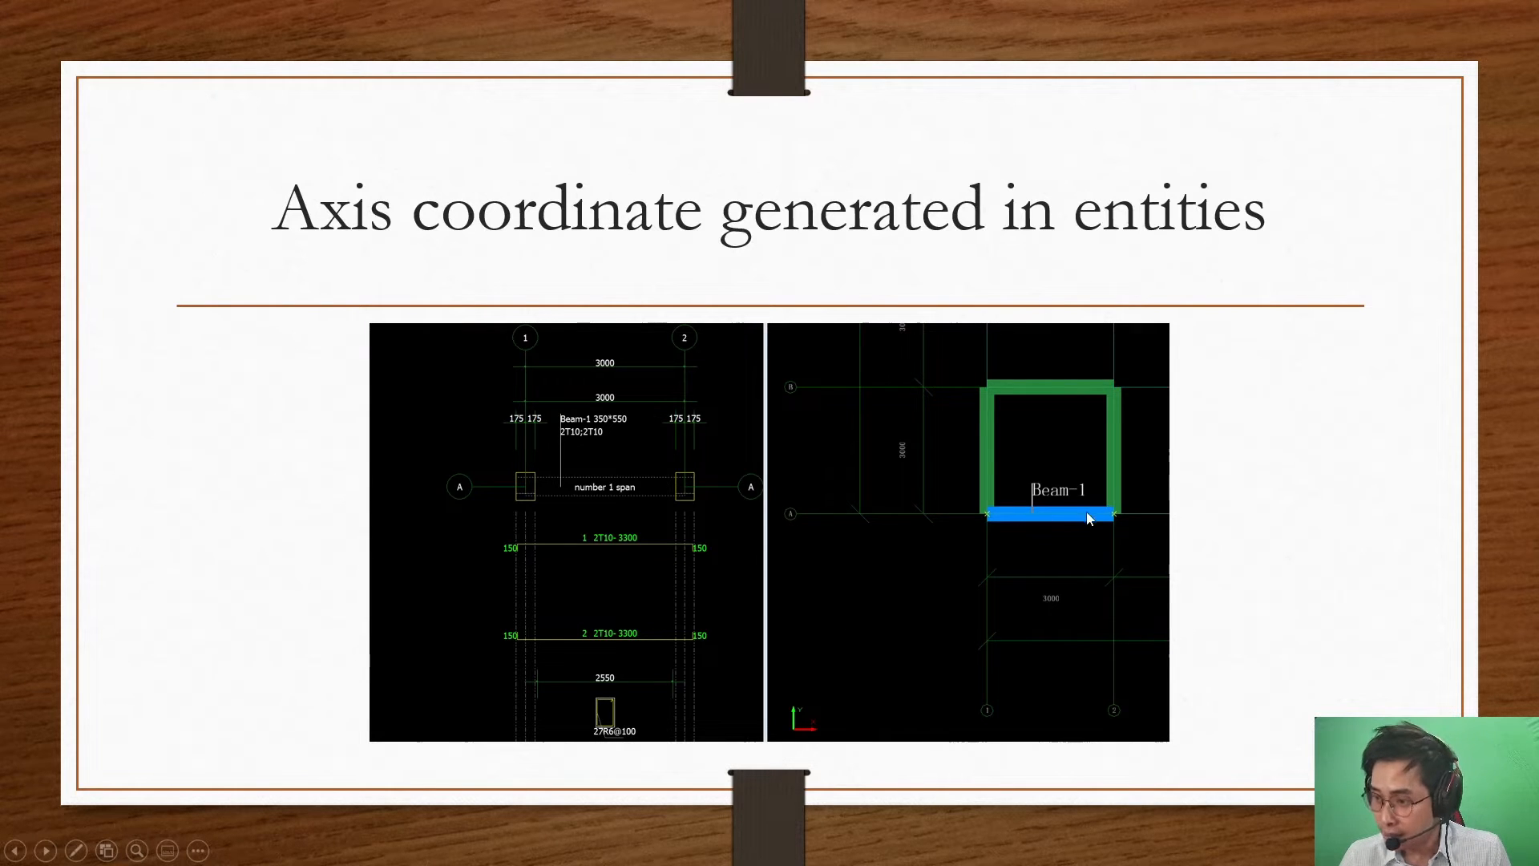
mouse_move(1011, 525)
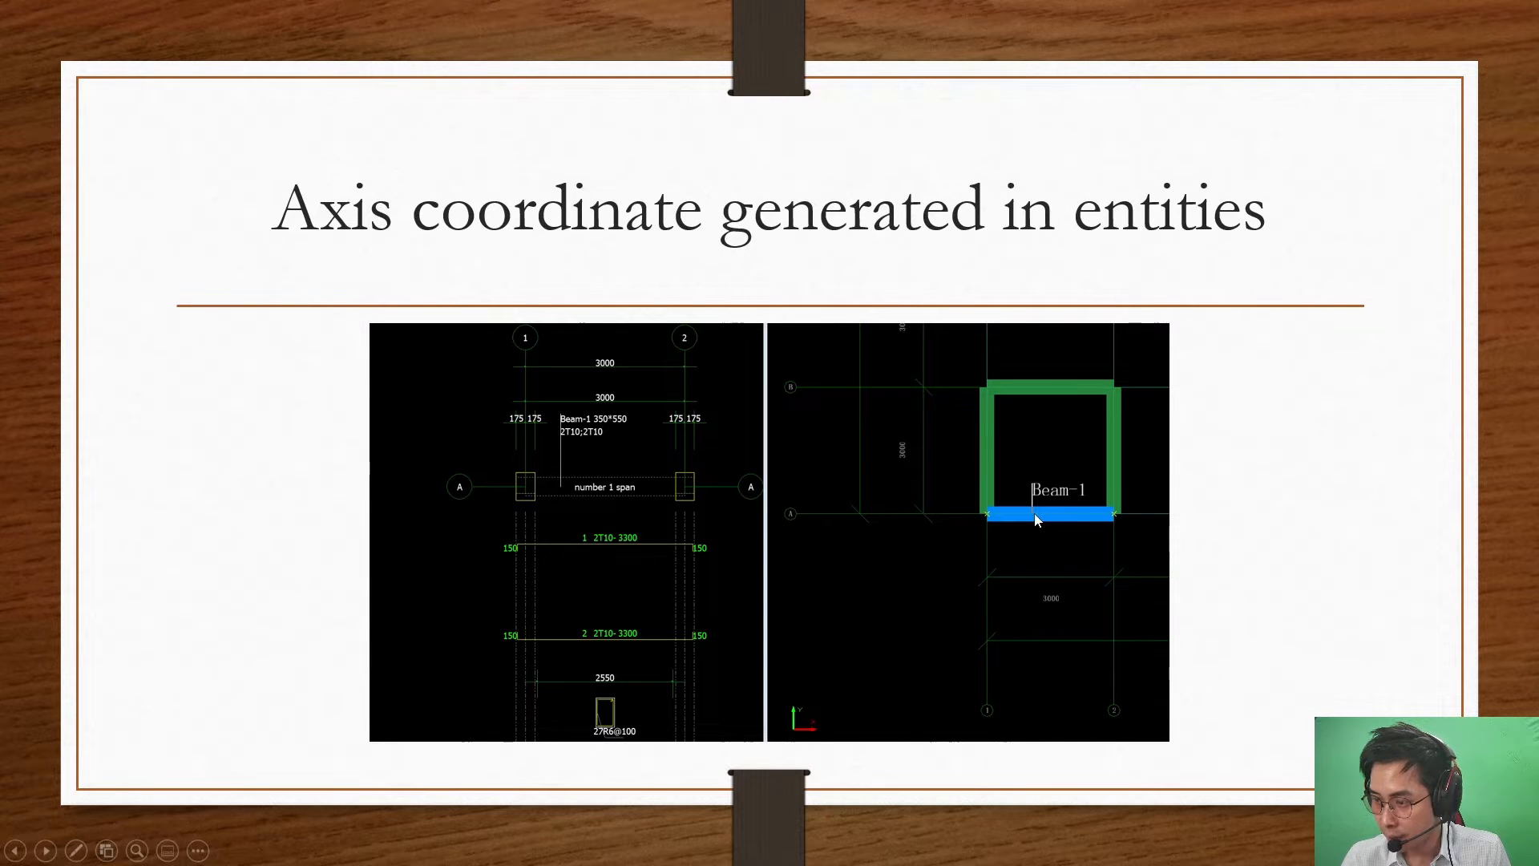
mouse_move(793, 526)
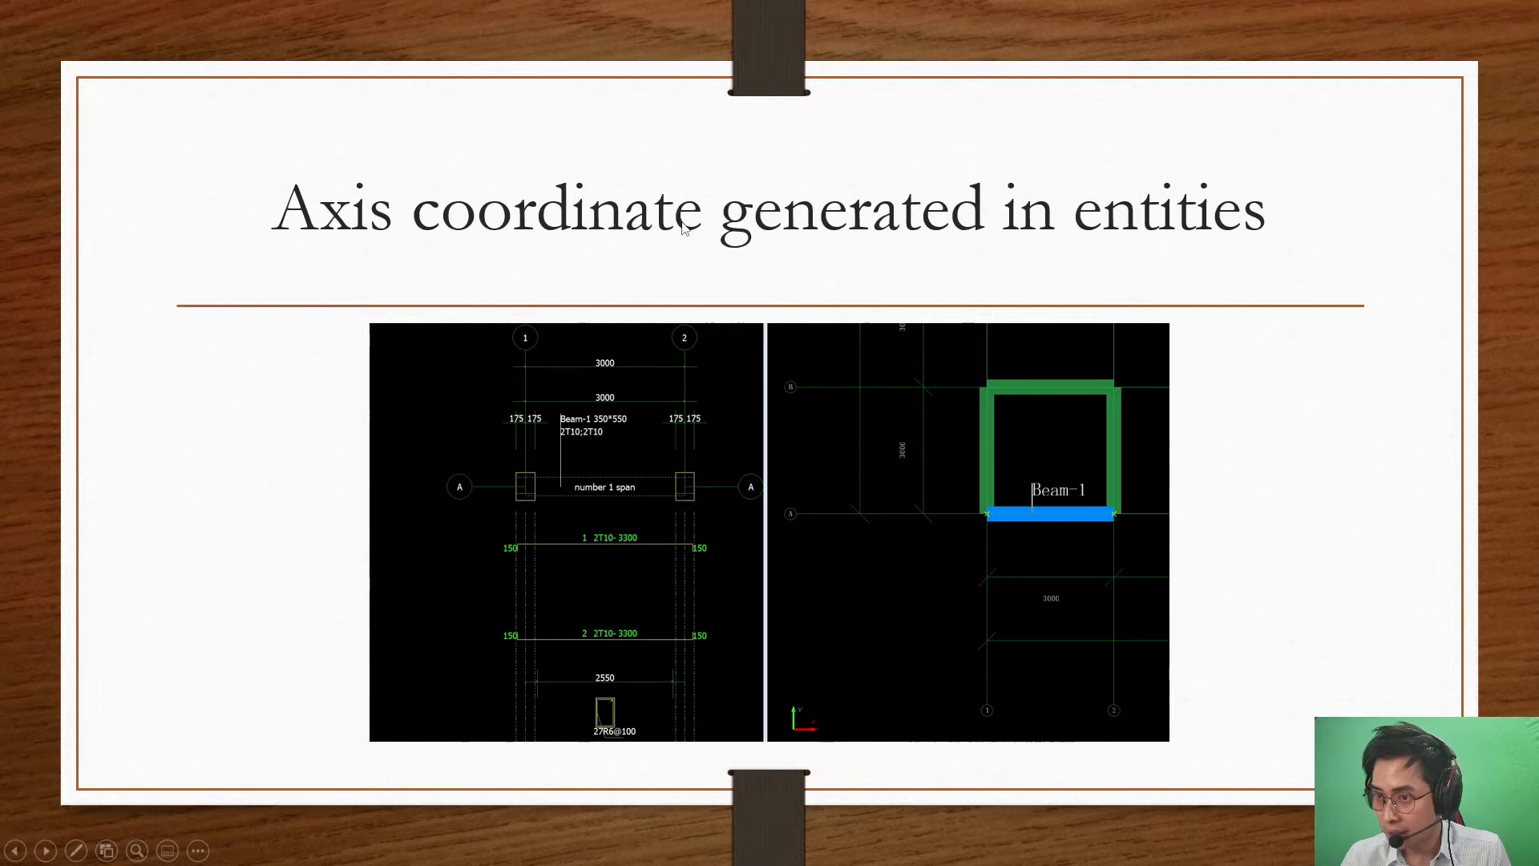
mouse_move(924, 570)
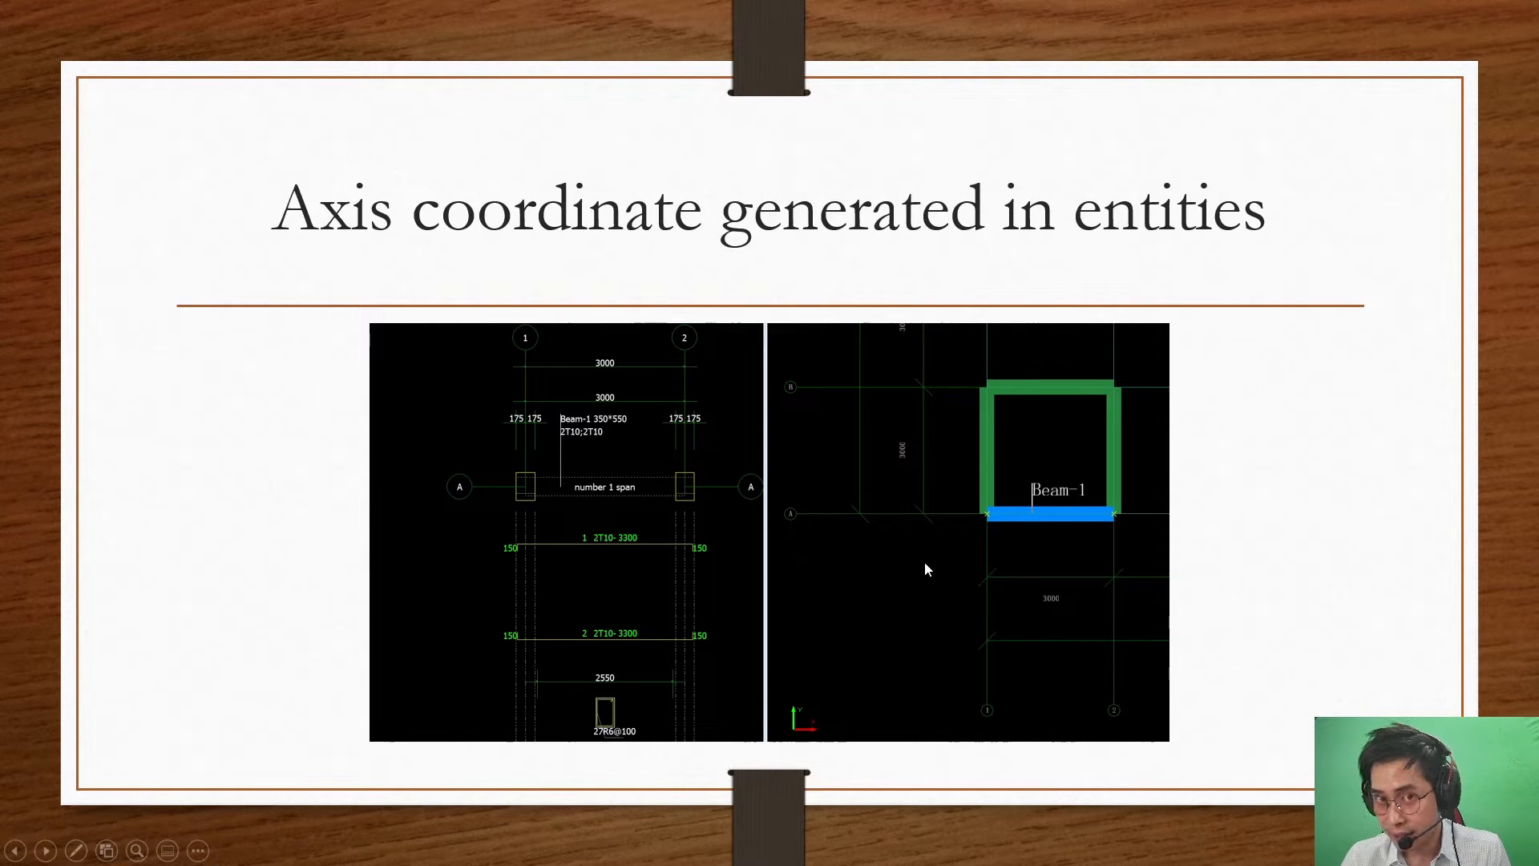
mouse_move(1085, 674)
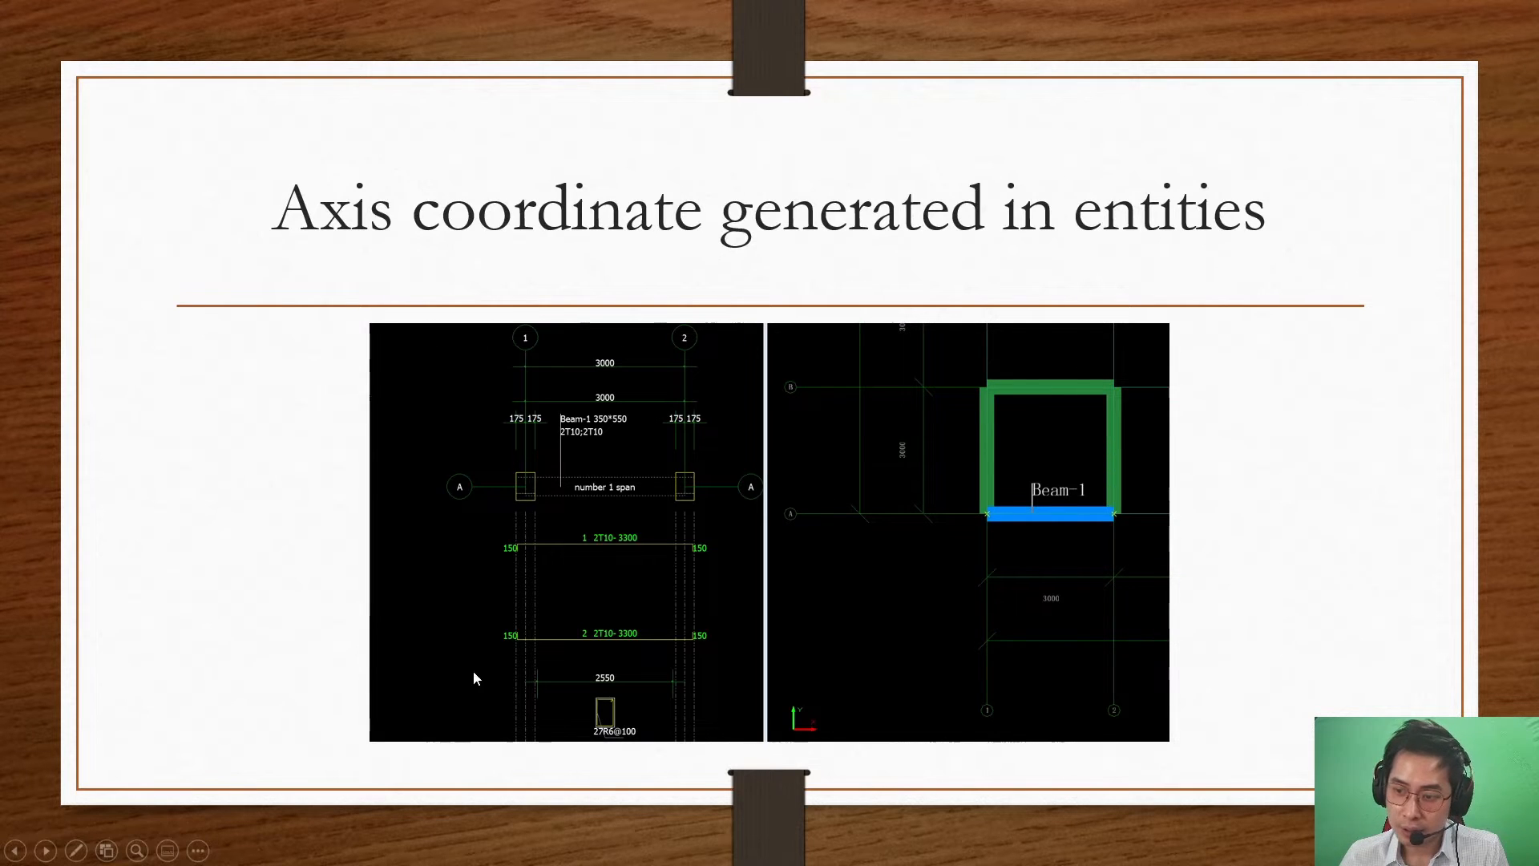
mouse_move(459, 480)
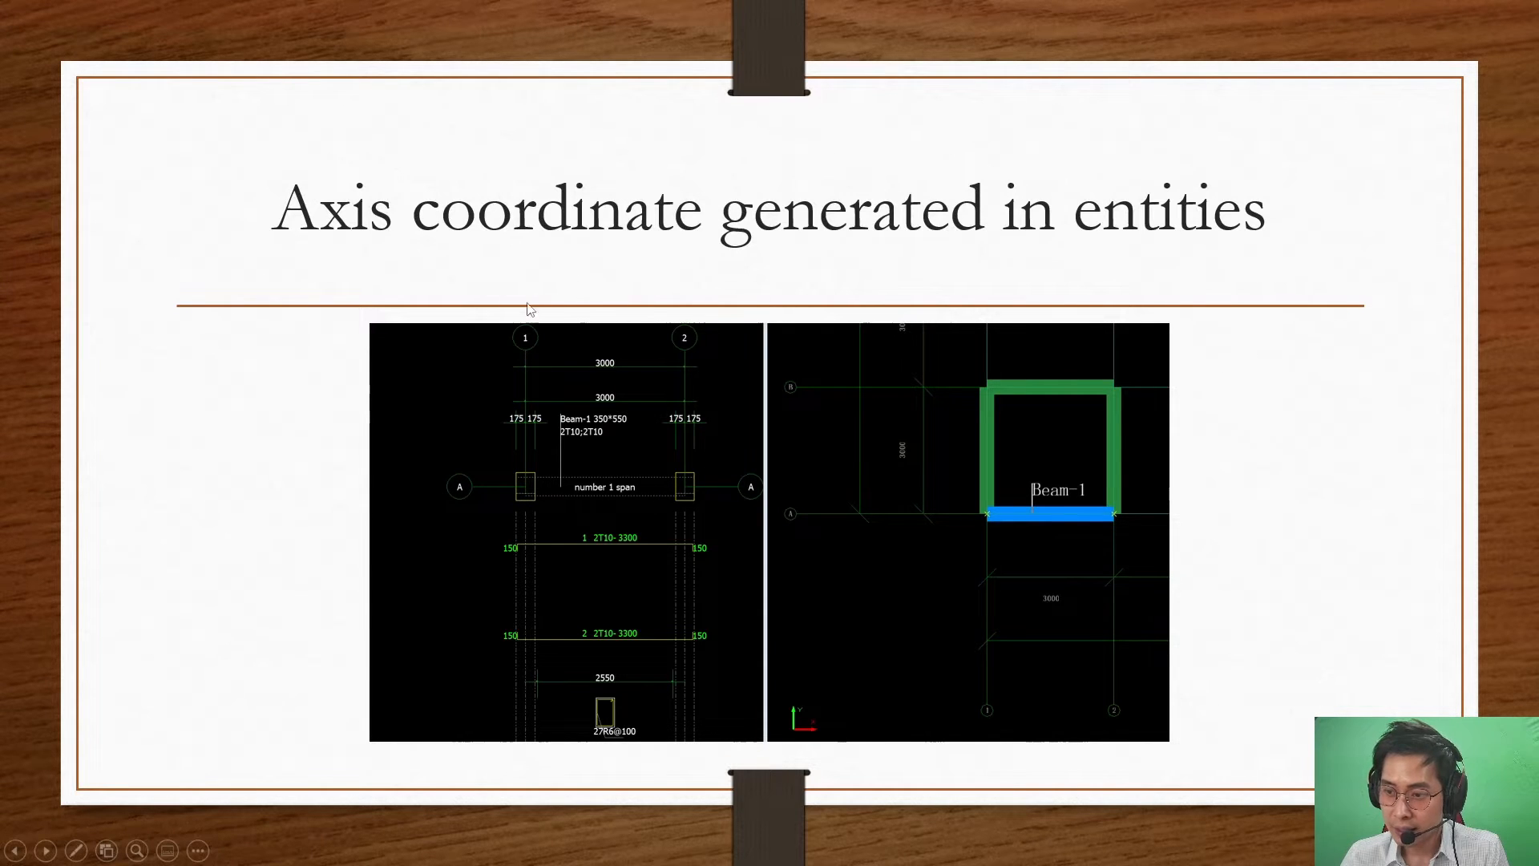
mouse_move(684, 381)
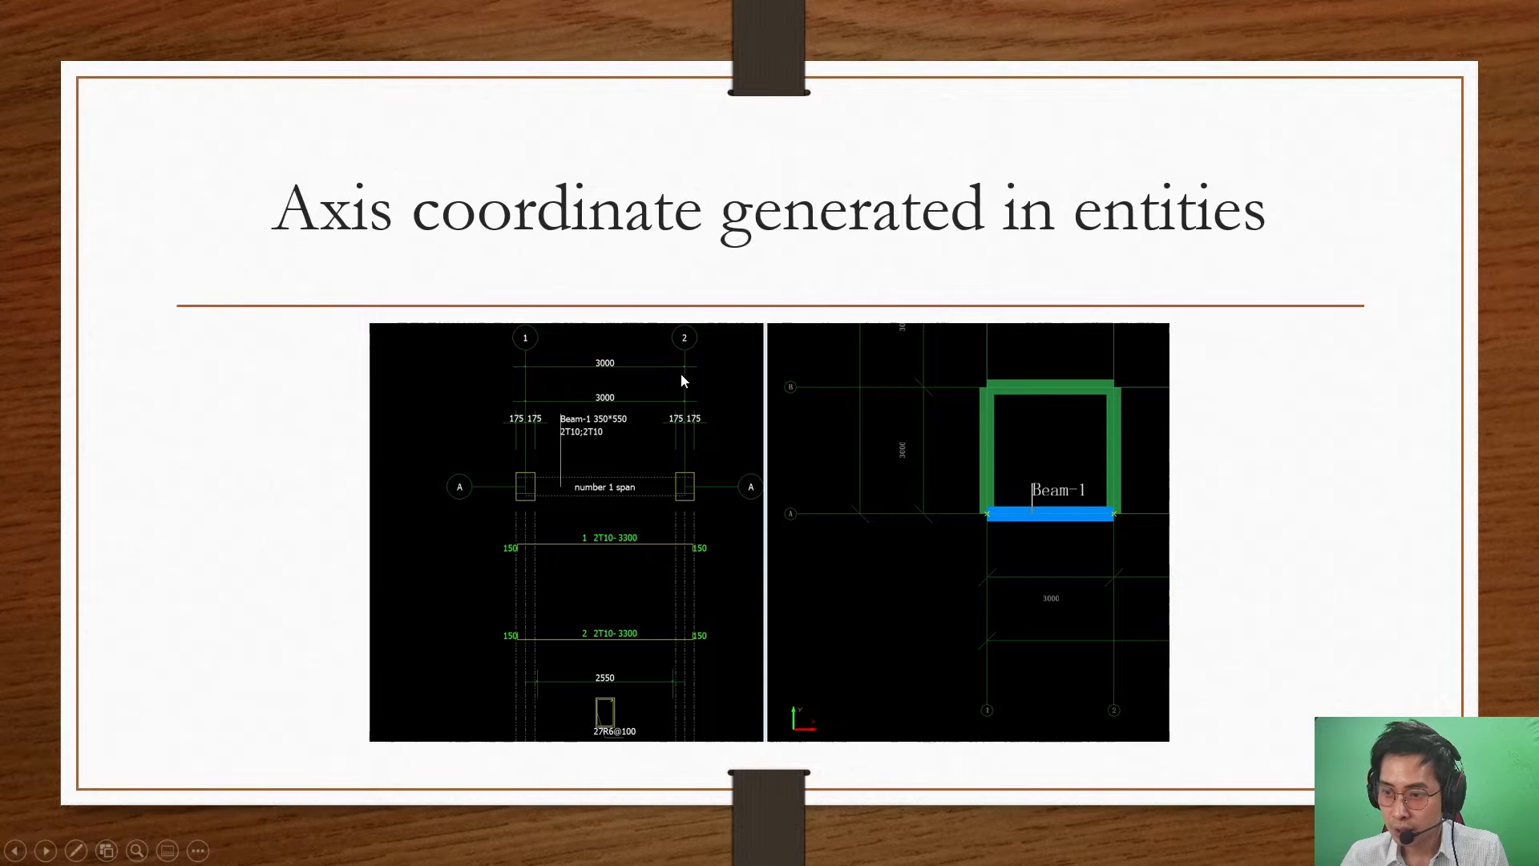
mouse_move(792, 524)
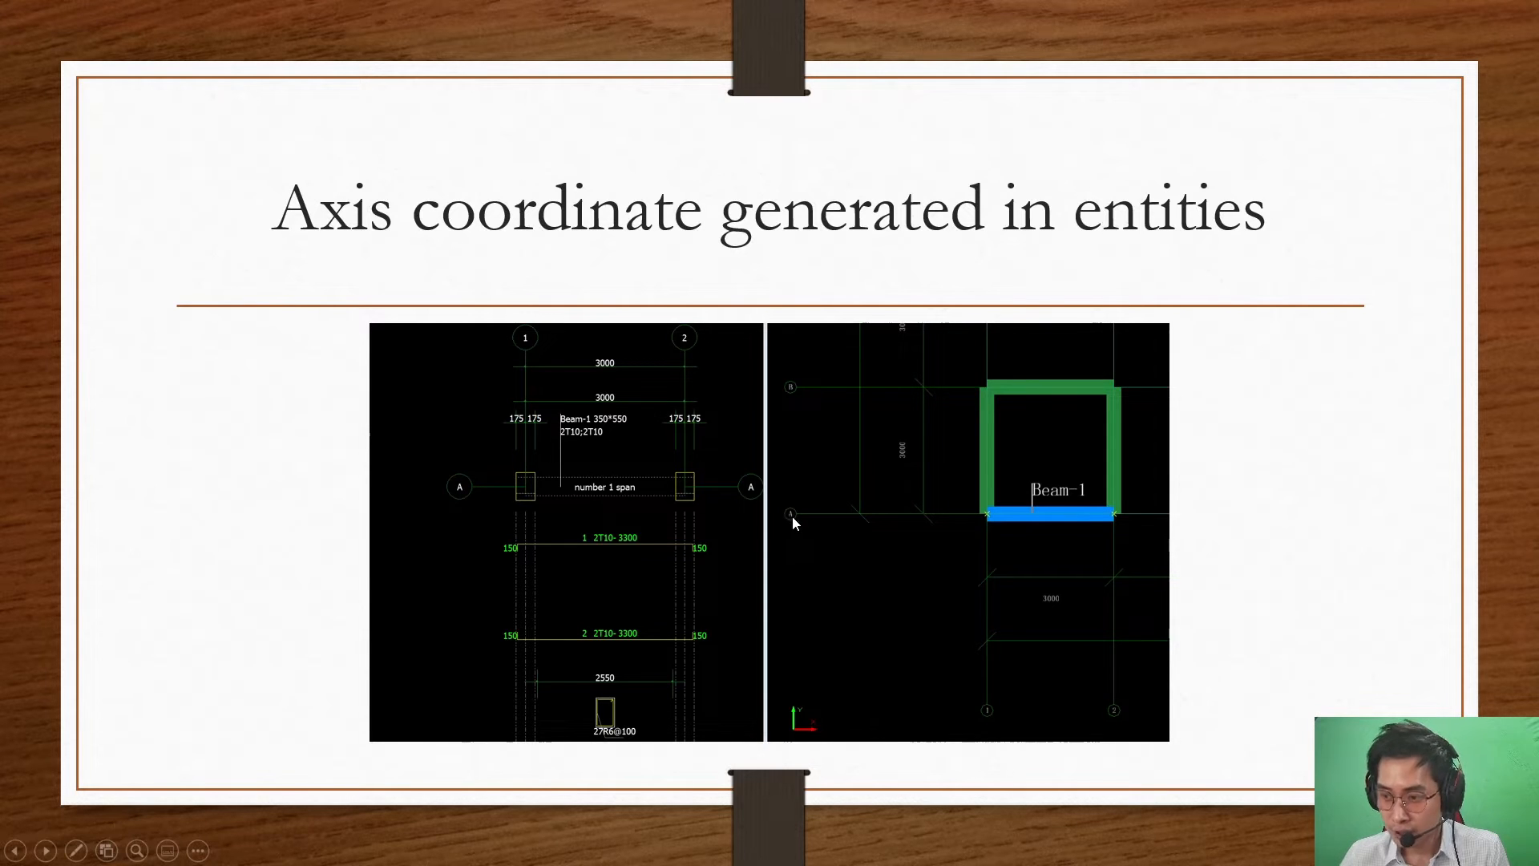
mouse_move(976, 704)
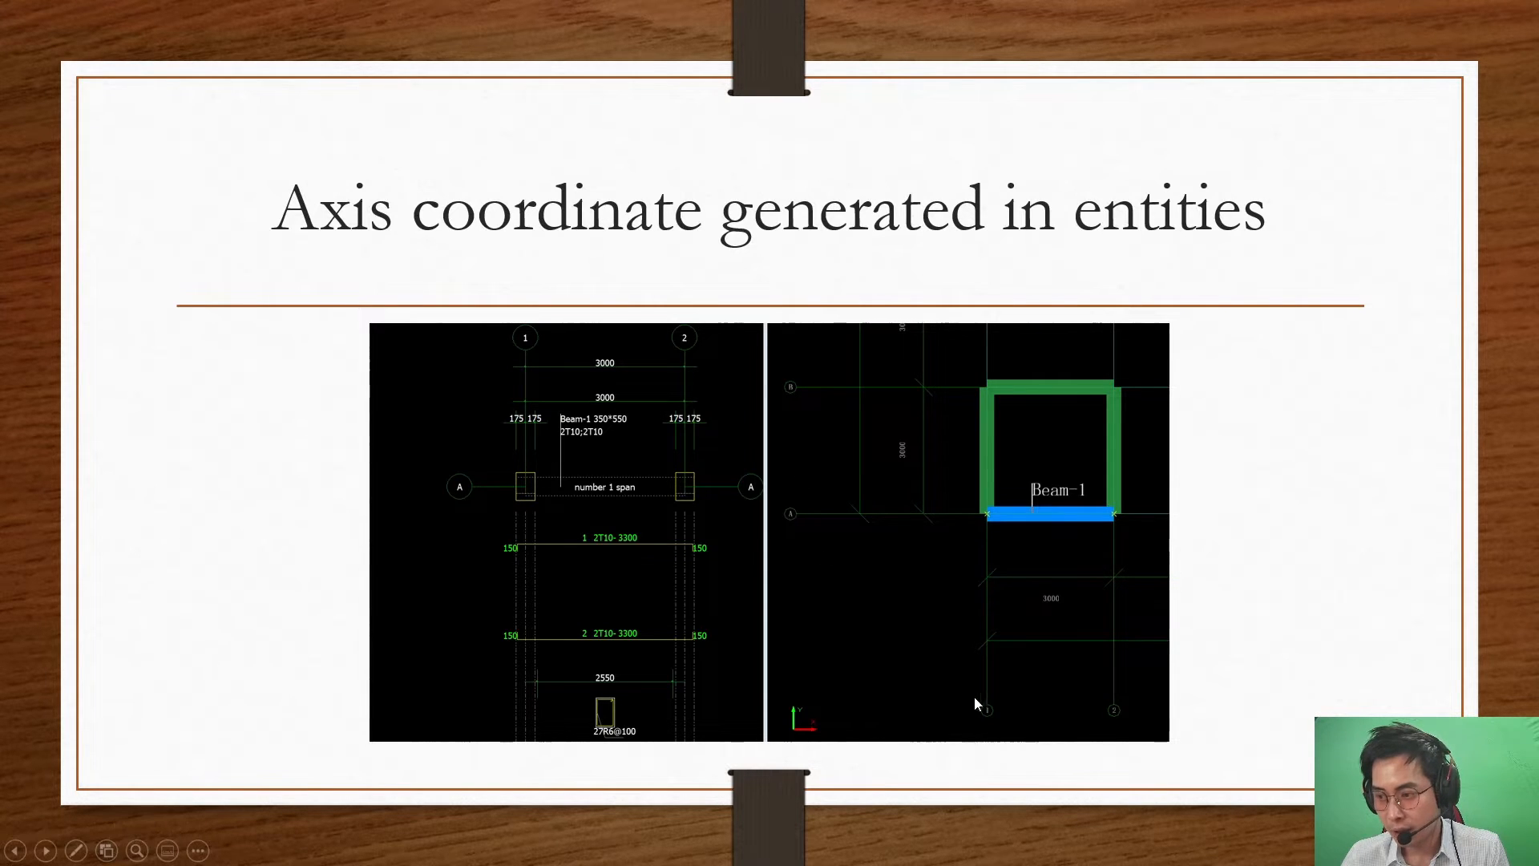
mouse_move(1066, 722)
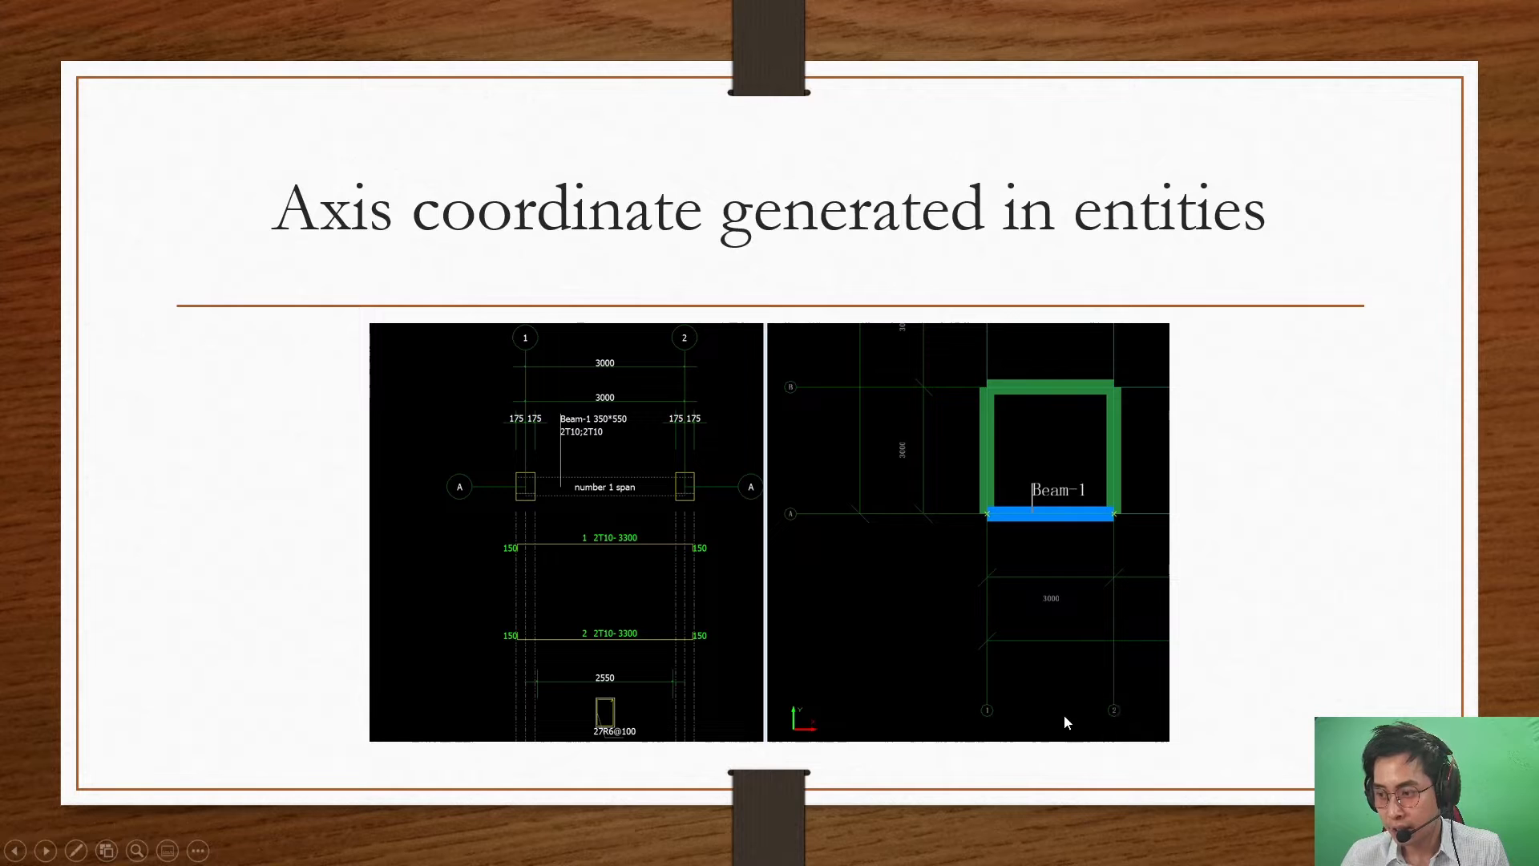
mouse_move(660, 432)
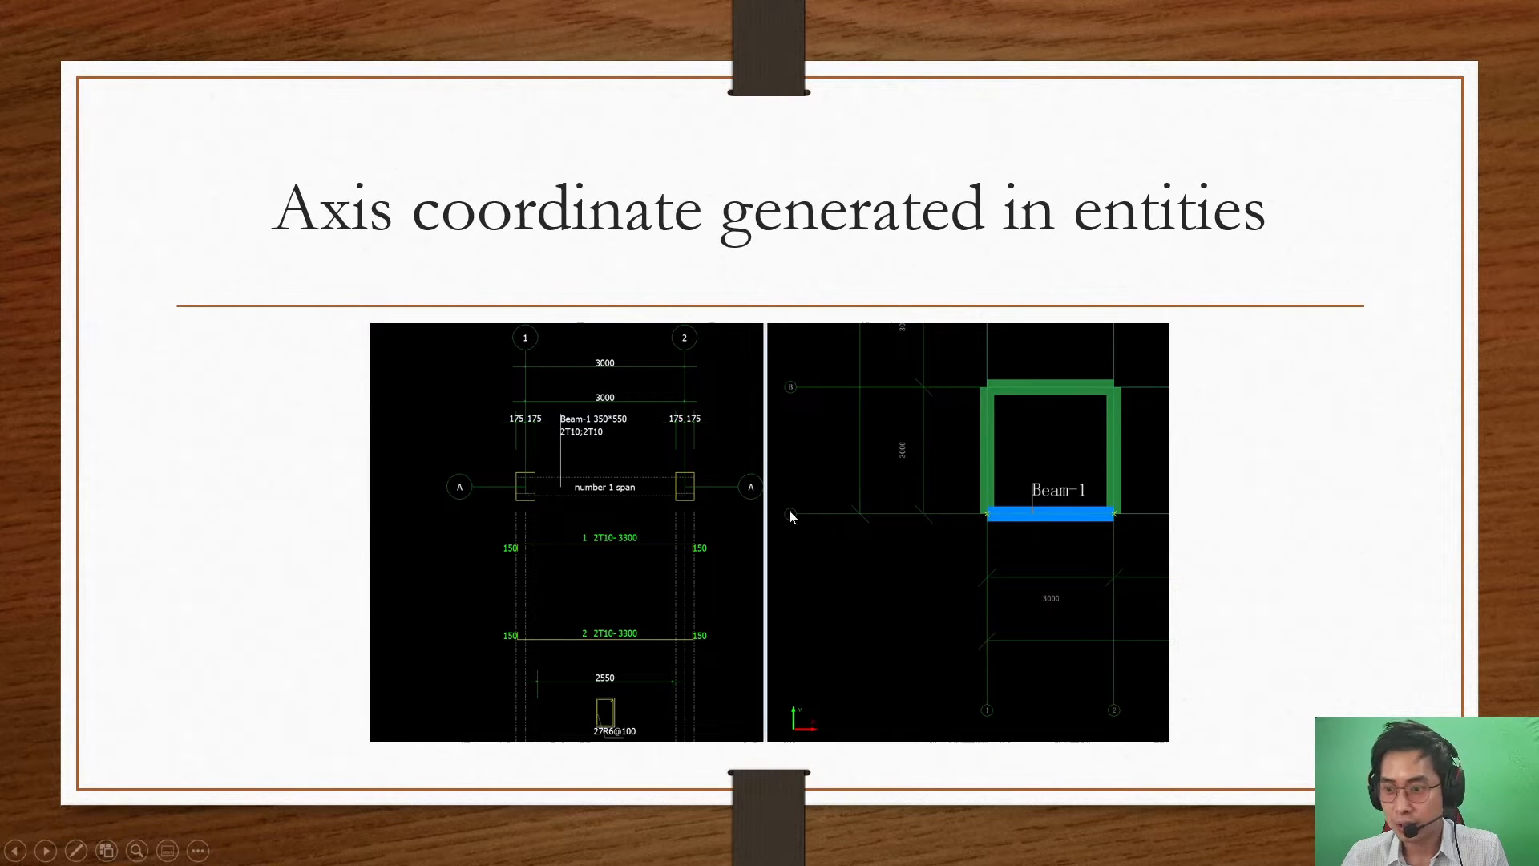
mouse_move(911, 550)
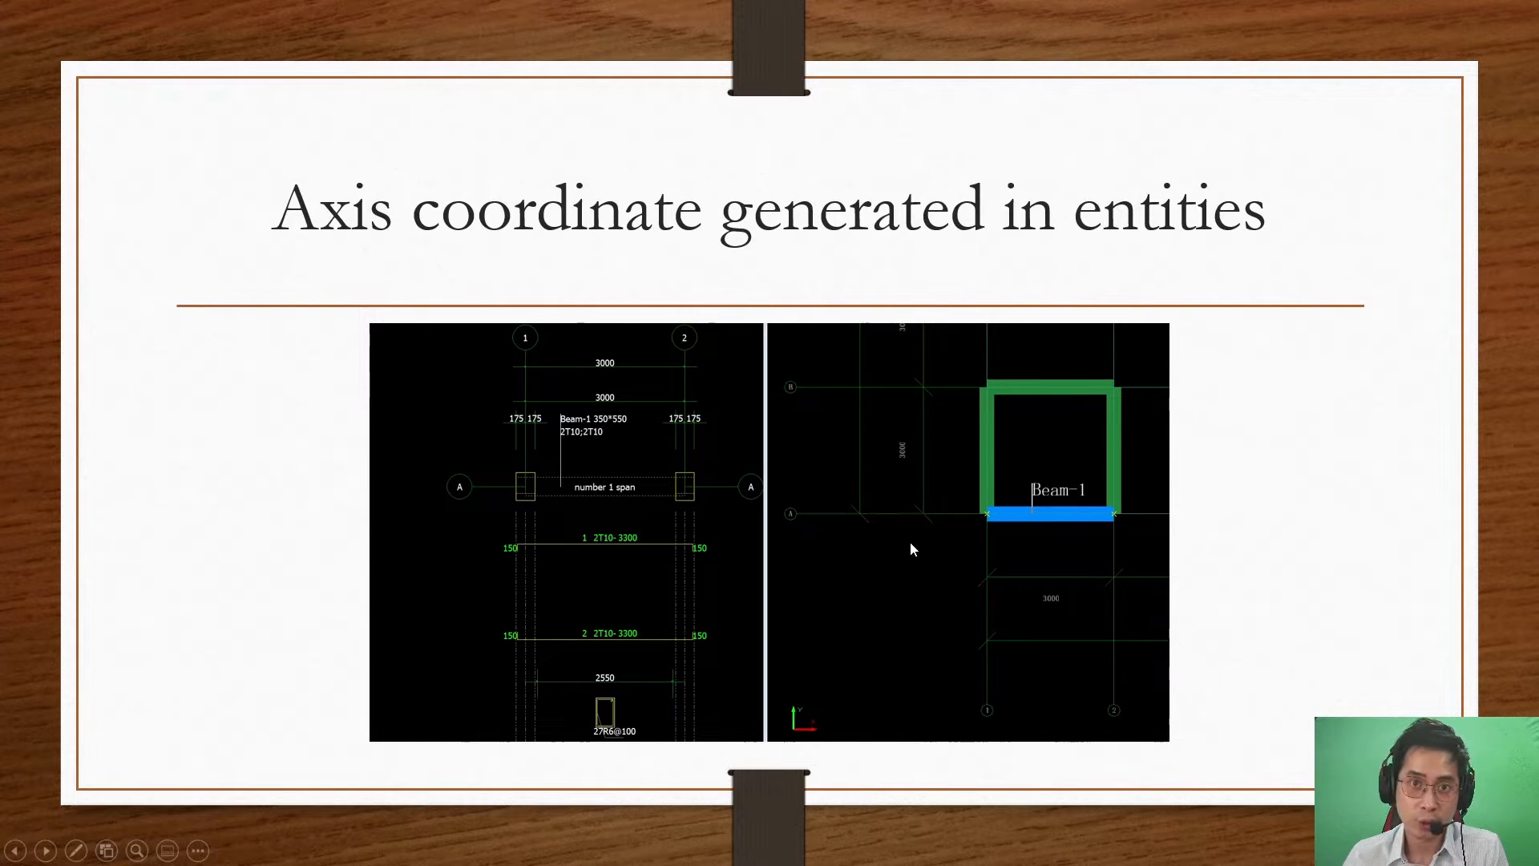
mouse_move(859, 499)
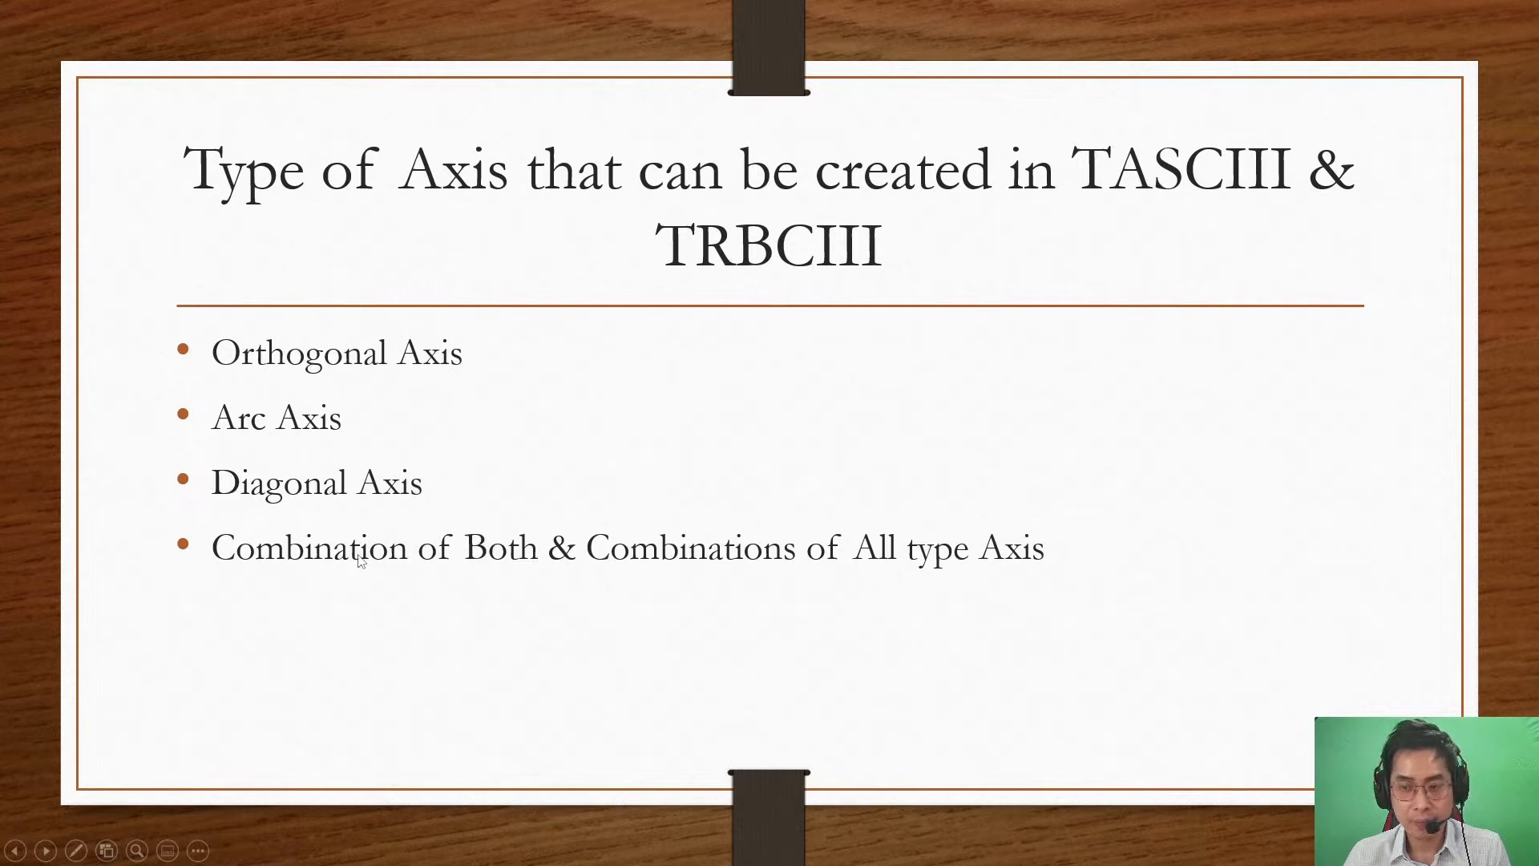
mouse_move(750, 564)
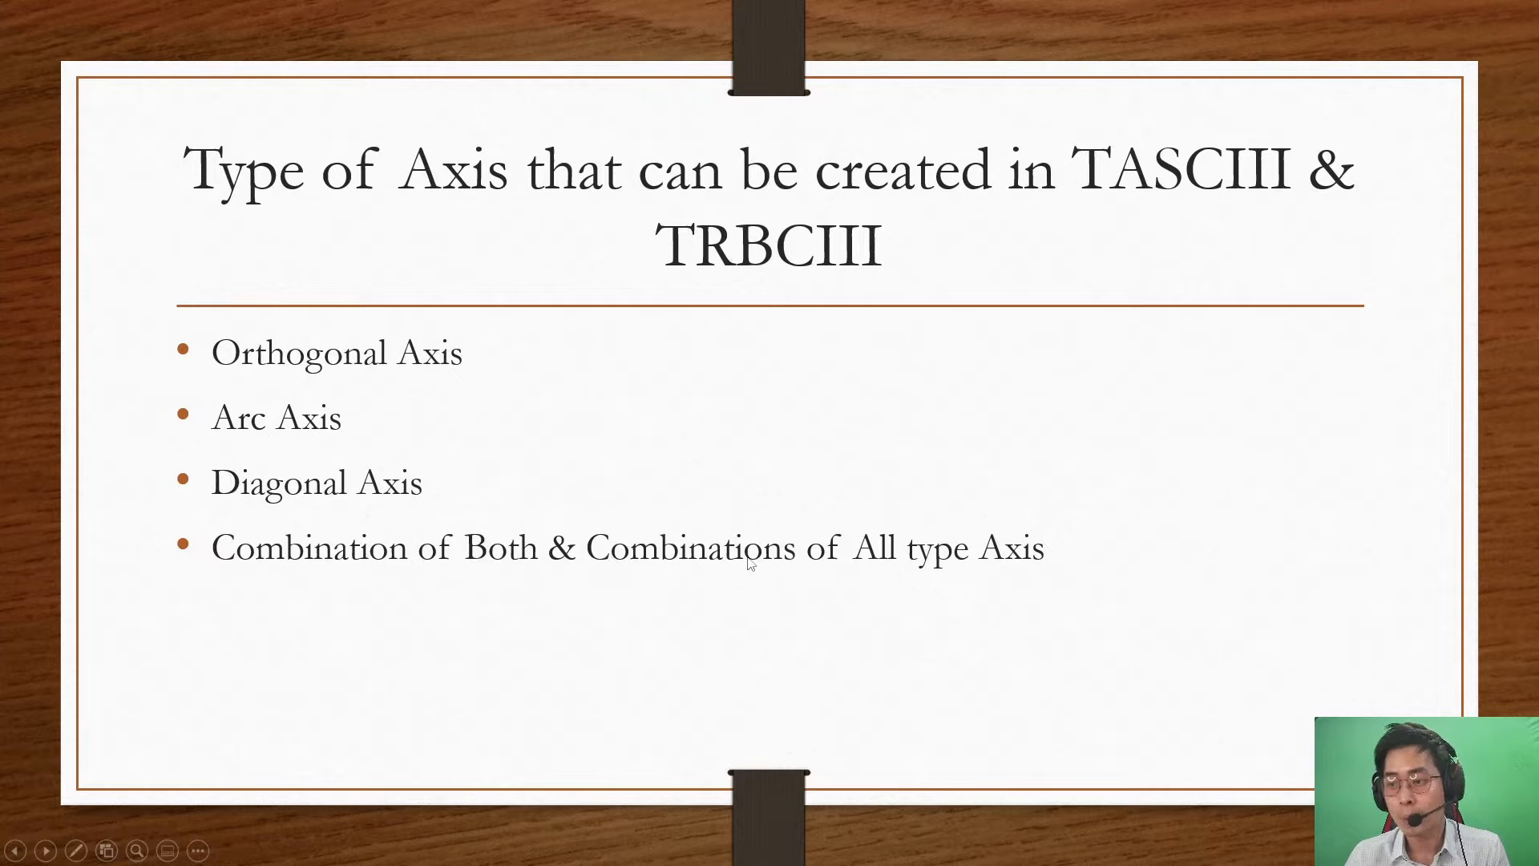
mouse_move(809, 355)
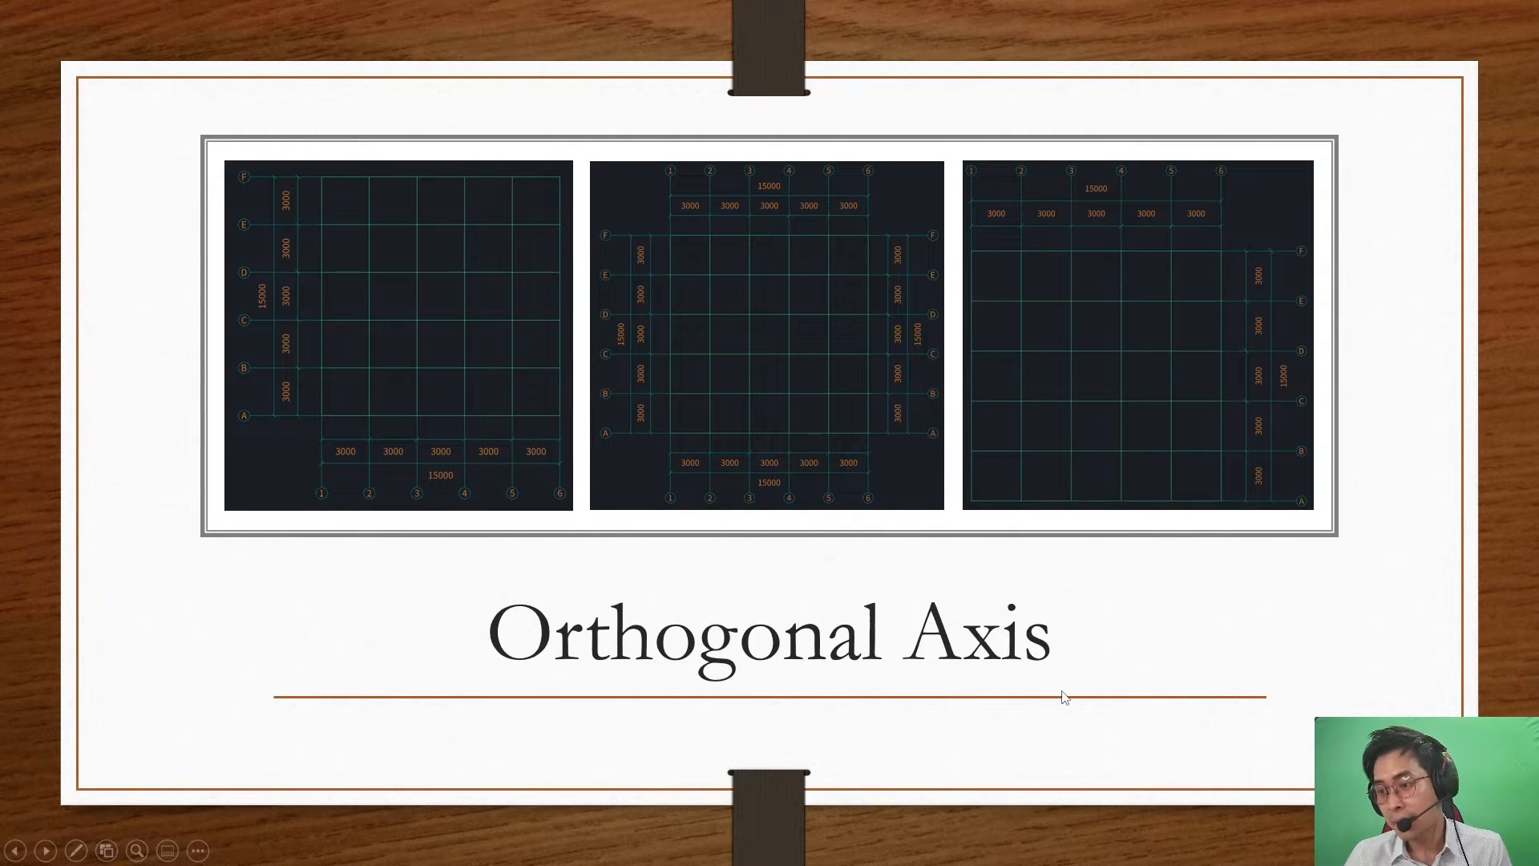
mouse_move(614, 662)
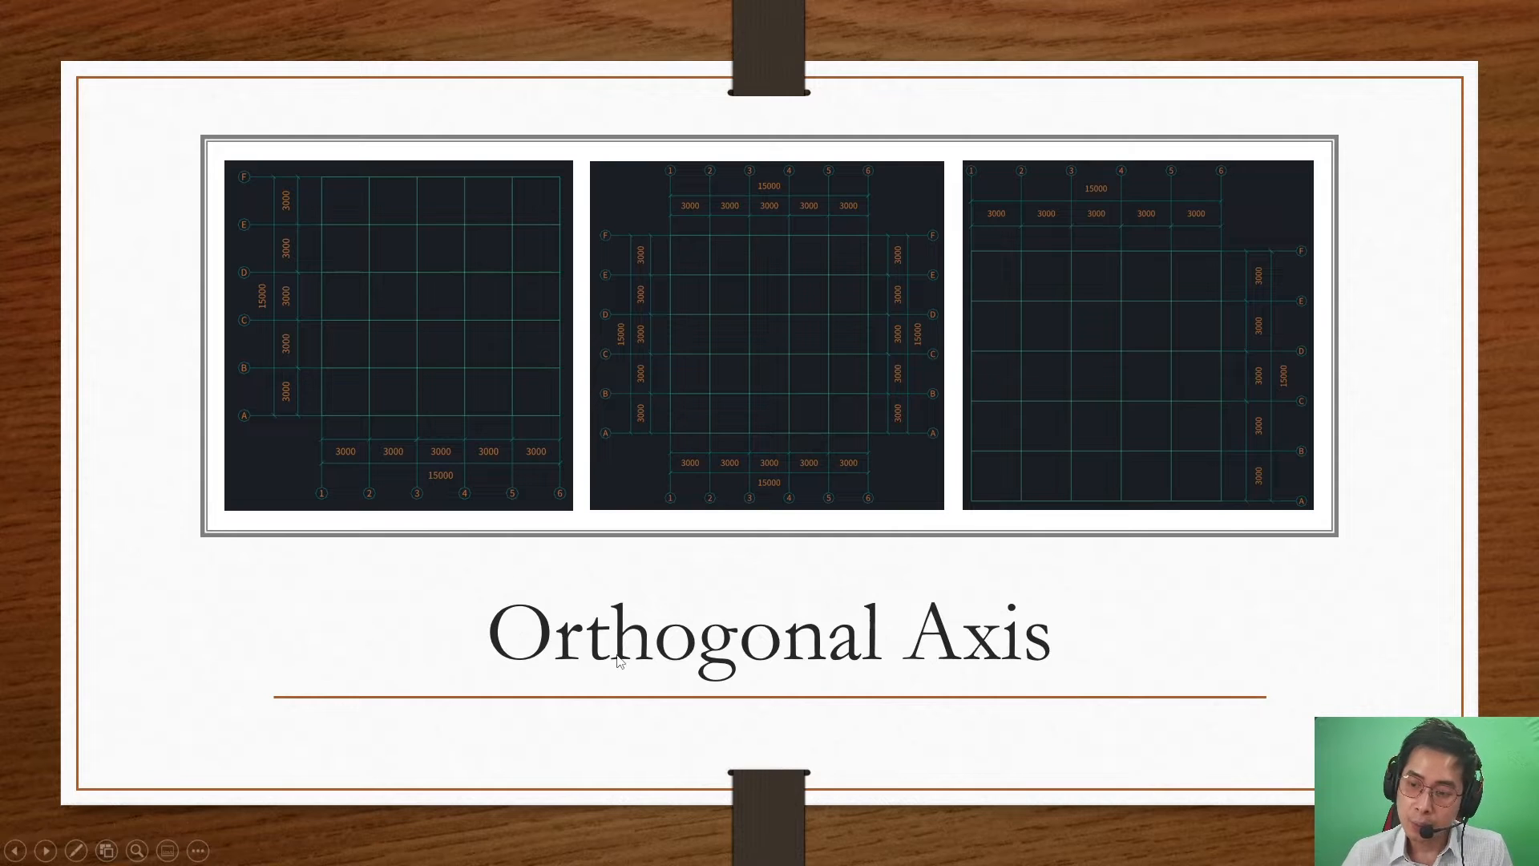
mouse_move(245, 163)
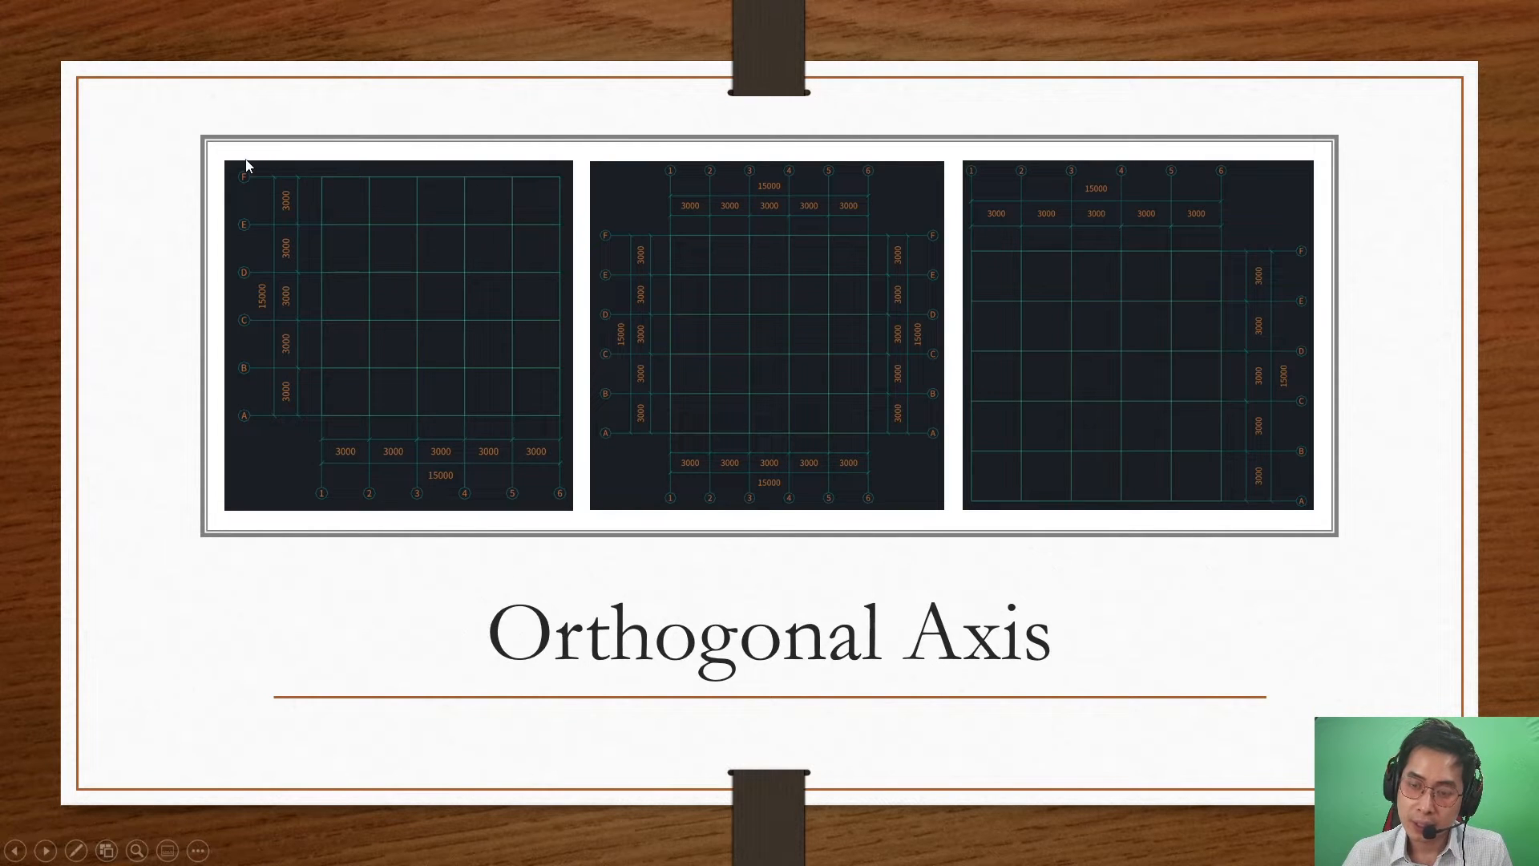
mouse_move(401, 167)
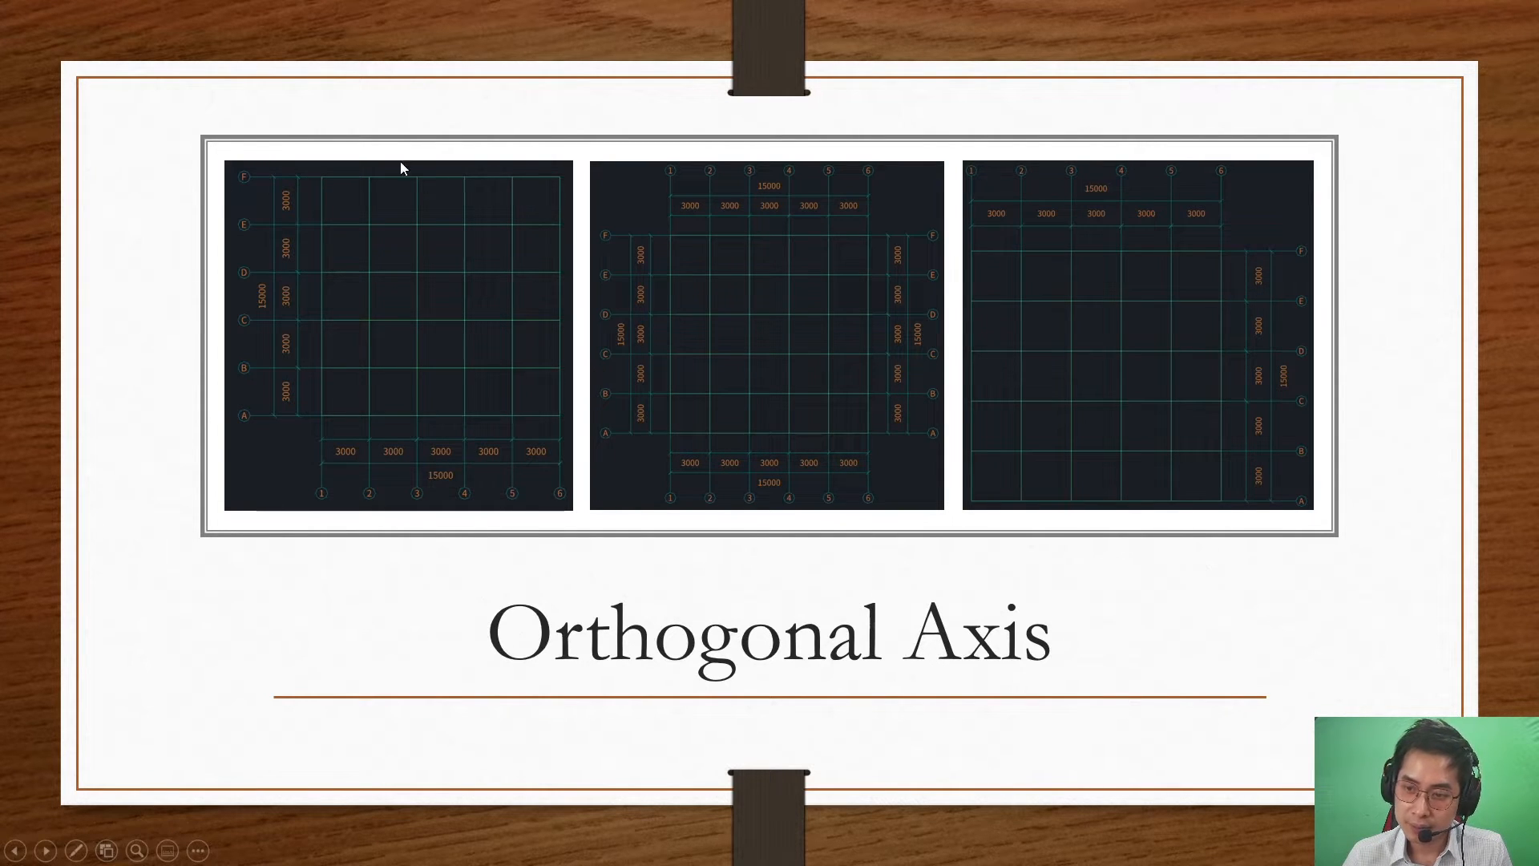
mouse_move(694, 201)
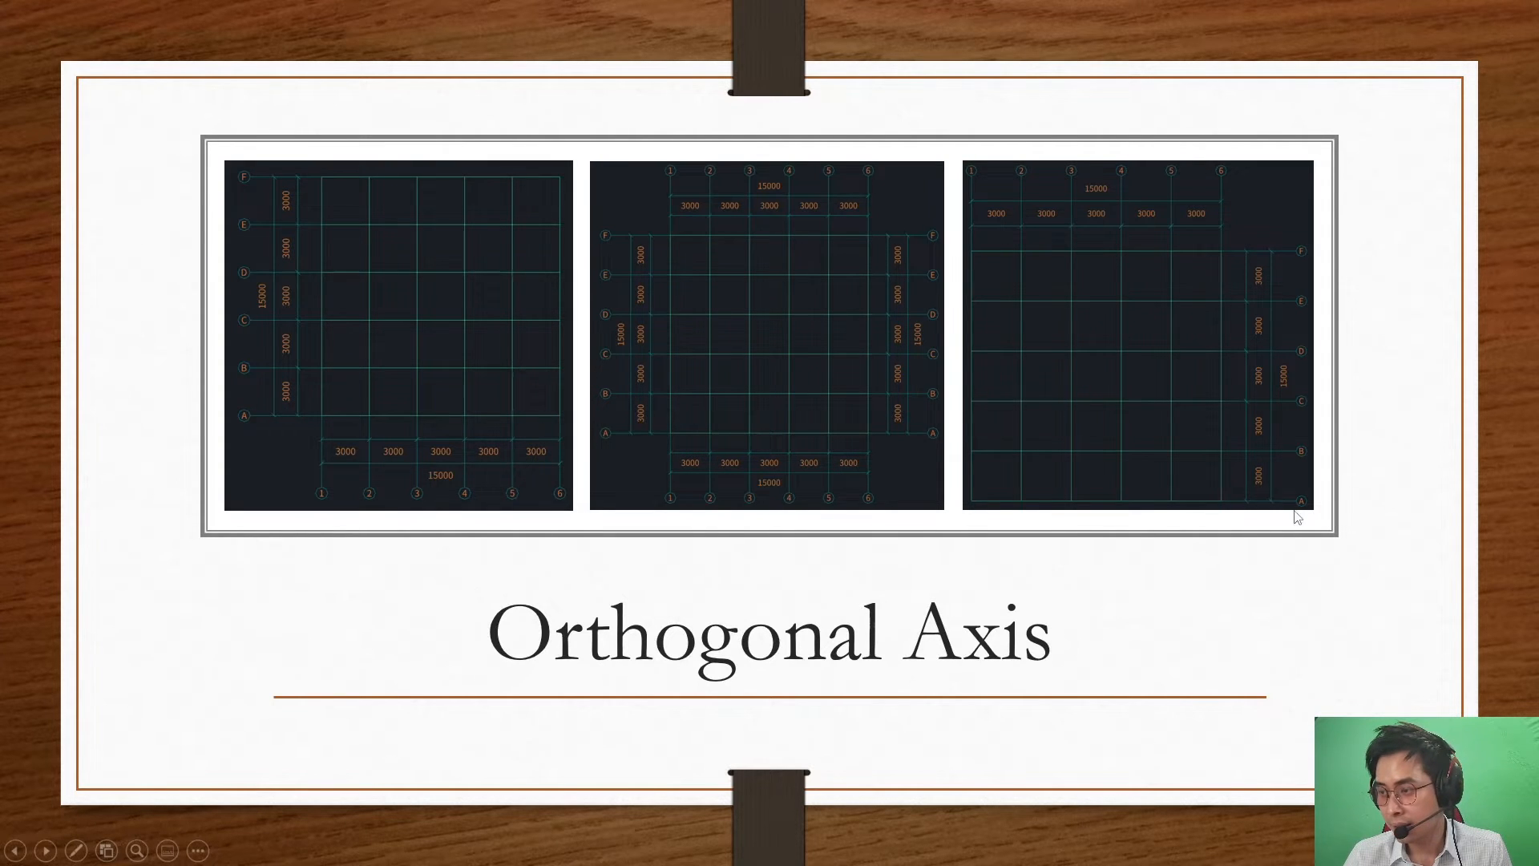
Advance the slideshow past the Orthogonal Axis examples slide.
click(43, 849)
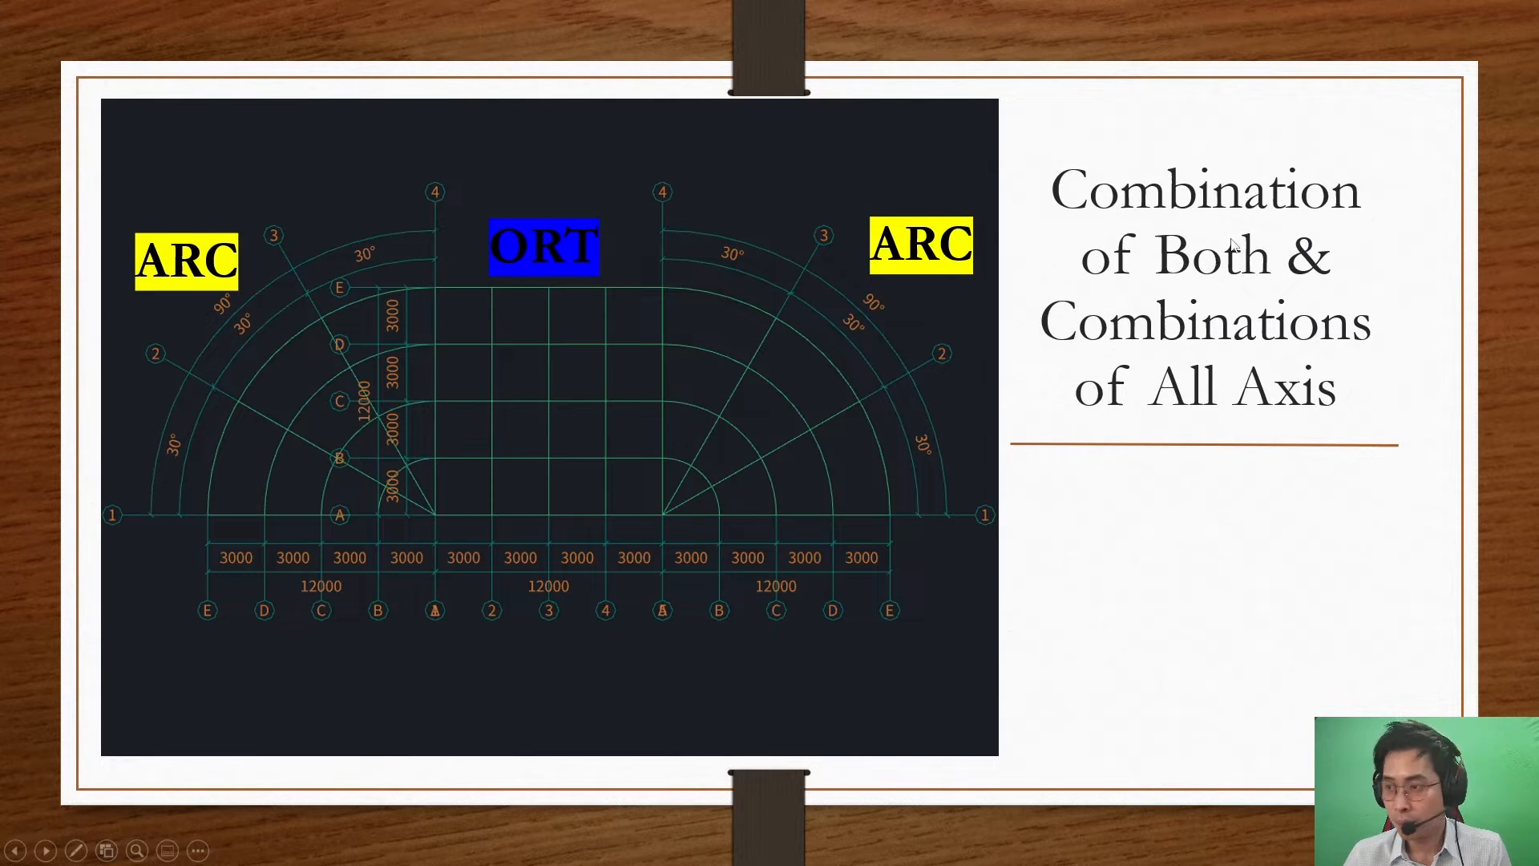
mouse_move(224, 301)
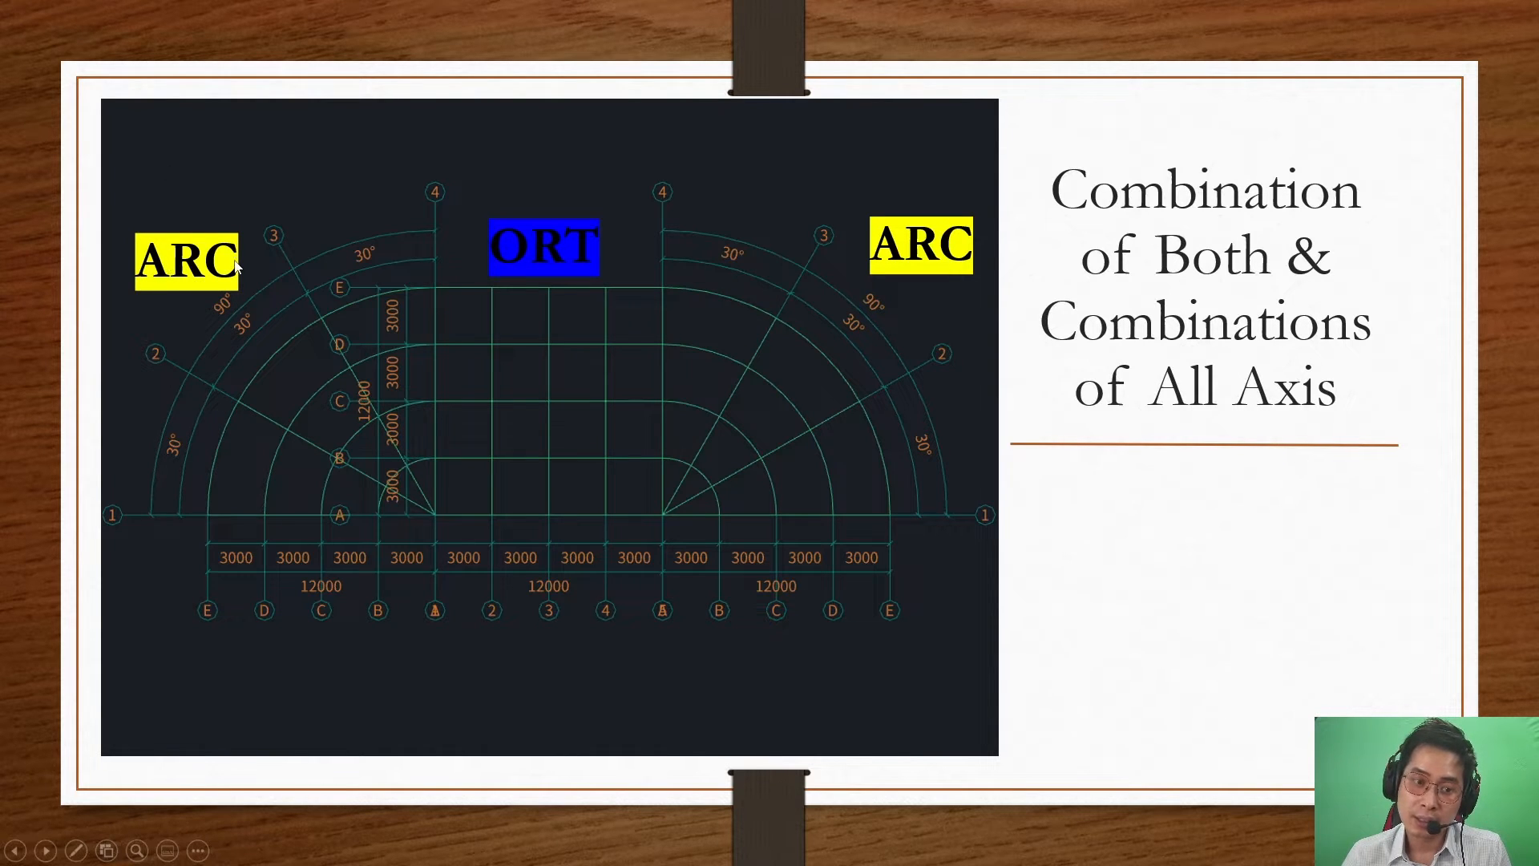
mouse_move(585, 211)
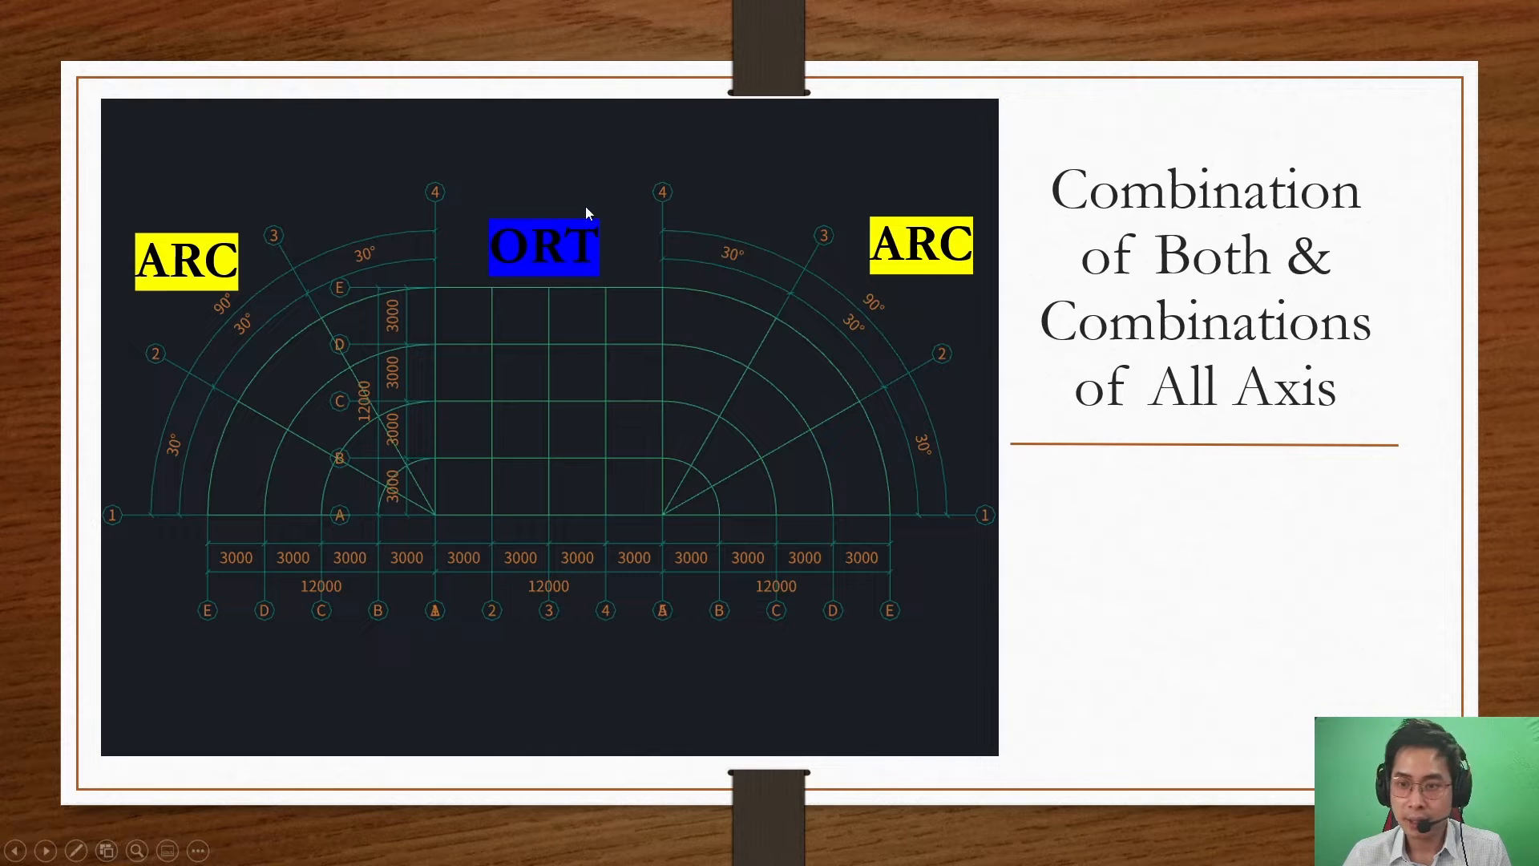
mouse_move(757, 216)
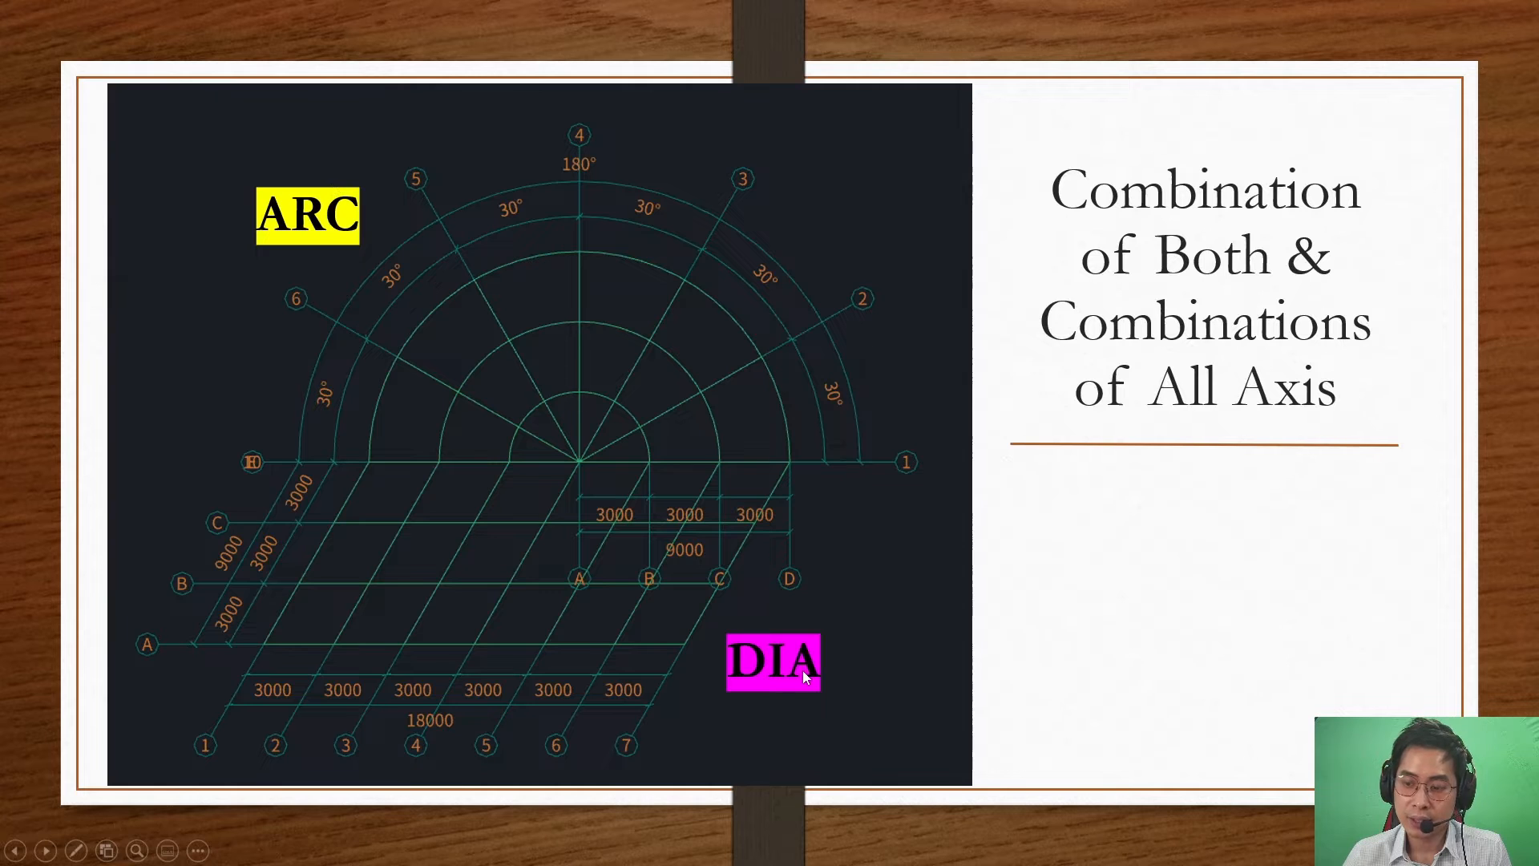
mouse_move(932, 512)
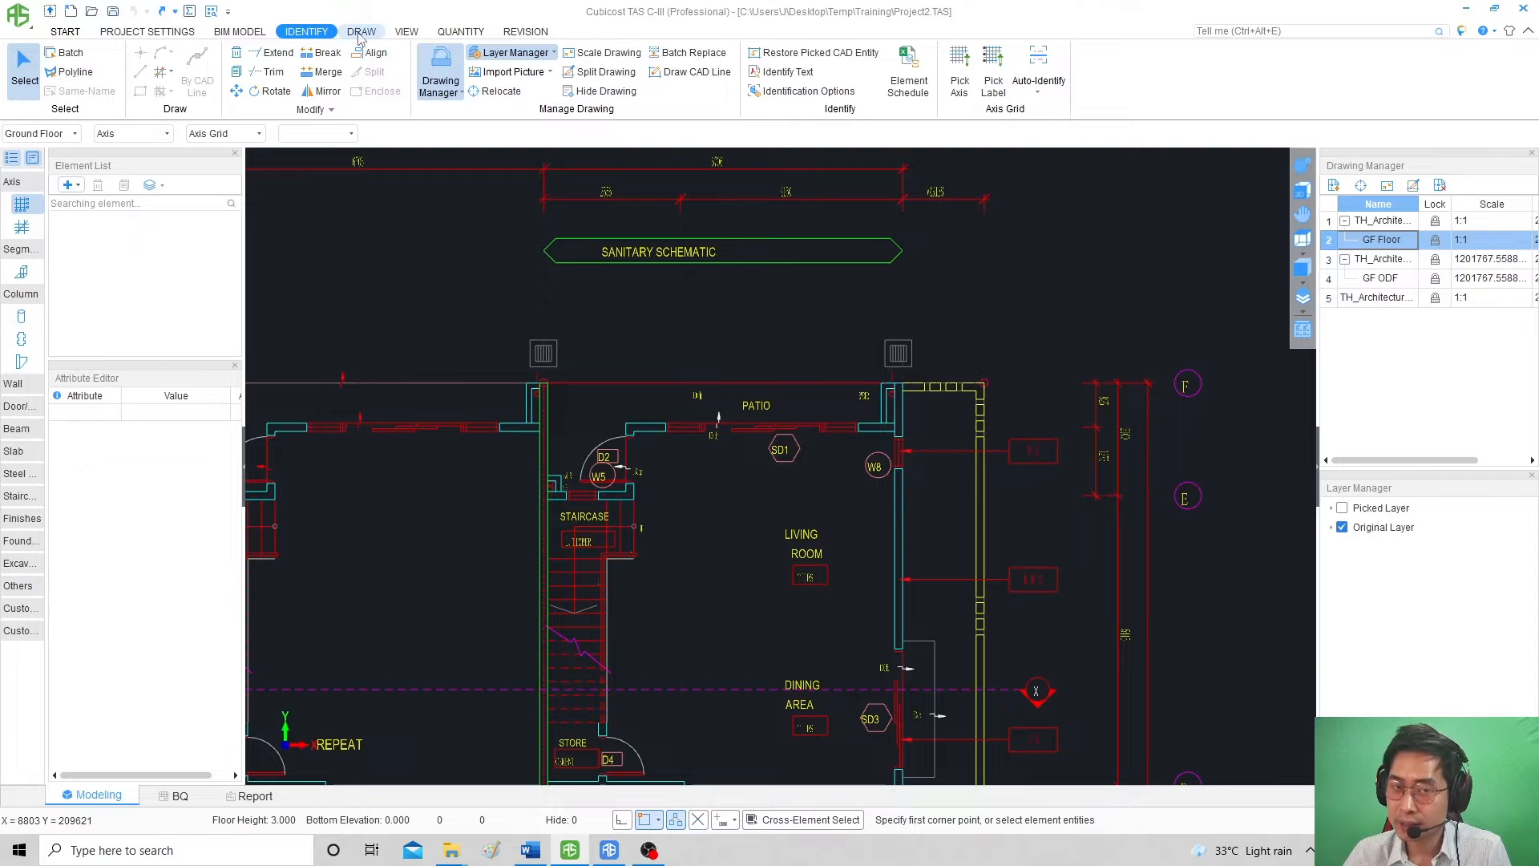
View the Draw tab's axis grid commands, then return to the Identify tab.
click(360, 31)
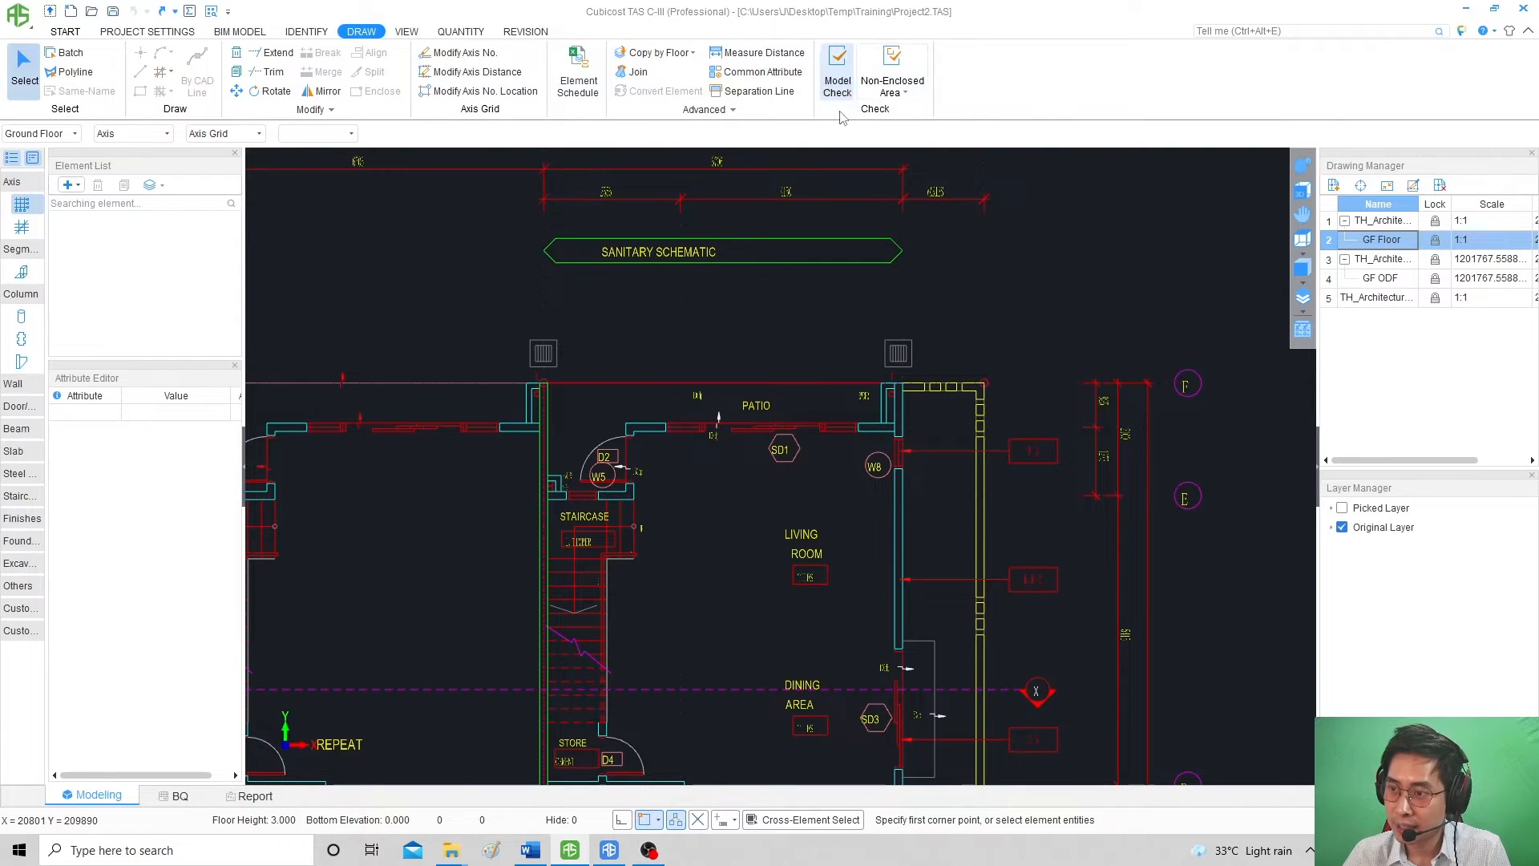
click(305, 31)
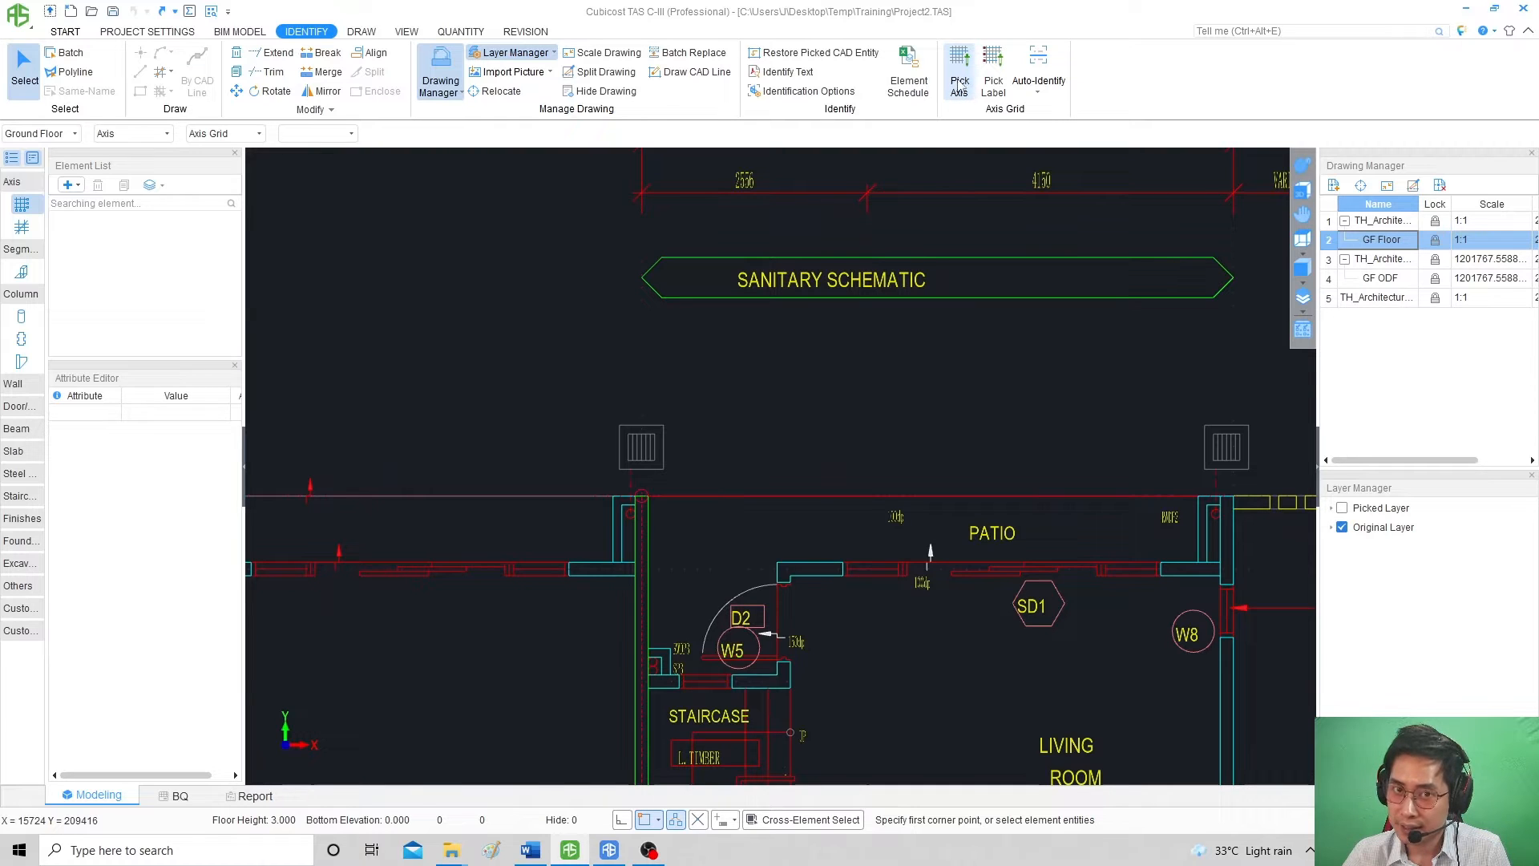
click(958, 71)
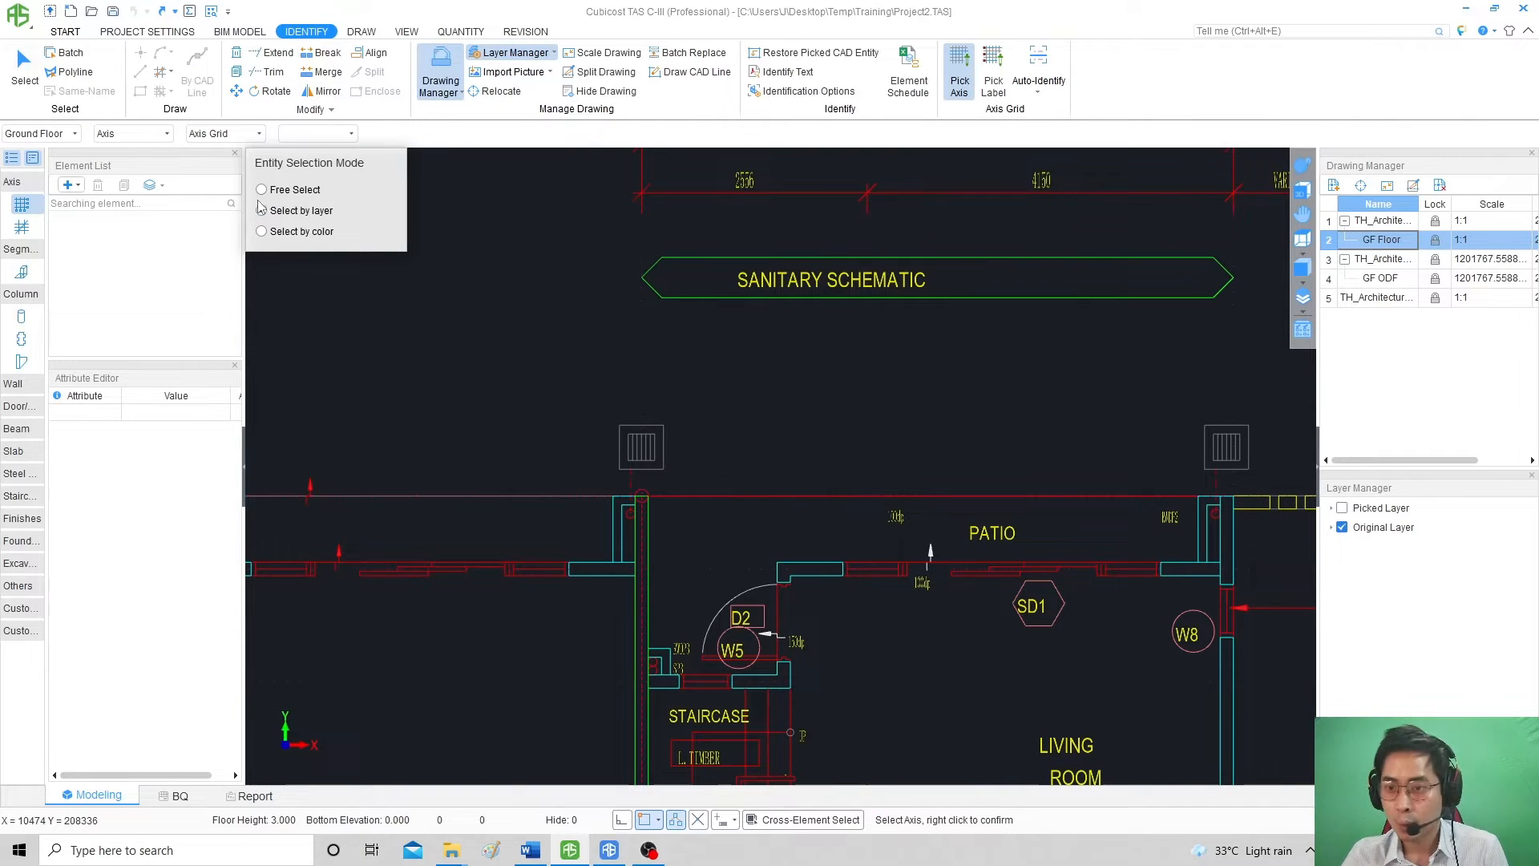
click(261, 209)
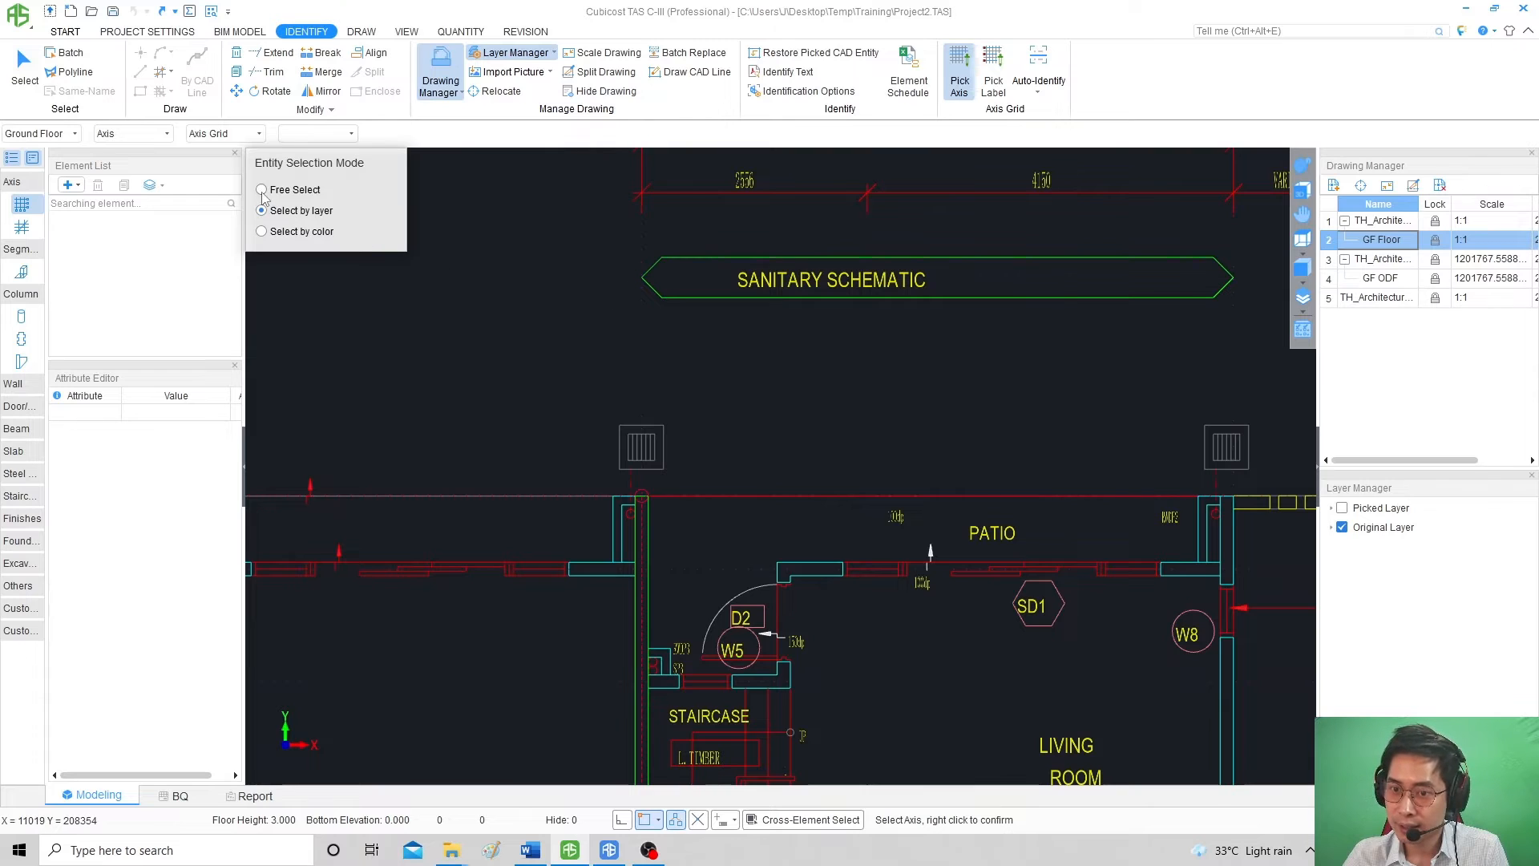
click(261, 189)
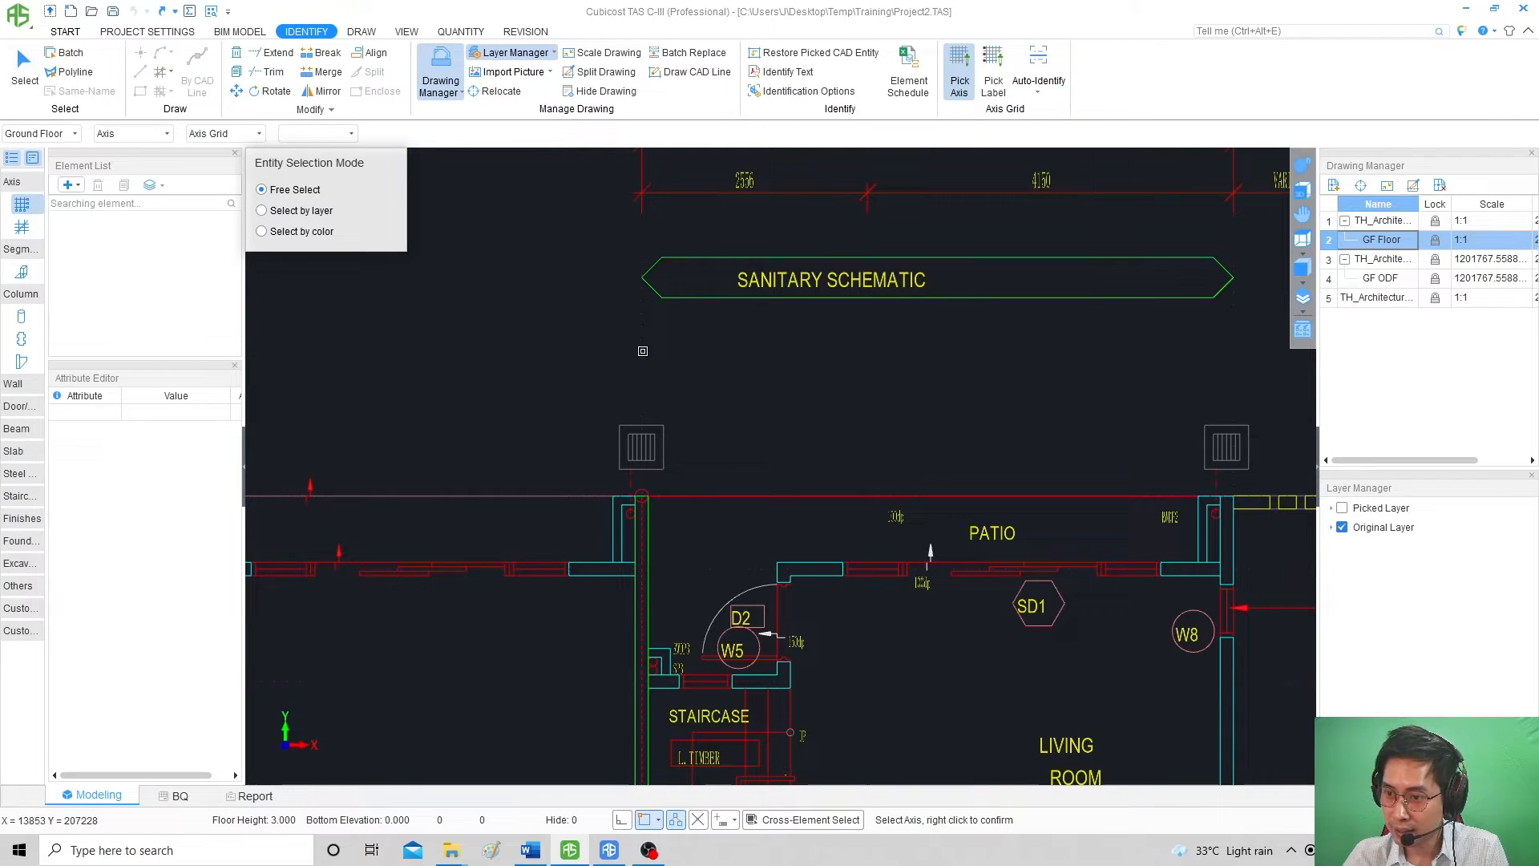
mouse_move(768, 350)
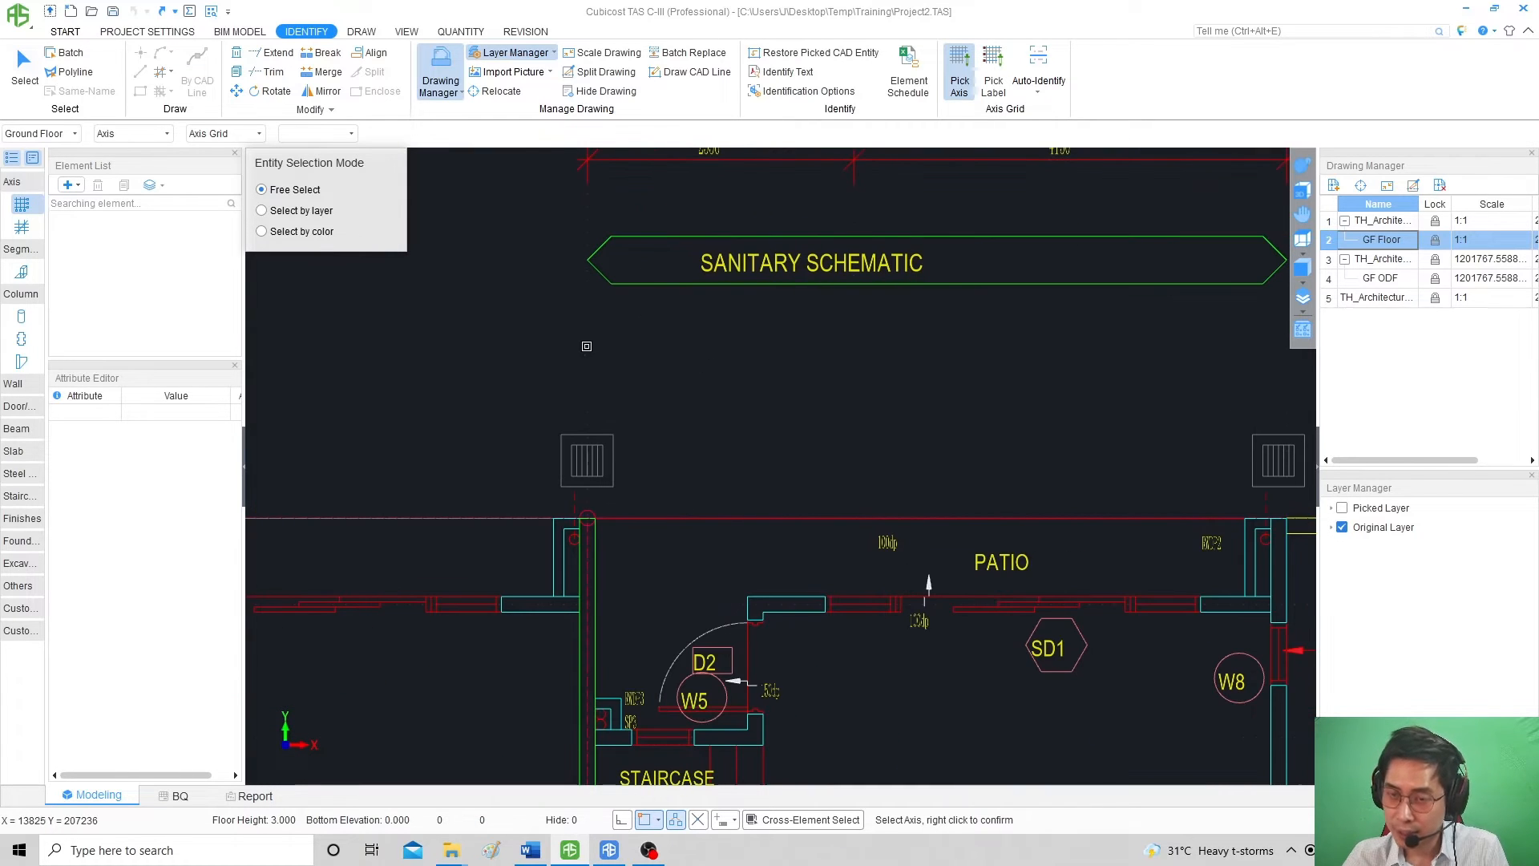
click(262, 210)
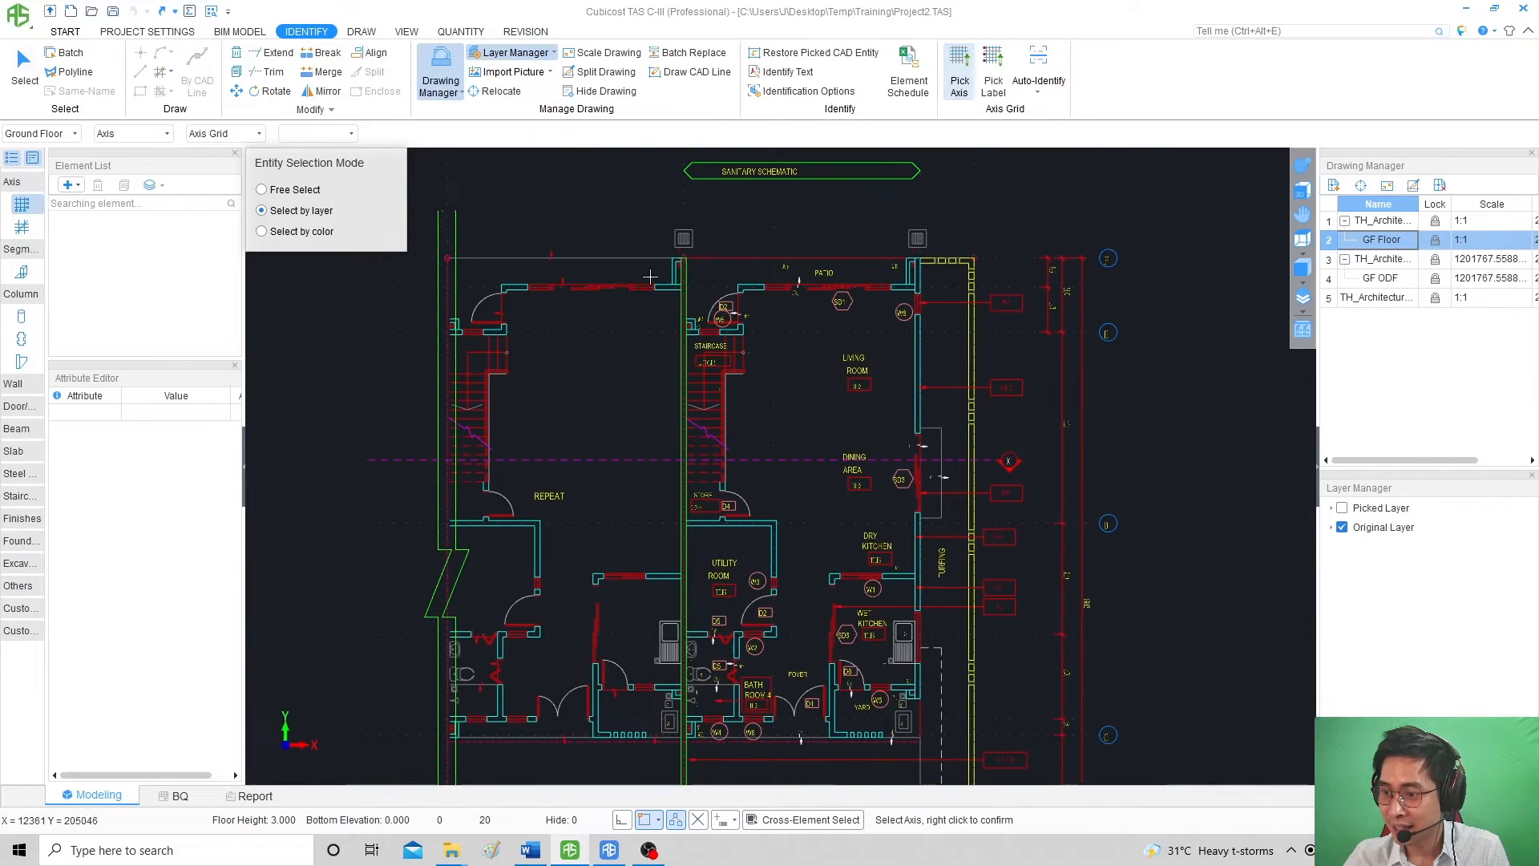
scroll(down, 3)
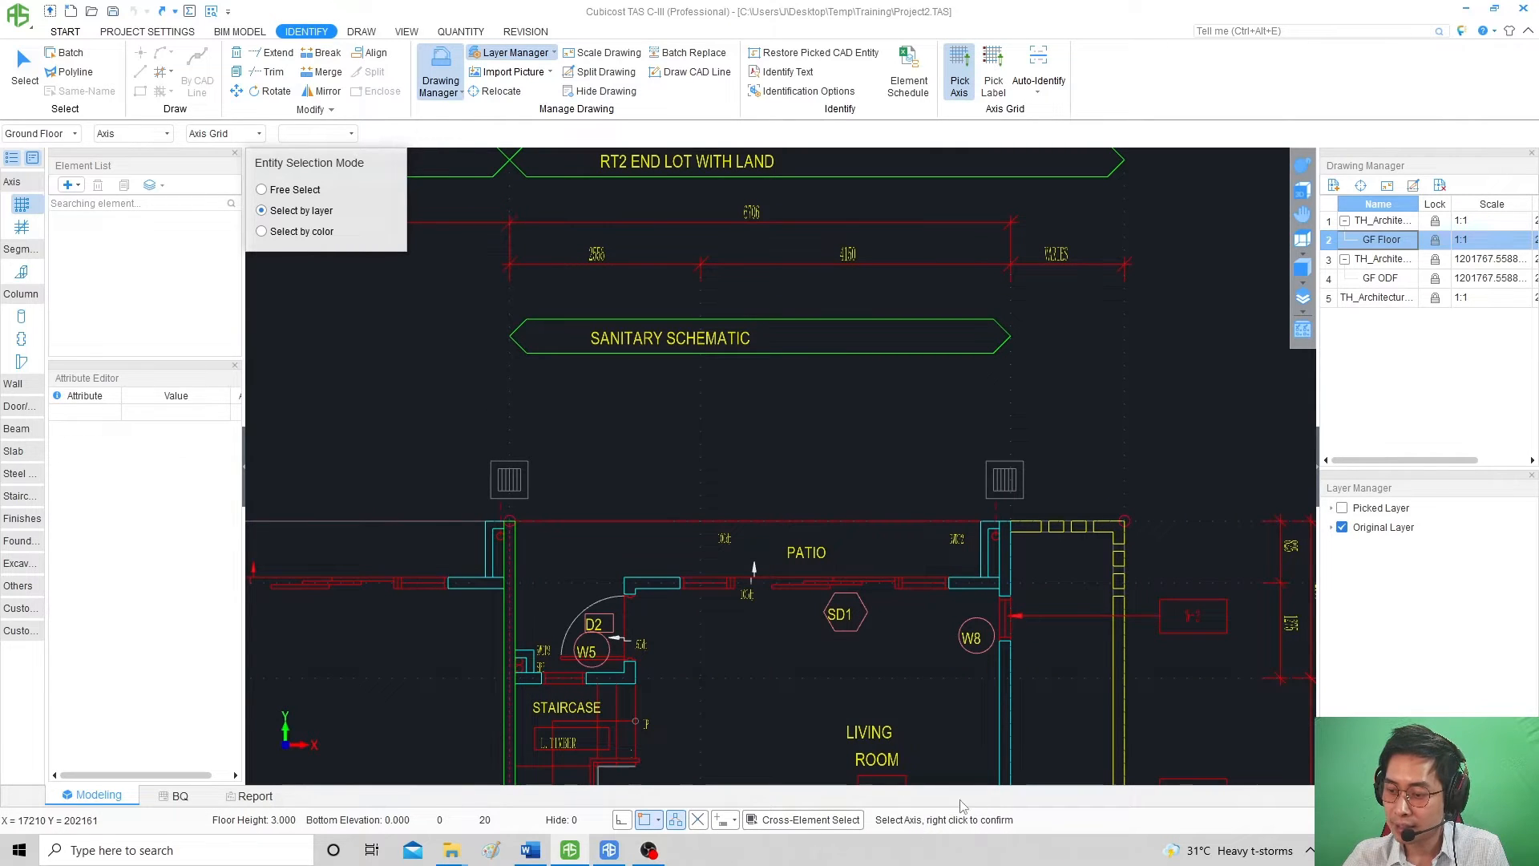
mouse_move(931, 797)
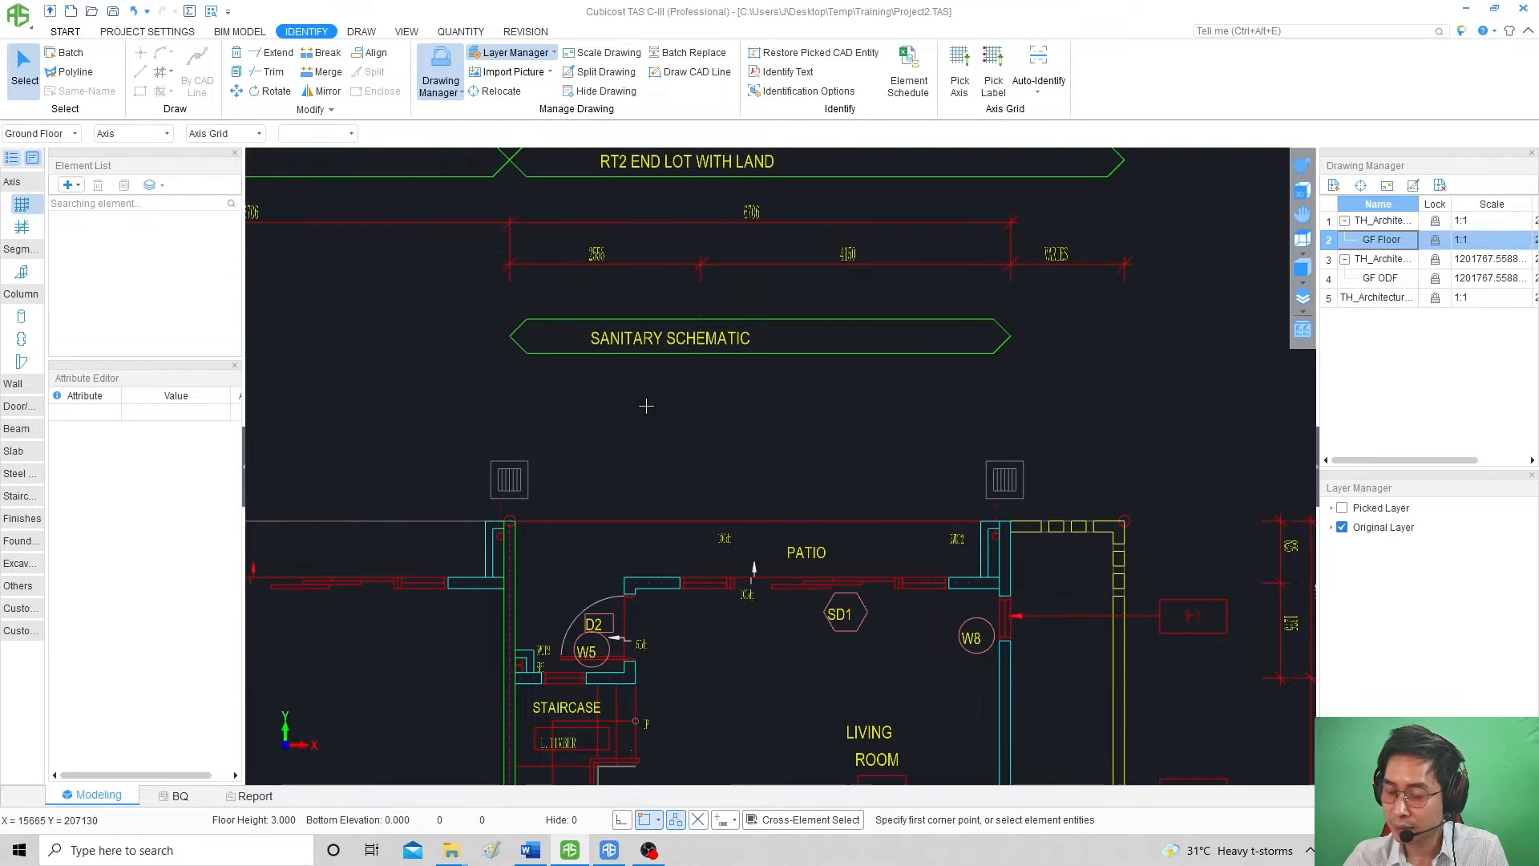
mouse_move(617, 399)
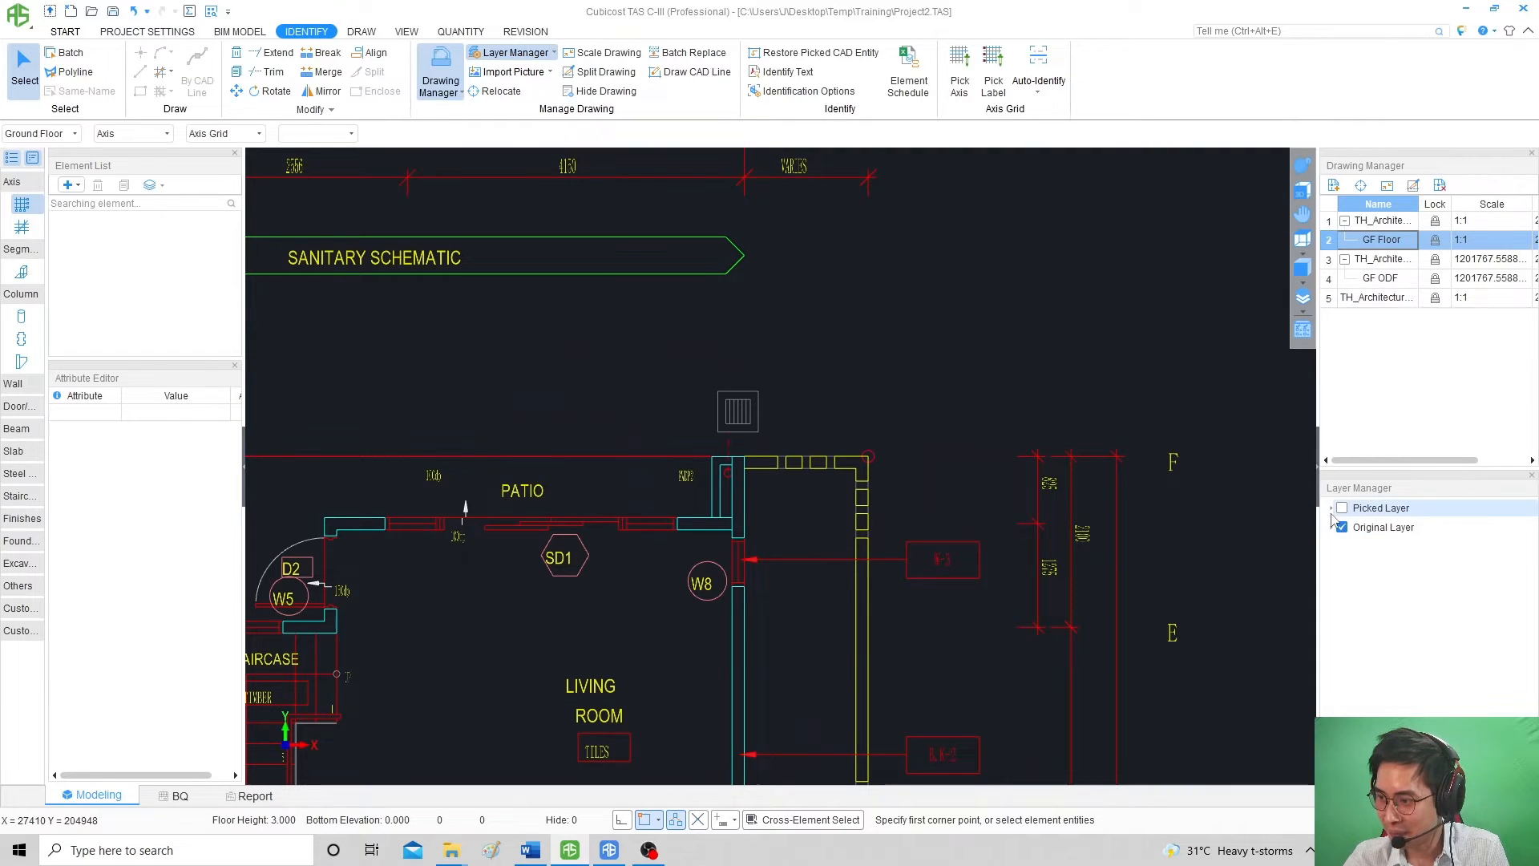
In Layer Manager, hide the picked layer and make the original drawing layer visible again.
click(1343, 507)
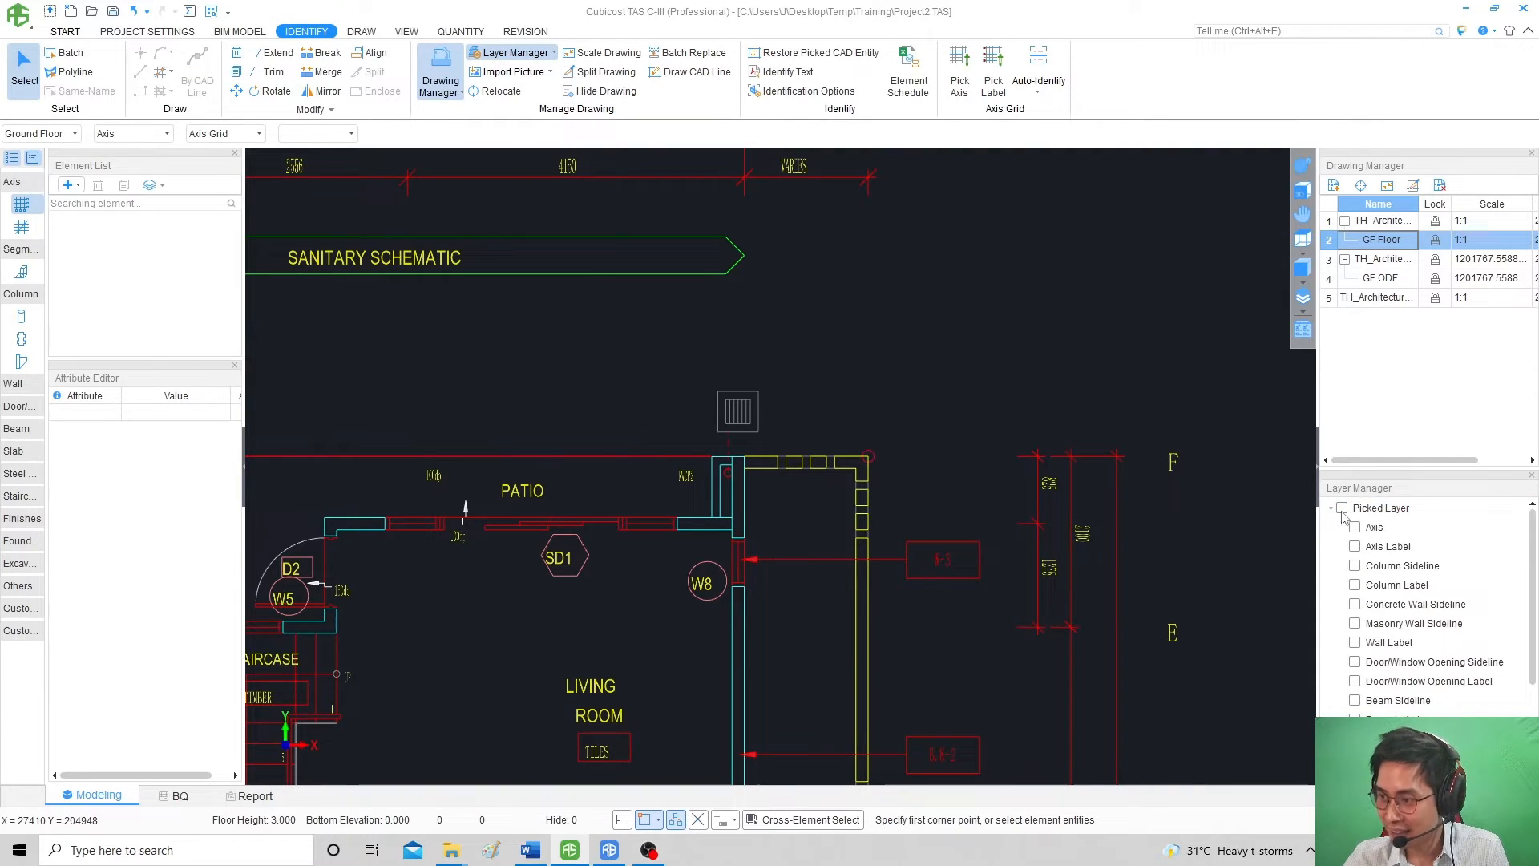
click(1341, 507)
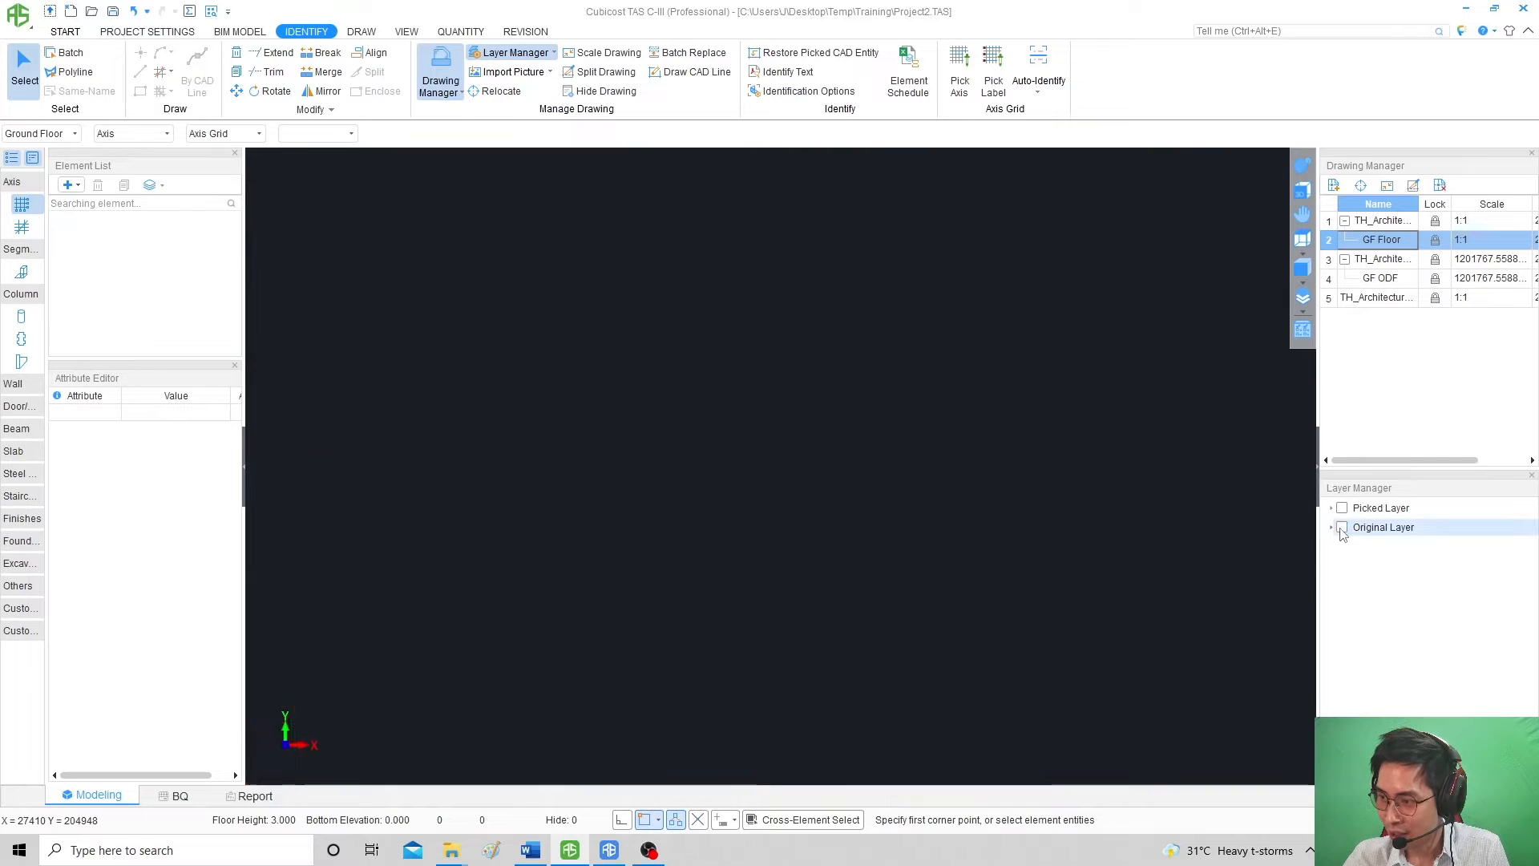
click(1330, 528)
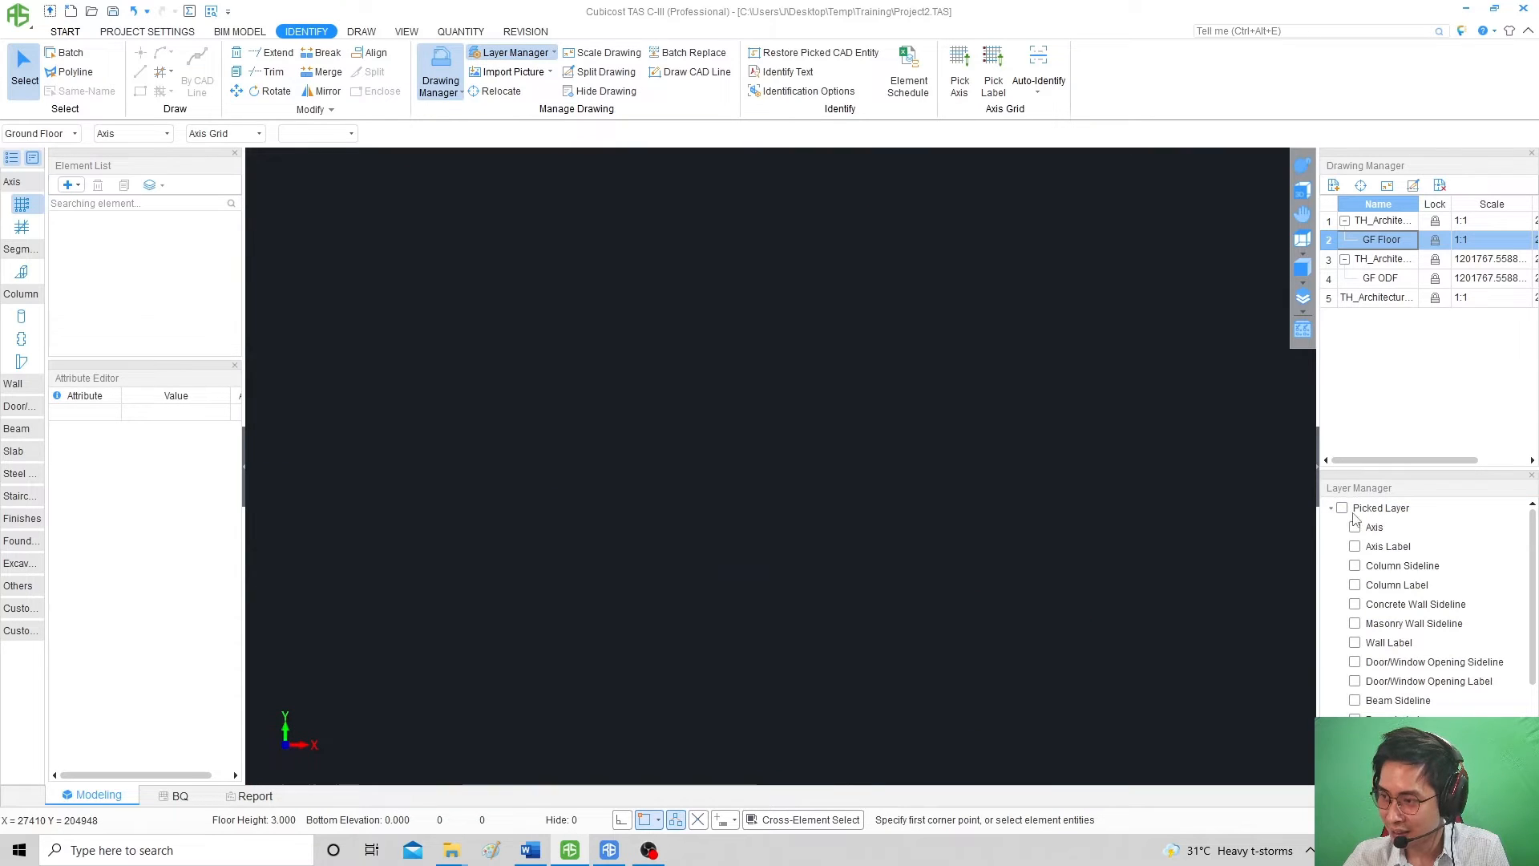
click(1355, 527)
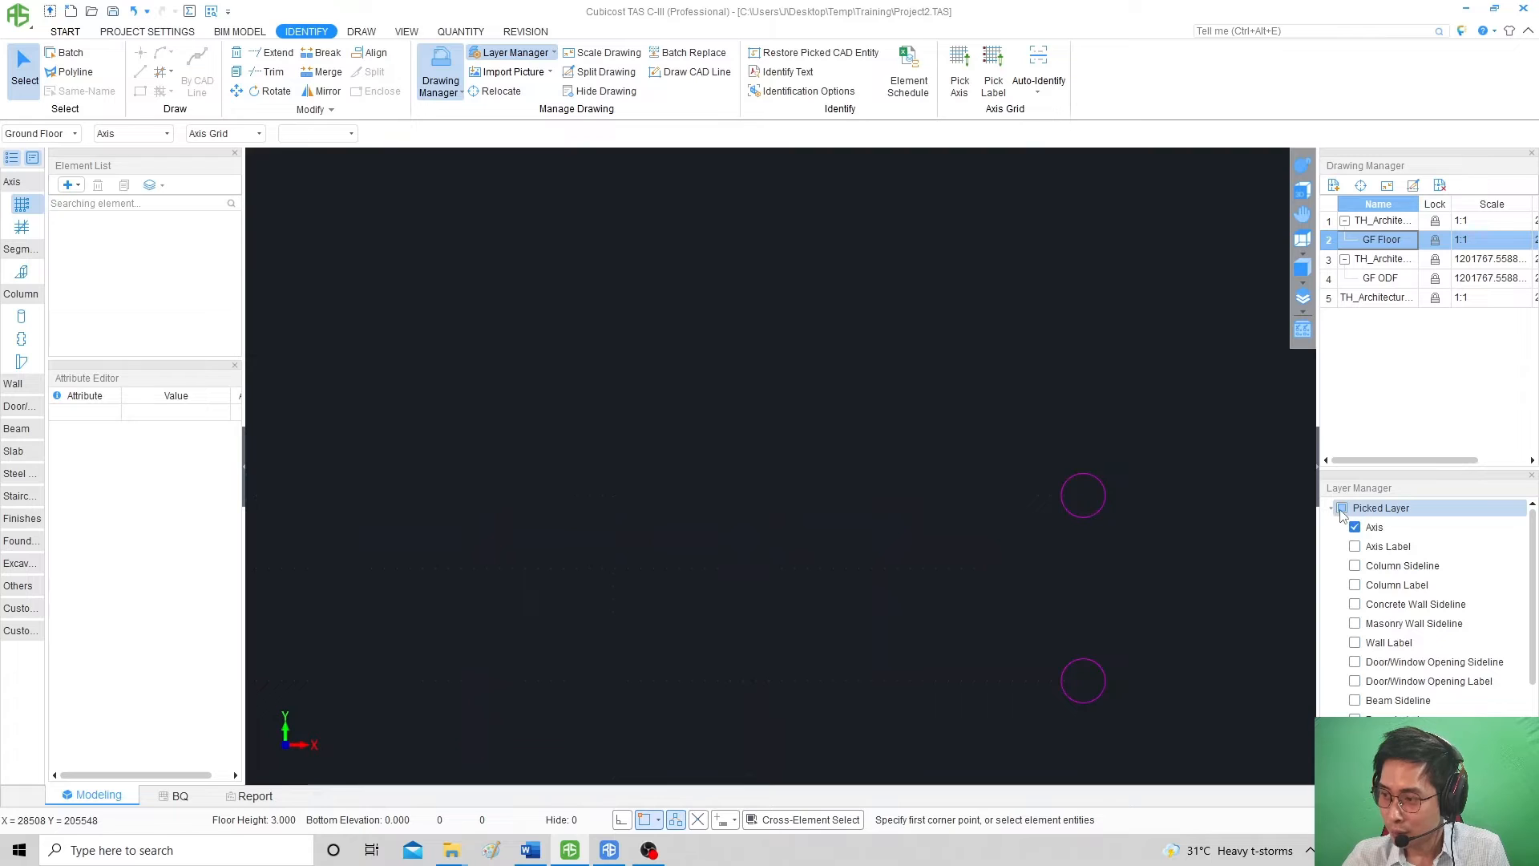
click(1355, 508)
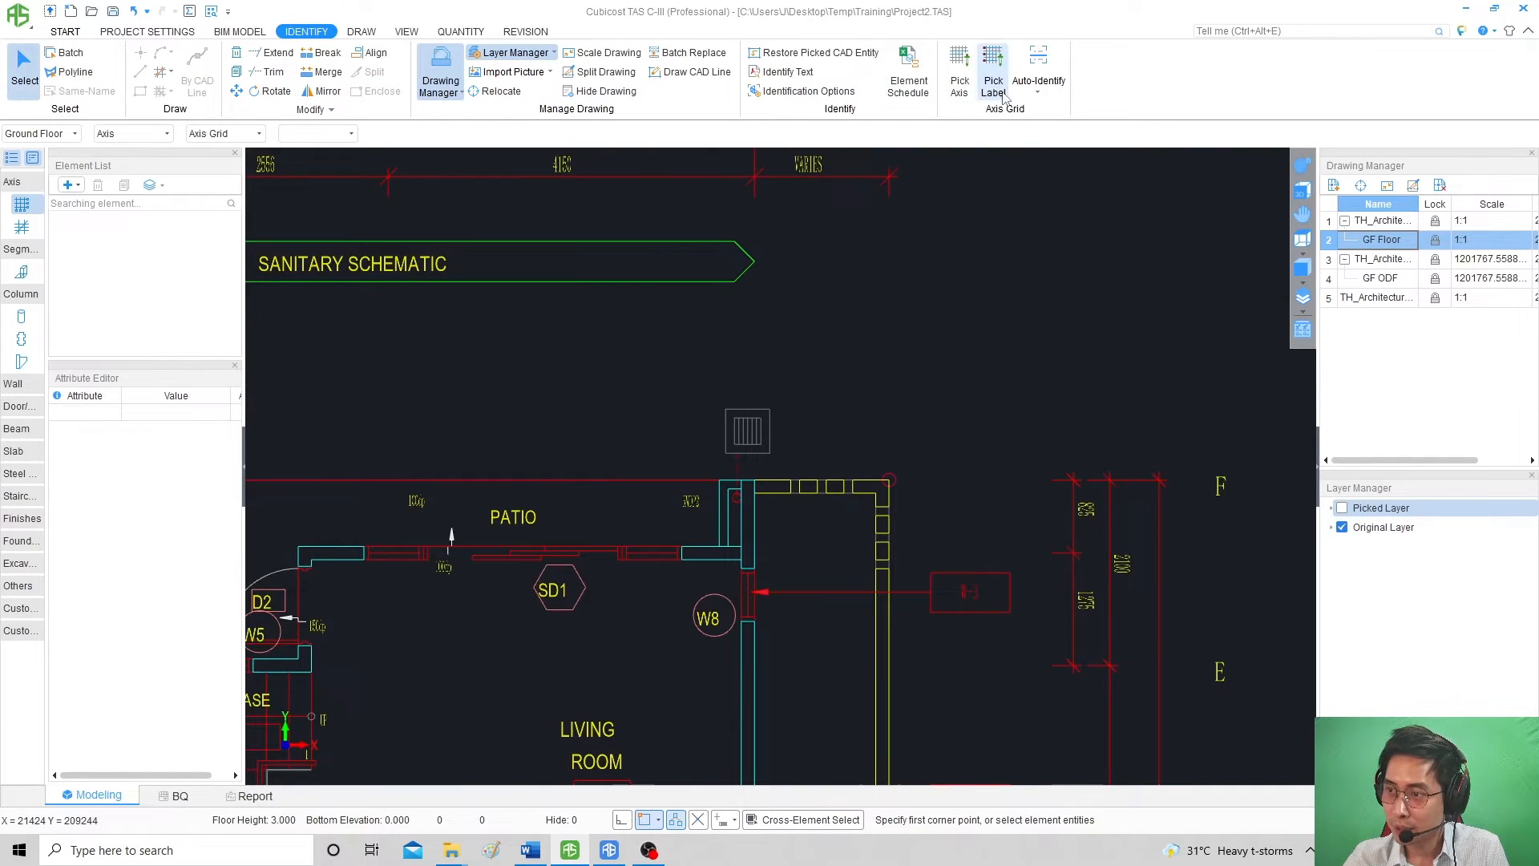
Run Pick Label and window-select the axis labels along the plan's right edge.
click(992, 72)
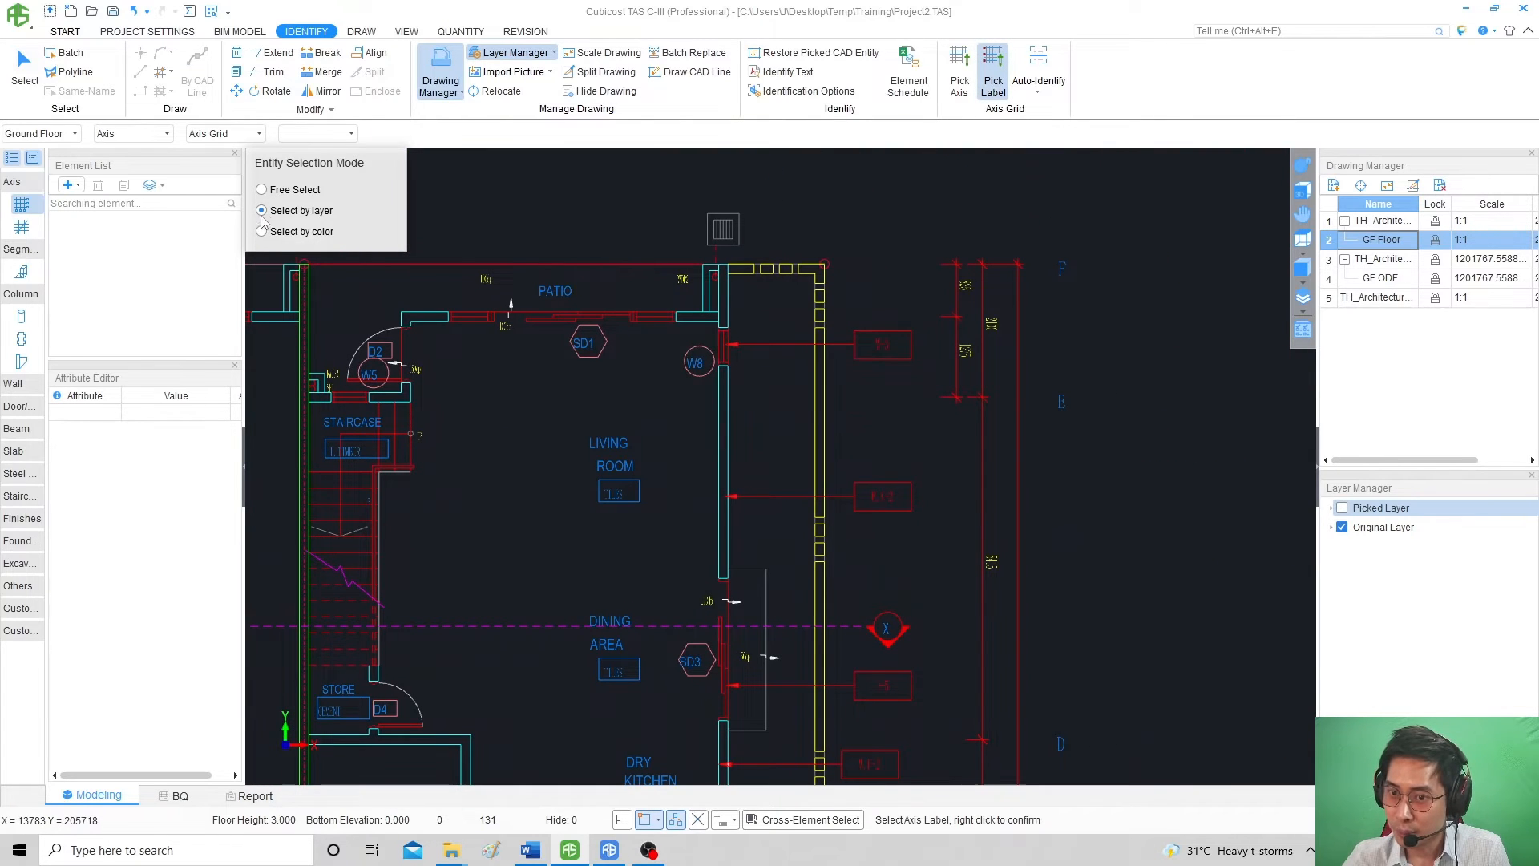
click(261, 189)
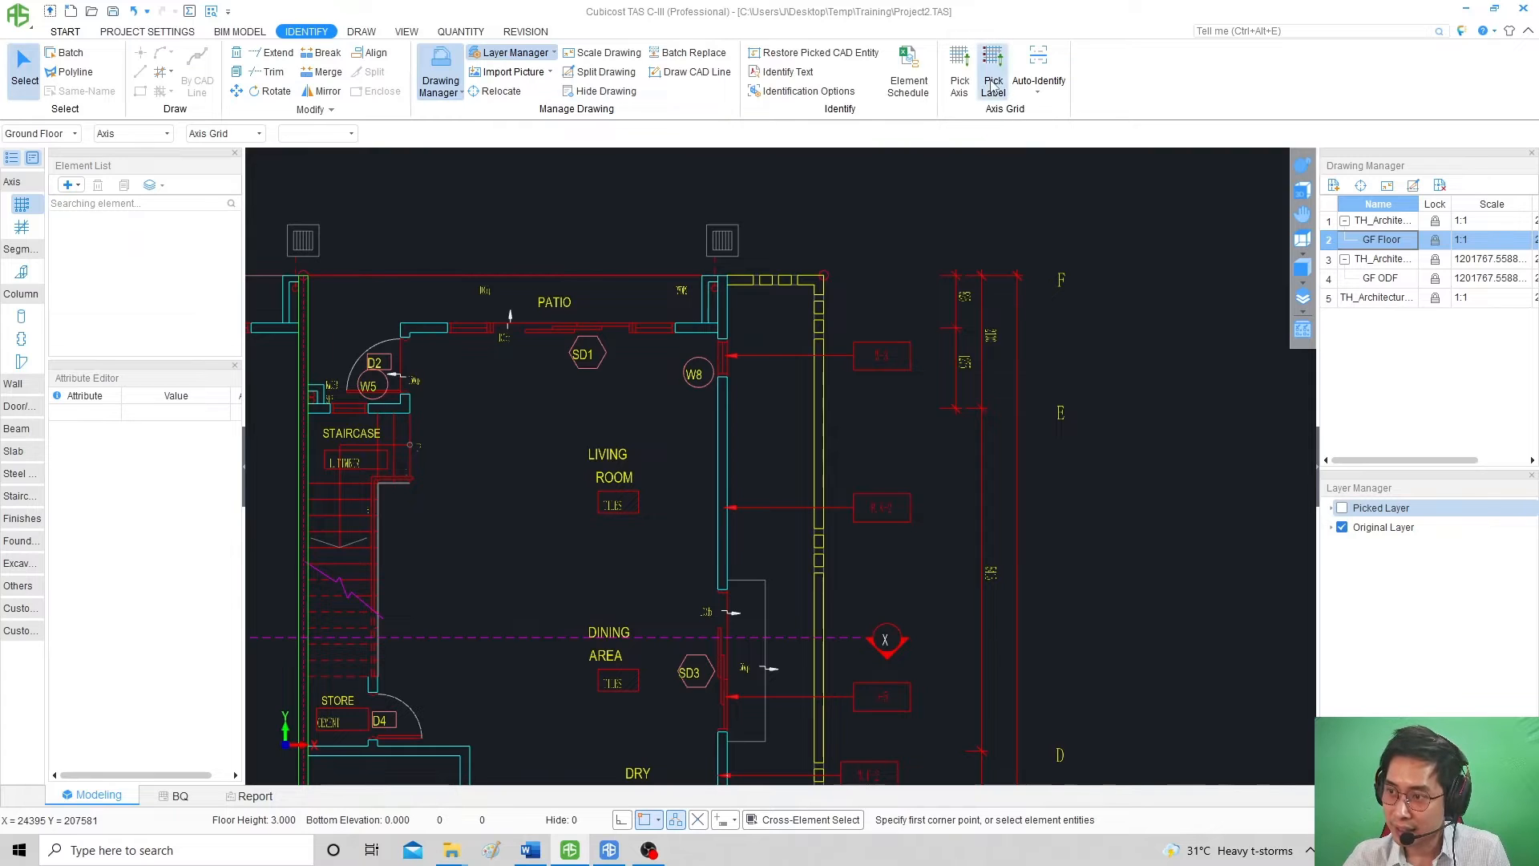
click(992, 70)
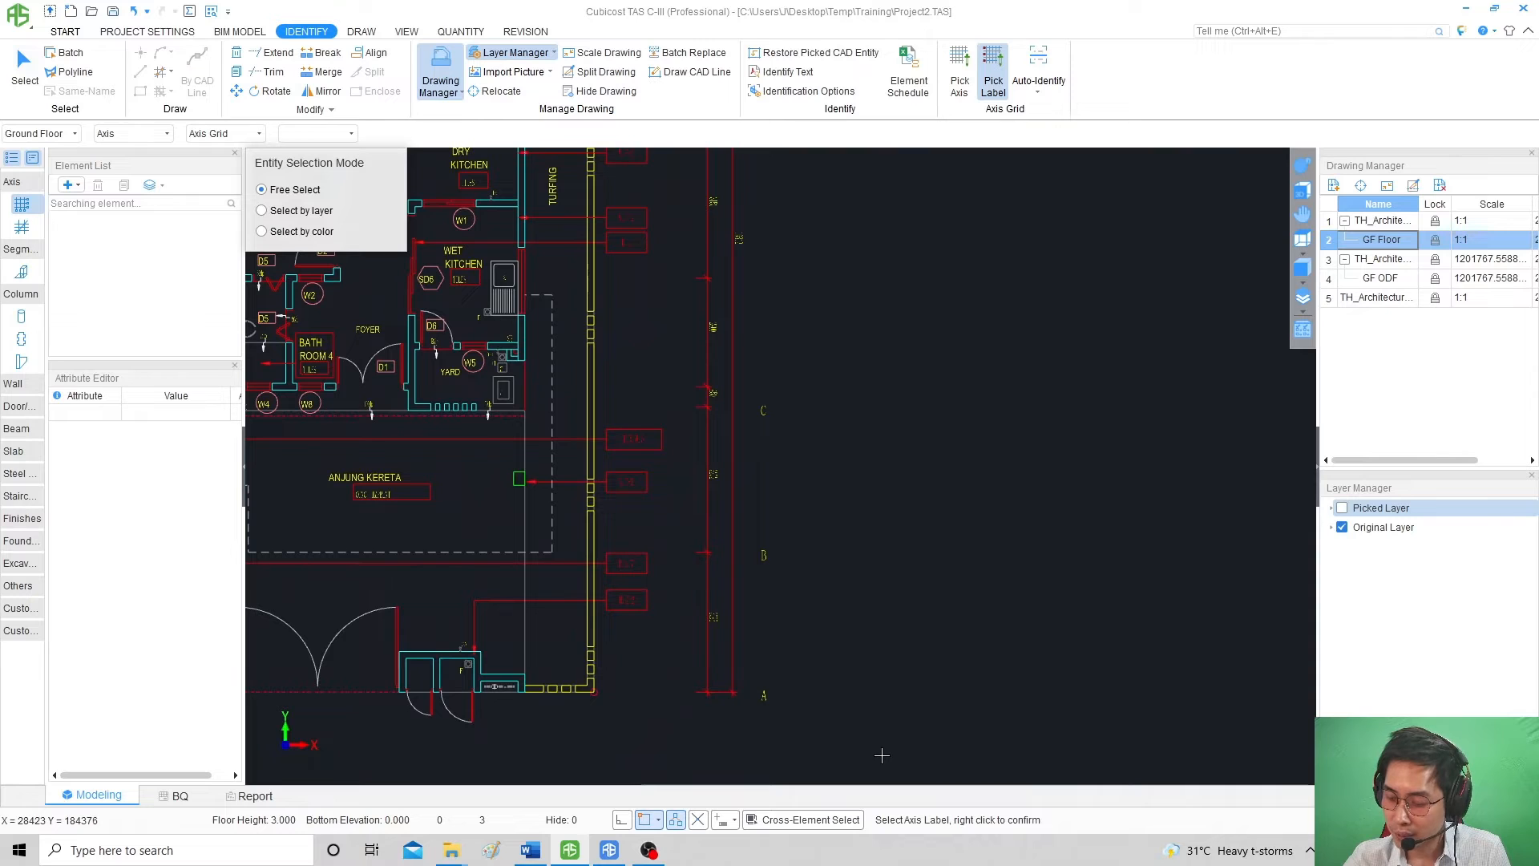
drag(774, 324, 878, 761)
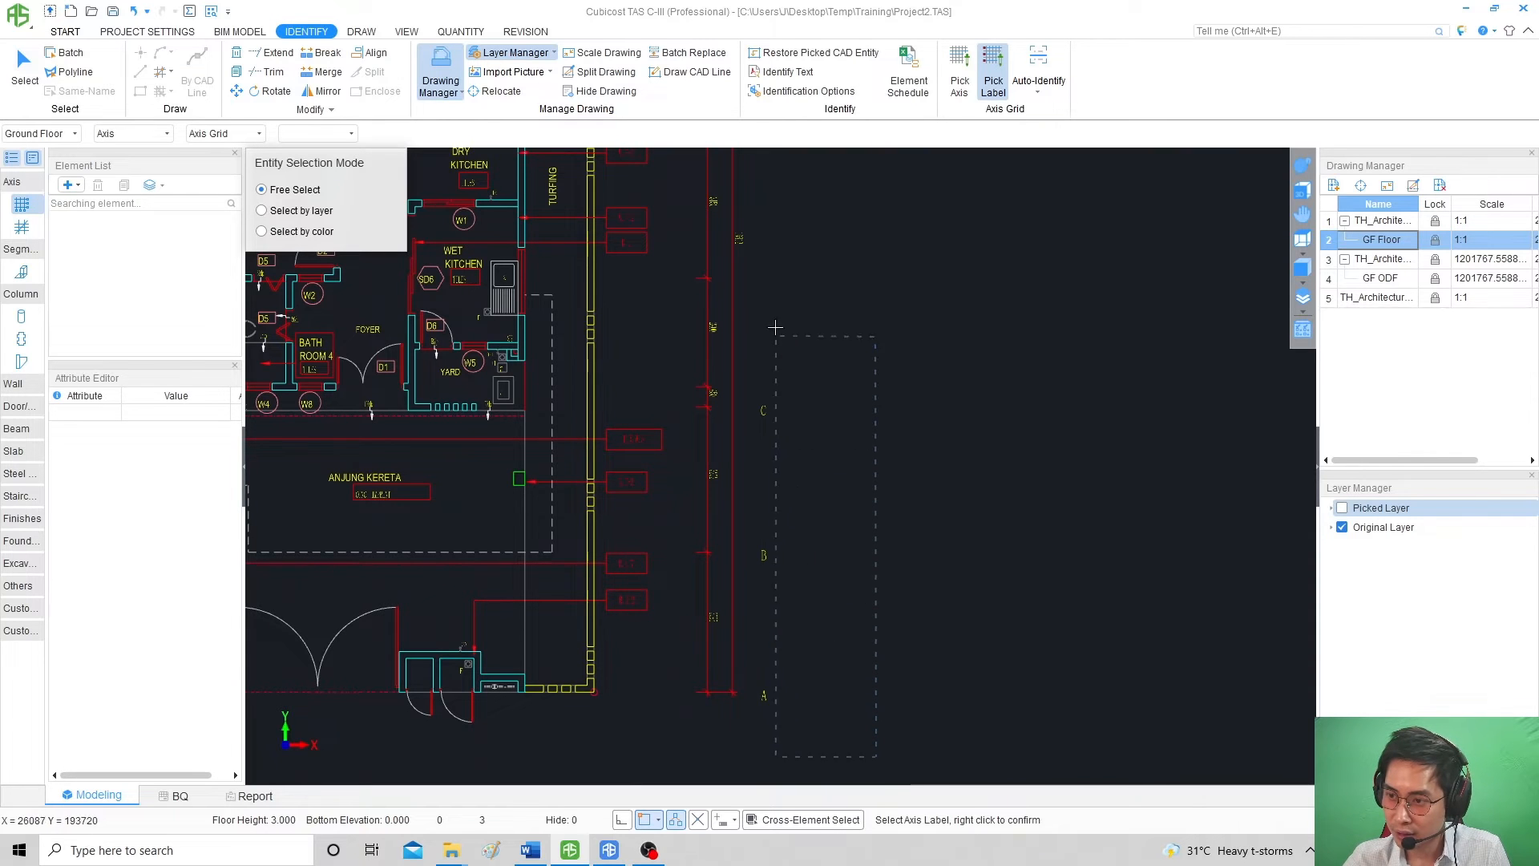
scroll(down, 3)
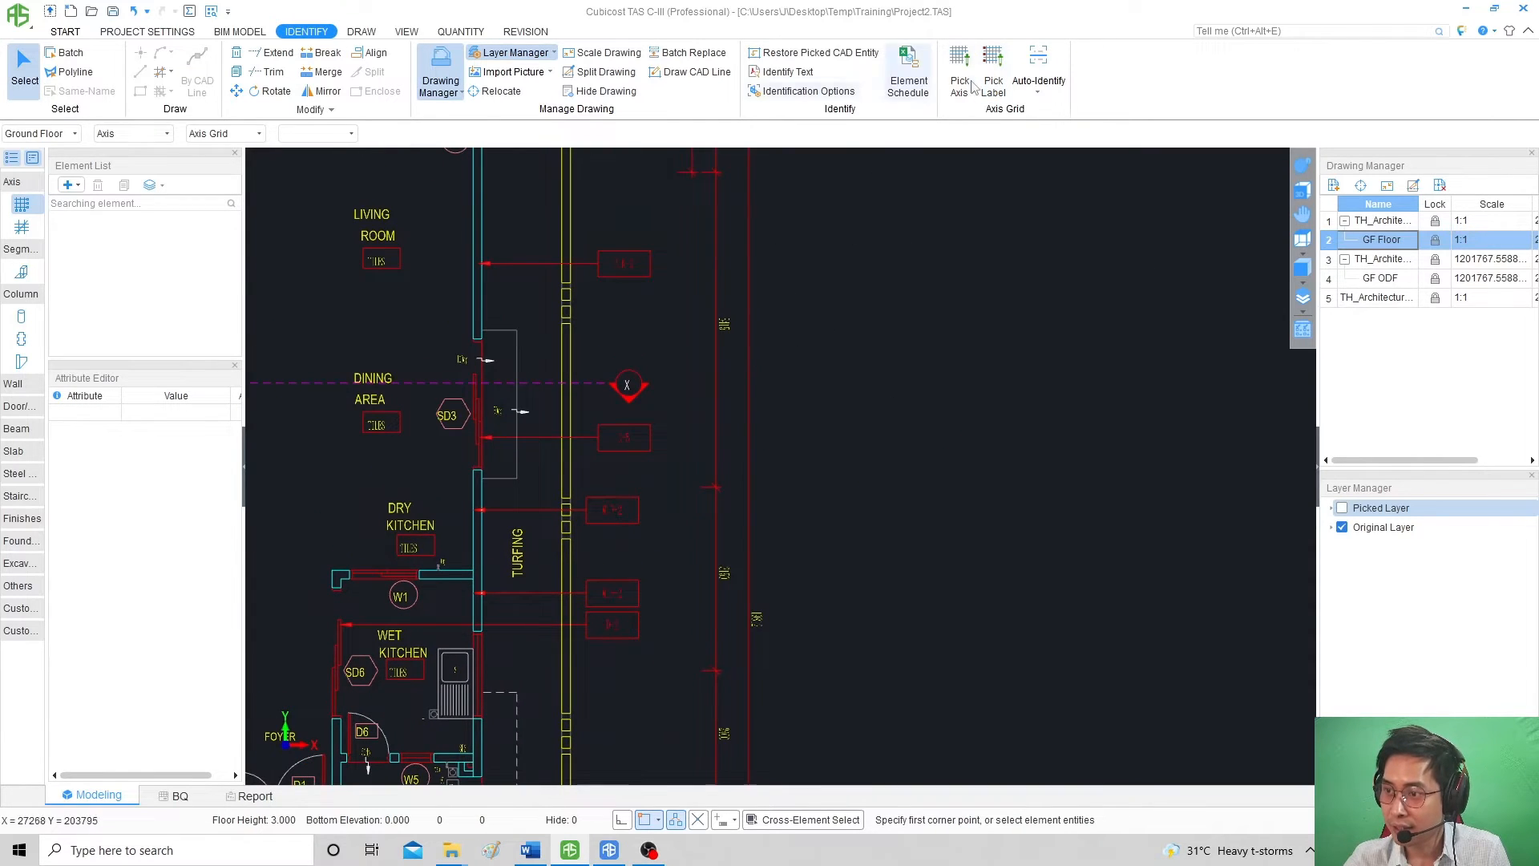
Hide the original layer and window-select the wrongly picked entities with Restore Picked CAD Entity.
click(1384, 527)
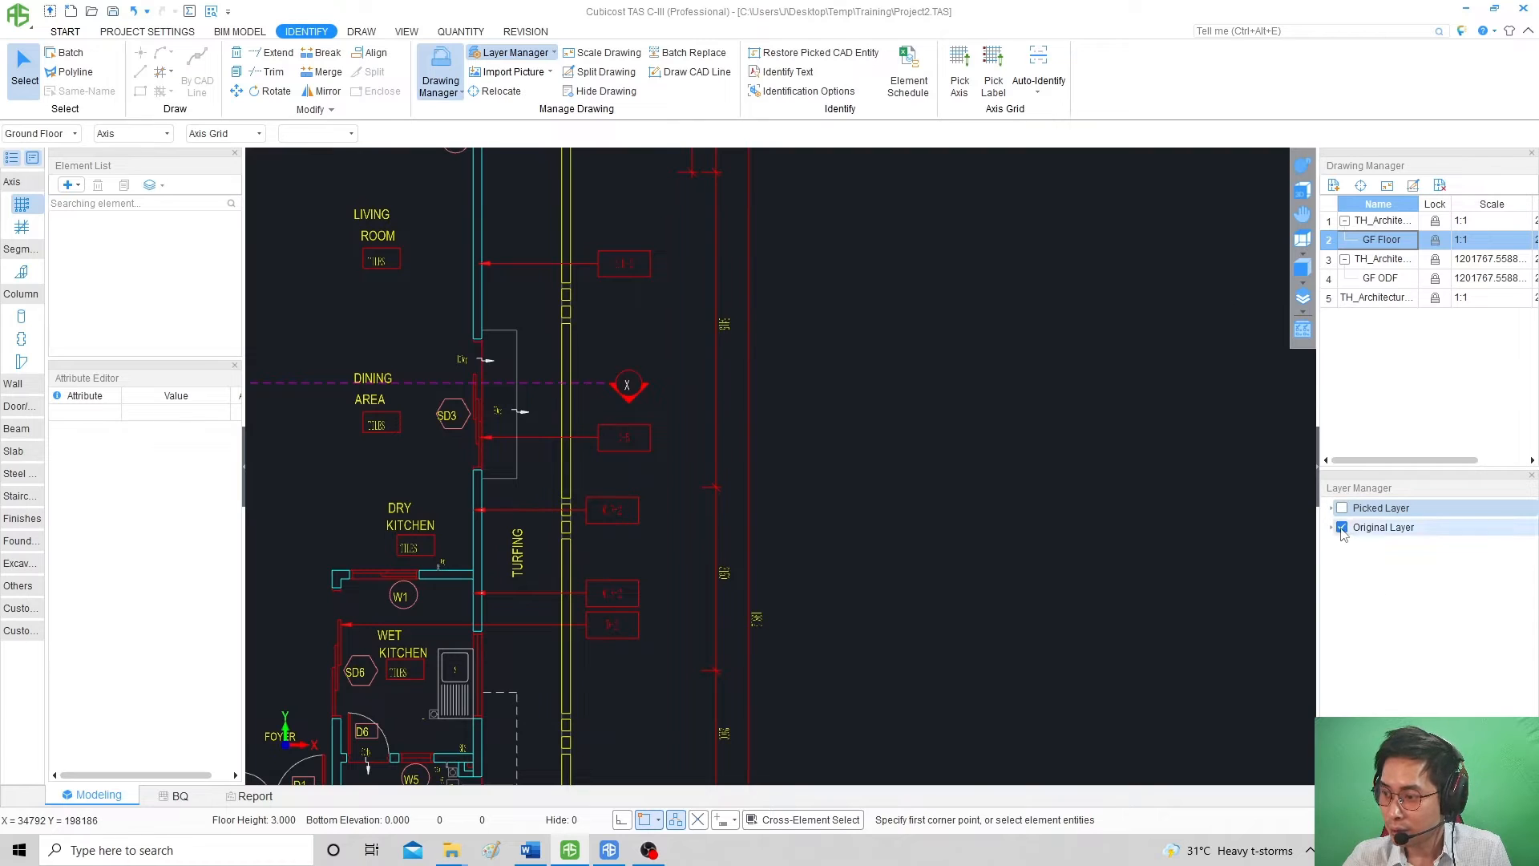
click(1341, 507)
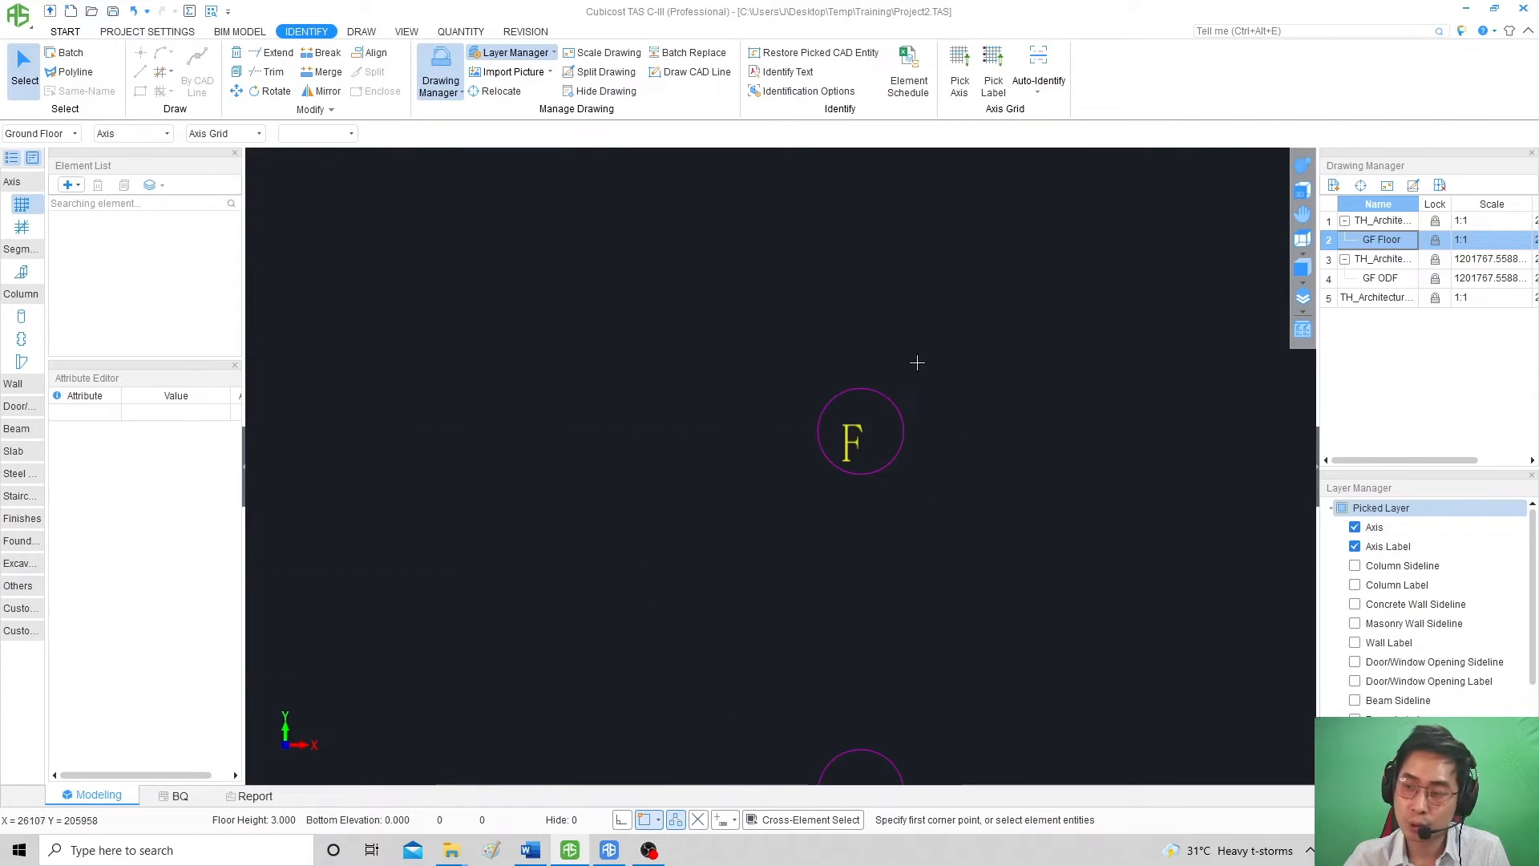
mouse_move(787, 52)
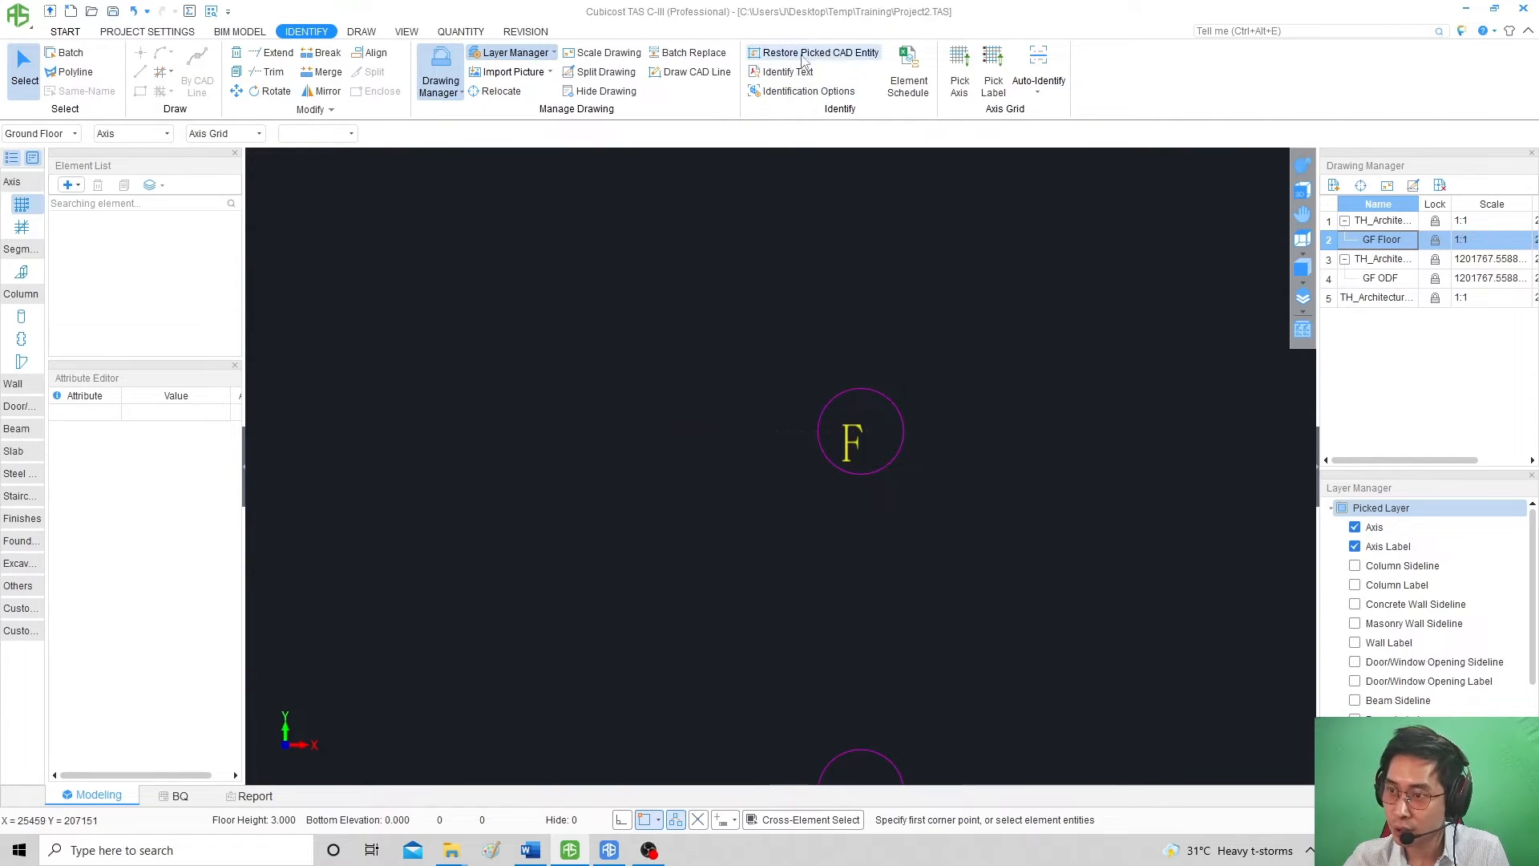
click(819, 52)
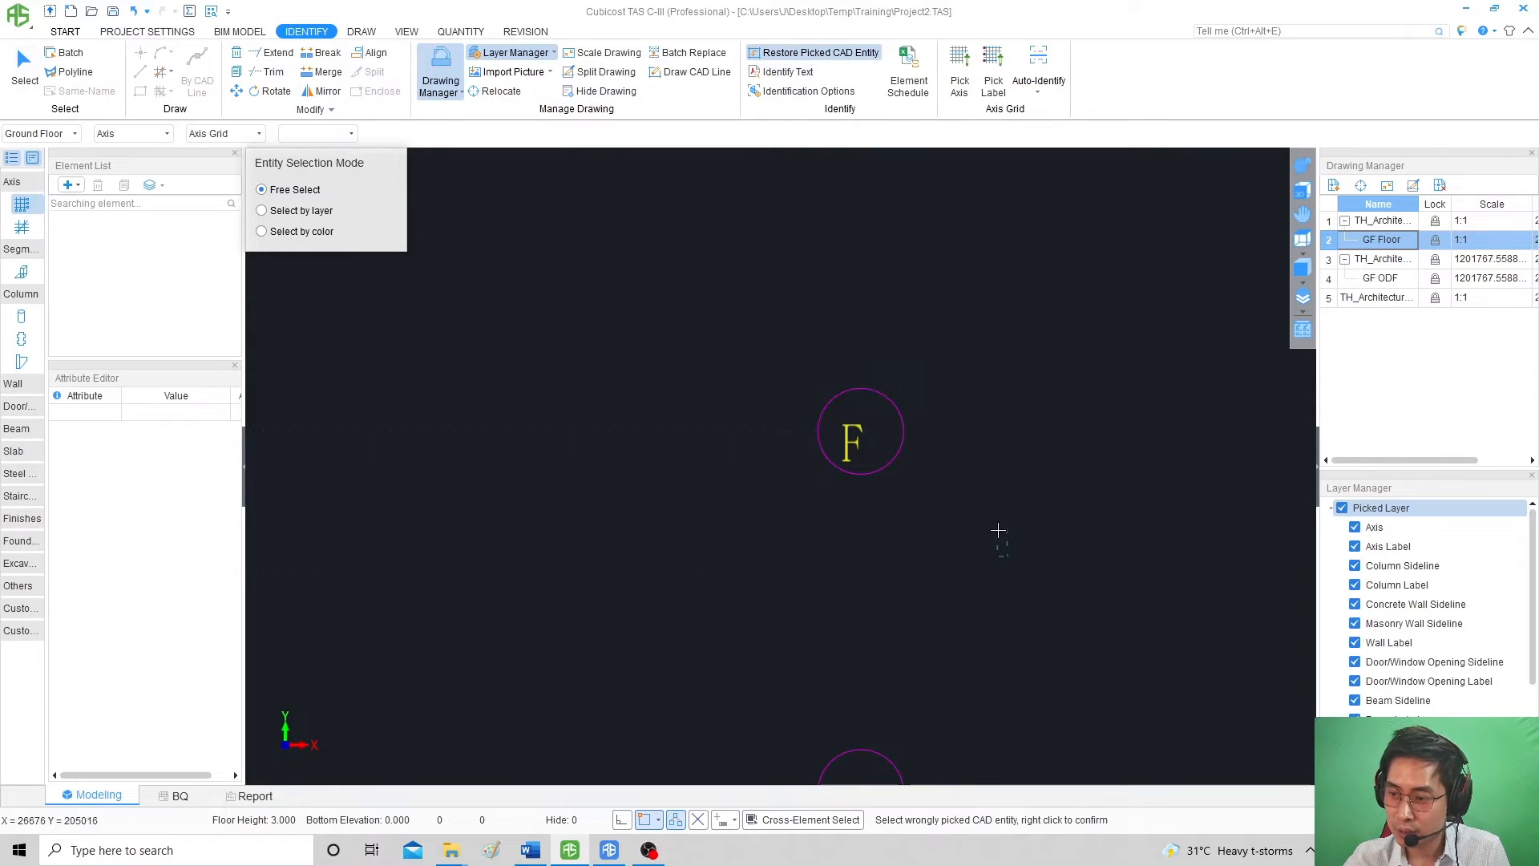
mouse_move(1011, 591)
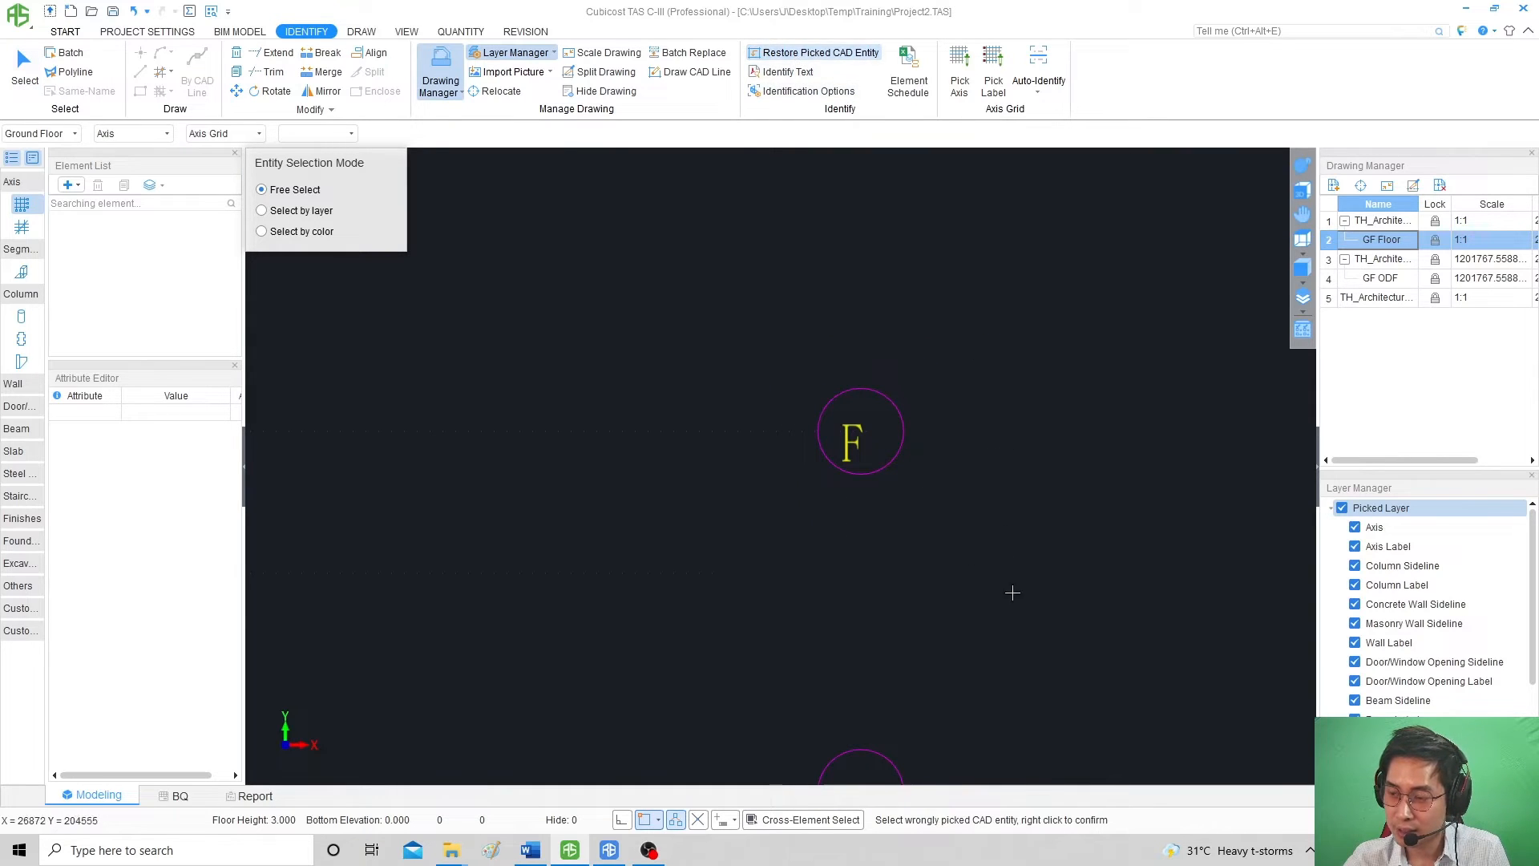
drag(1011, 591, 789, 389)
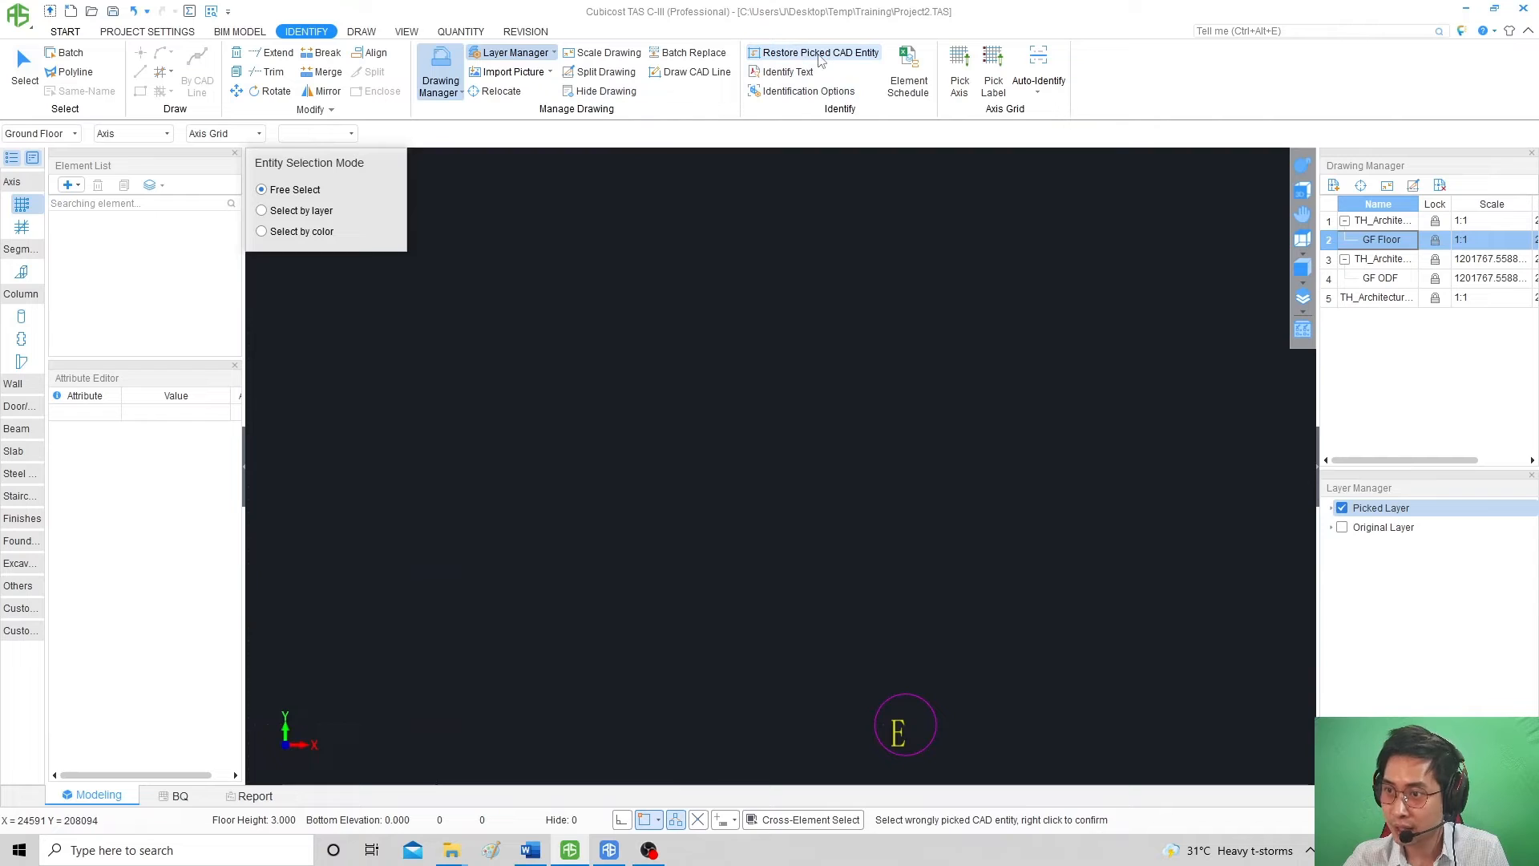
mouse_move(594, 454)
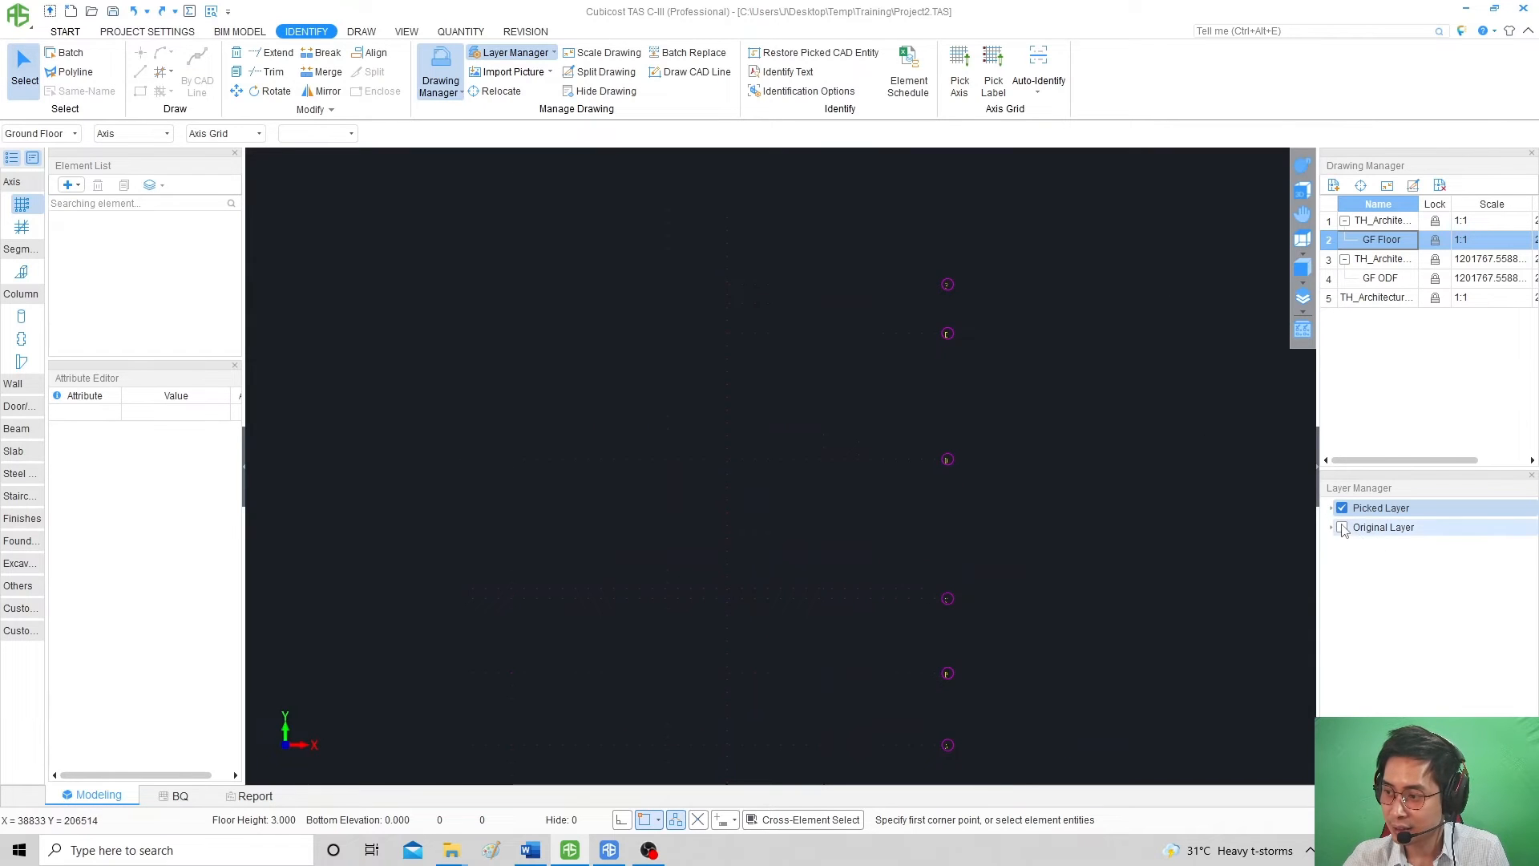
Show the original layer, hide the picked layer and select the GF ODF drawing in Drawing Manager.
click(1342, 528)
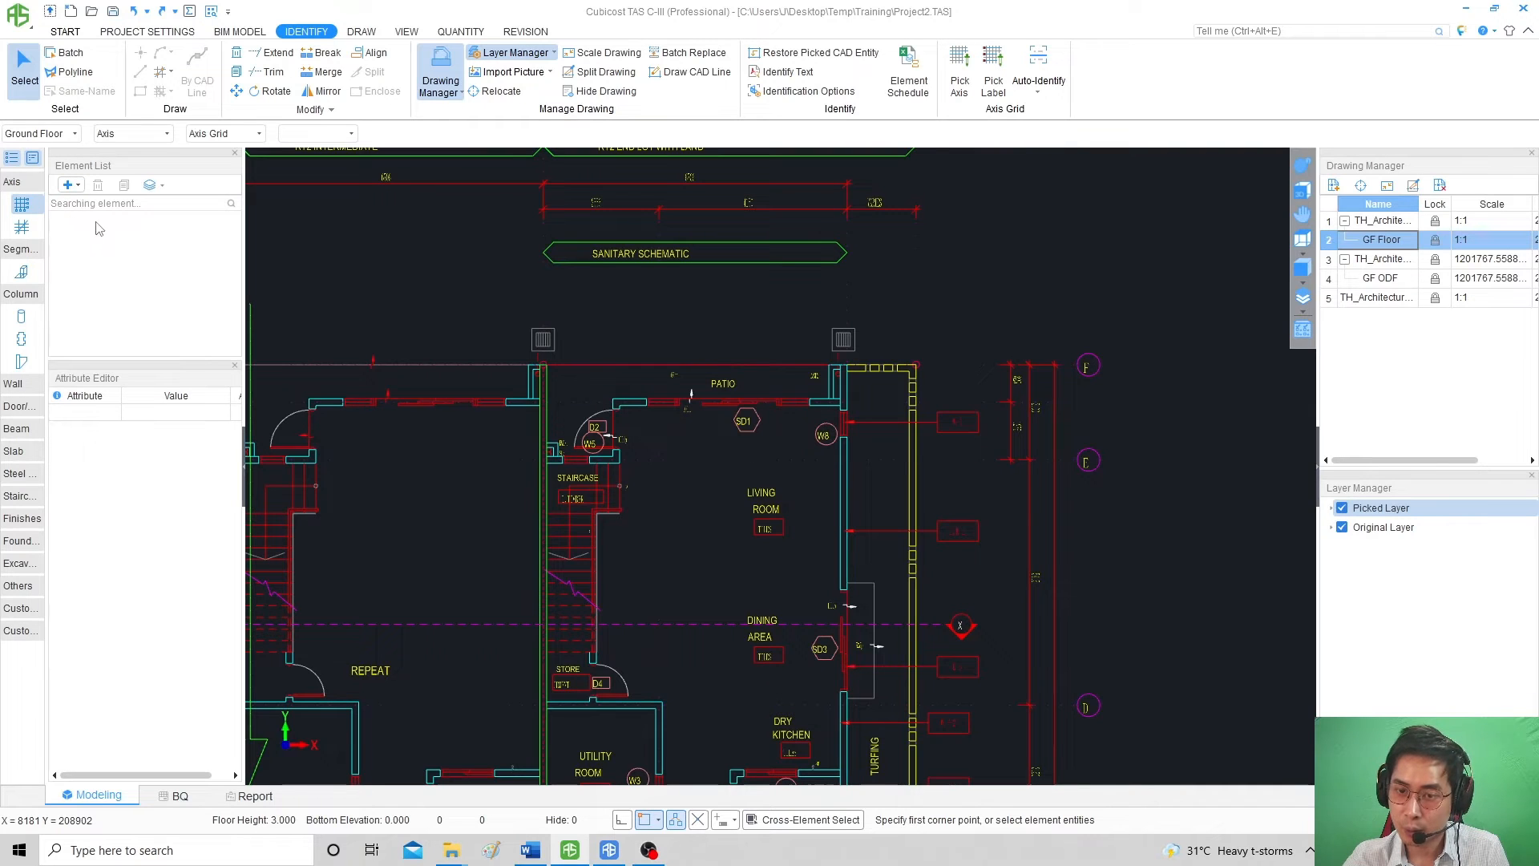
mouse_move(880, 384)
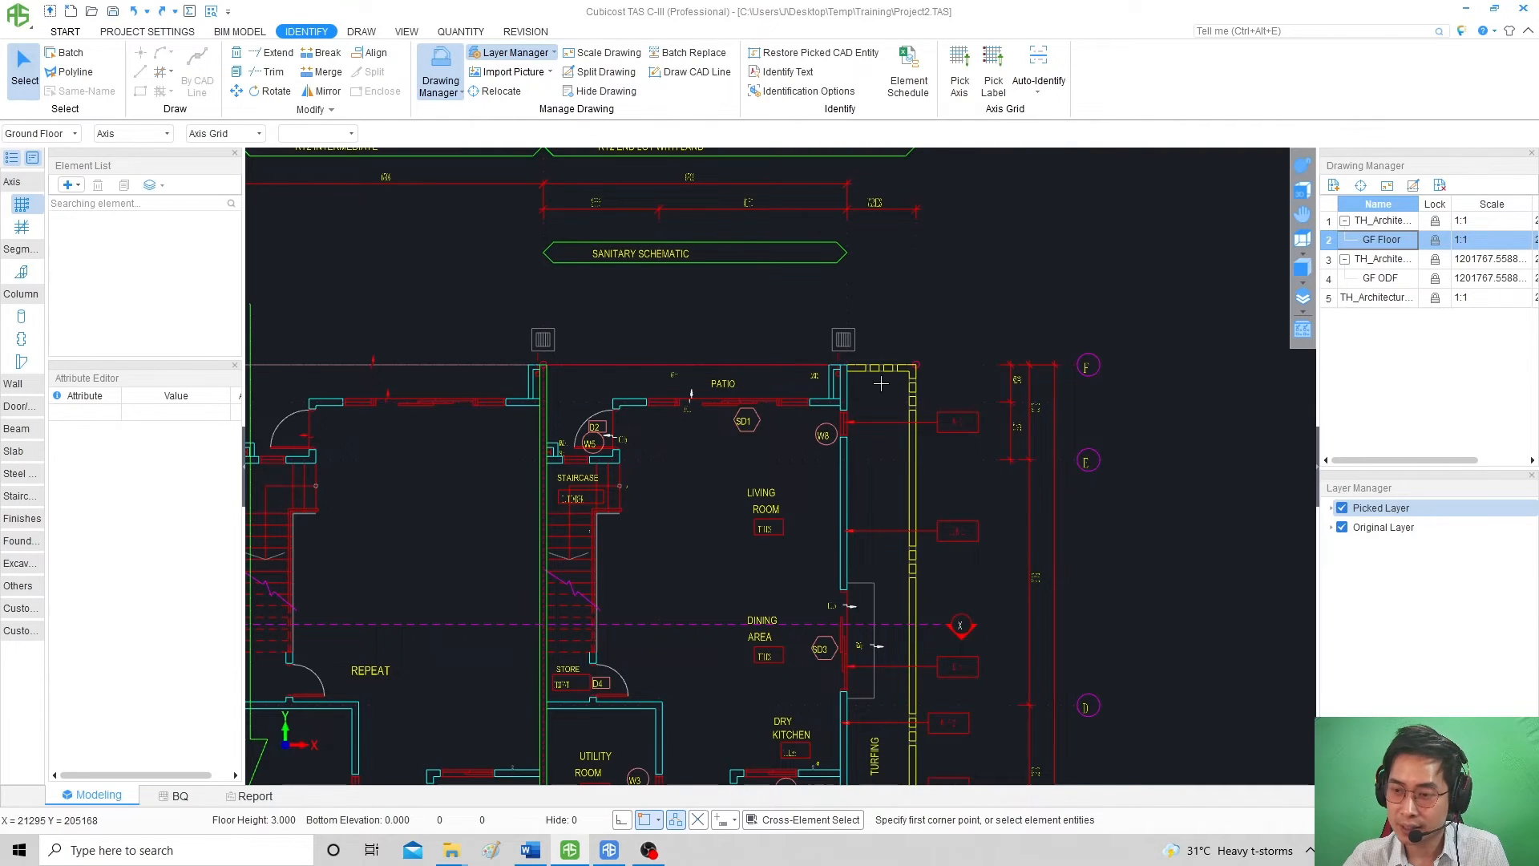
click(606, 90)
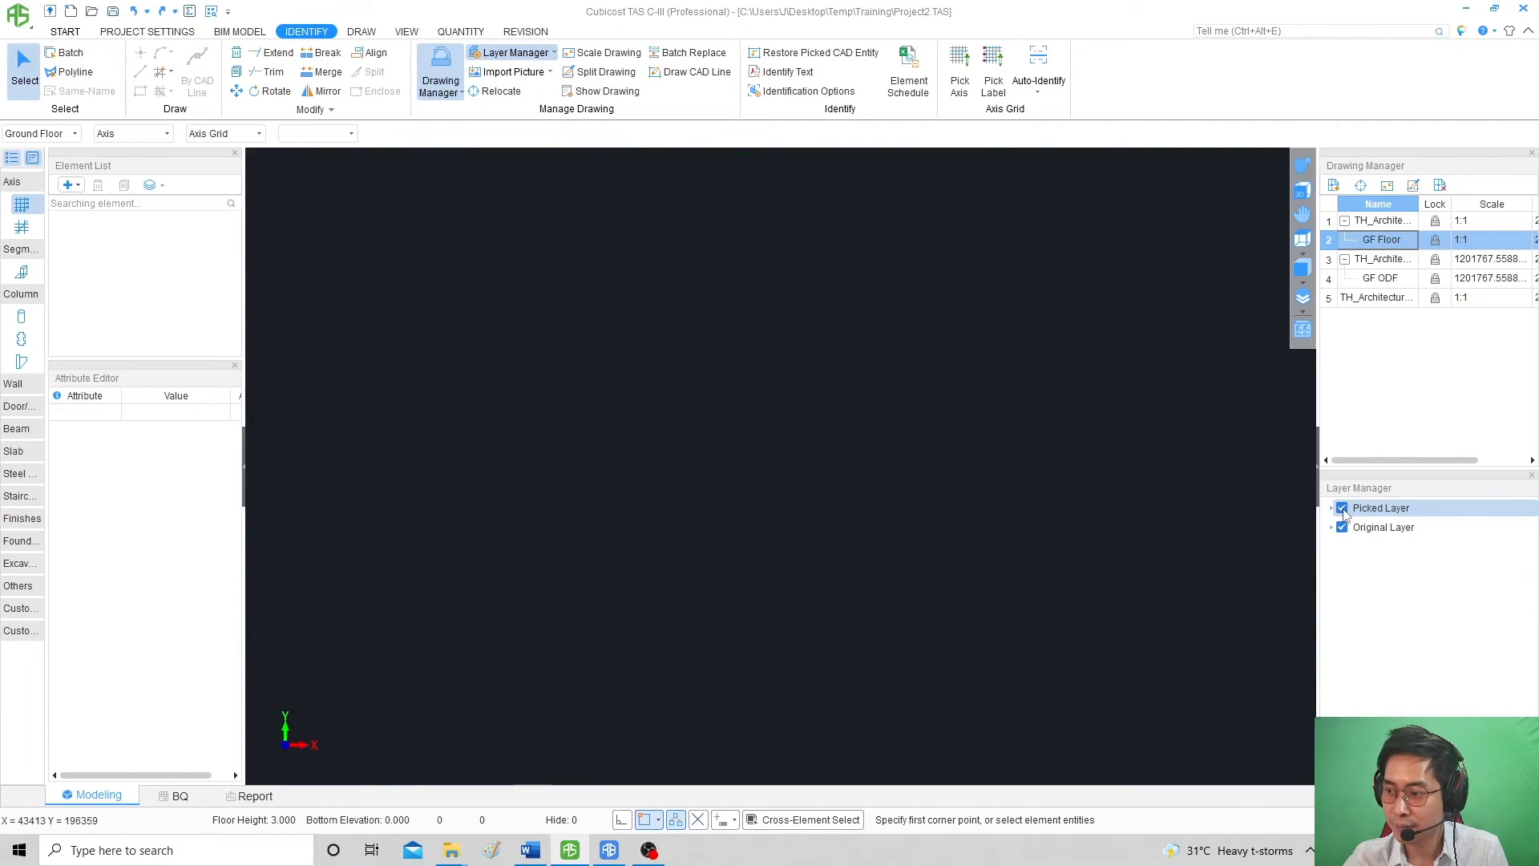
click(1332, 507)
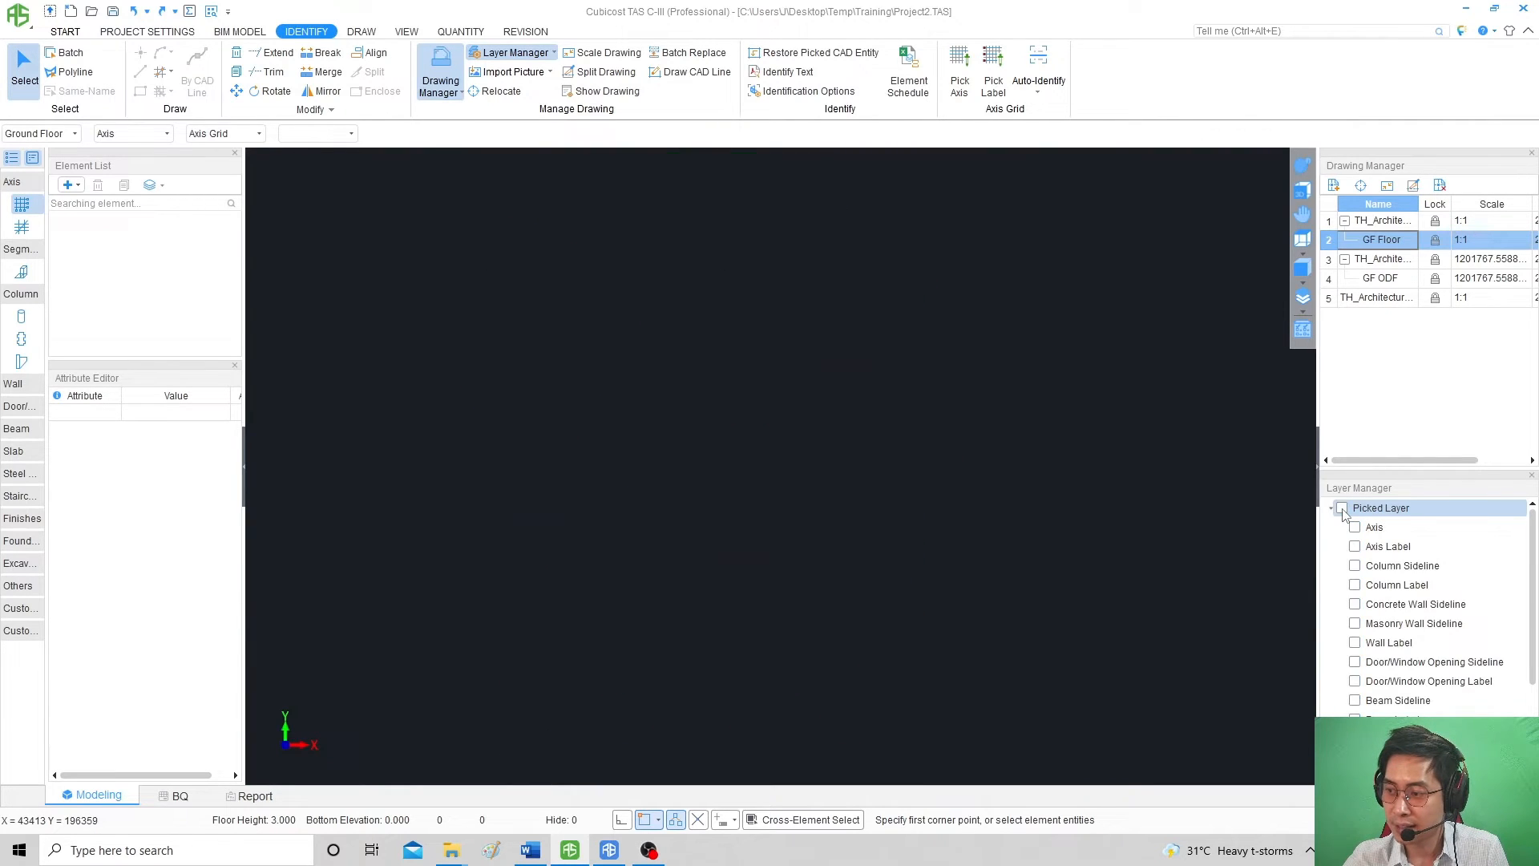
click(1384, 278)
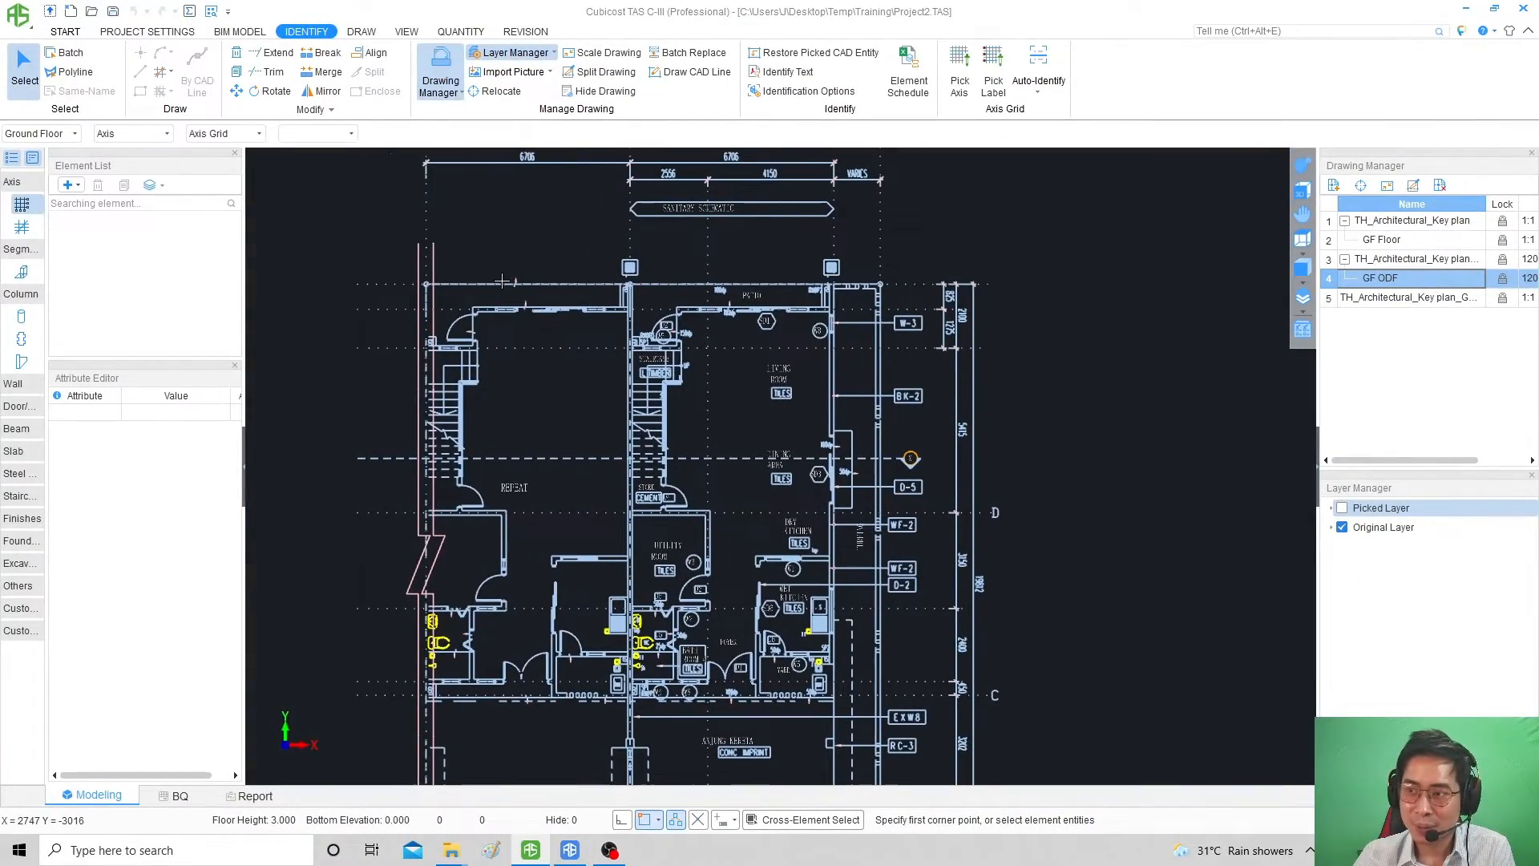
mouse_move(625, 218)
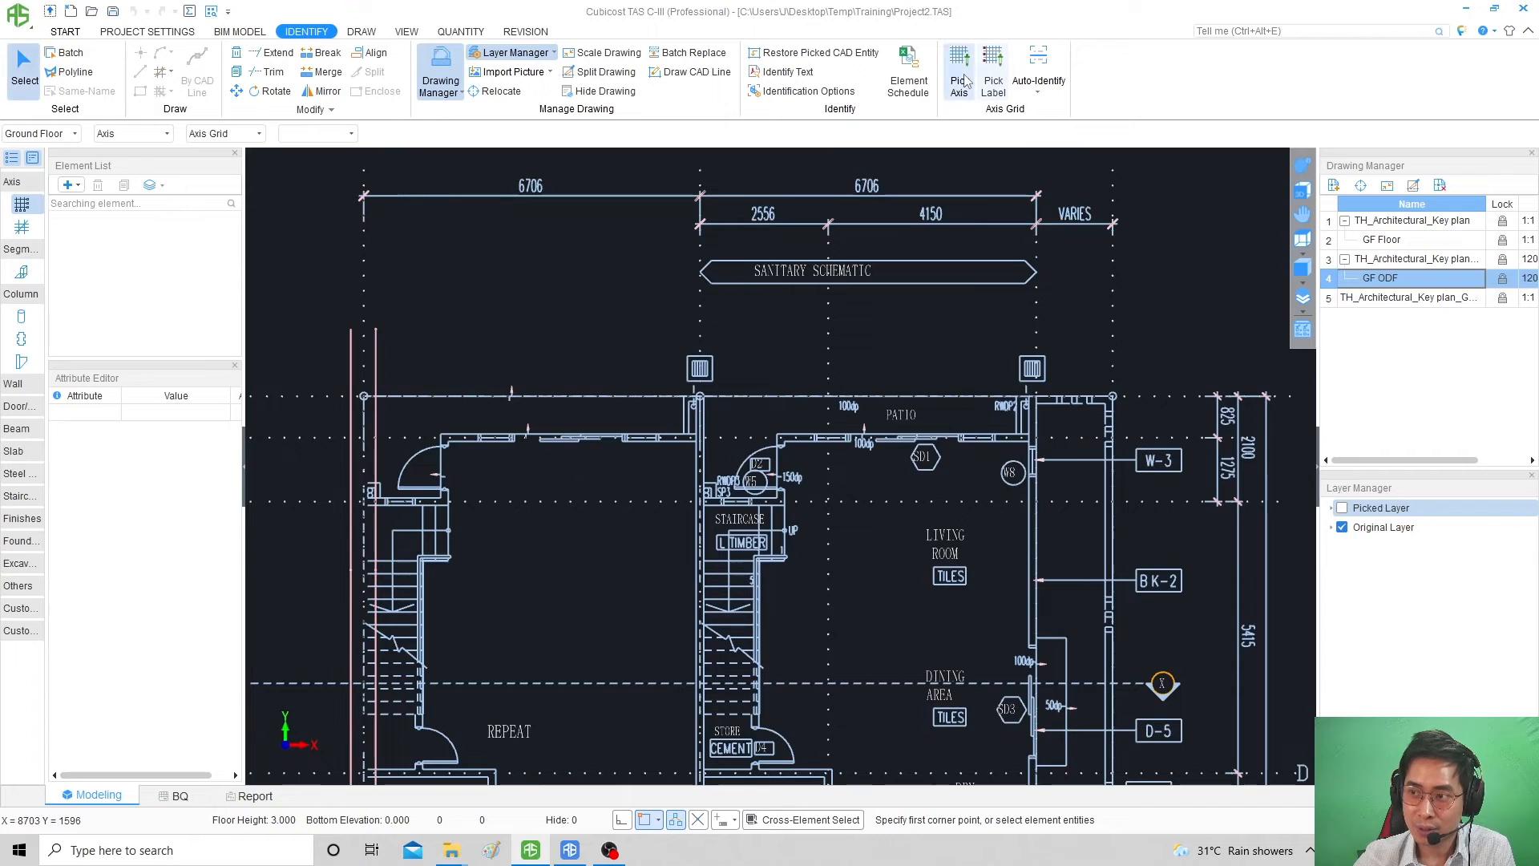
Run Pick Axis on the GF ODF plan to select its axis lines.
click(958, 71)
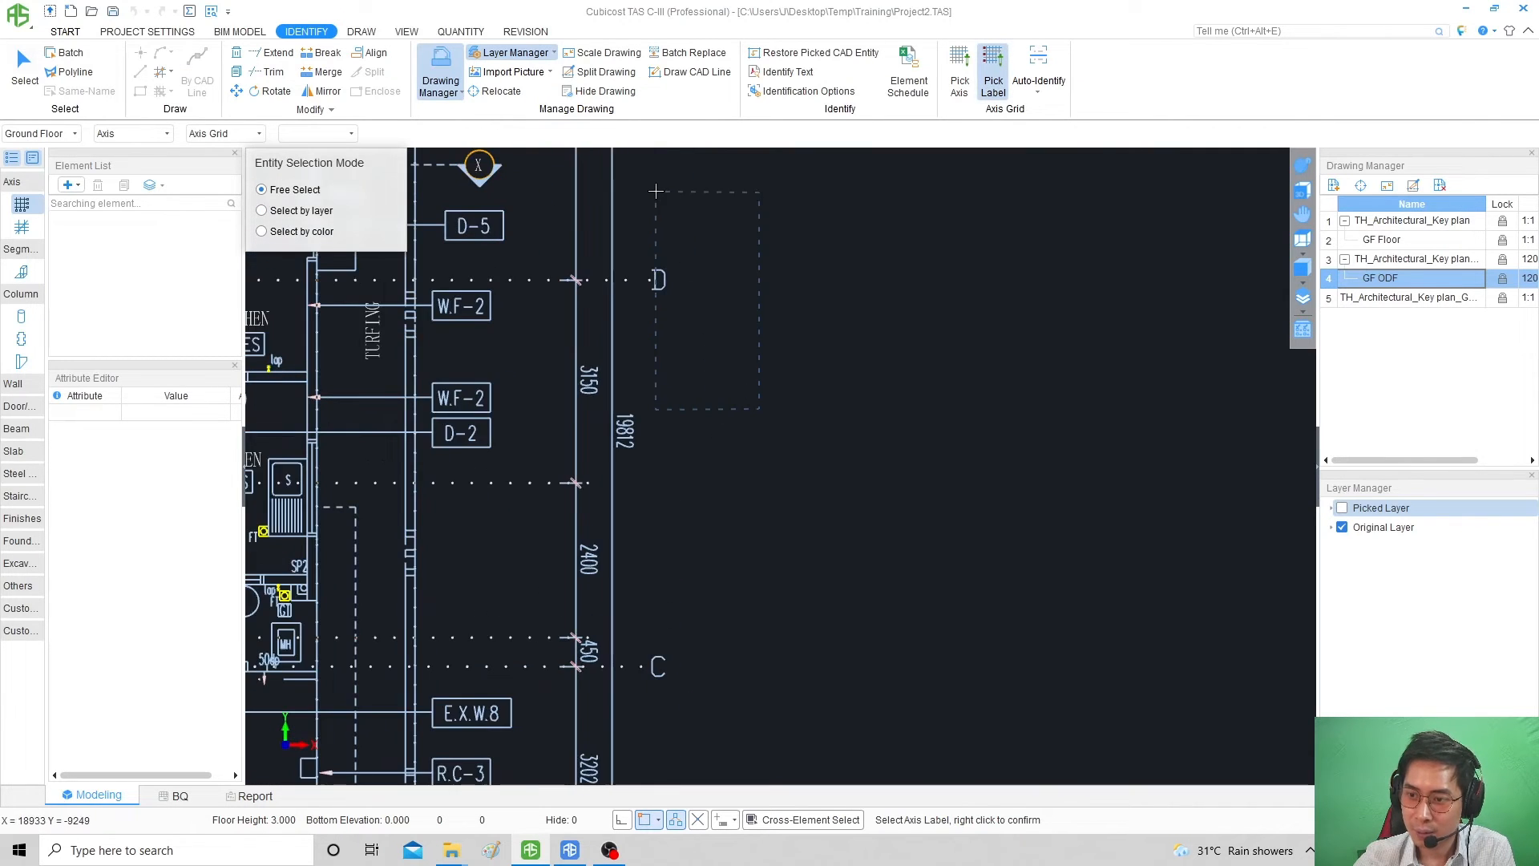
scroll(down, 3)
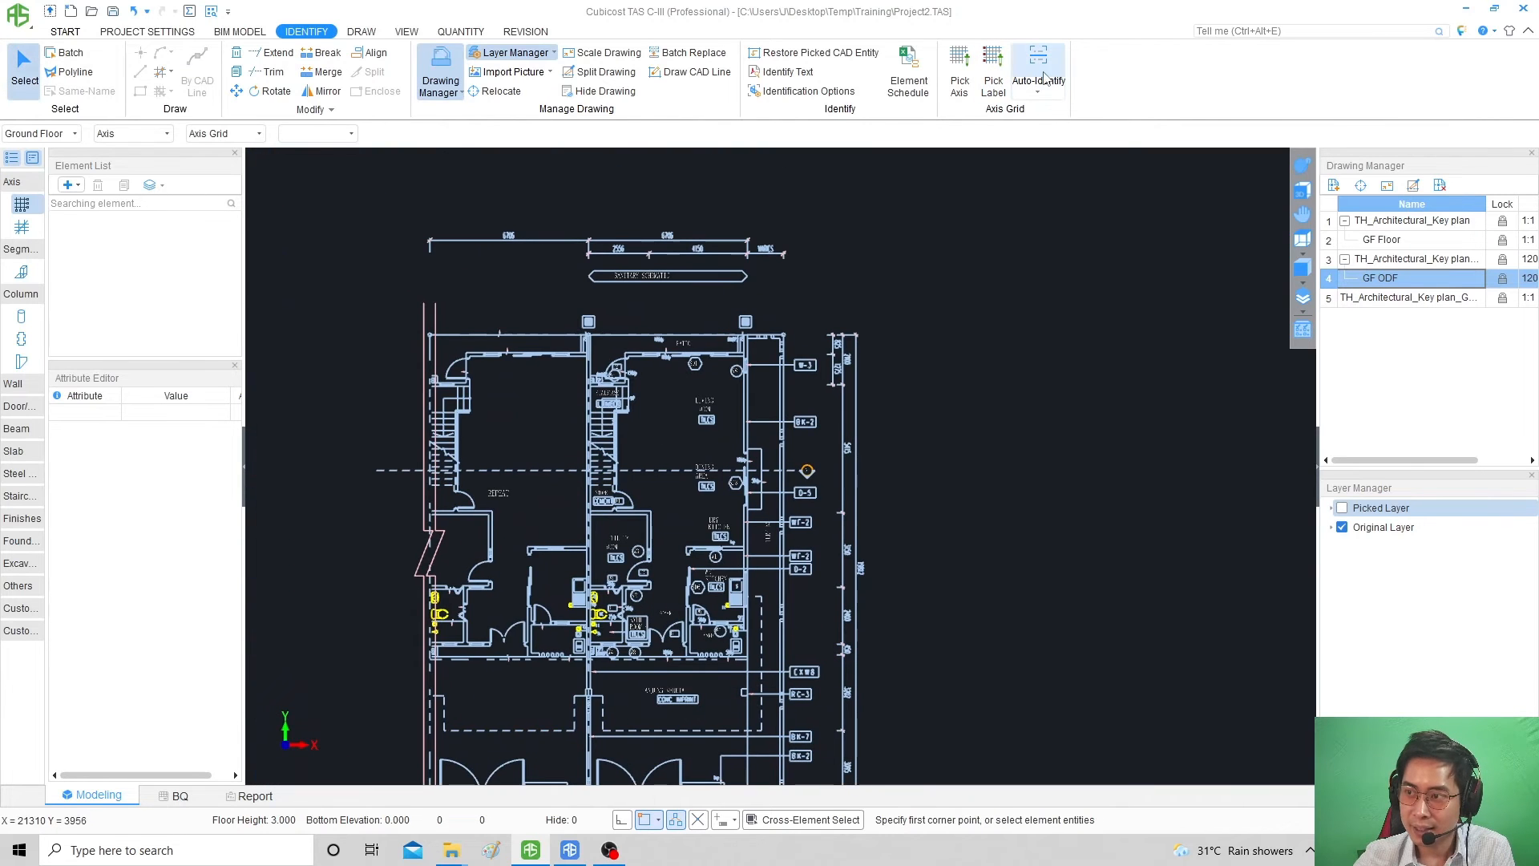
Auto-identify the axis grid, then delete Ort-1 in the Element List and list the new grid types.
click(1037, 70)
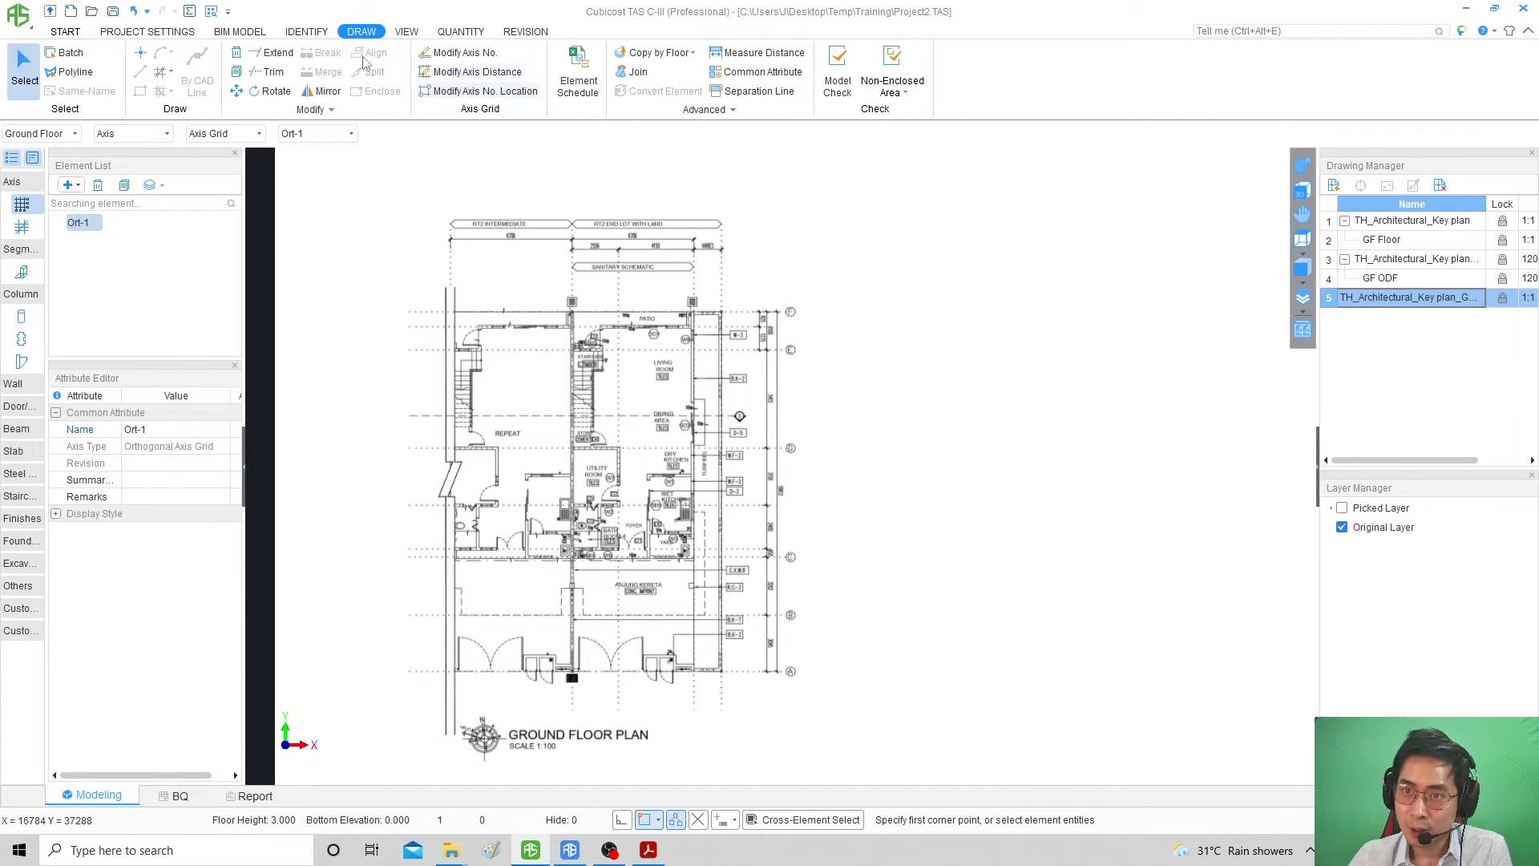
click(307, 30)
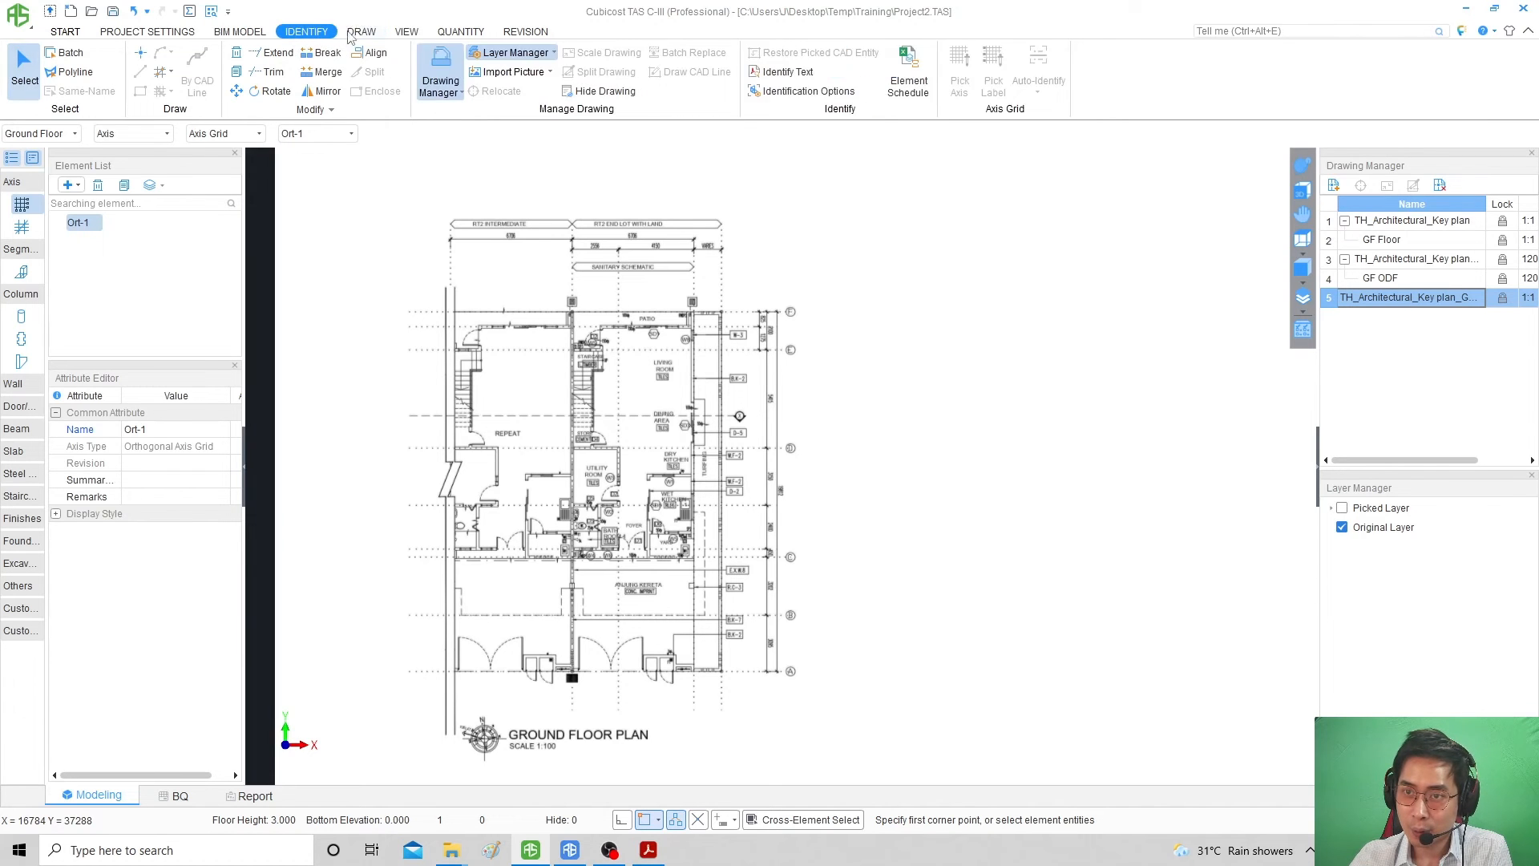
click(360, 31)
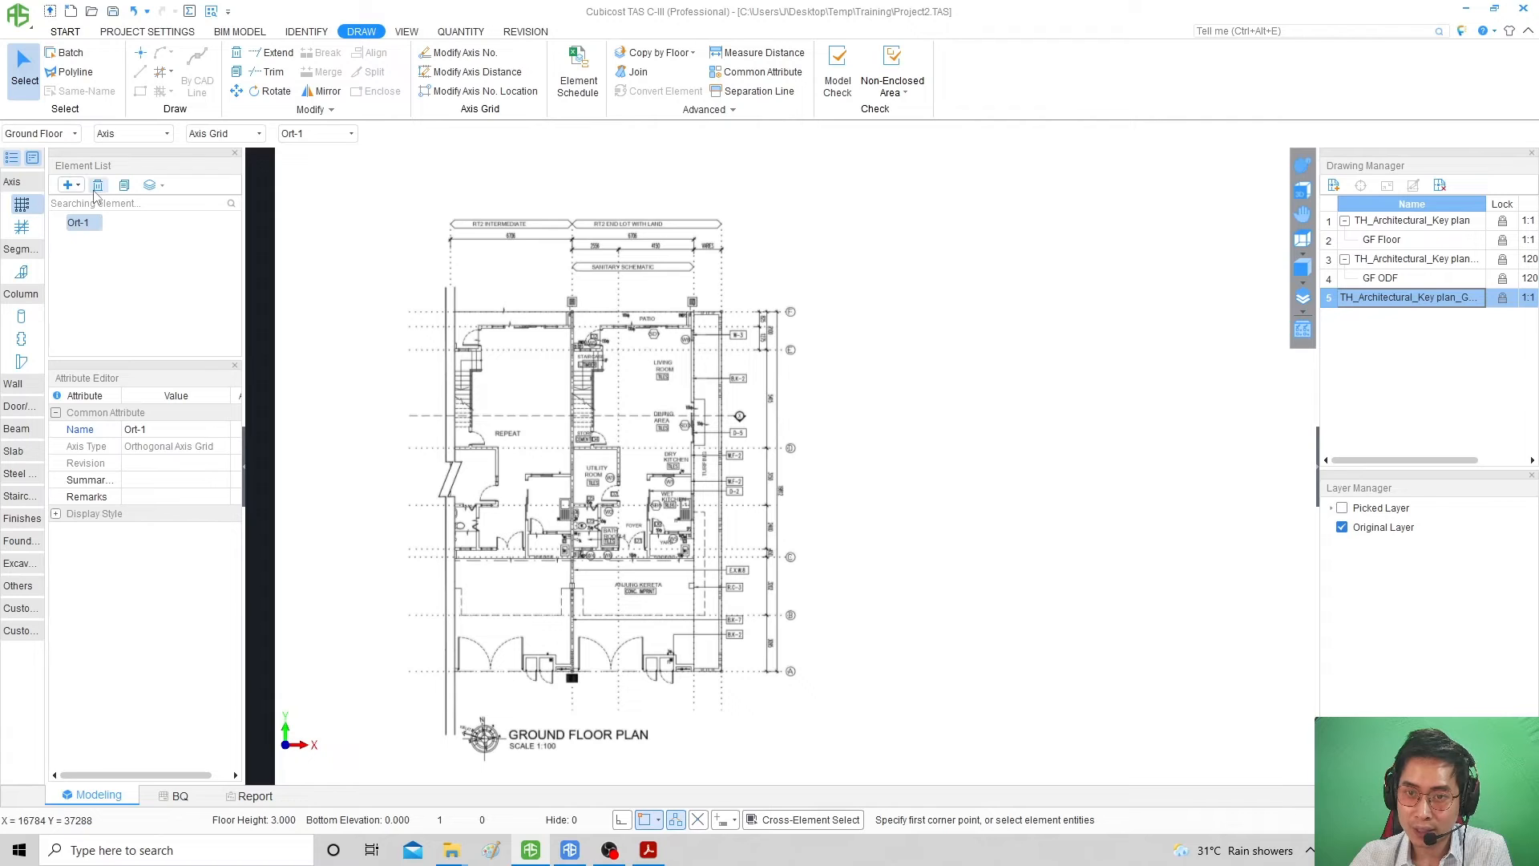
click(97, 184)
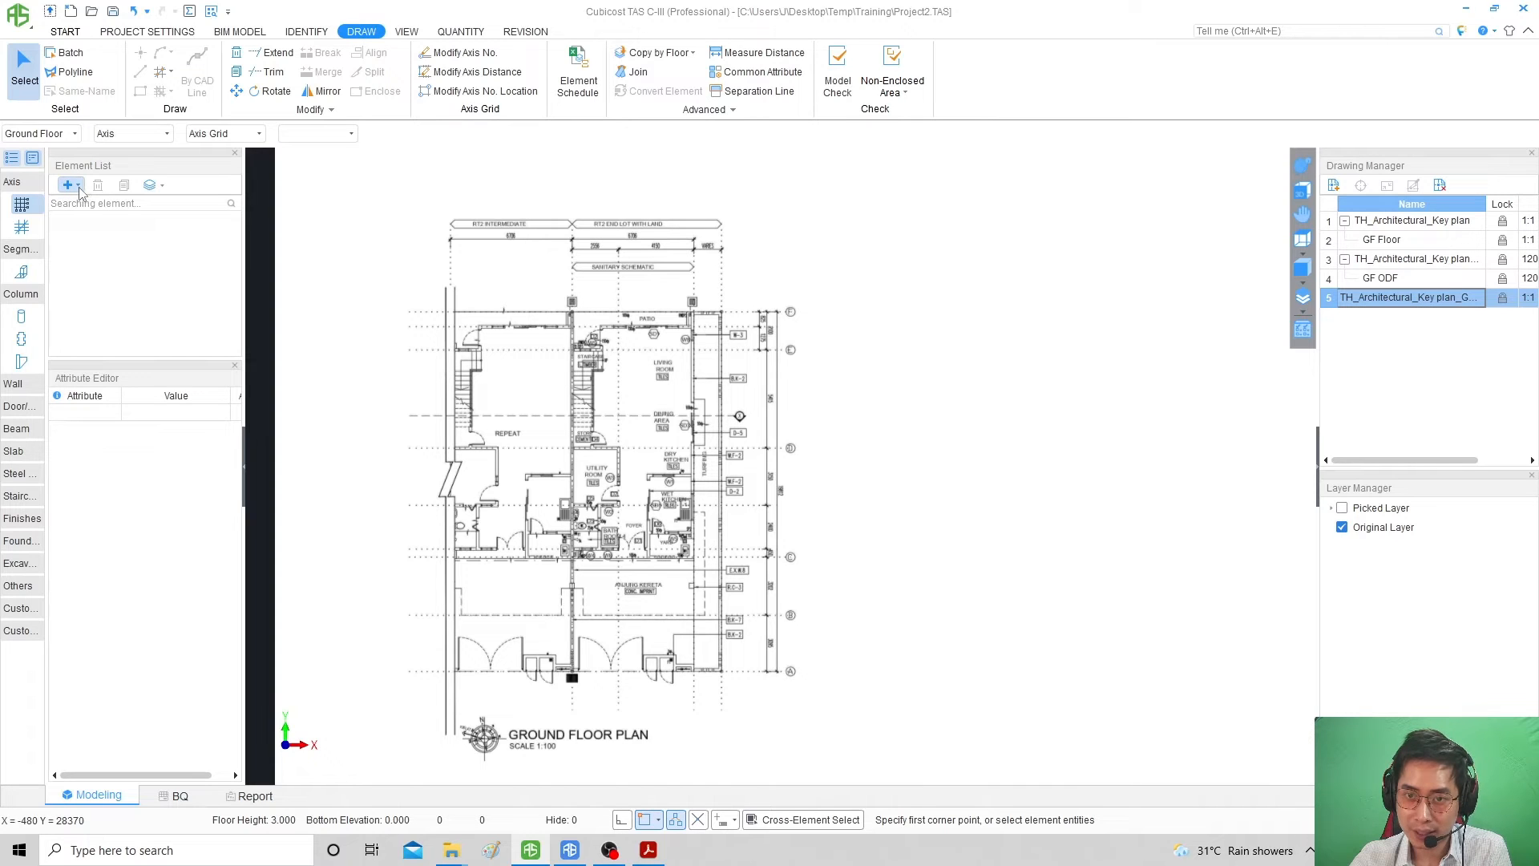
click(67, 185)
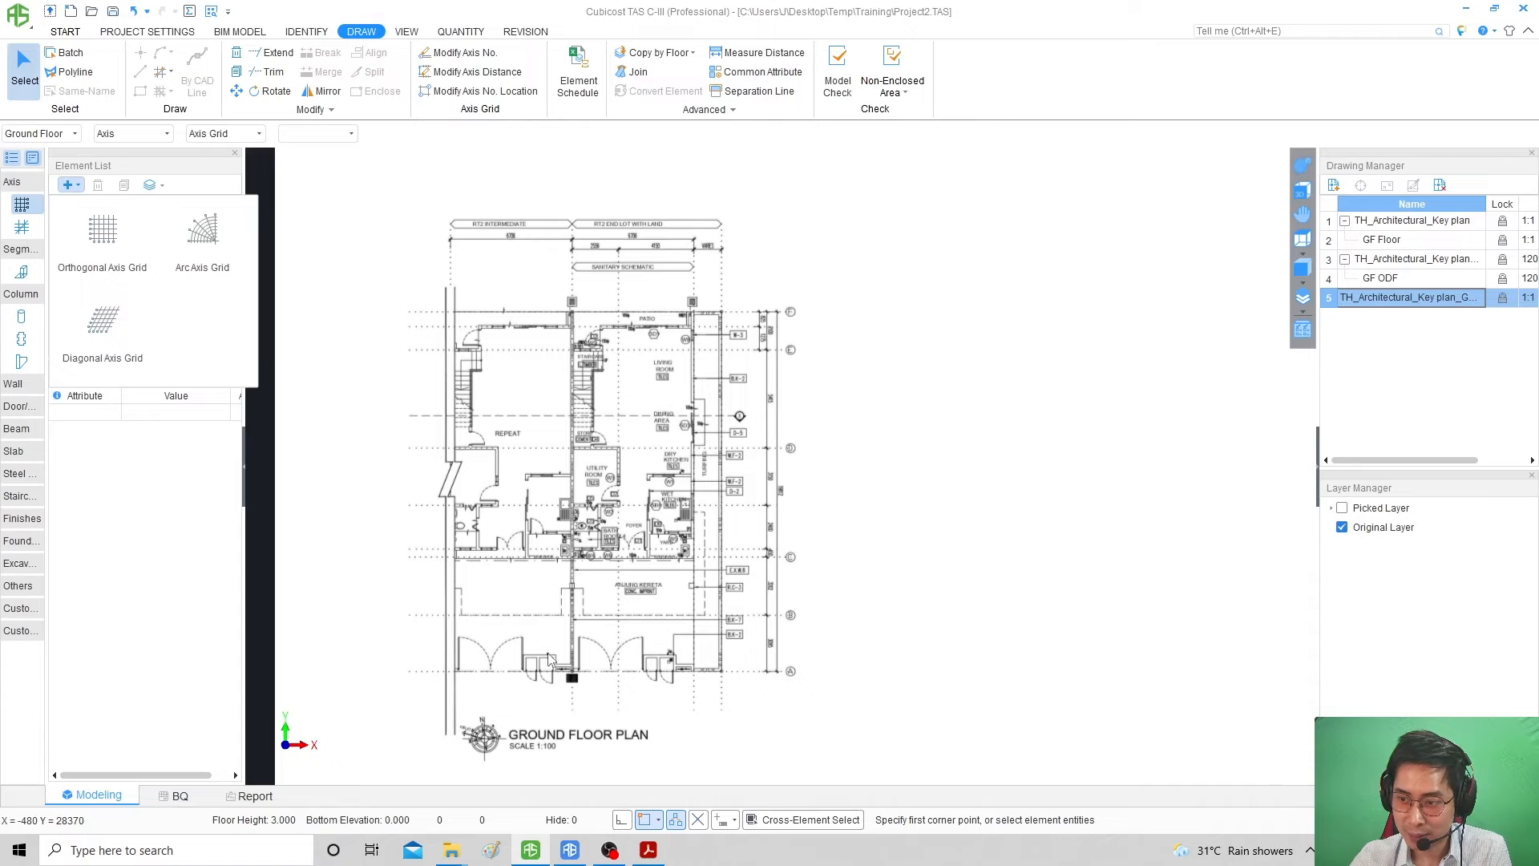
Create a new orthogonal grid with top spacings 1200 and 500 and a first right-side spacing of 1200.
click(102, 229)
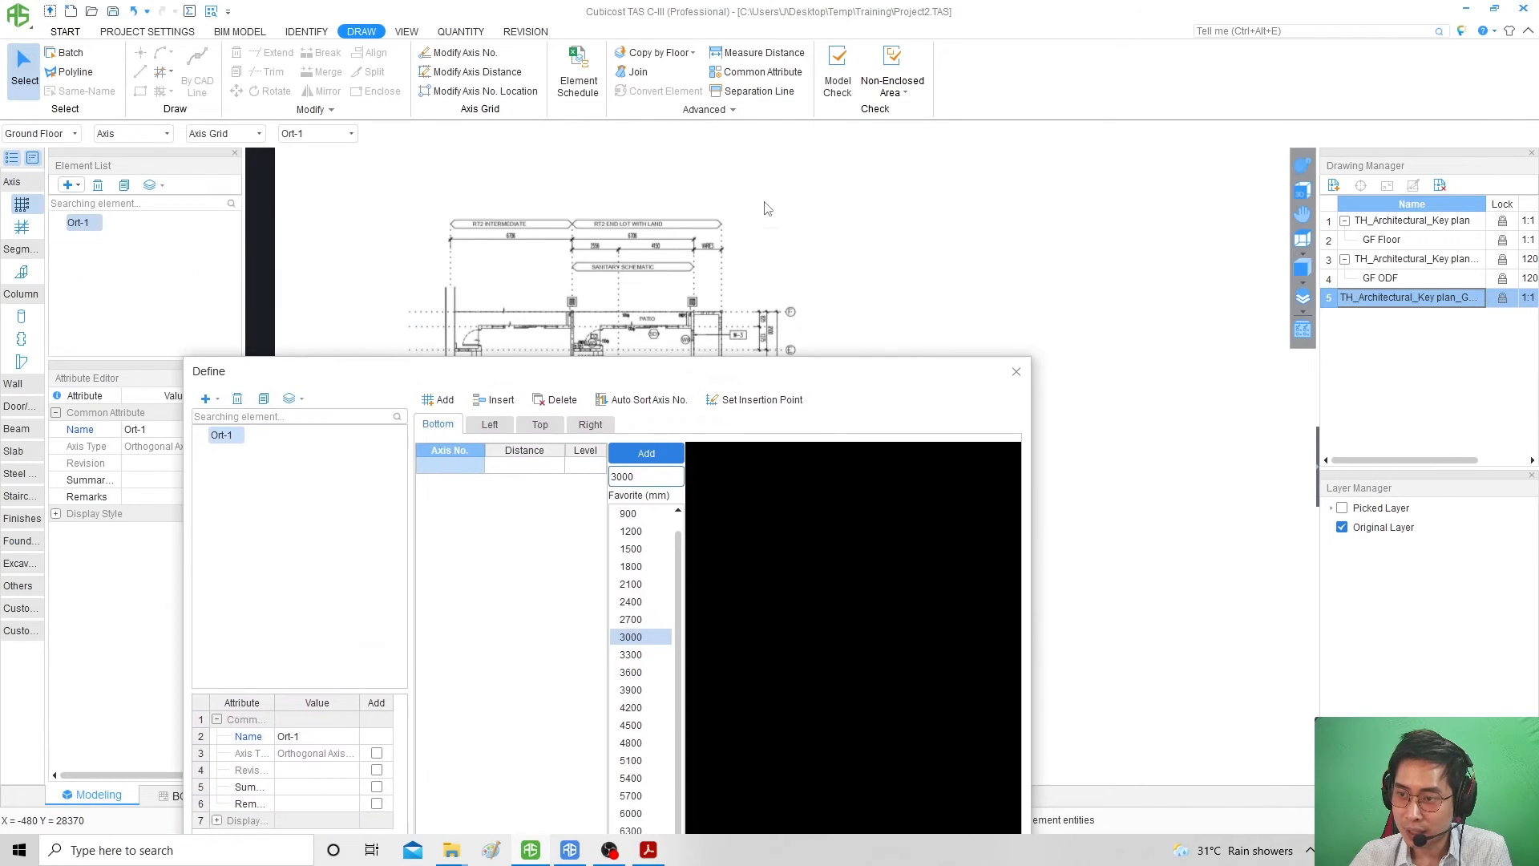
mouse_move(967, 237)
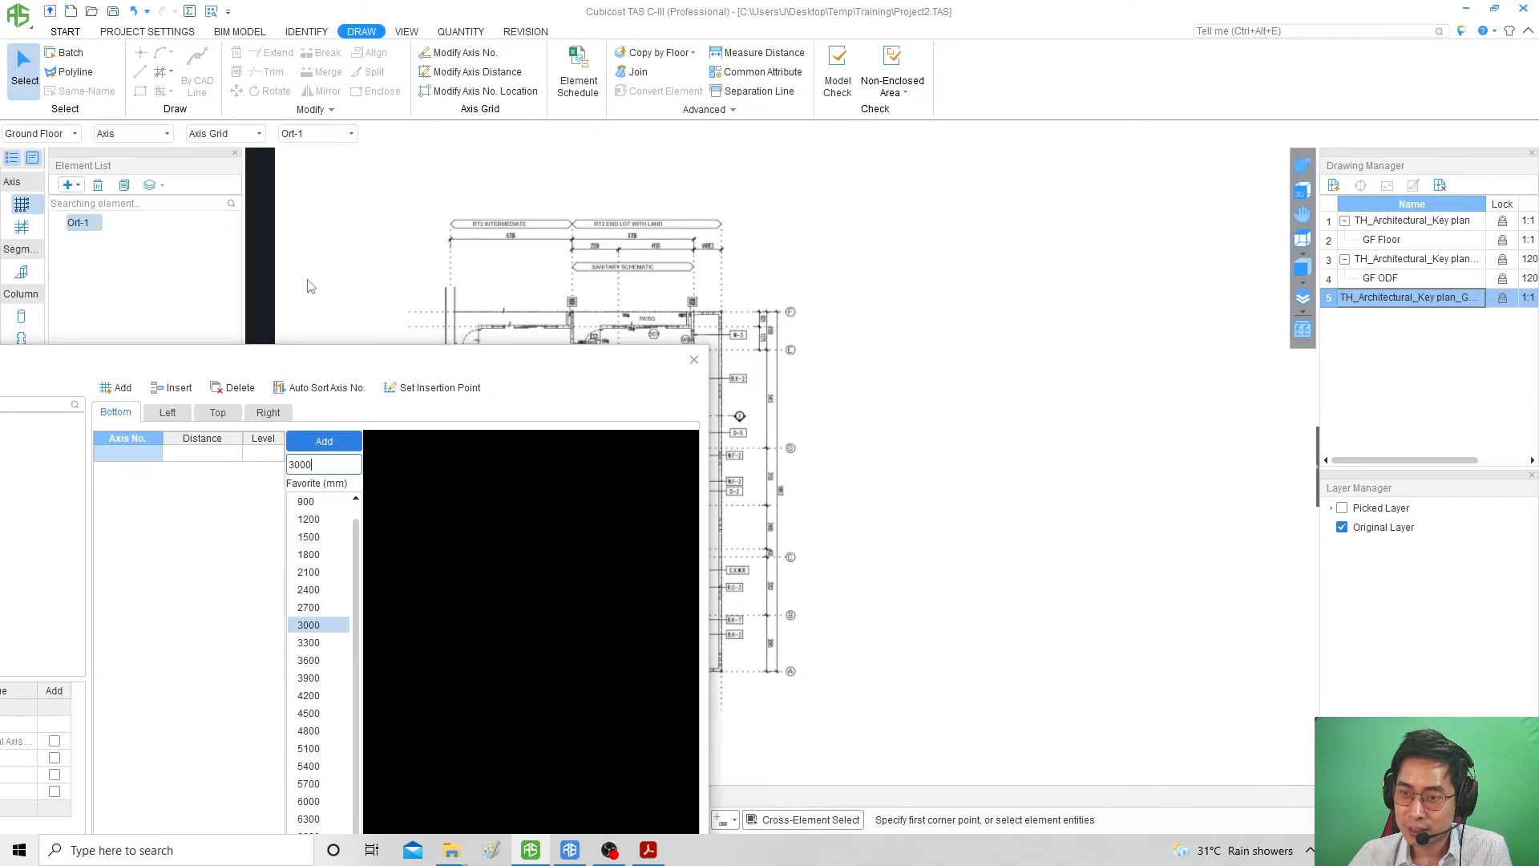
click(268, 411)
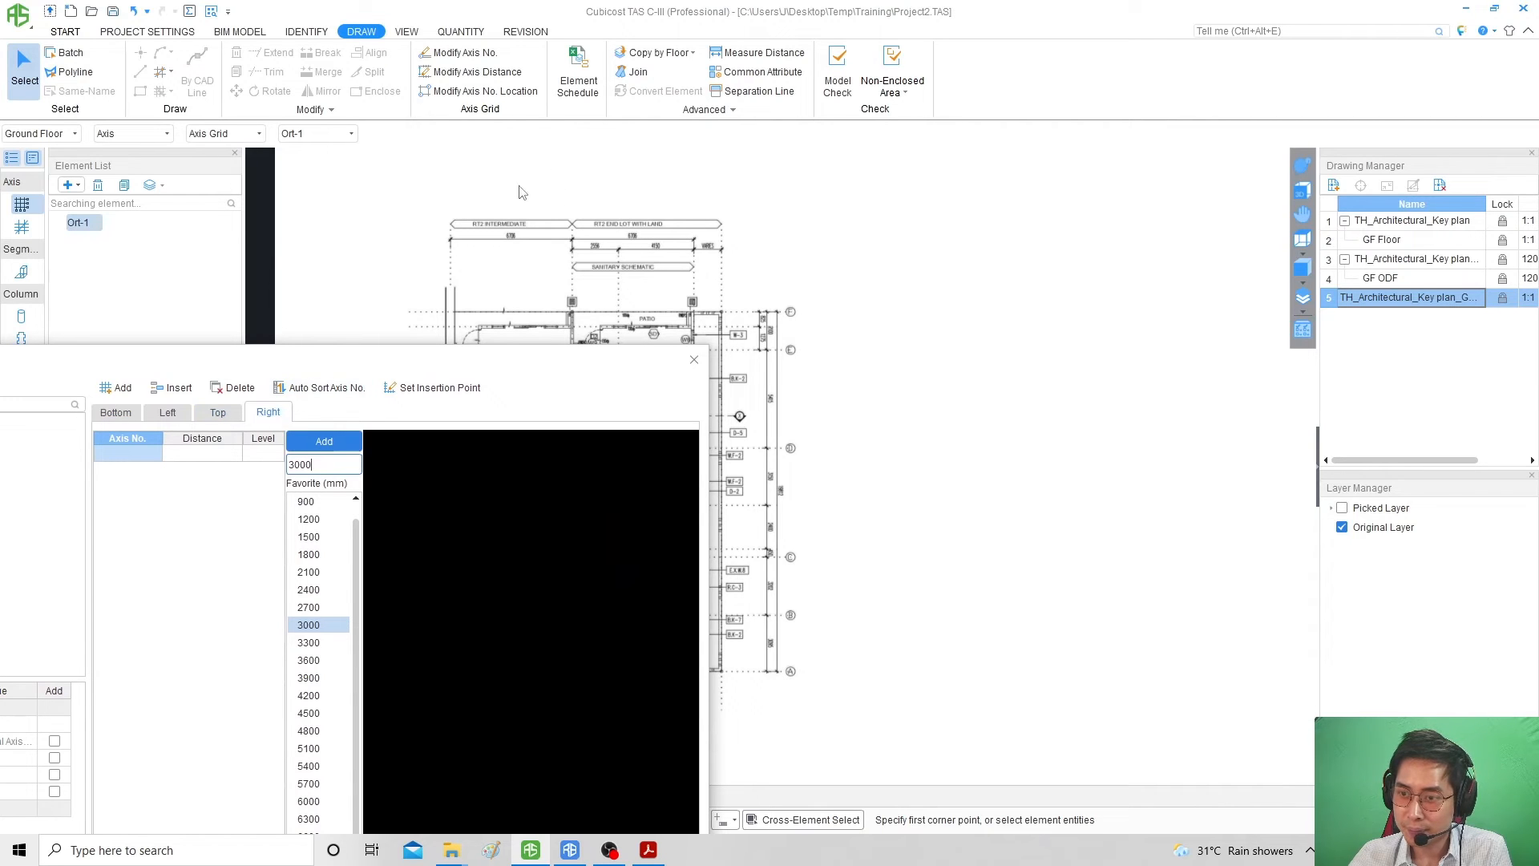
mouse_move(719, 397)
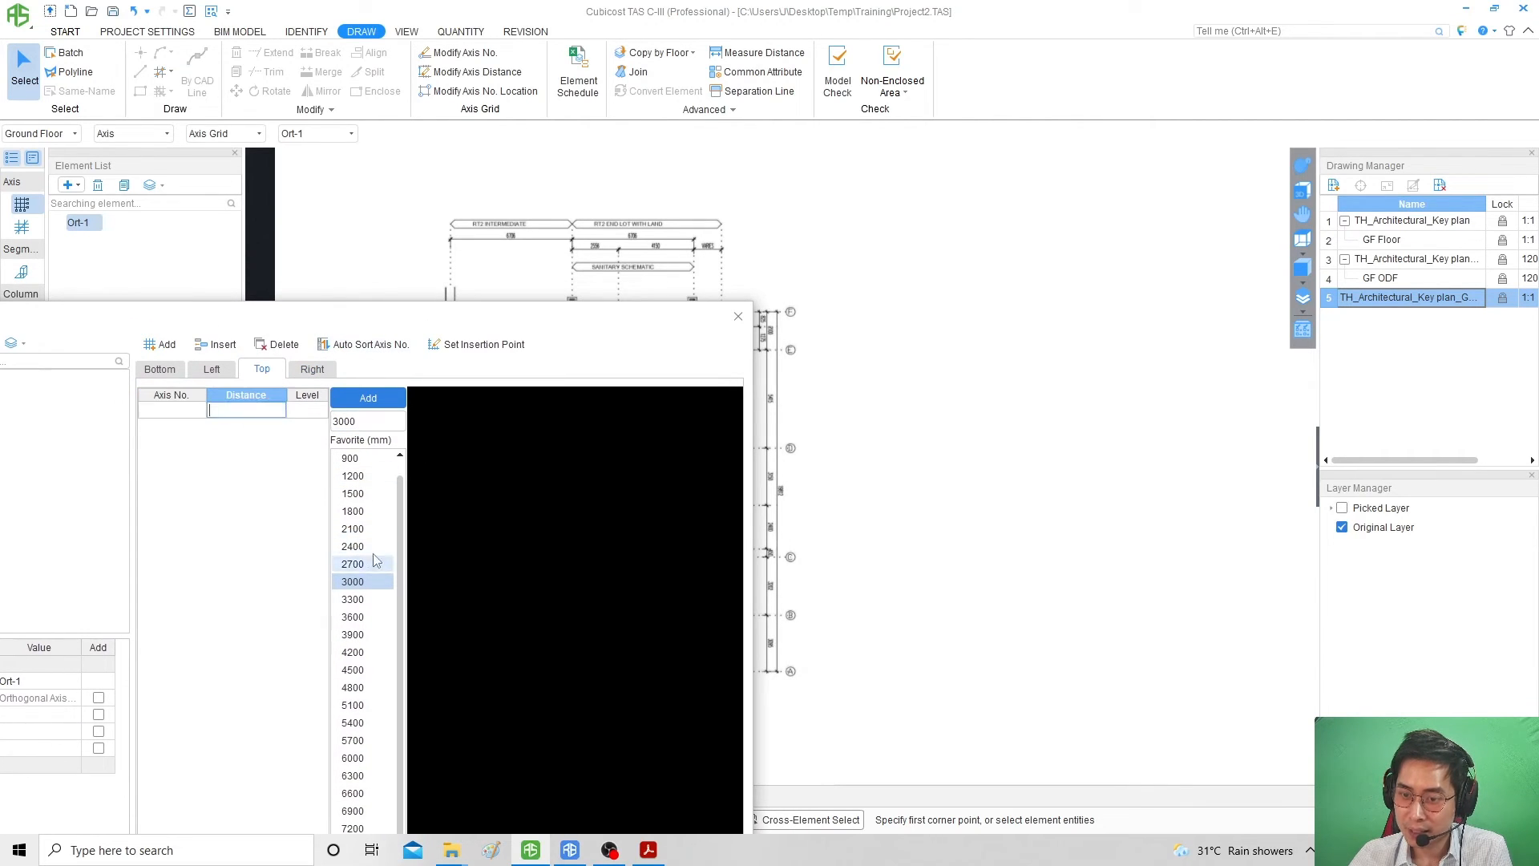
click(352, 475)
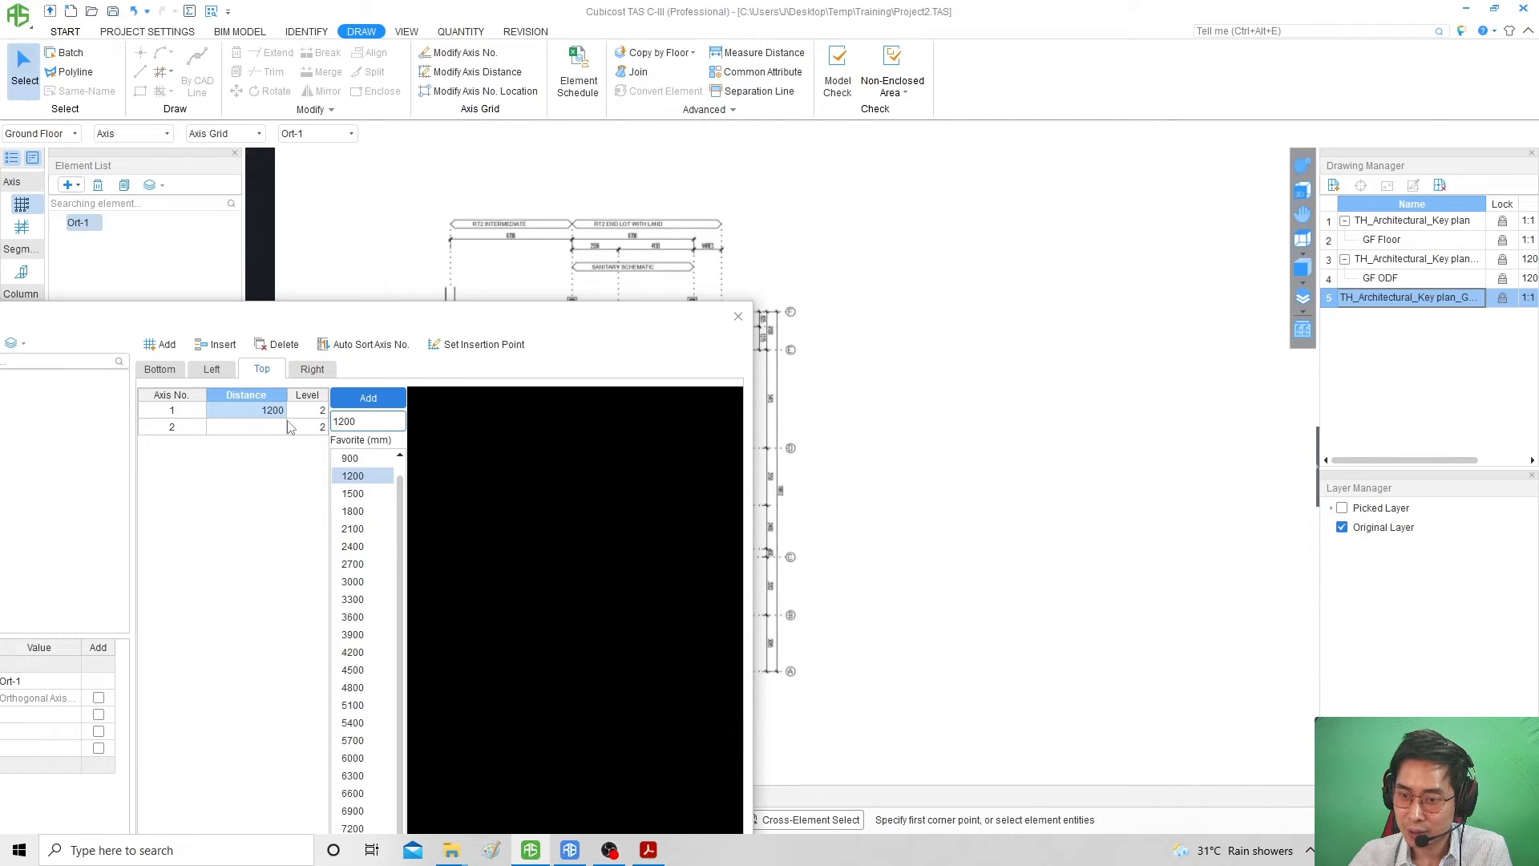
text(500)
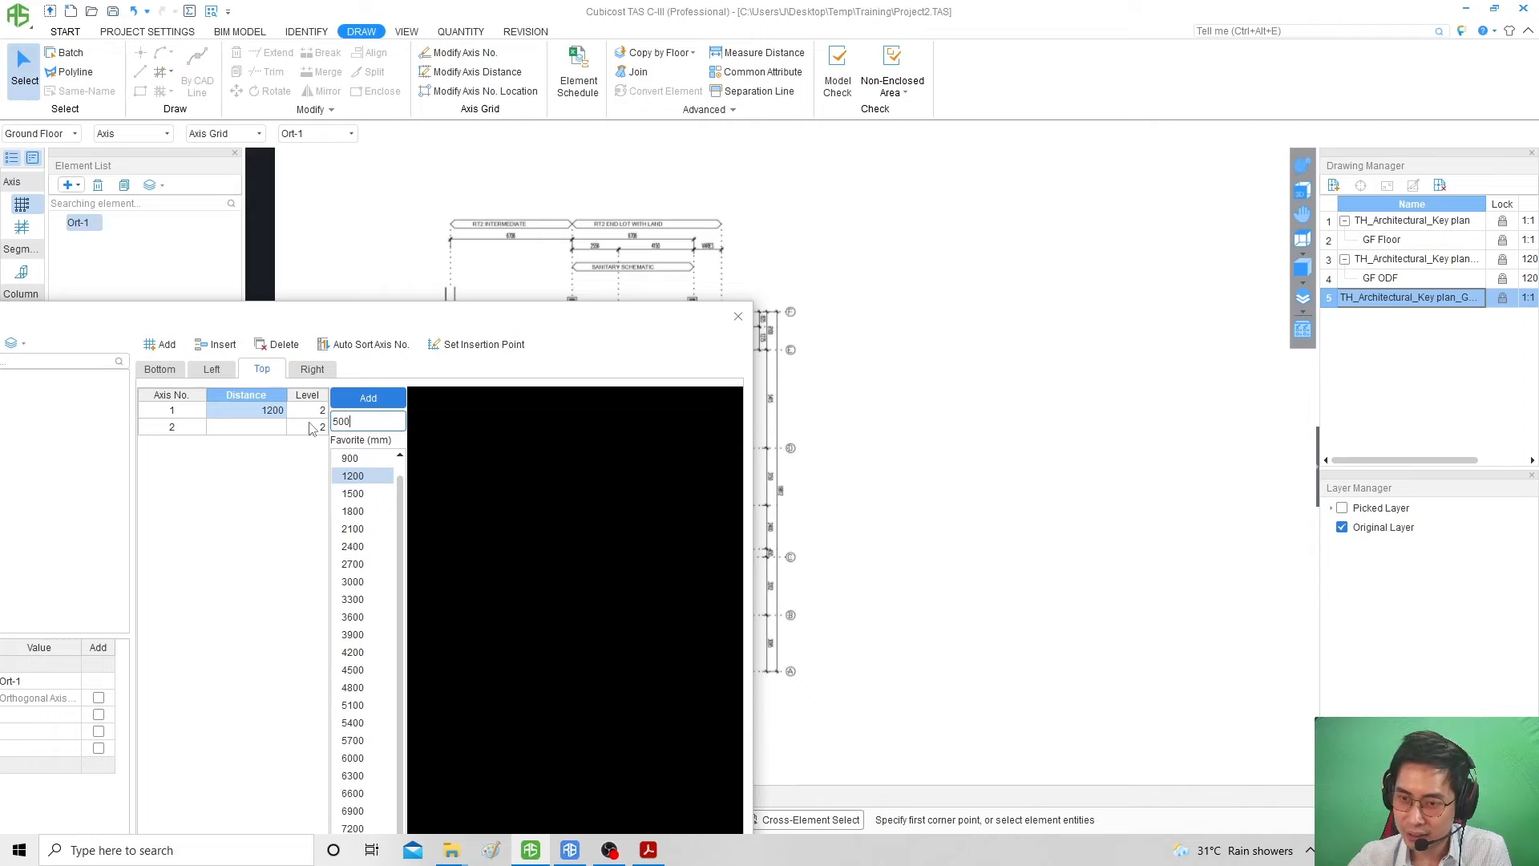
click(367, 397)
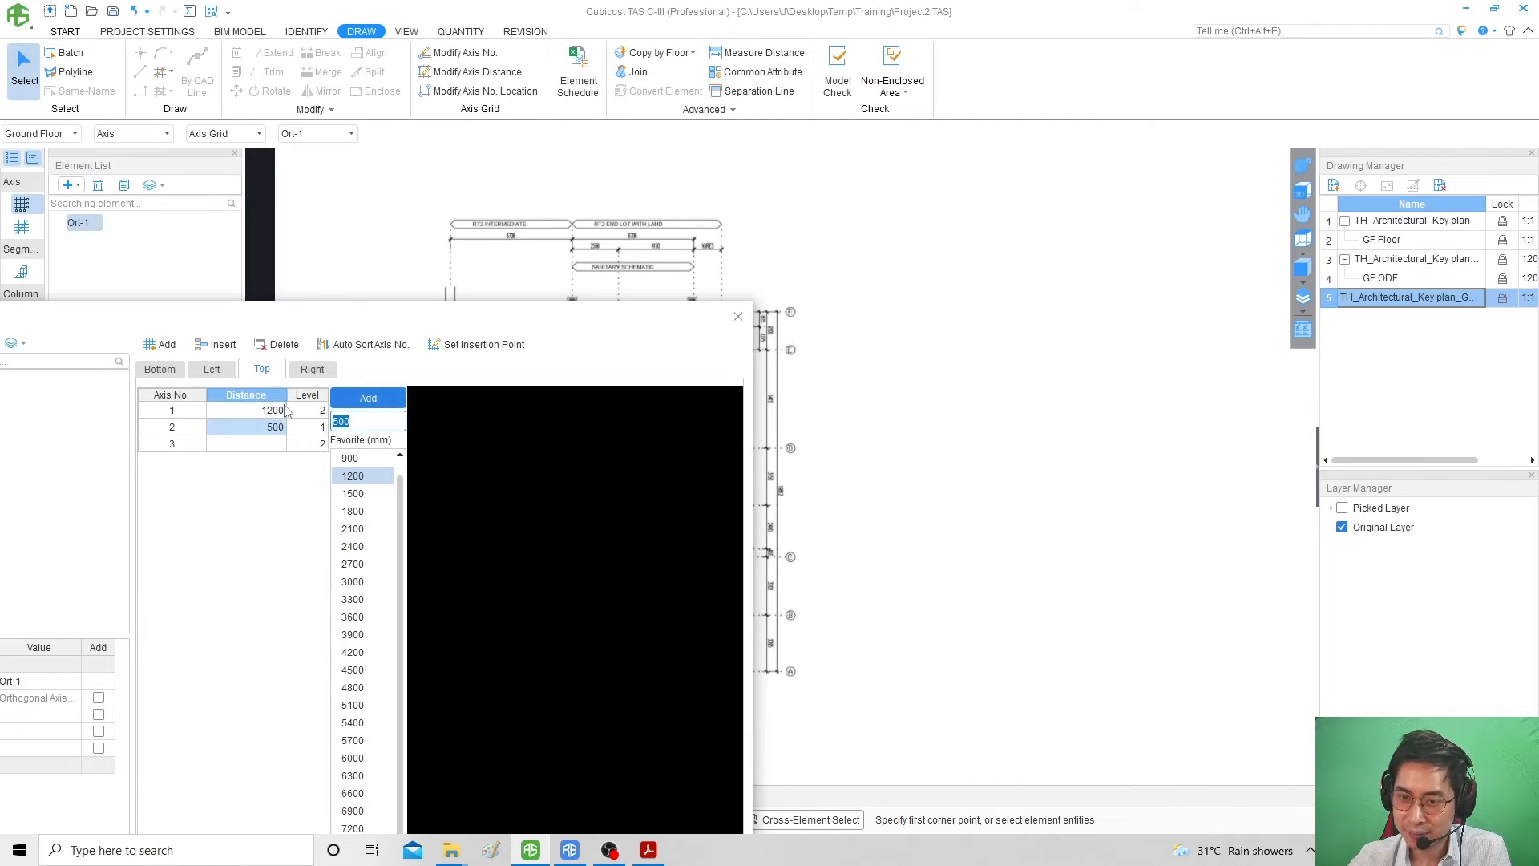
click(311, 368)
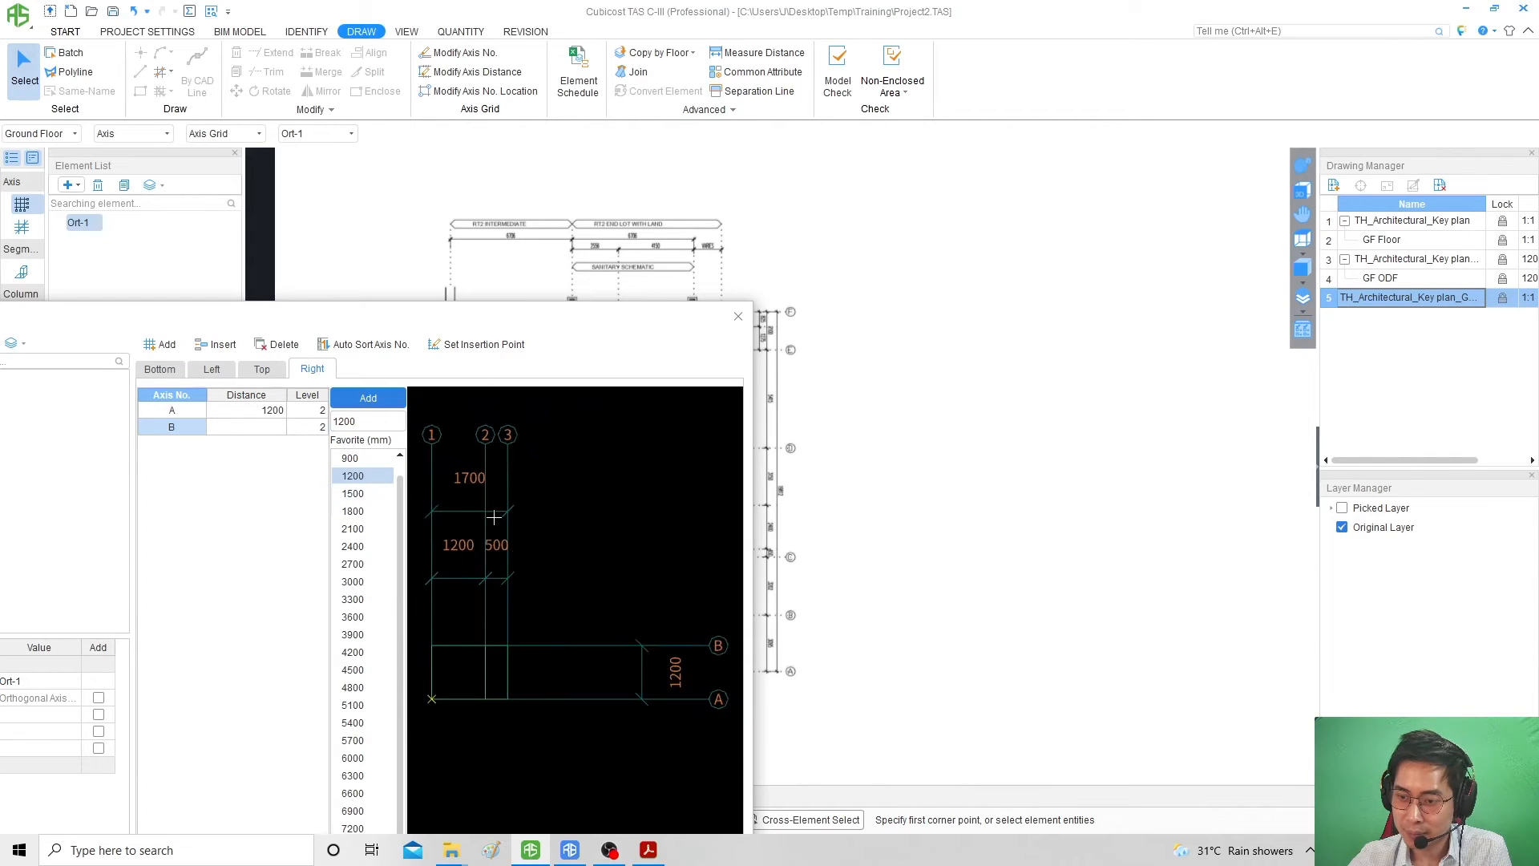
click(353, 529)
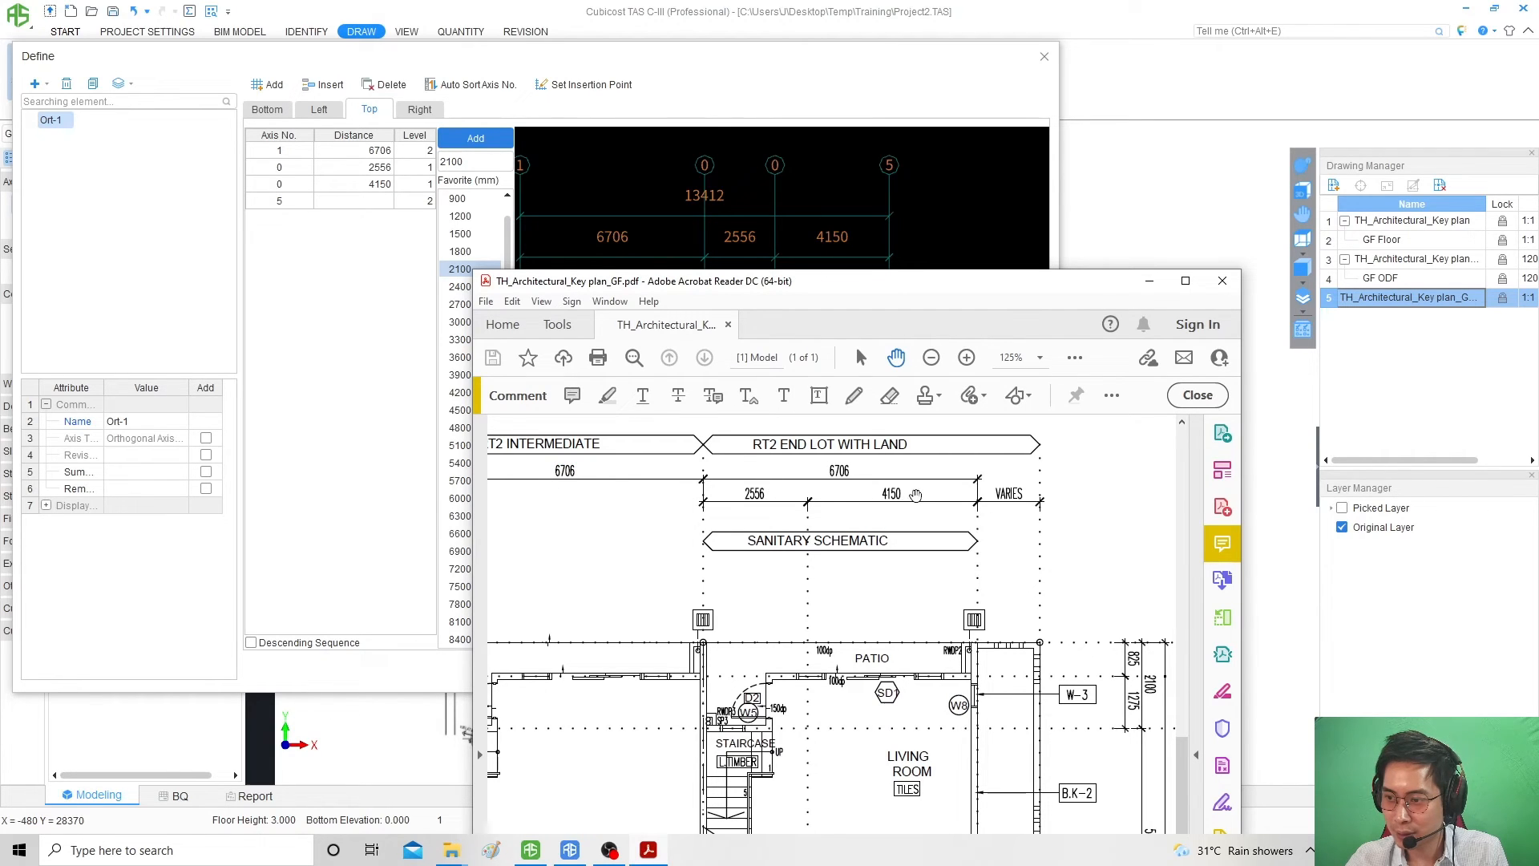
mouse_move(798, 304)
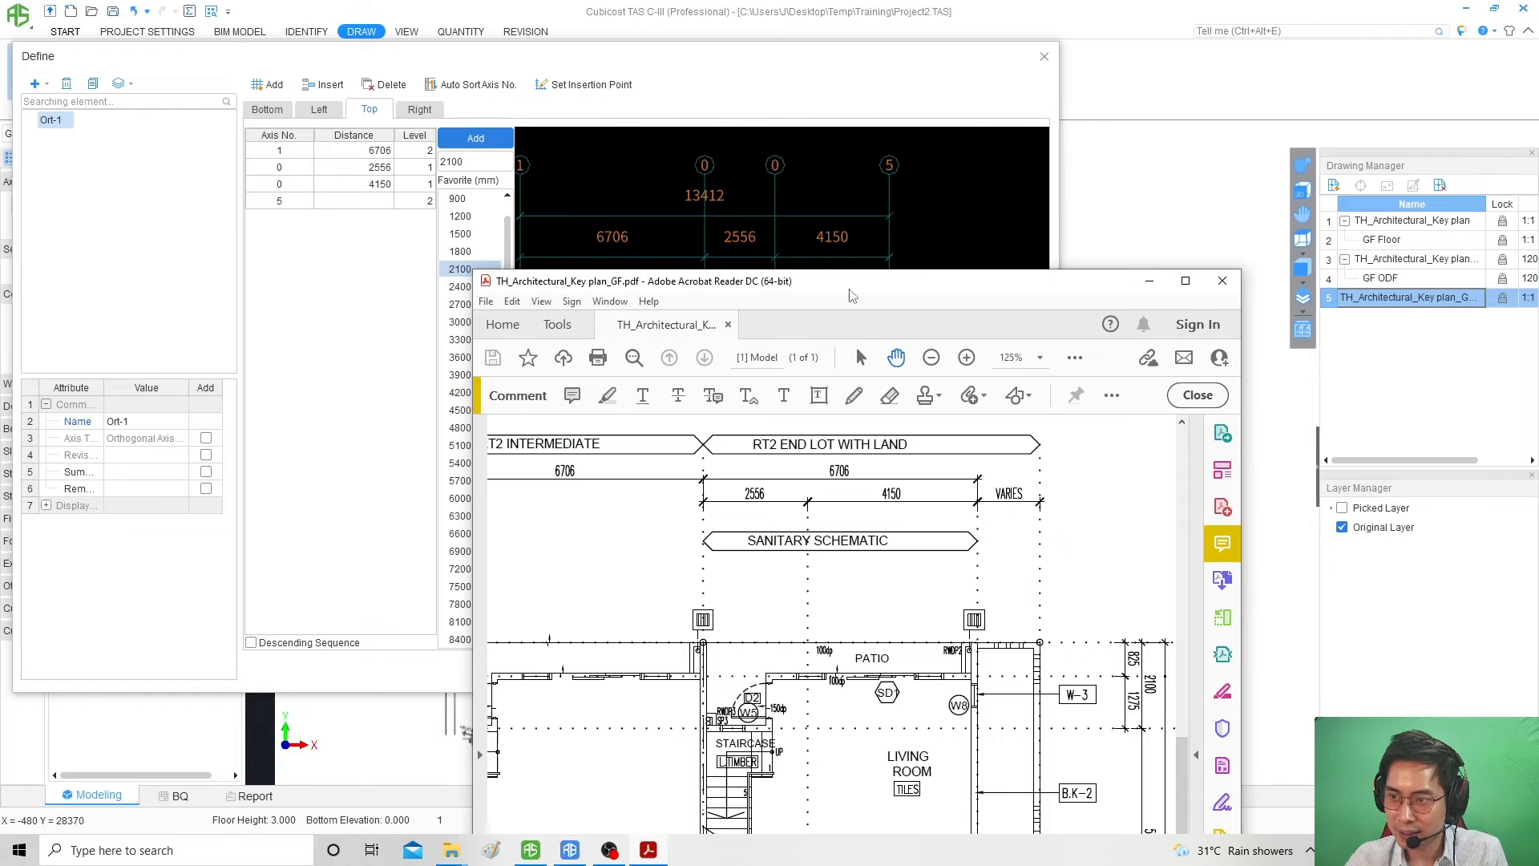
Set the Acrobat PDF aside to return to the Ort-1 grid preview.
click(1196, 394)
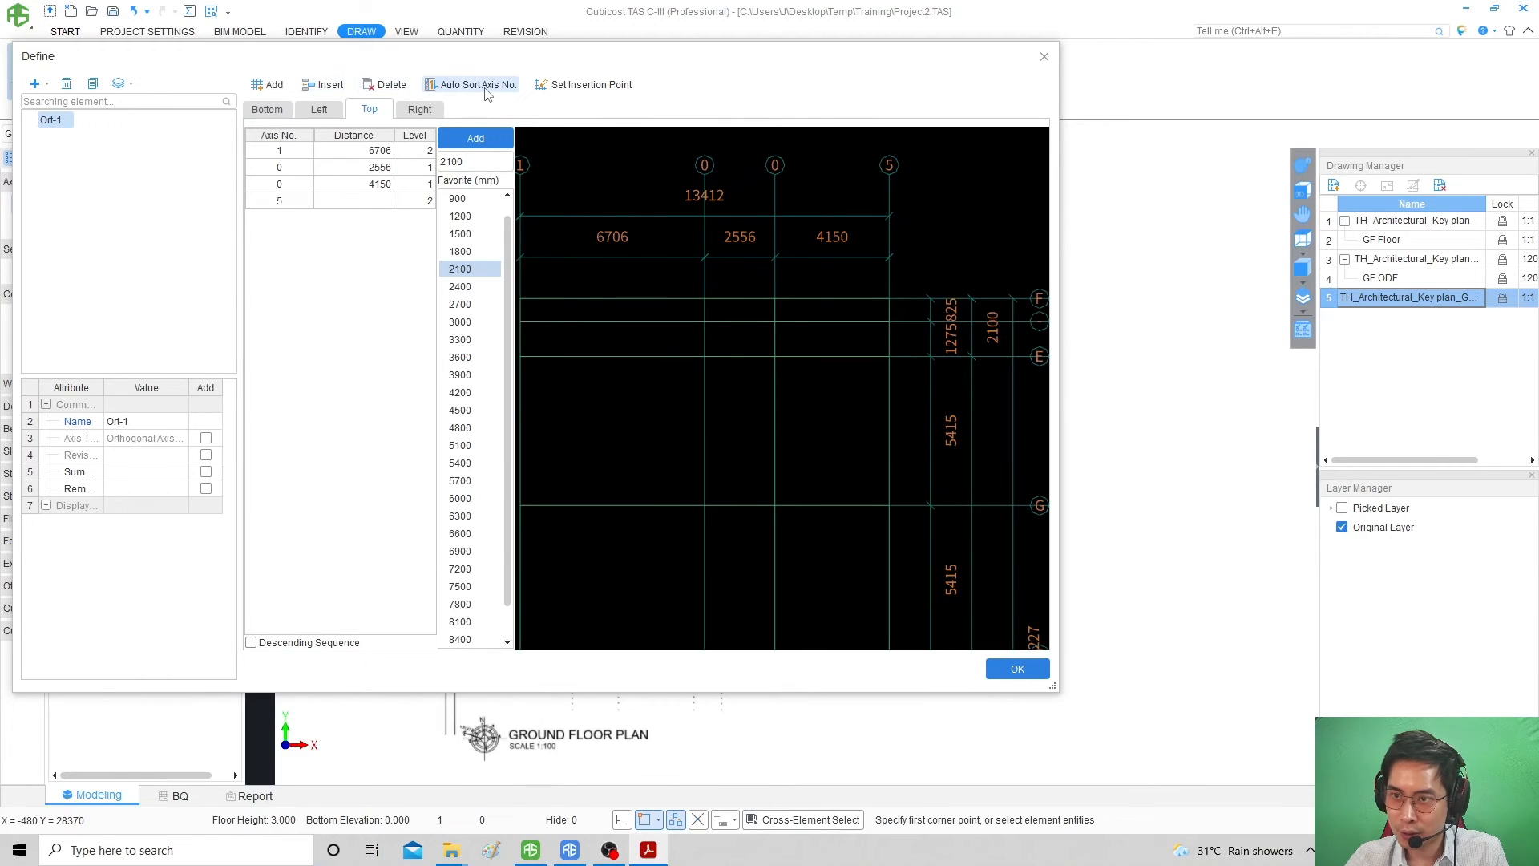
Auto-sort the top axis numbers so they run consecutively 1 to 4.
click(476, 84)
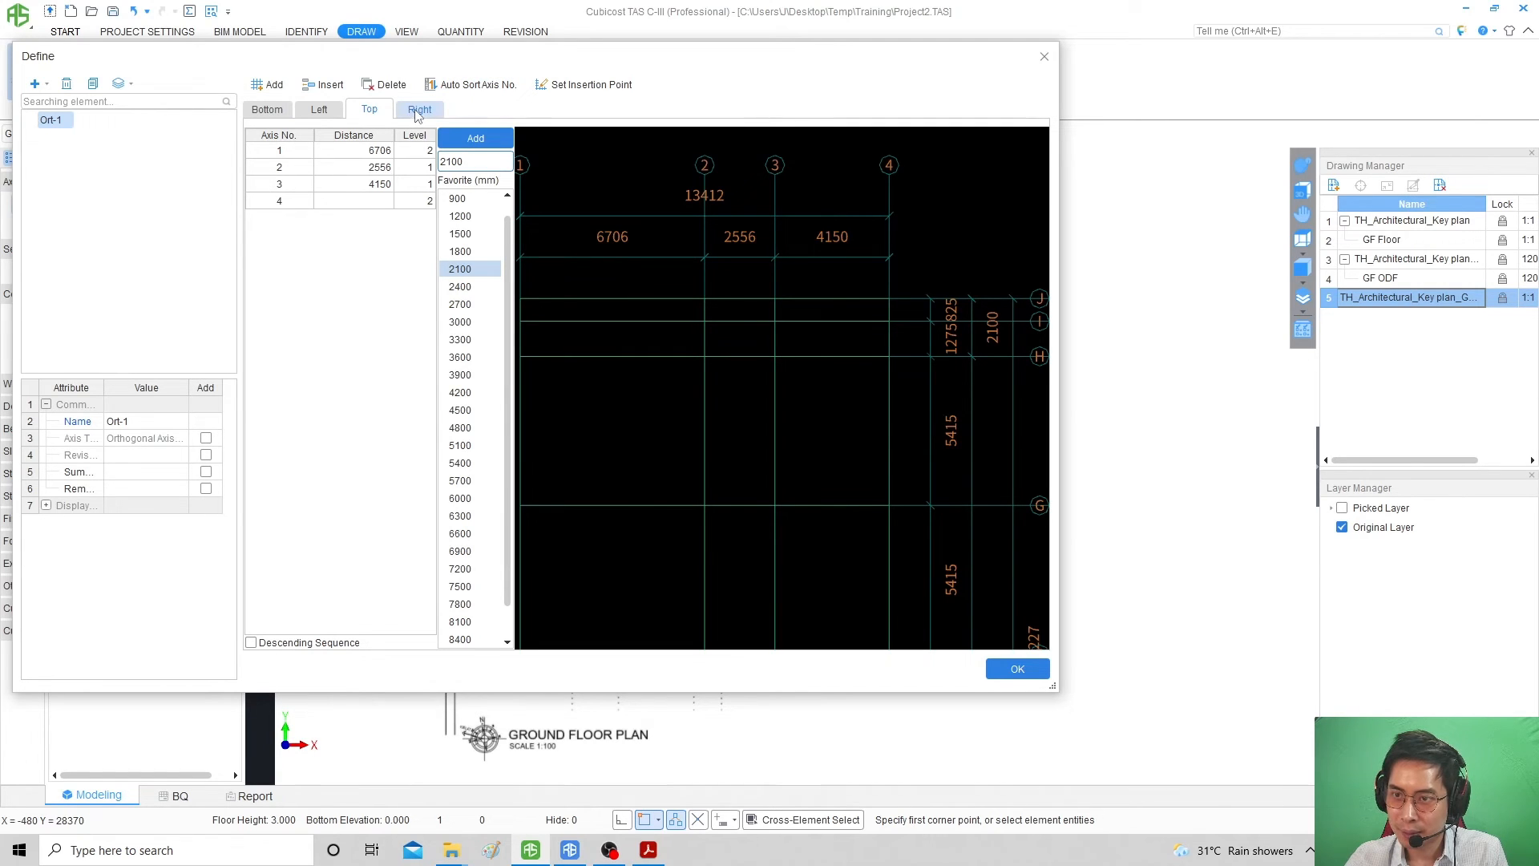
click(278, 167)
text(1.1)
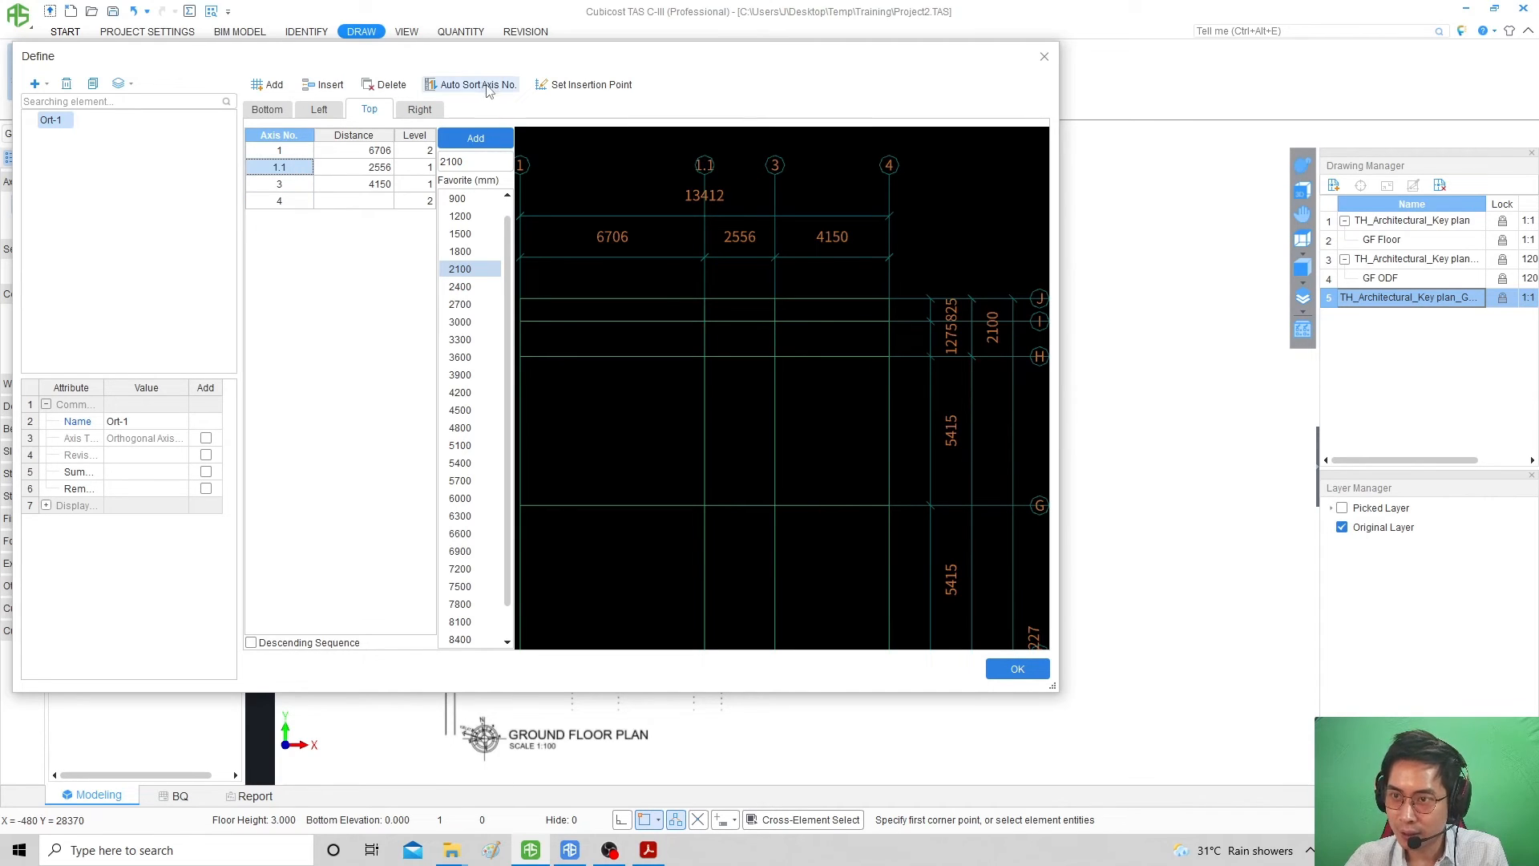
click(476, 84)
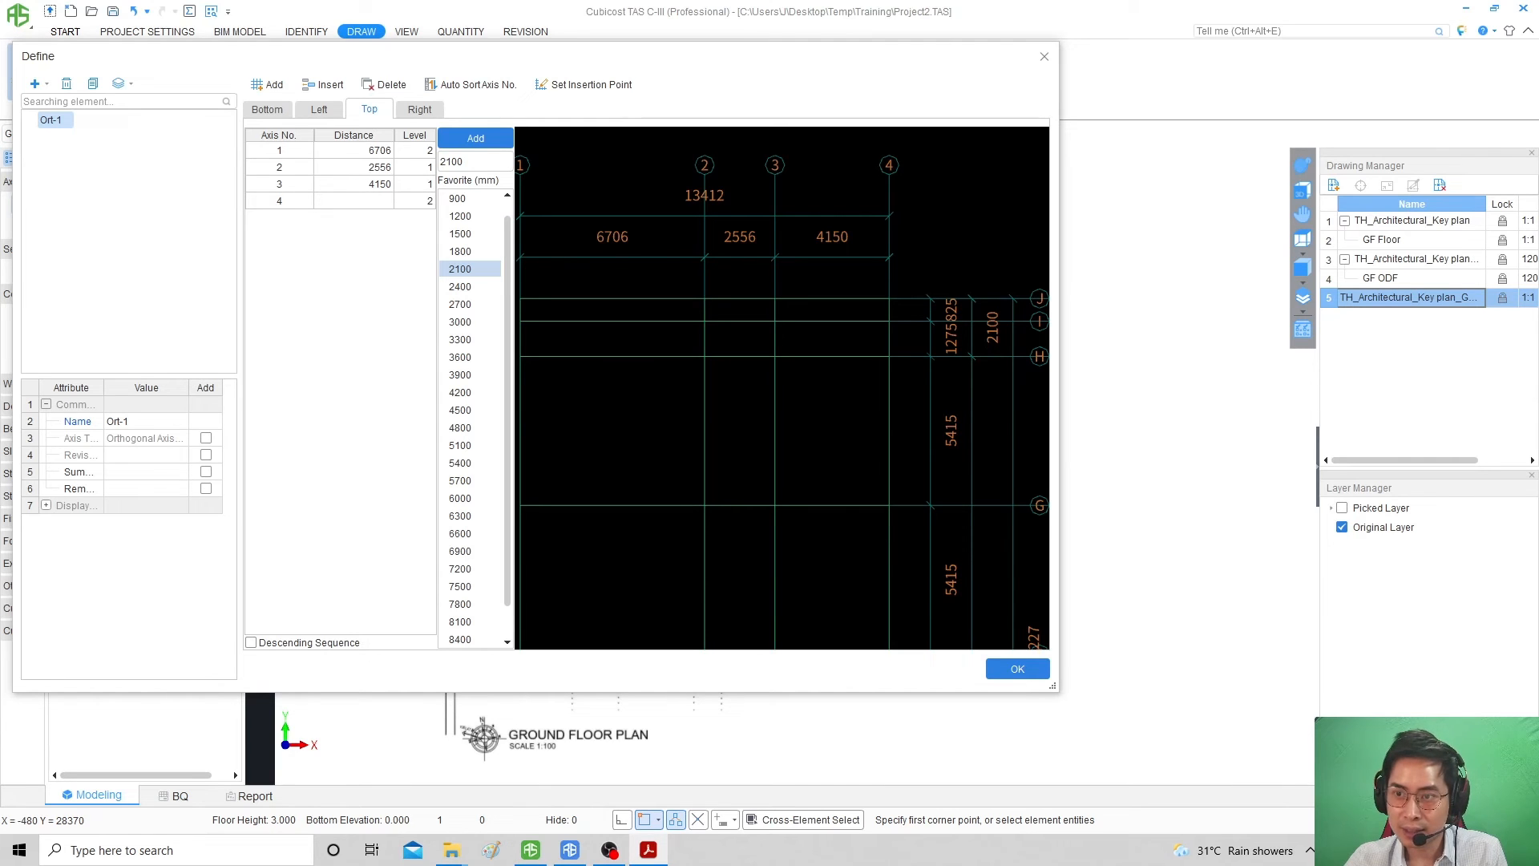
mouse_move(408, 166)
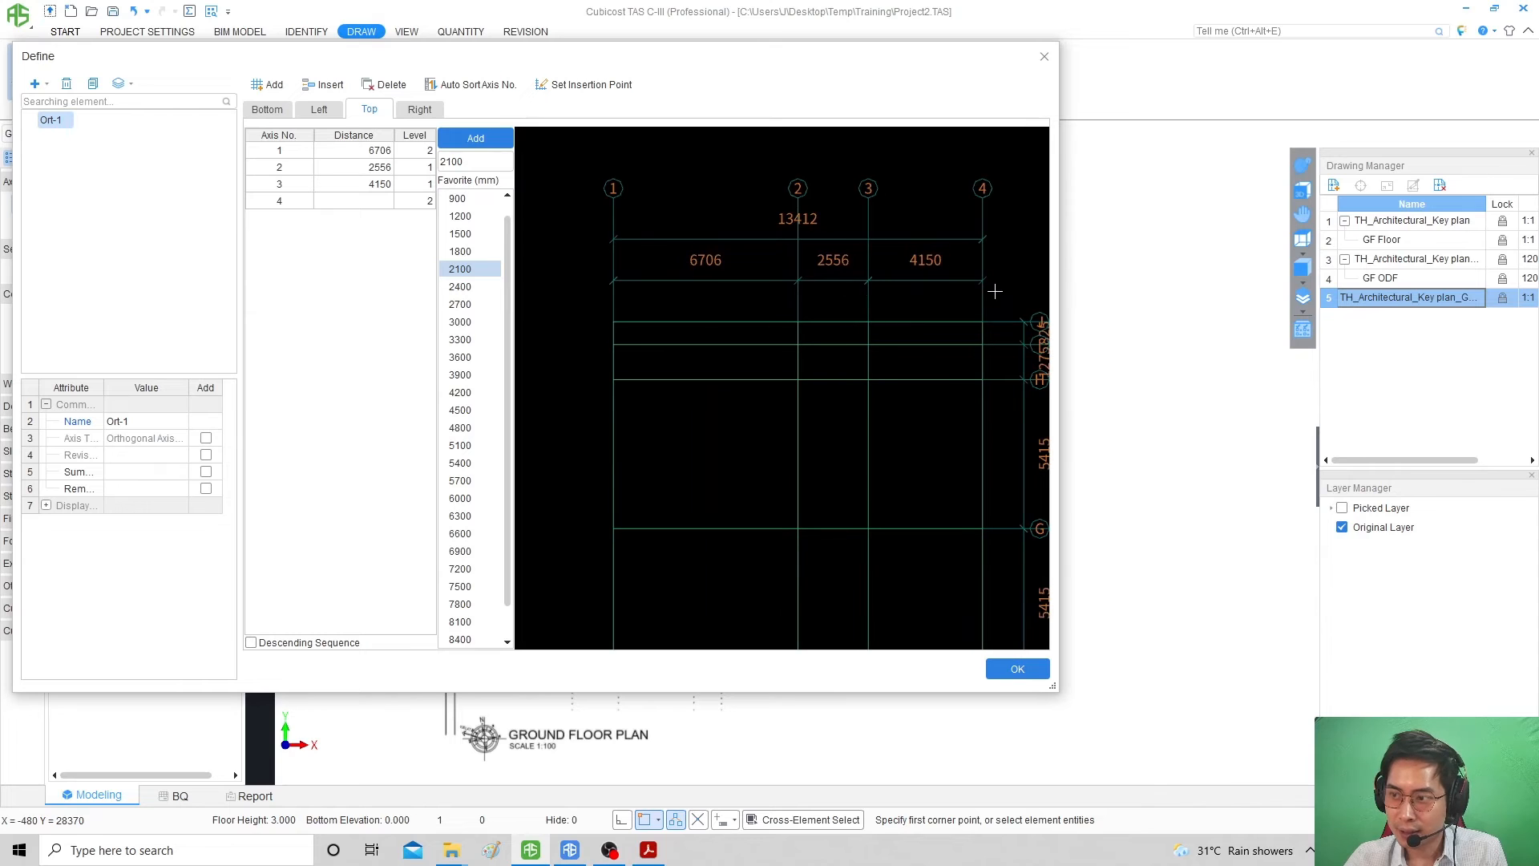
mouse_move(738, 228)
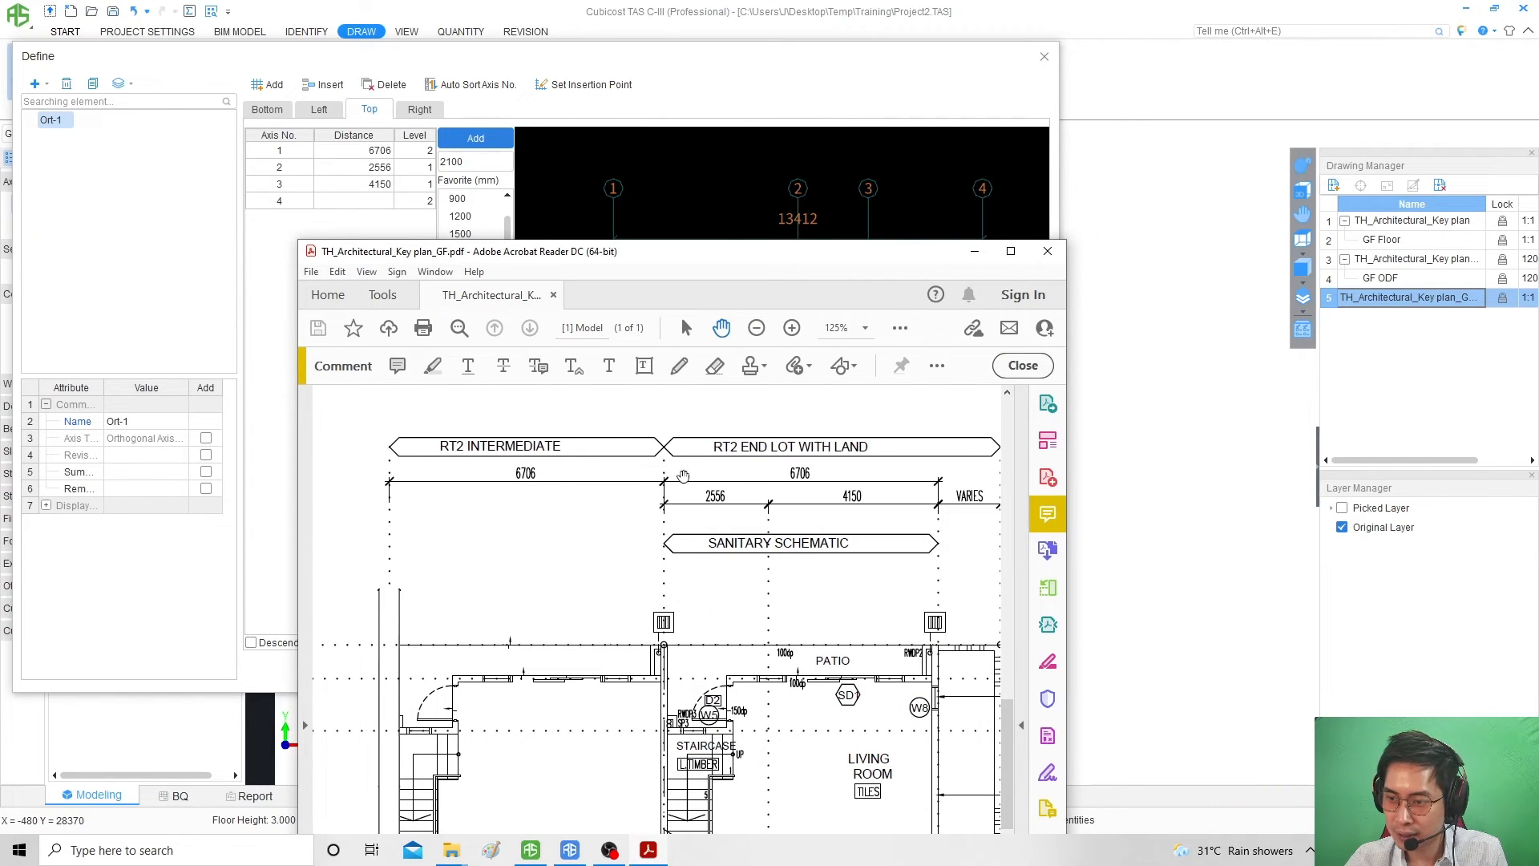
mouse_move(900, 481)
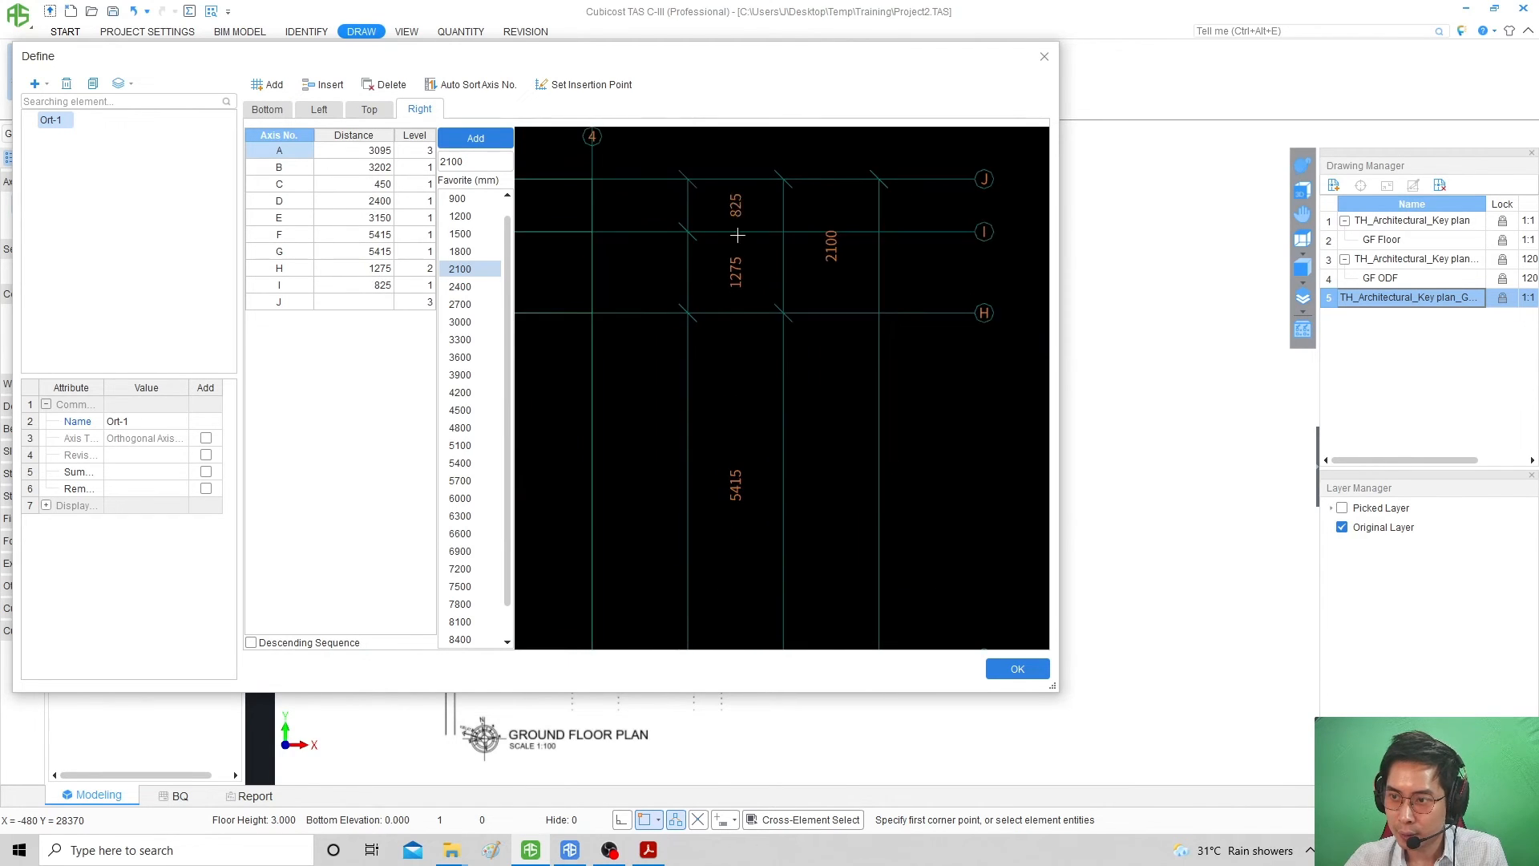
mouse_move(790, 261)
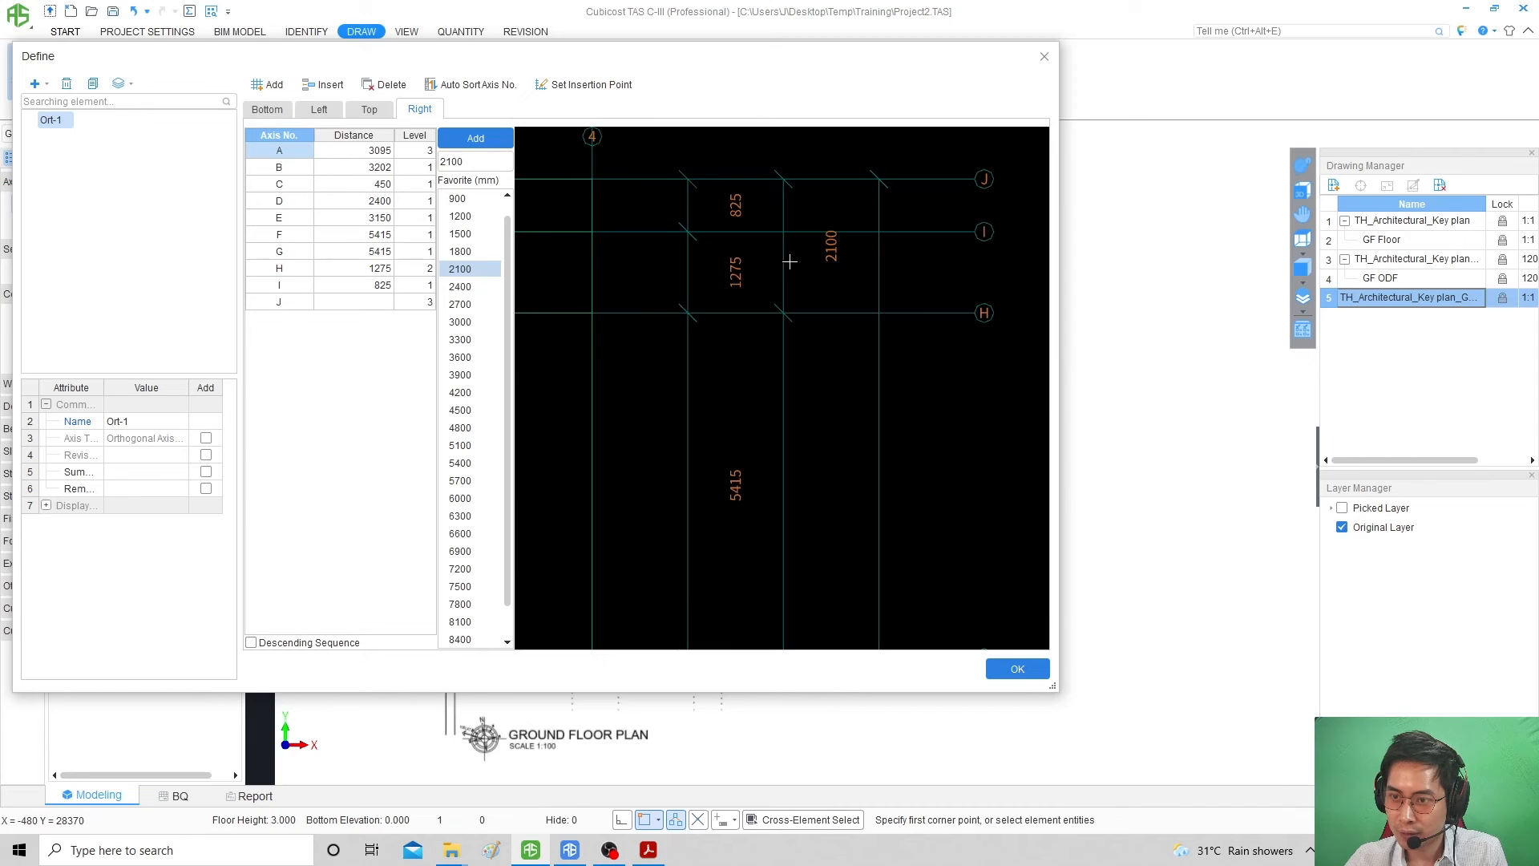
Relabel the right-side axes to the plan's letters A to F, using '-' for unlabelled lines.
click(414, 267)
text(F)
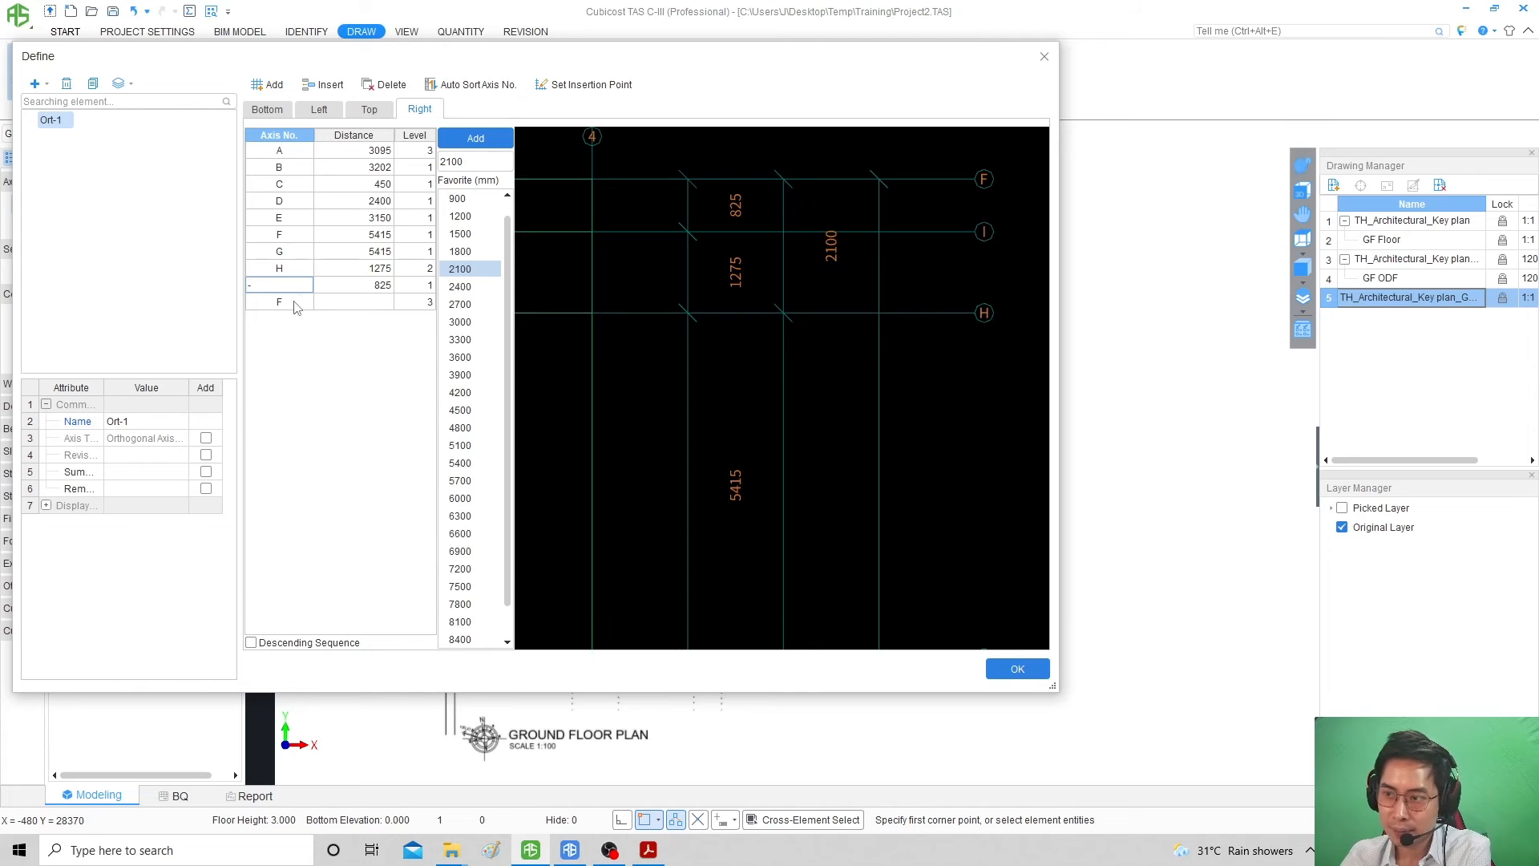
click(279, 301)
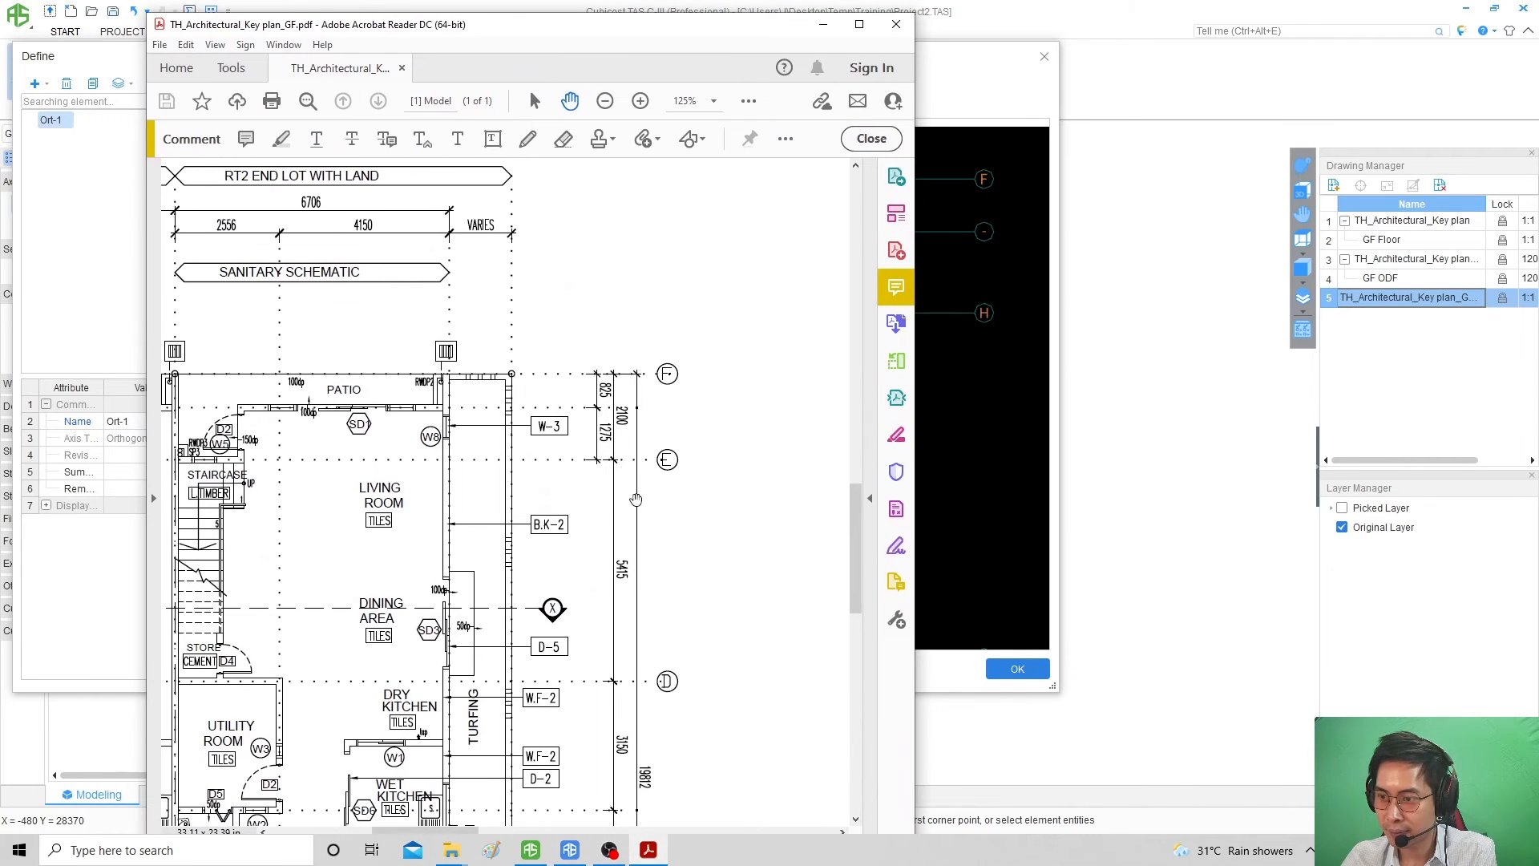
mouse_move(606, 162)
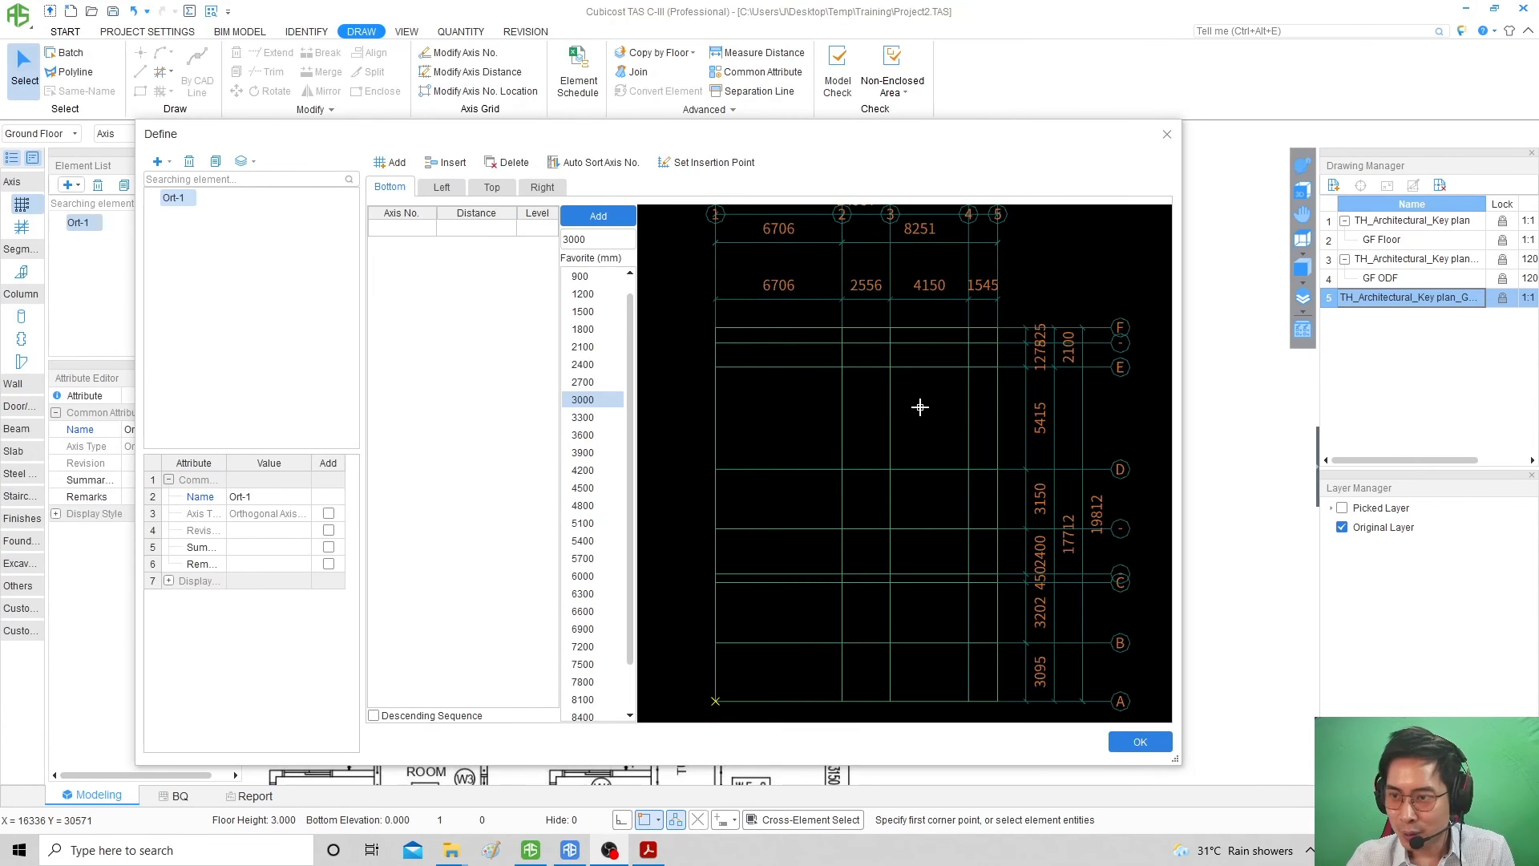
Review the Top and Right spacings, then start setting the insertion point at axis 5 / axis F.
click(491, 187)
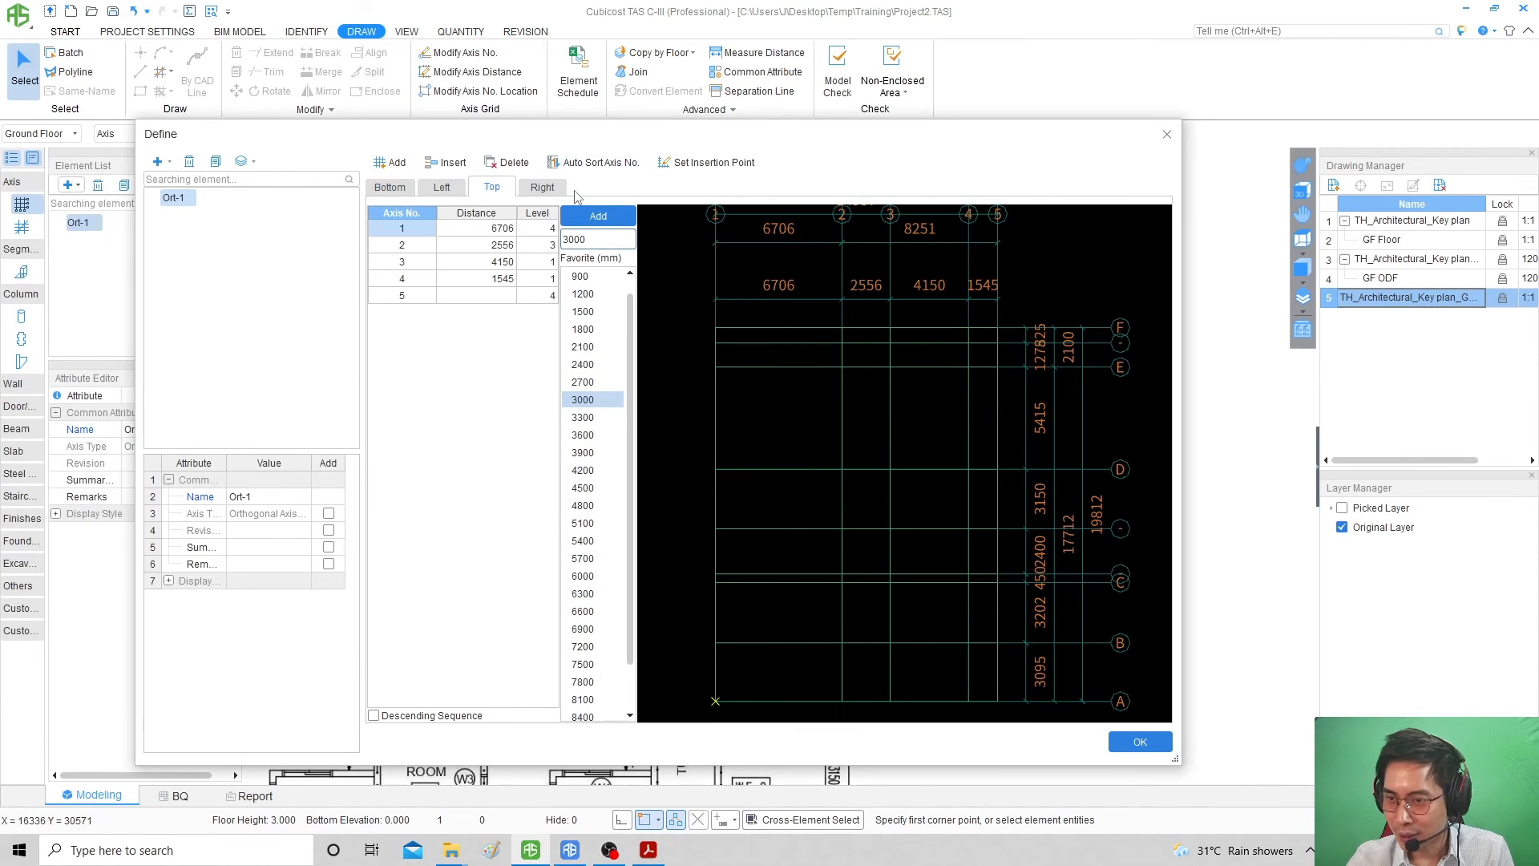
click(541, 187)
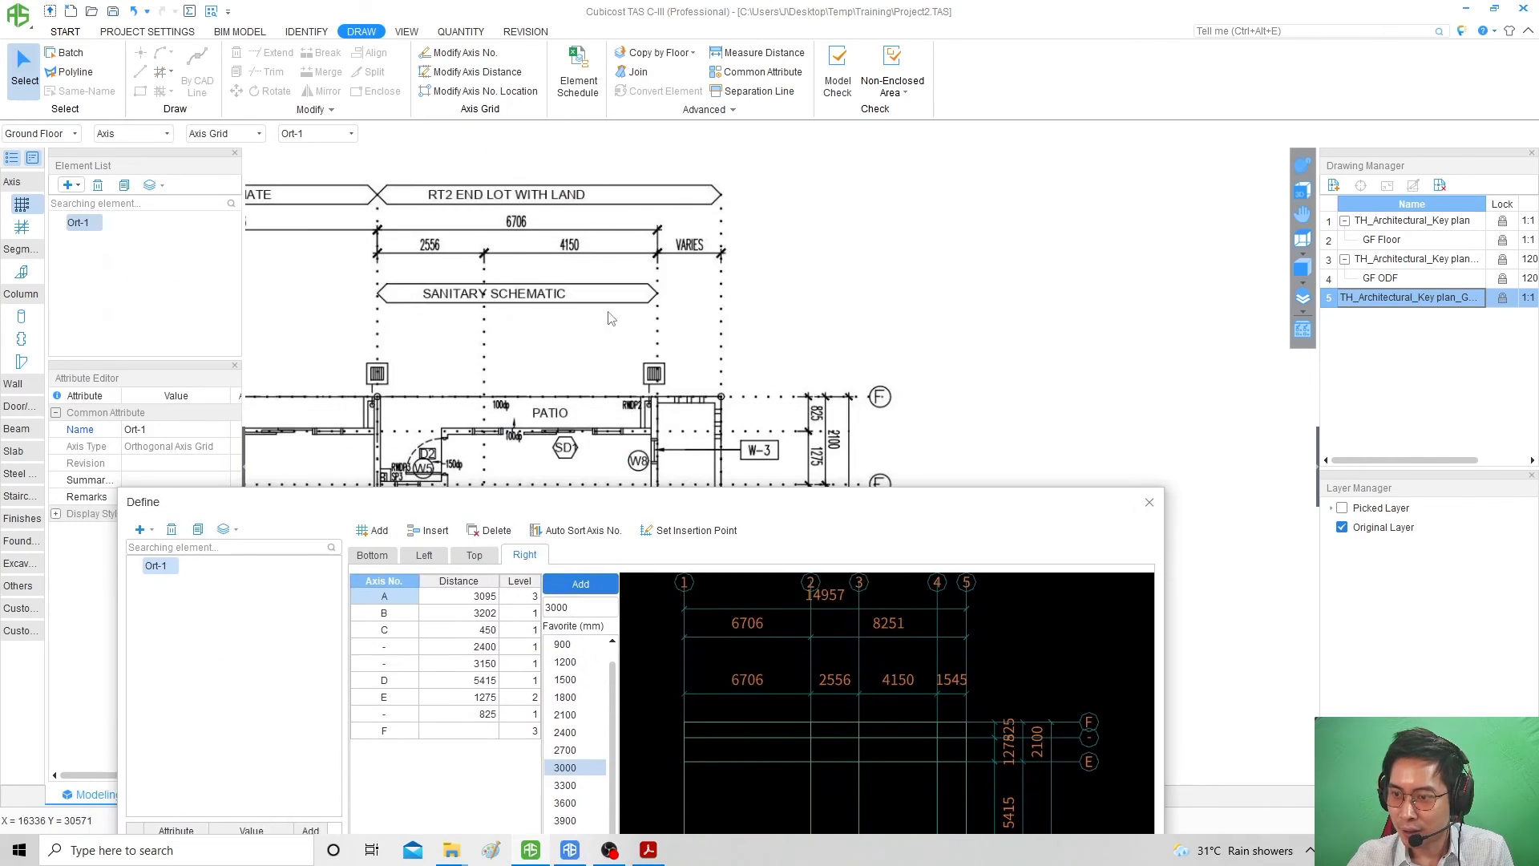
mouse_move(811, 495)
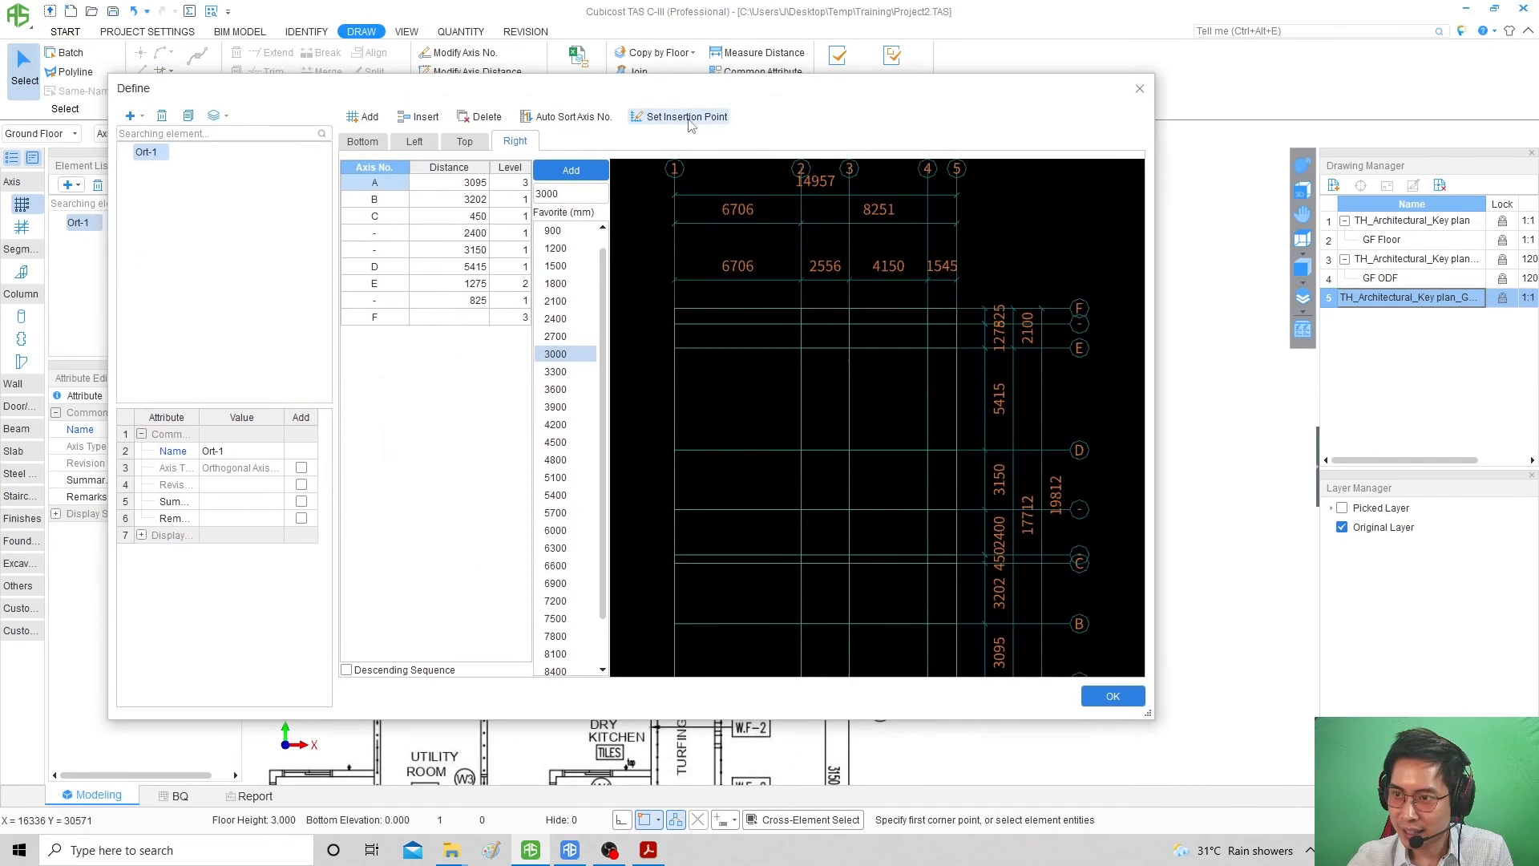
click(677, 115)
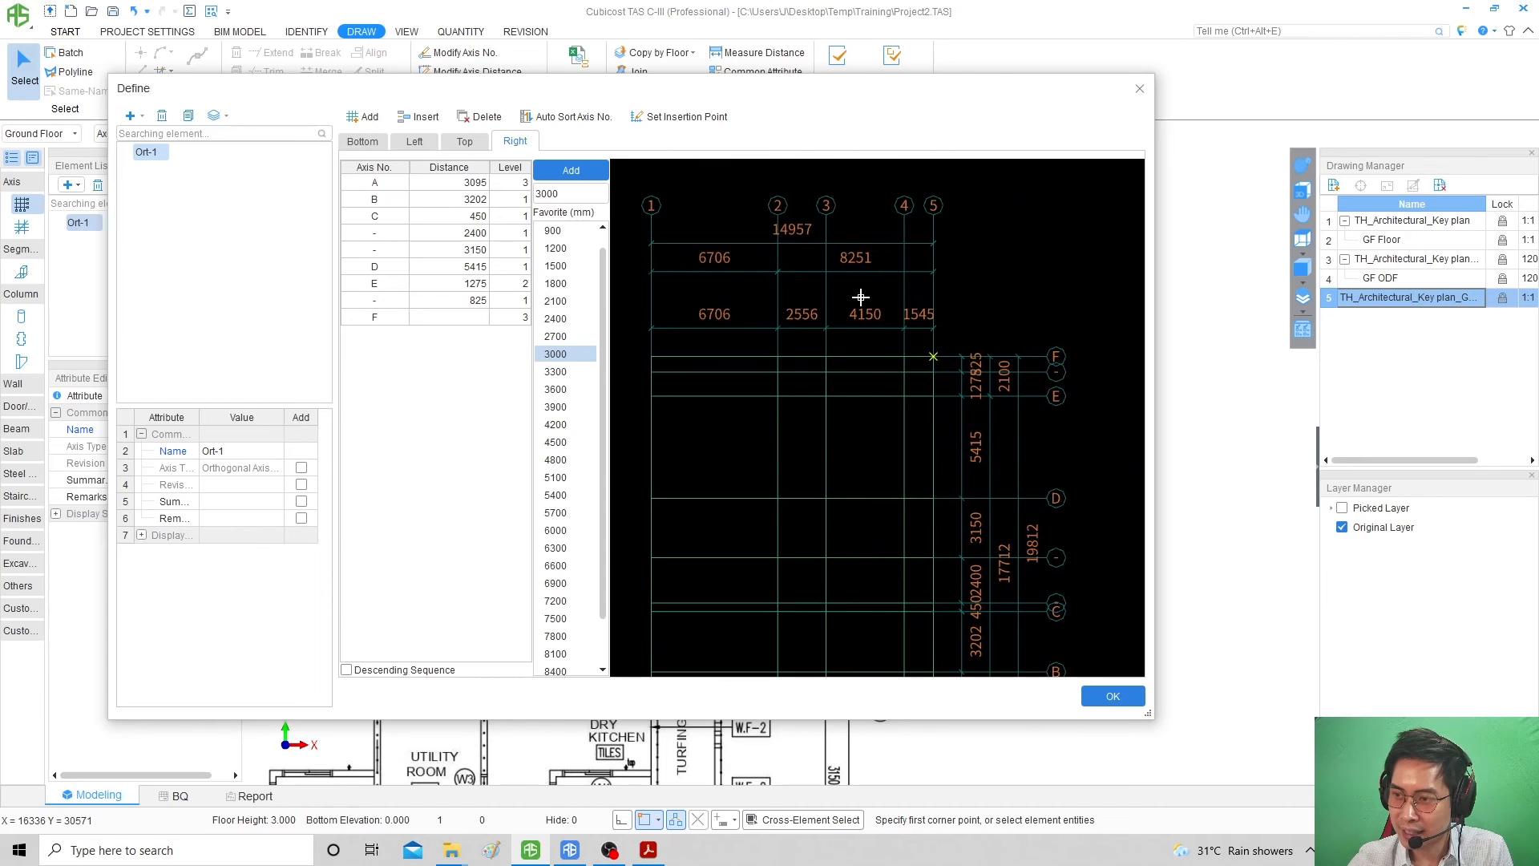
mouse_move(932, 356)
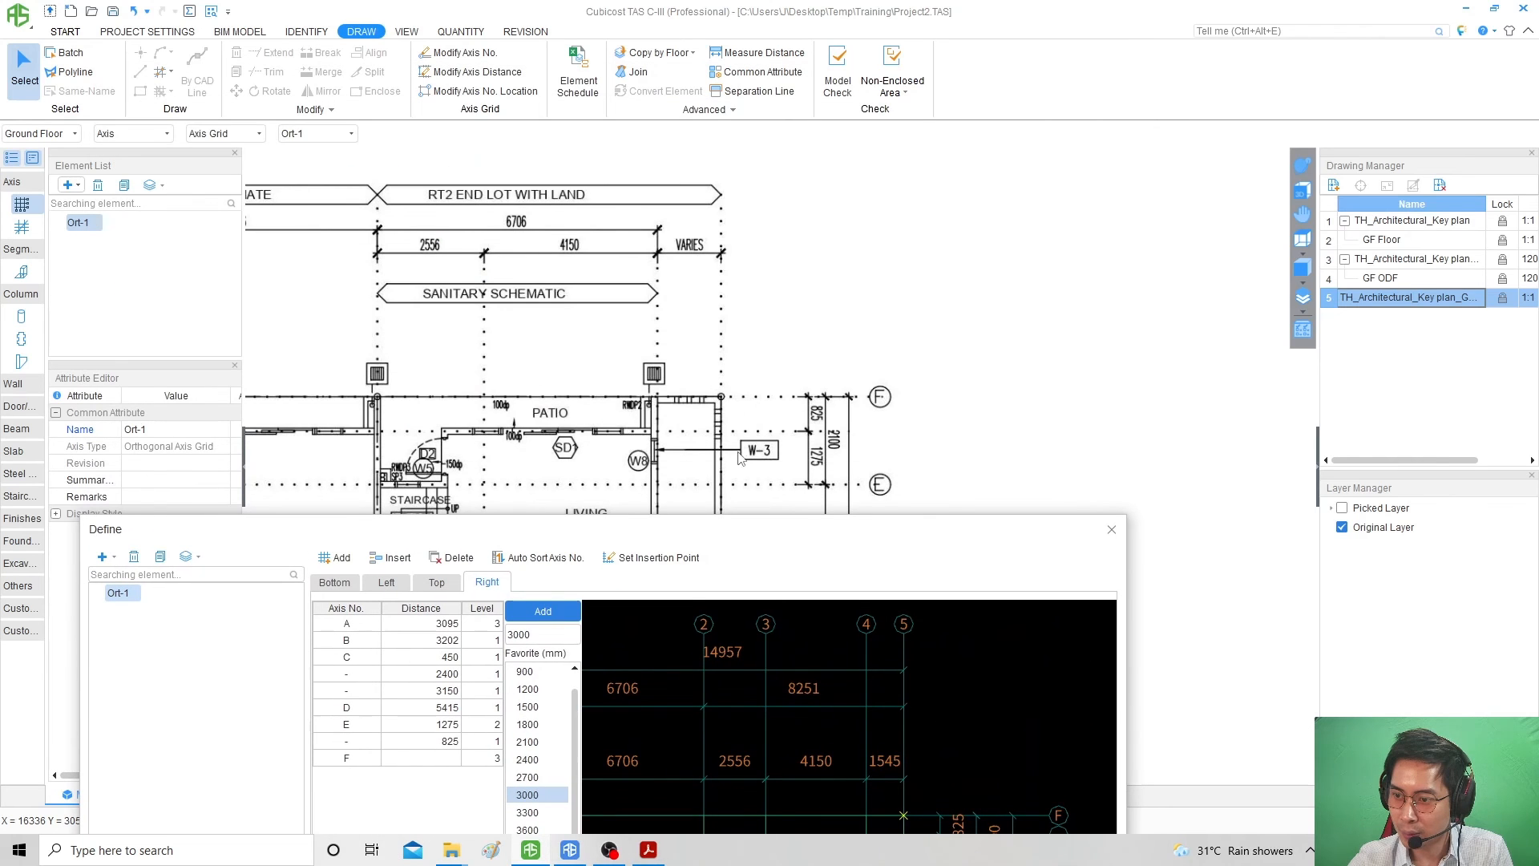
Confirm Ort-1 with OK, place the grid in the ground floor model and finish the command.
click(1110, 529)
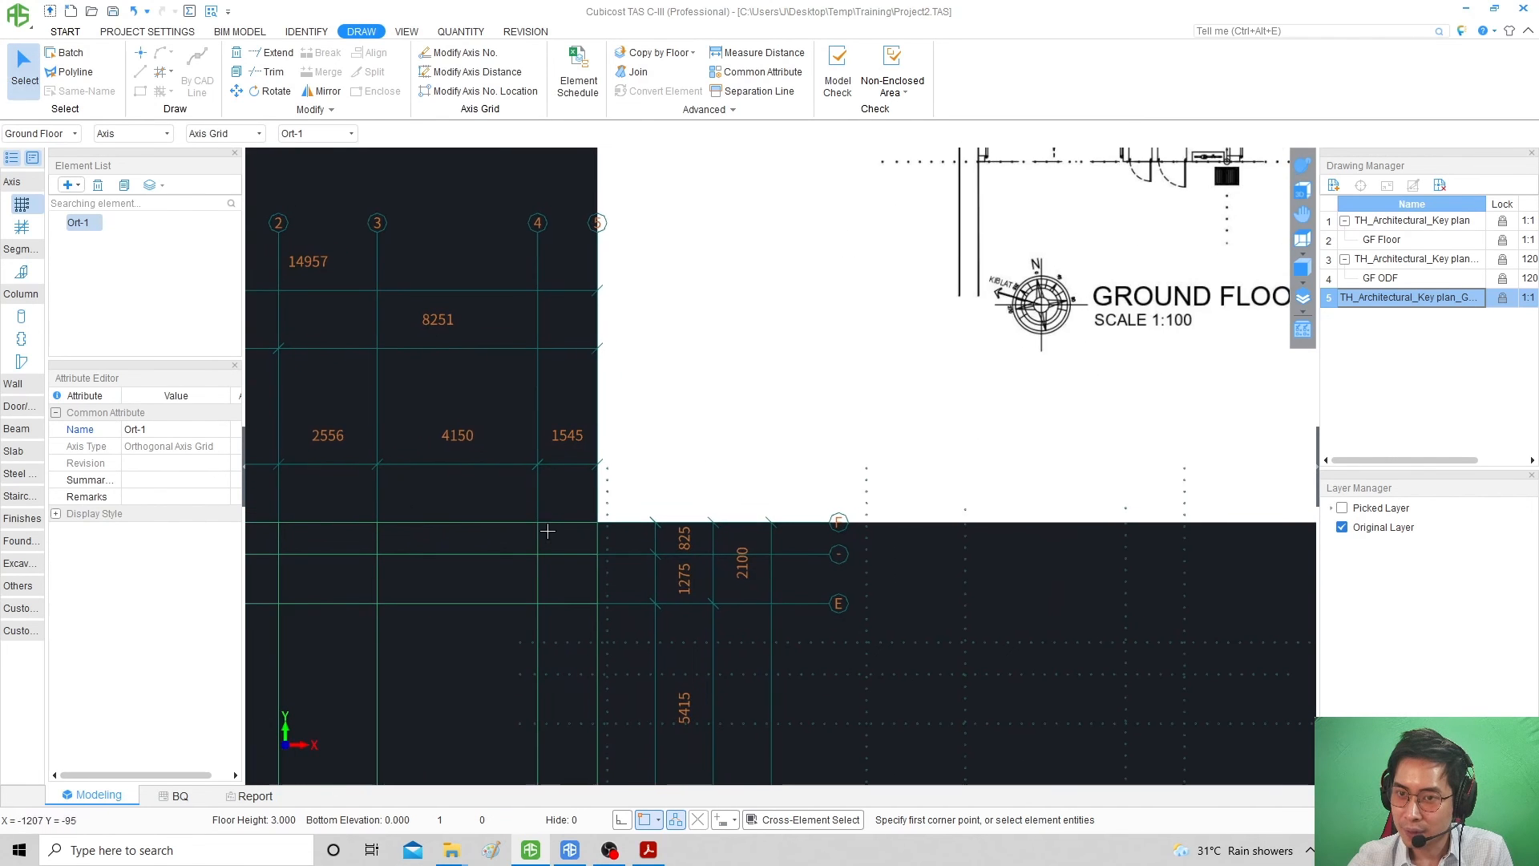
right_click(548, 531)
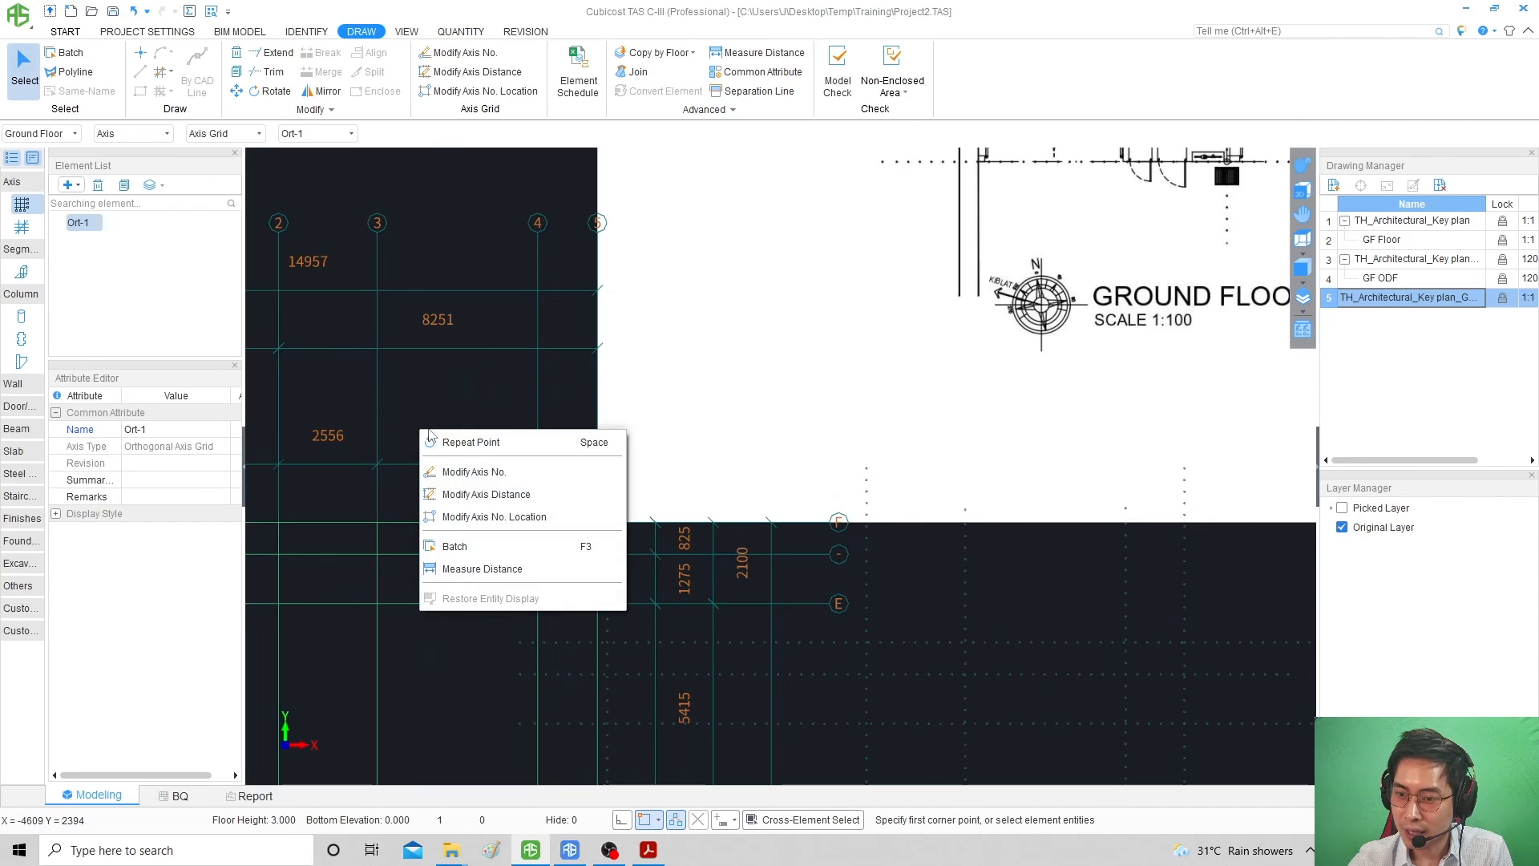
click(481, 528)
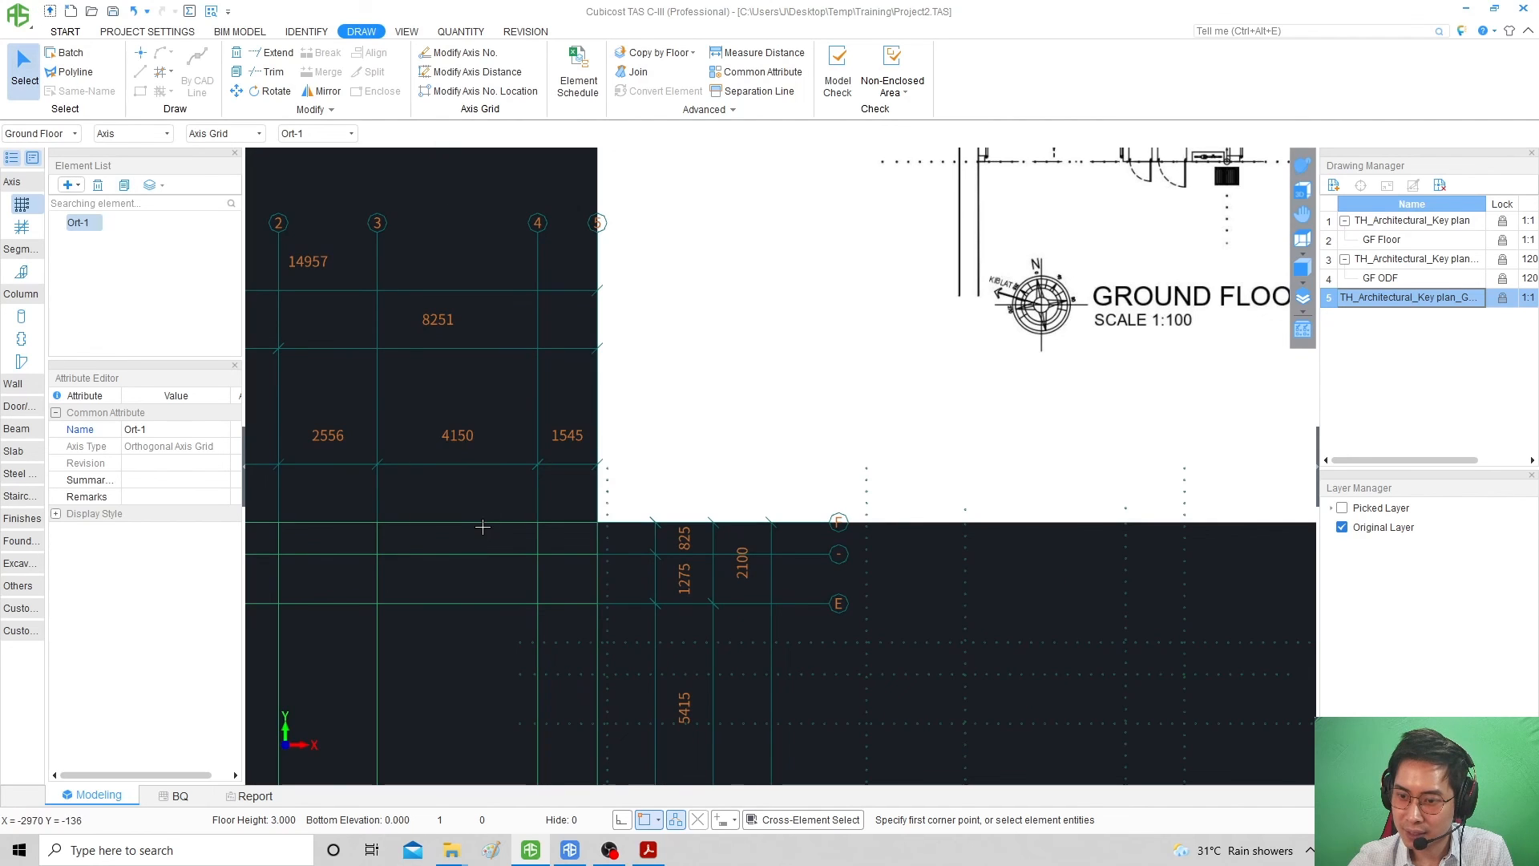
right_click(482, 528)
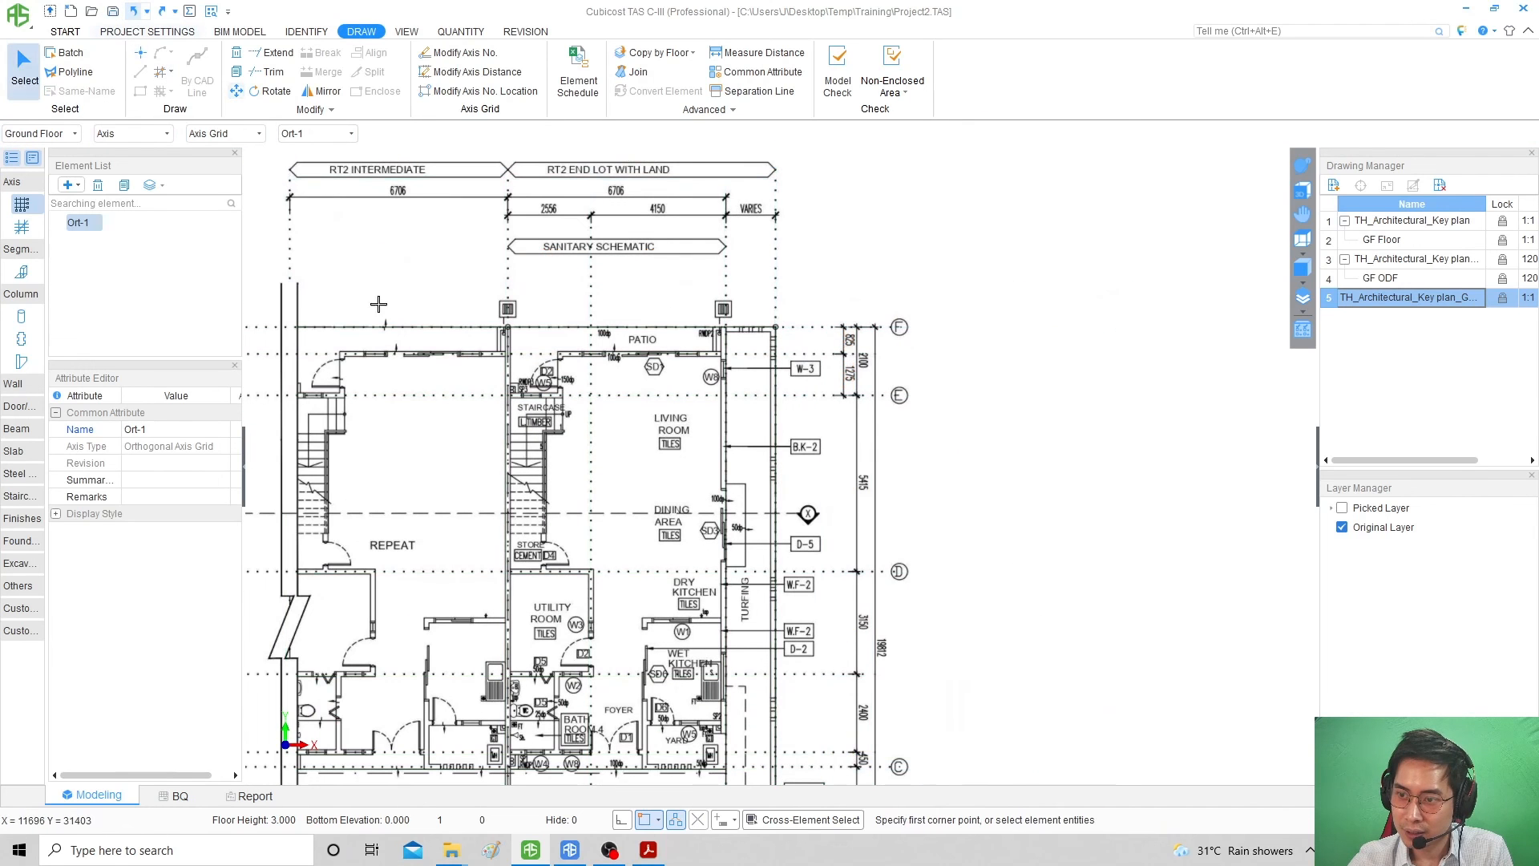
Move the Ort-1 grid so its insertion point snaps to the matching corner on the raster plan.
click(140, 53)
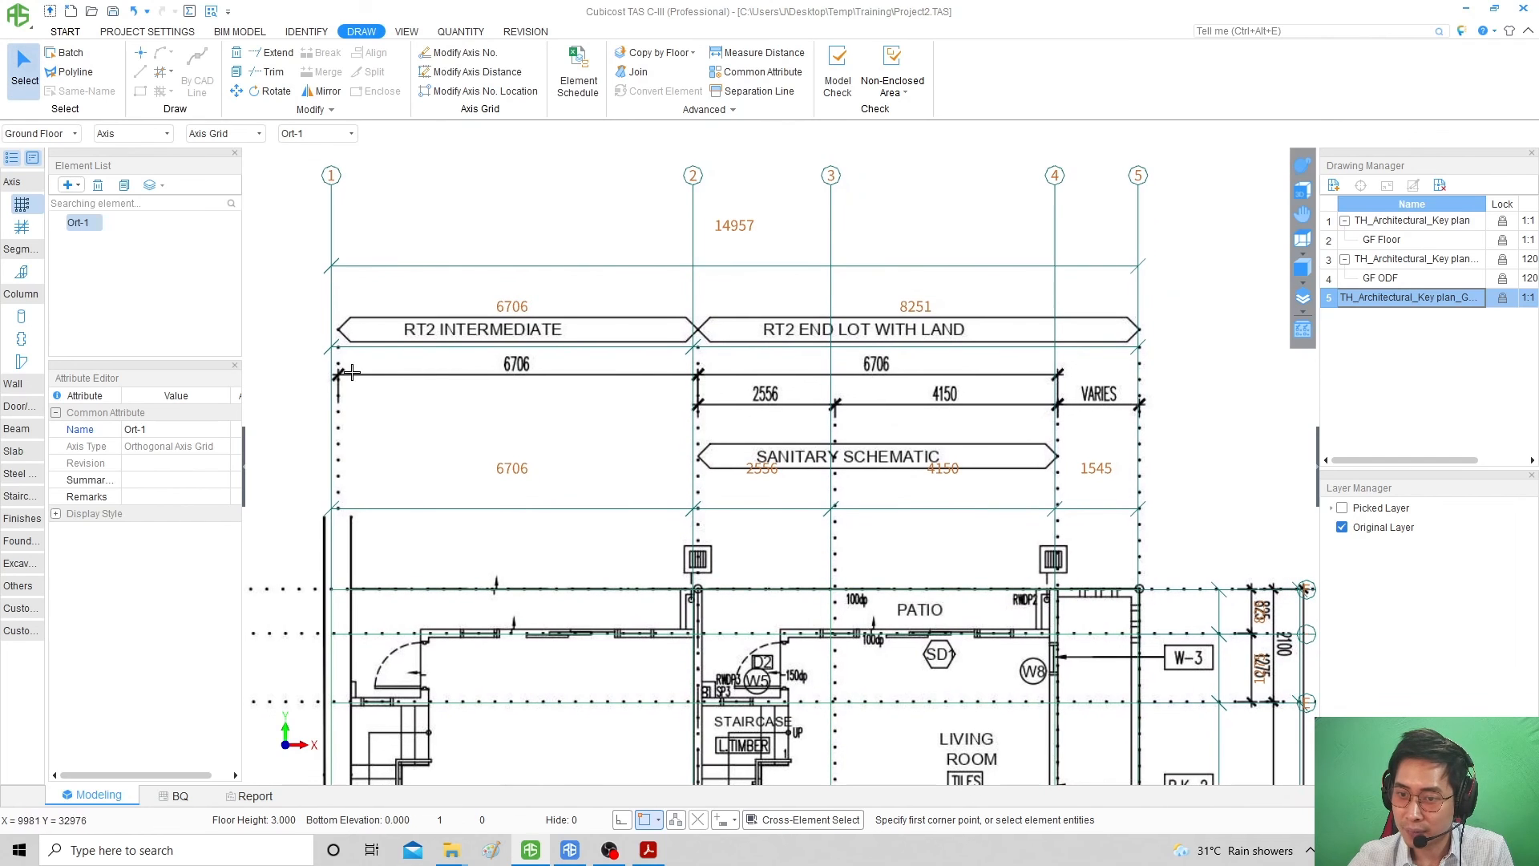
mouse_move(338, 417)
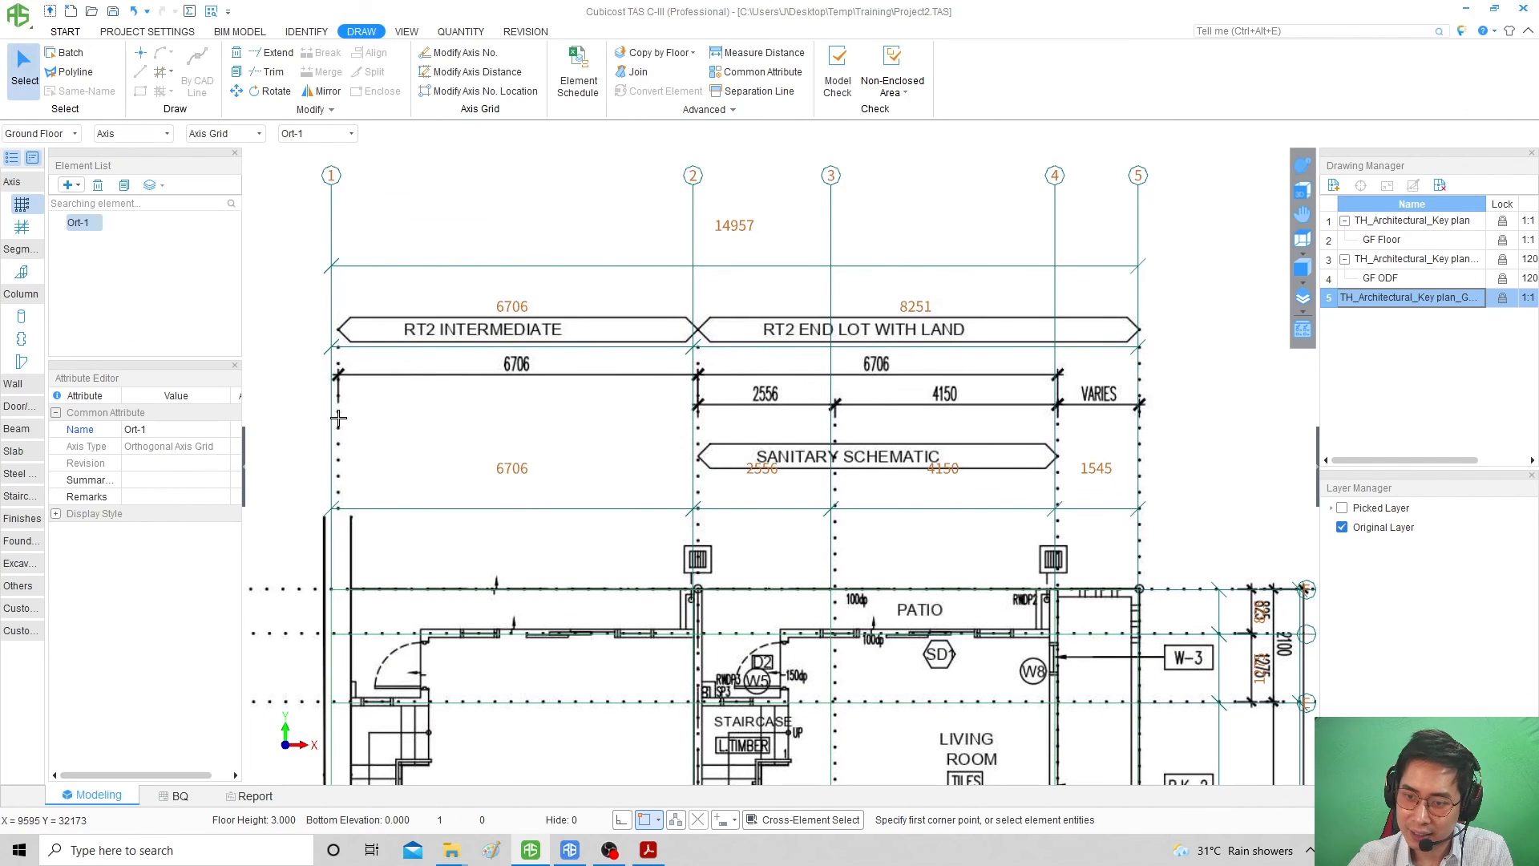